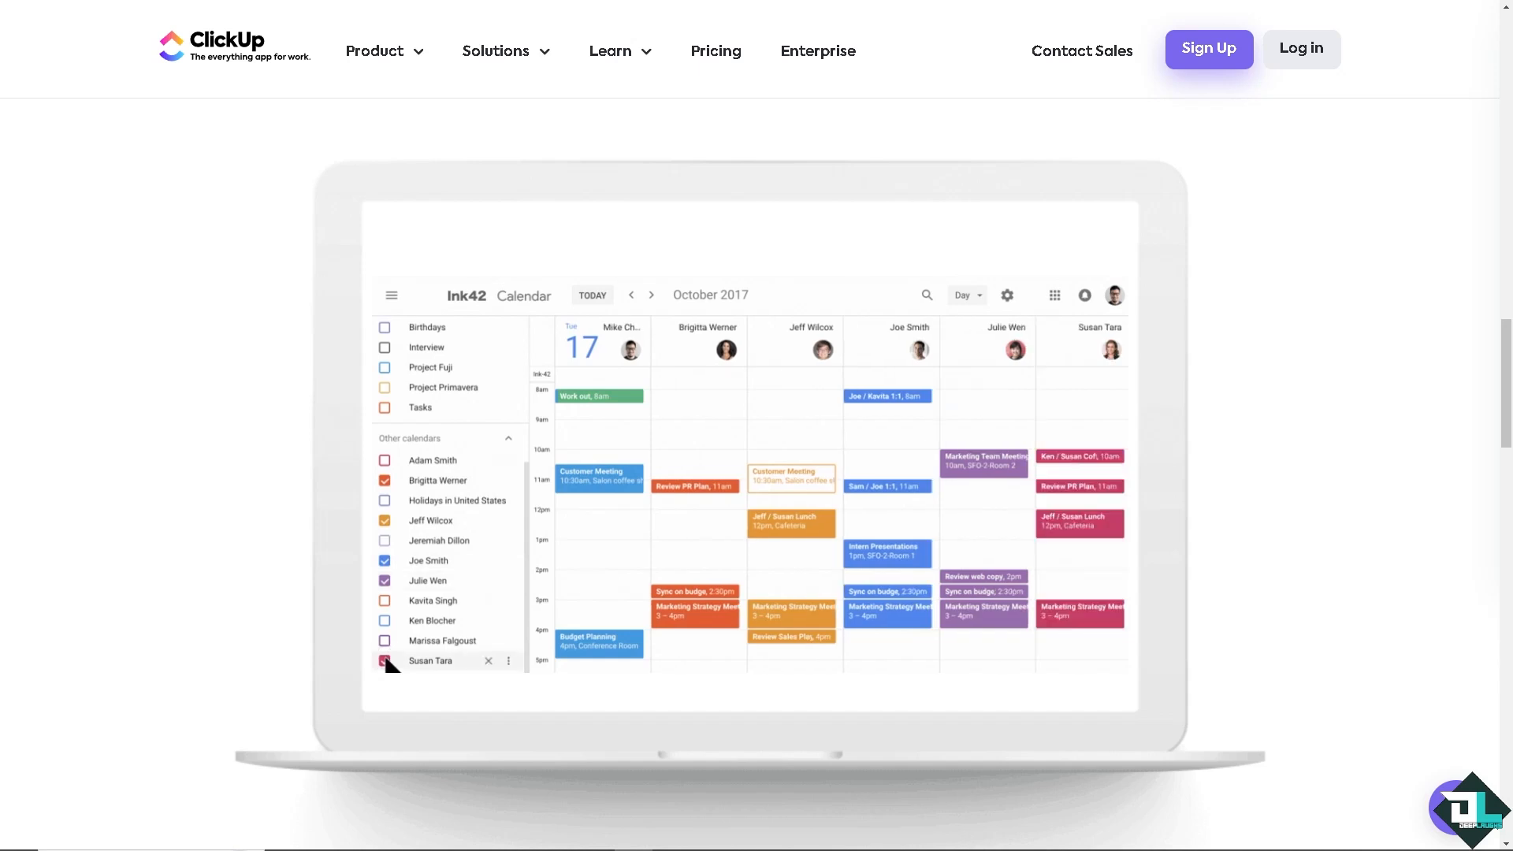
Step: Play the demo video and browse down the Google Calendar integration page
left_click(966, 294)
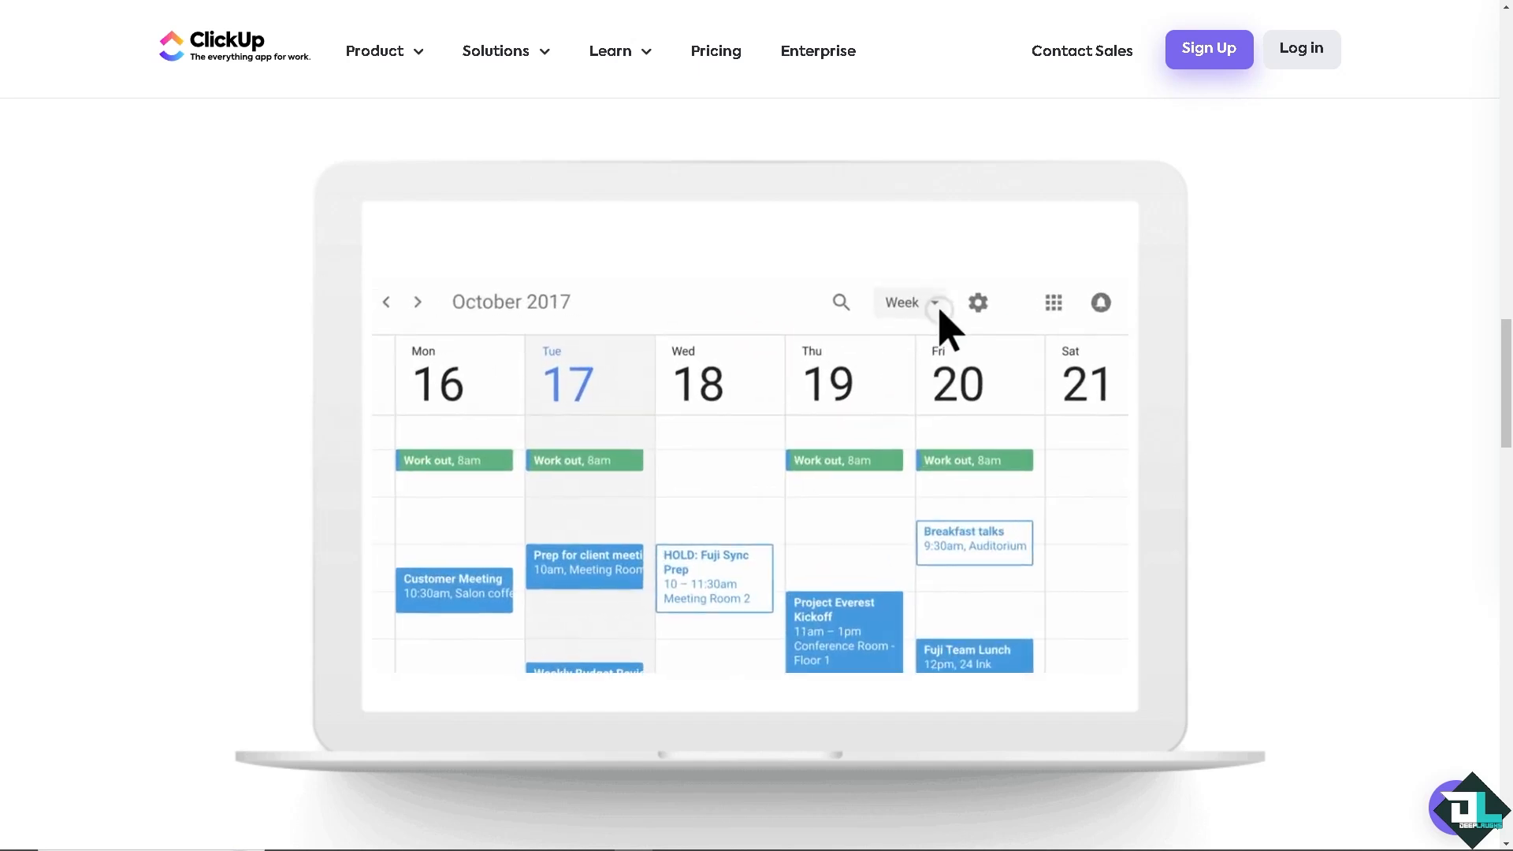
left_click(908, 303)
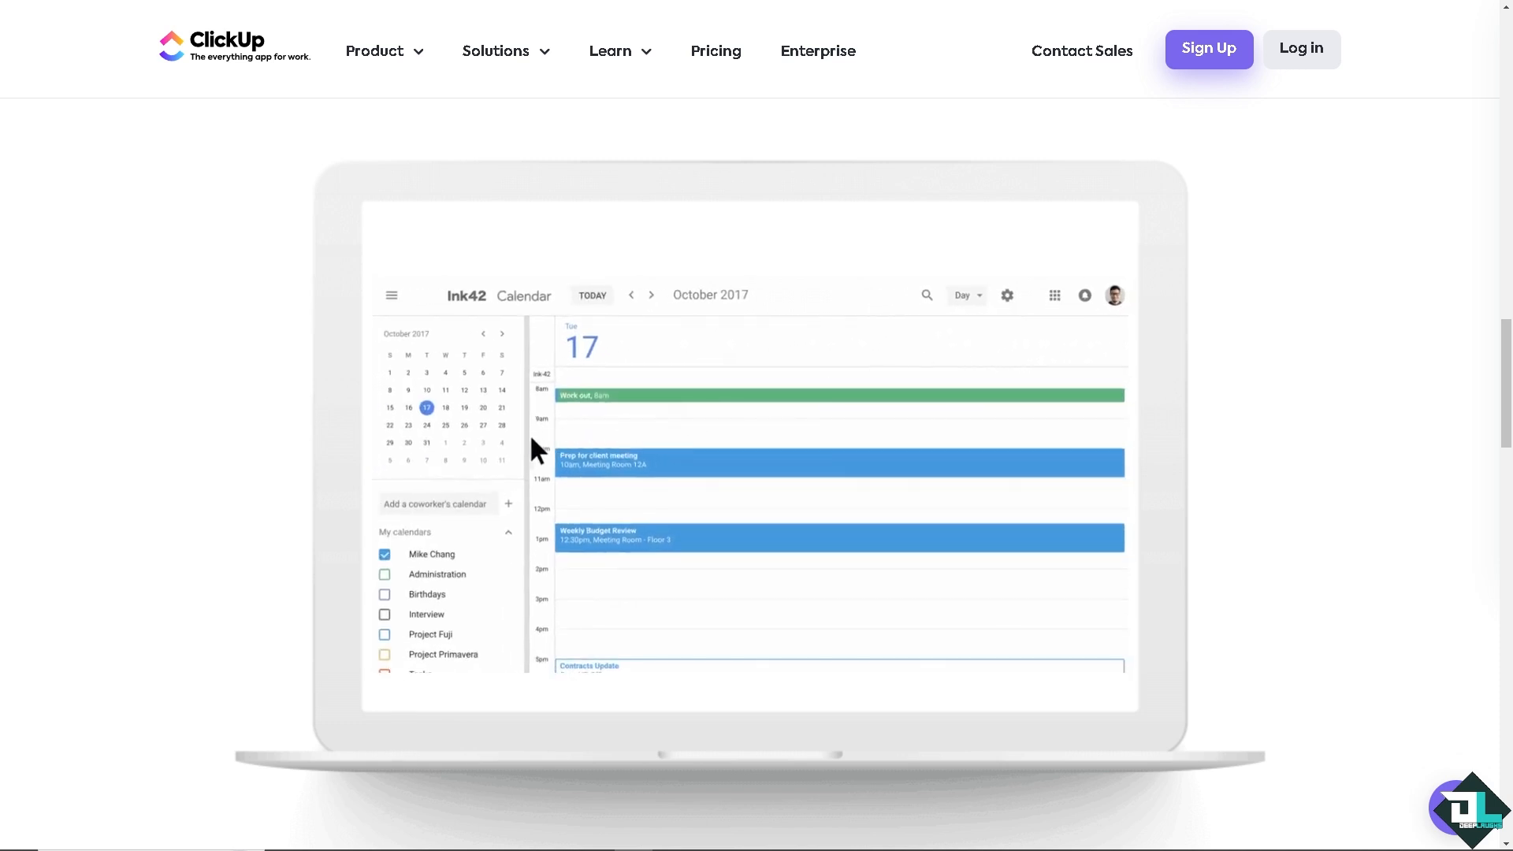
scroll("down", 3)
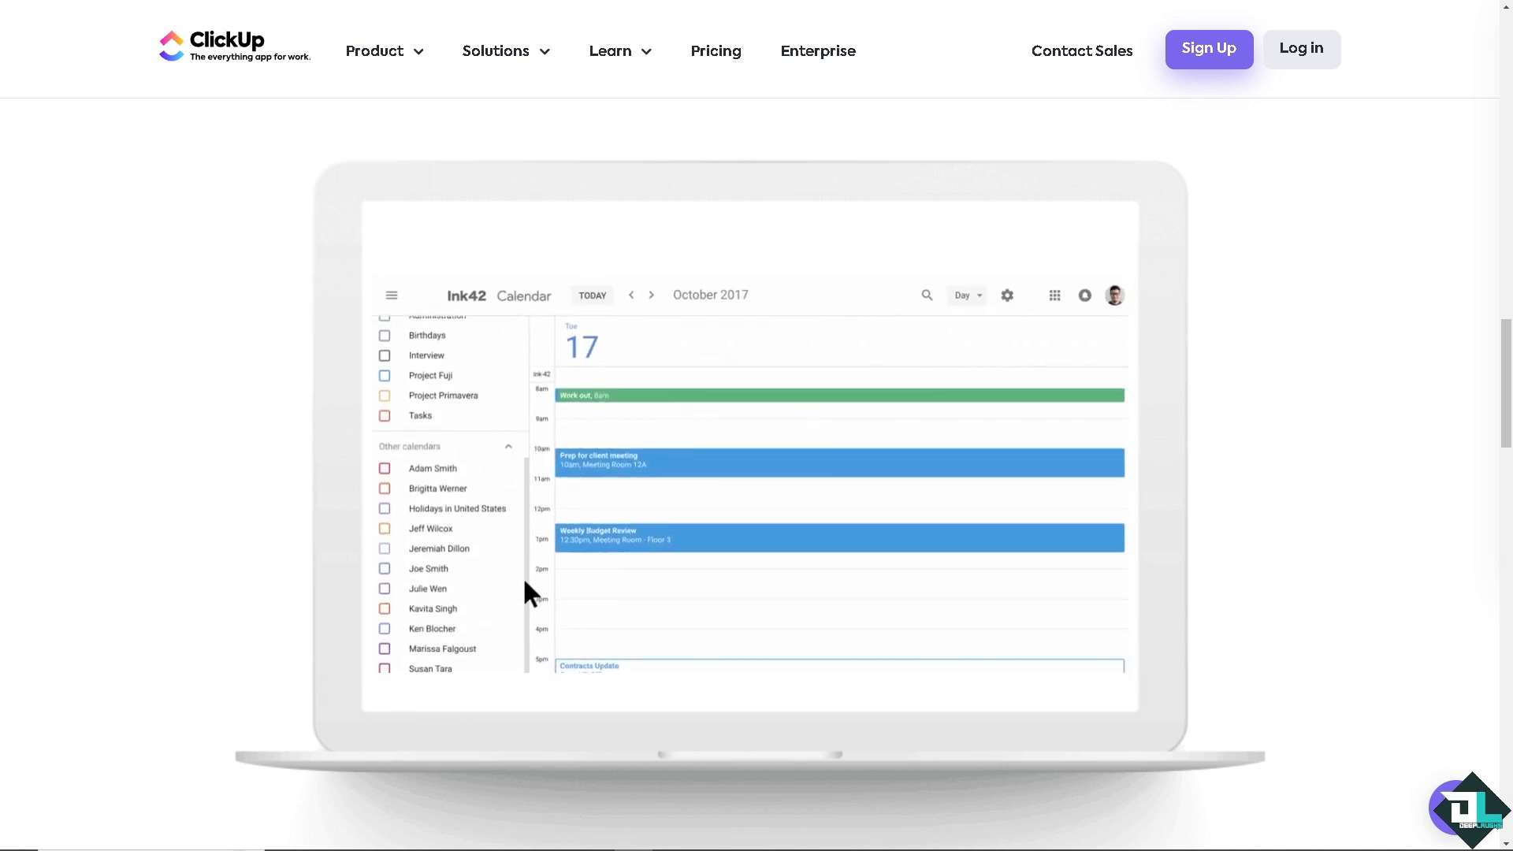
left_click(385, 481)
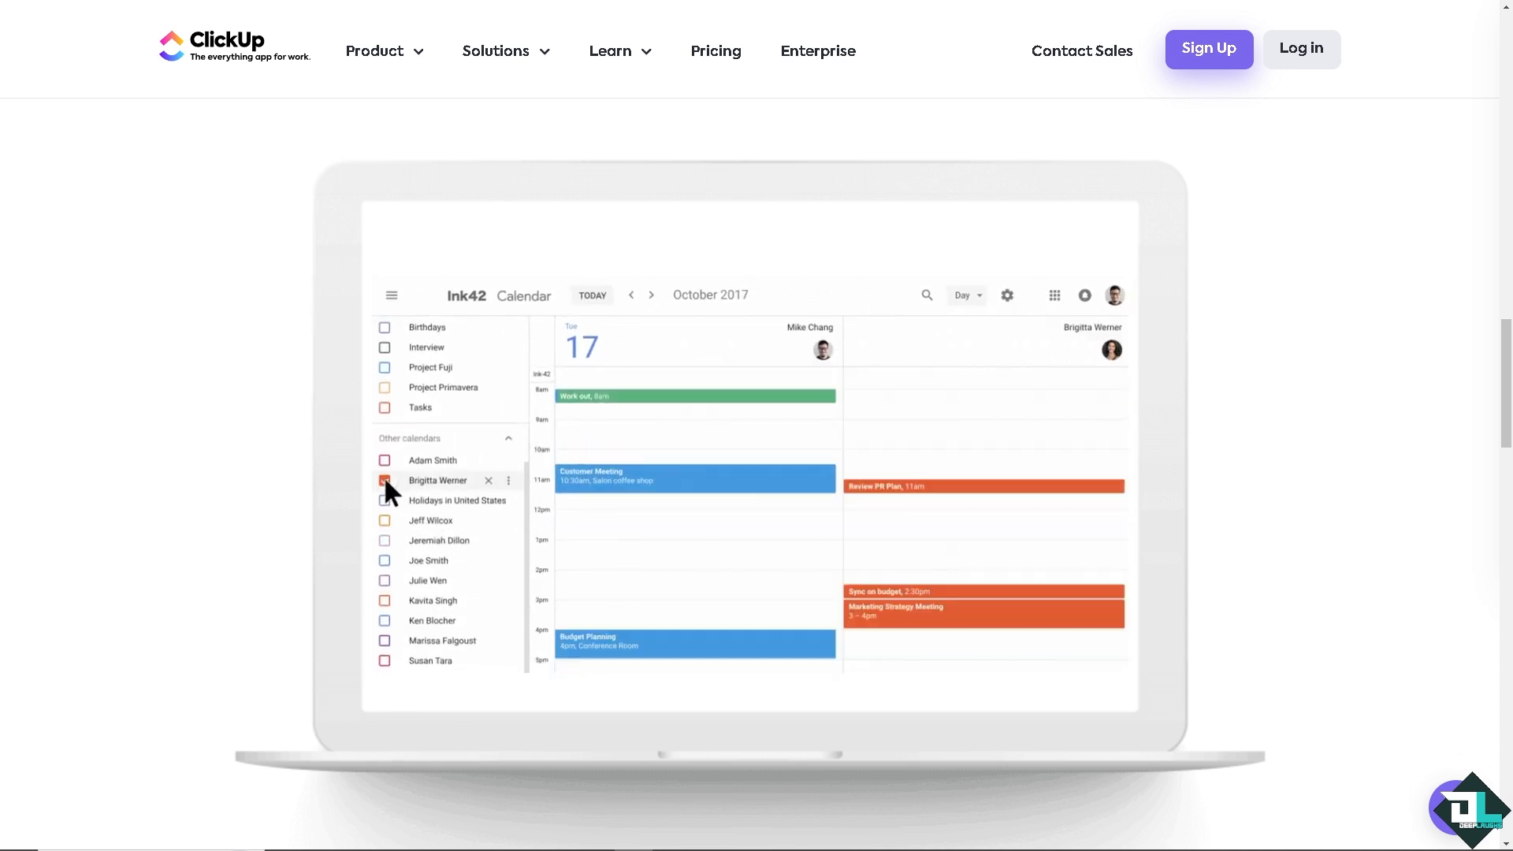
left_click(385, 520)
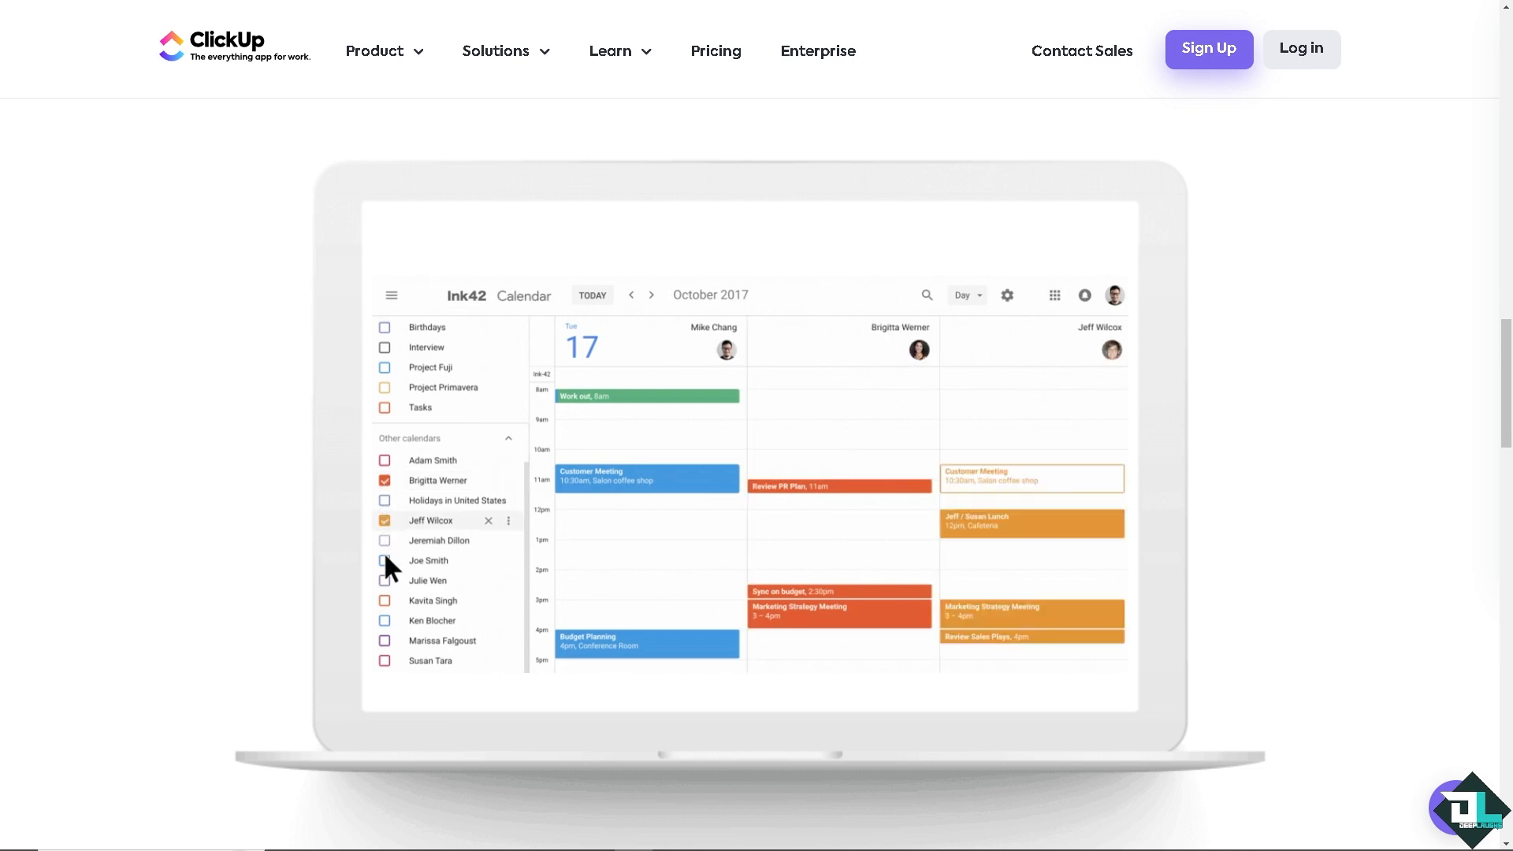
scroll("down", 3)
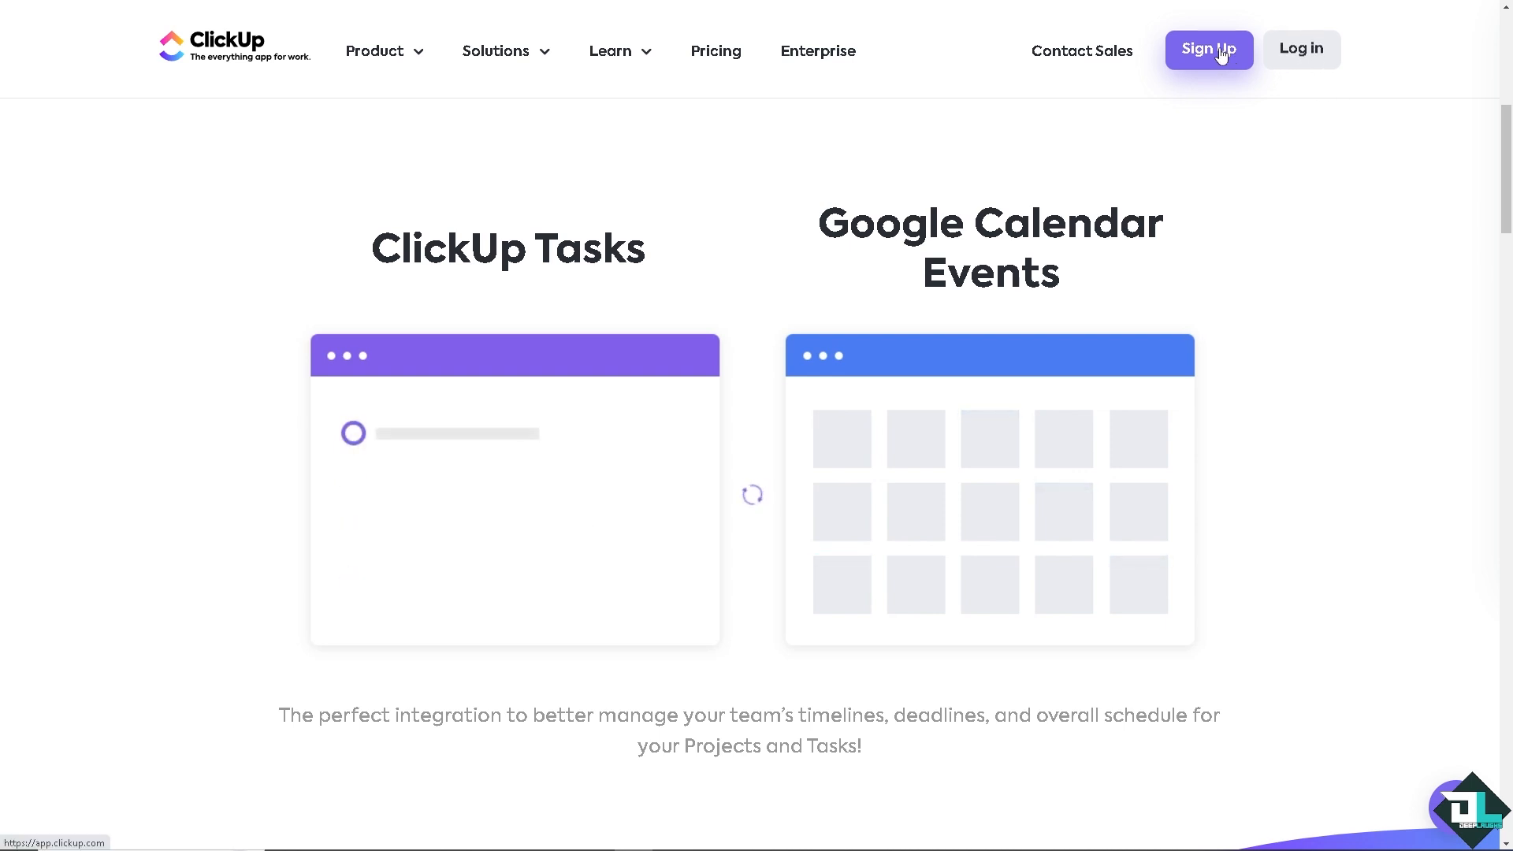
Step: Start signing up for a free ClickUp account from the top bar
left_click(1208, 49)
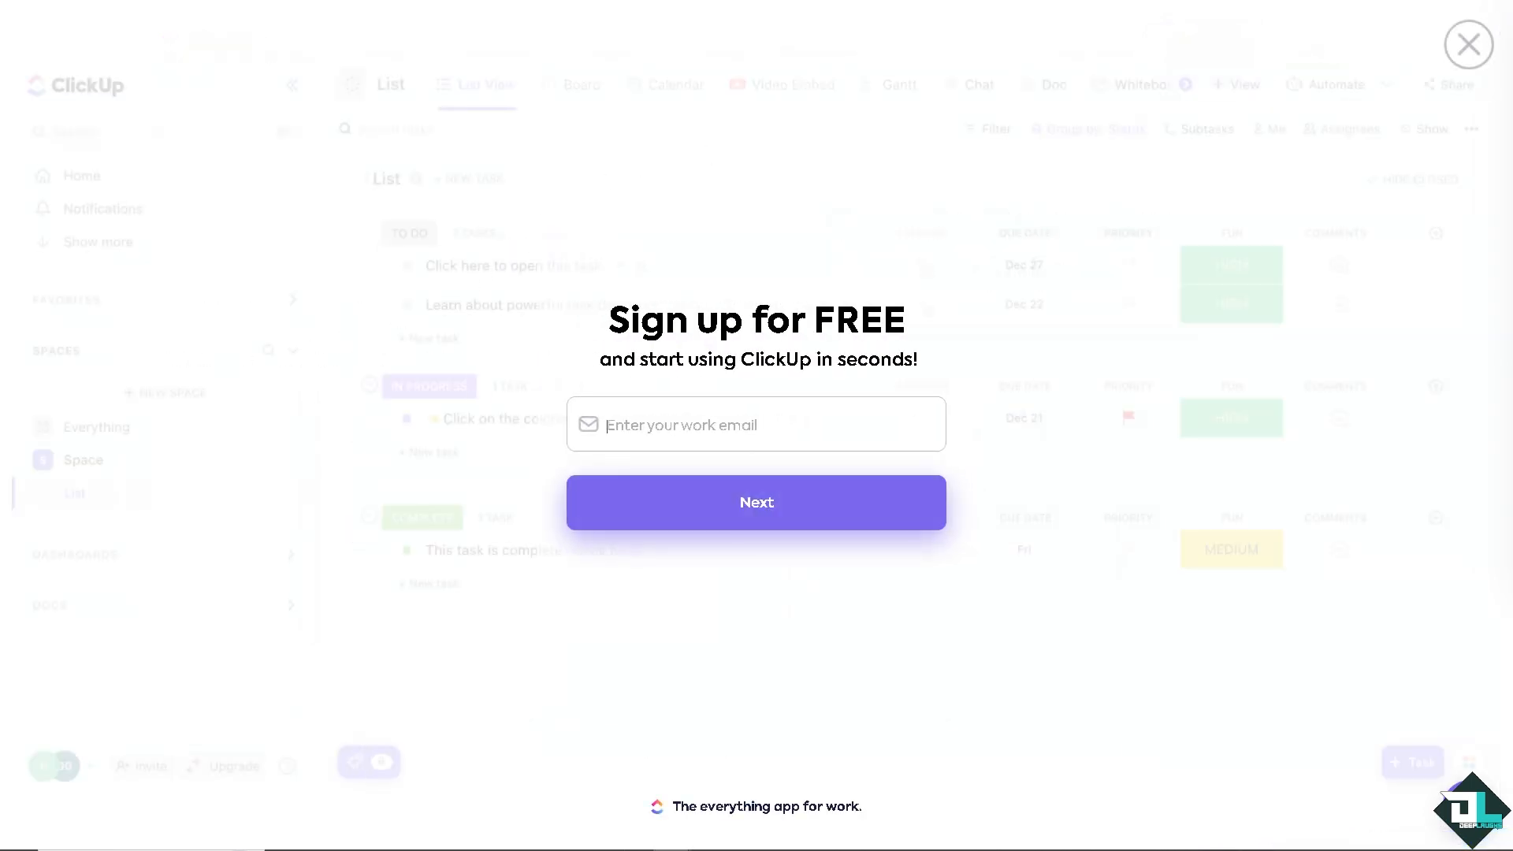
Step: Post the comment with the How To Integrate thumbnail, then close the task back to its list
left_click(1467, 44)
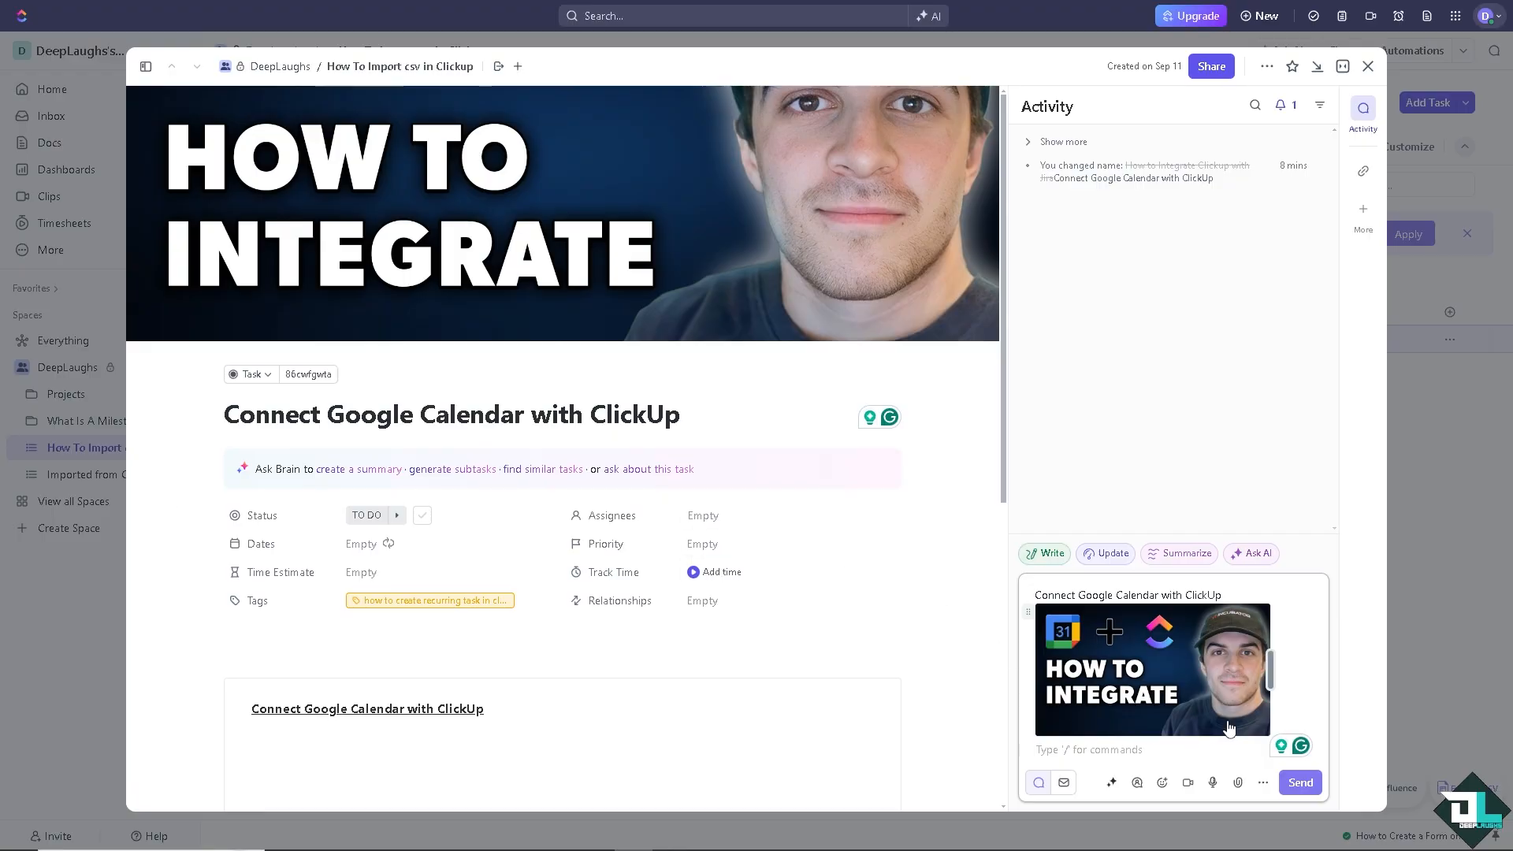
left_click(1298, 783)
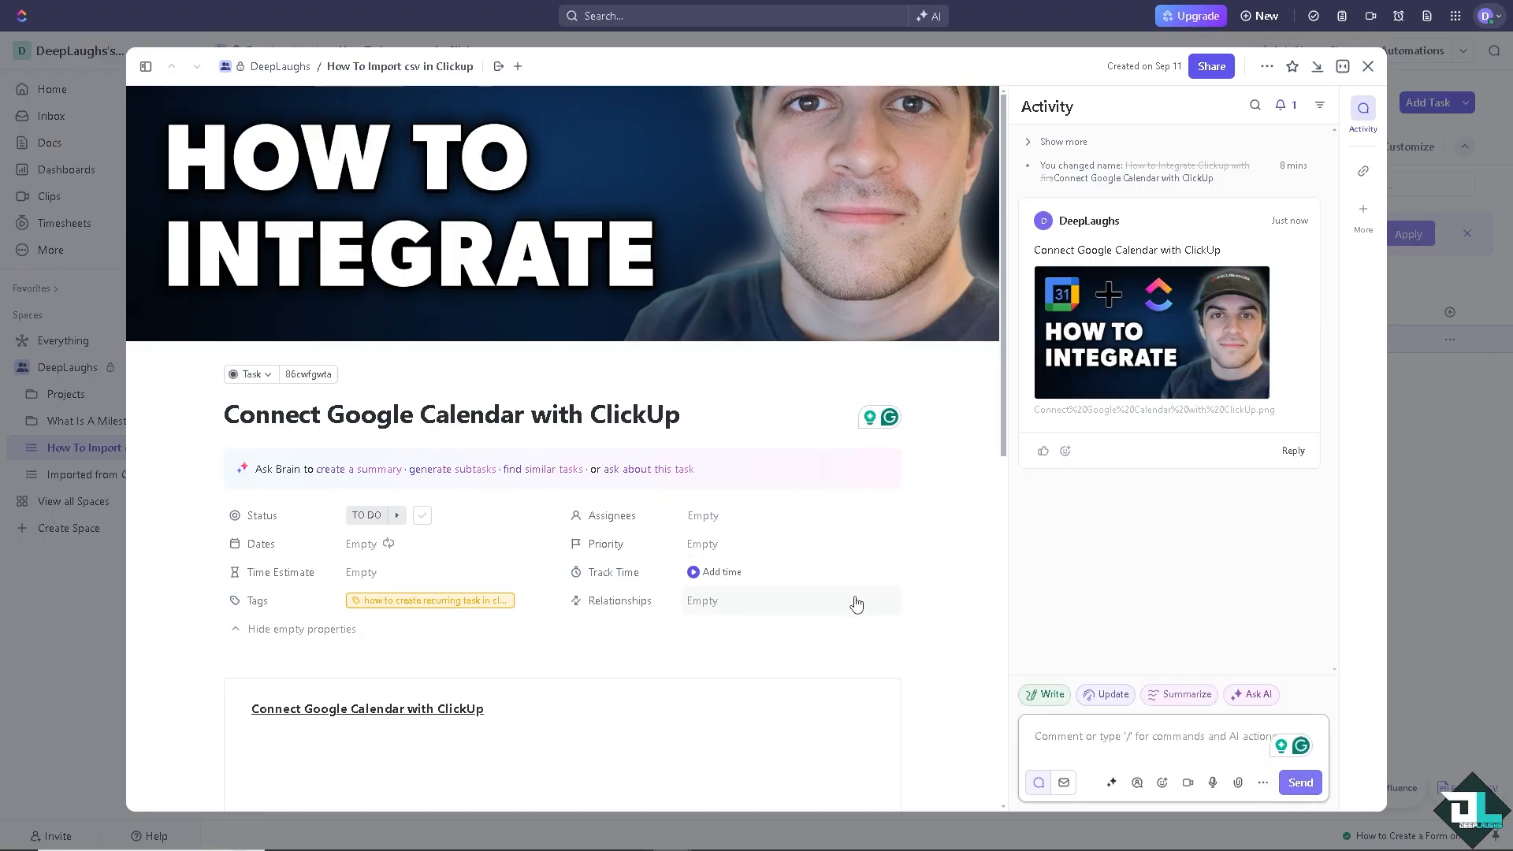
mouse_move(682, 618)
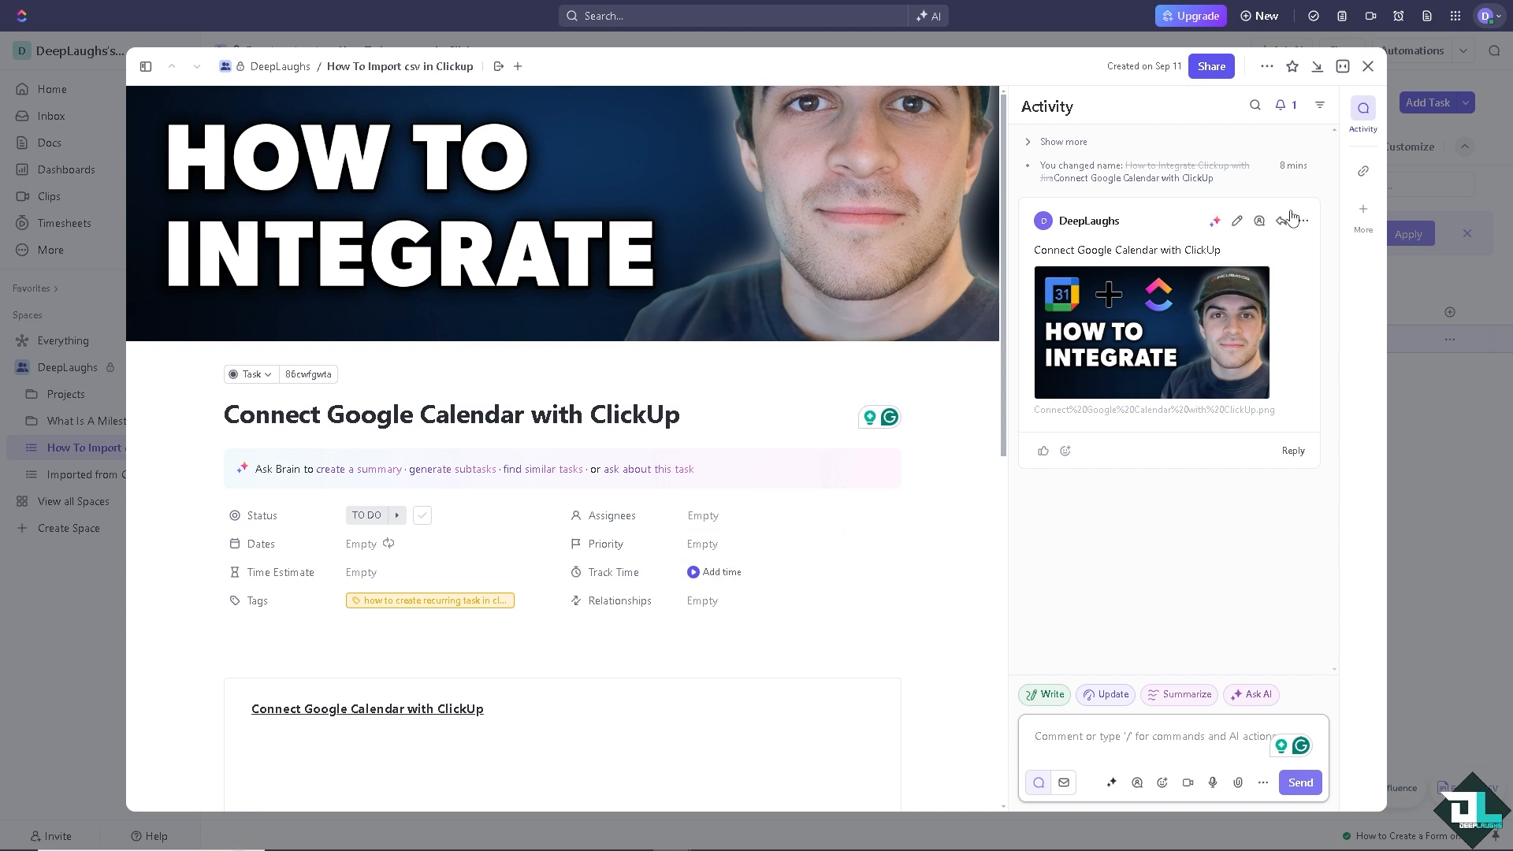
left_click(1367, 66)
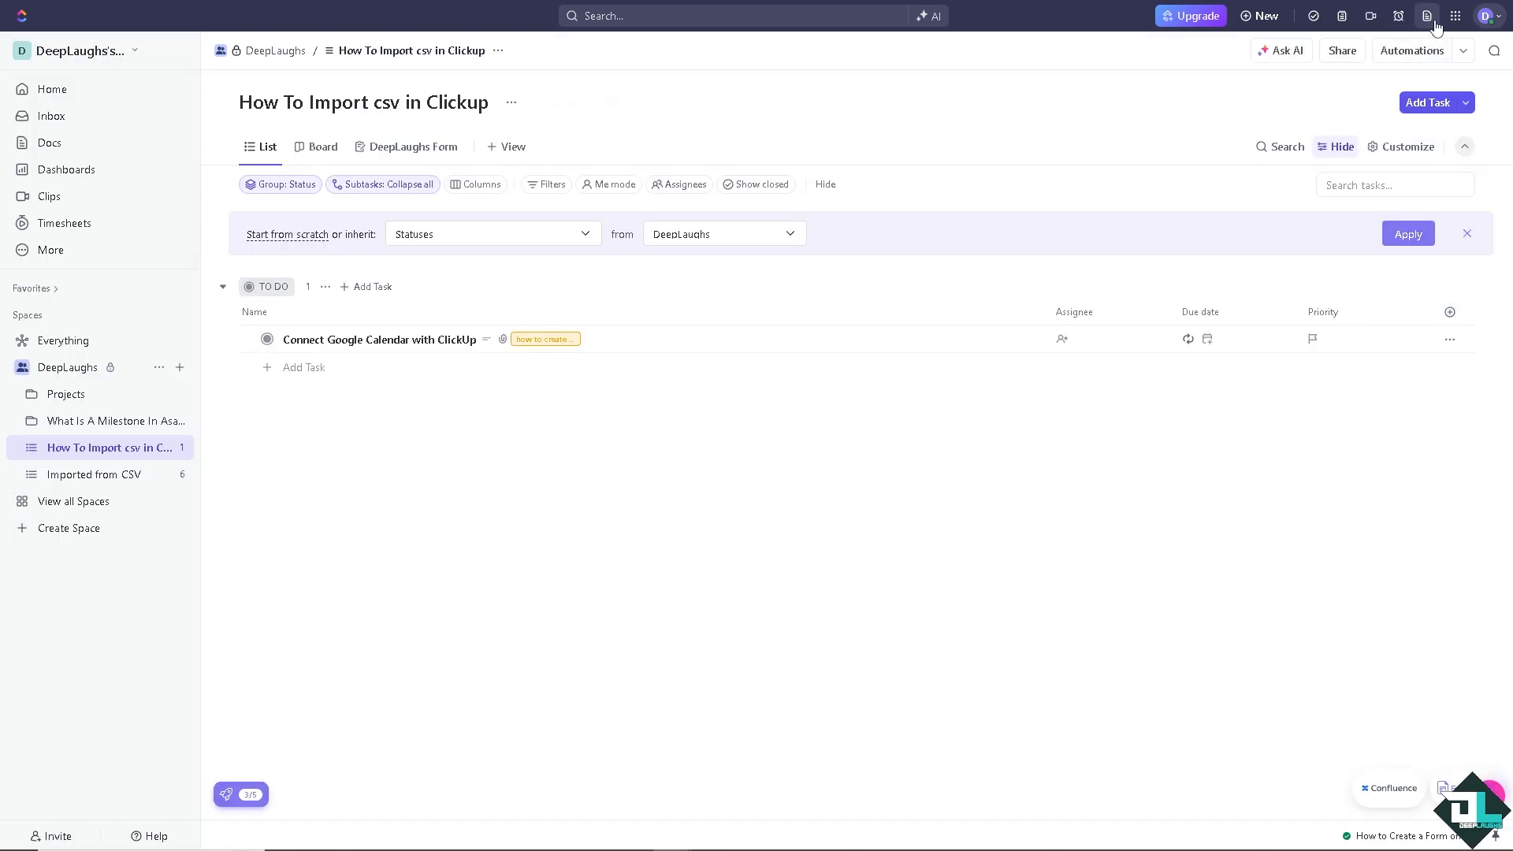
mouse_move(1459, 16)
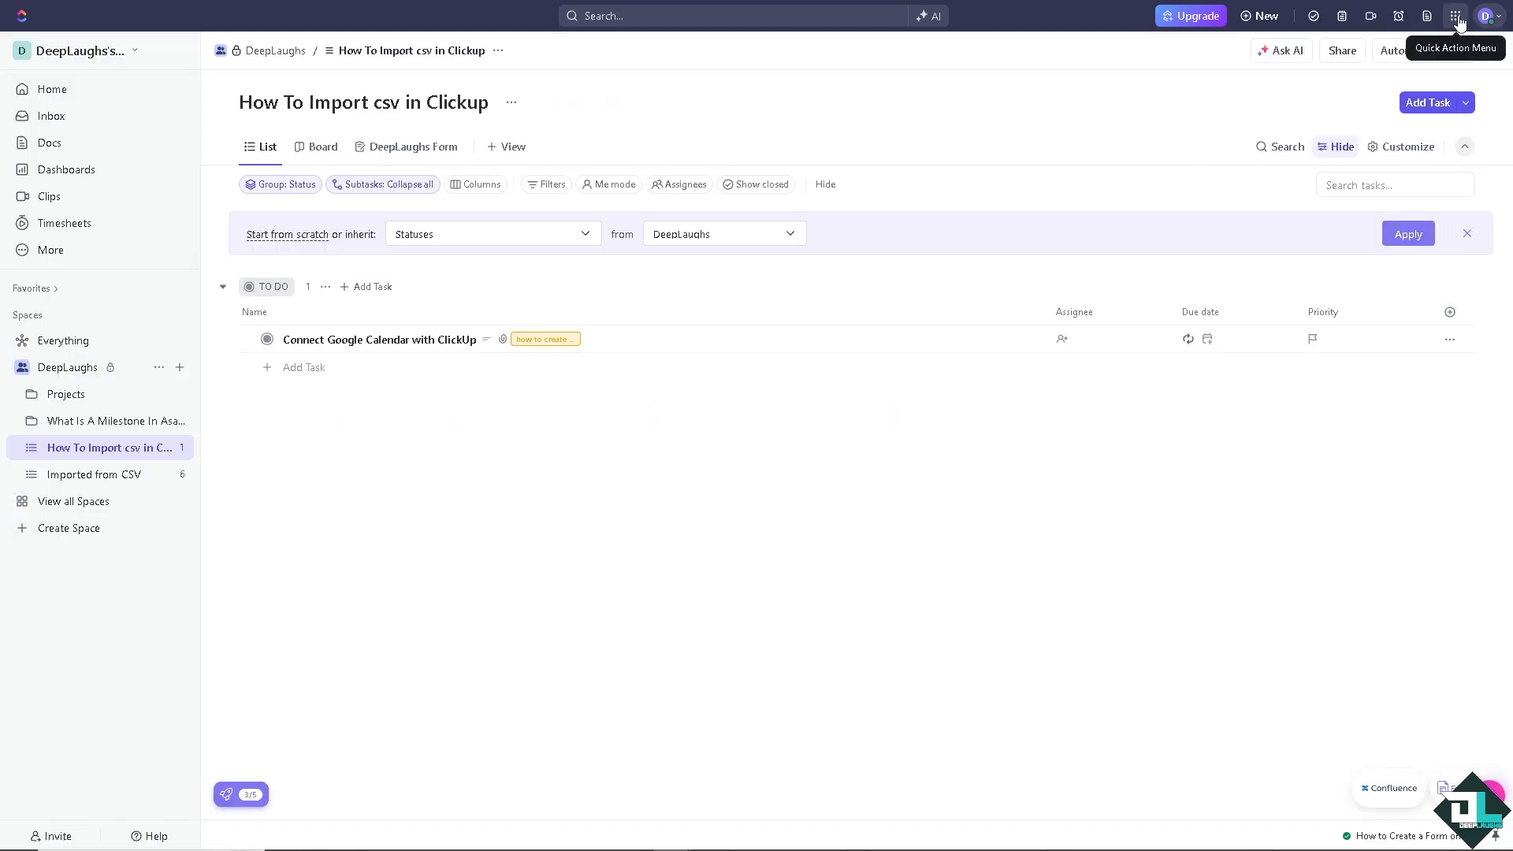
Step: Open the App Center from the Quick Action Menu and search its apps for 'Google'
left_click(1459, 16)
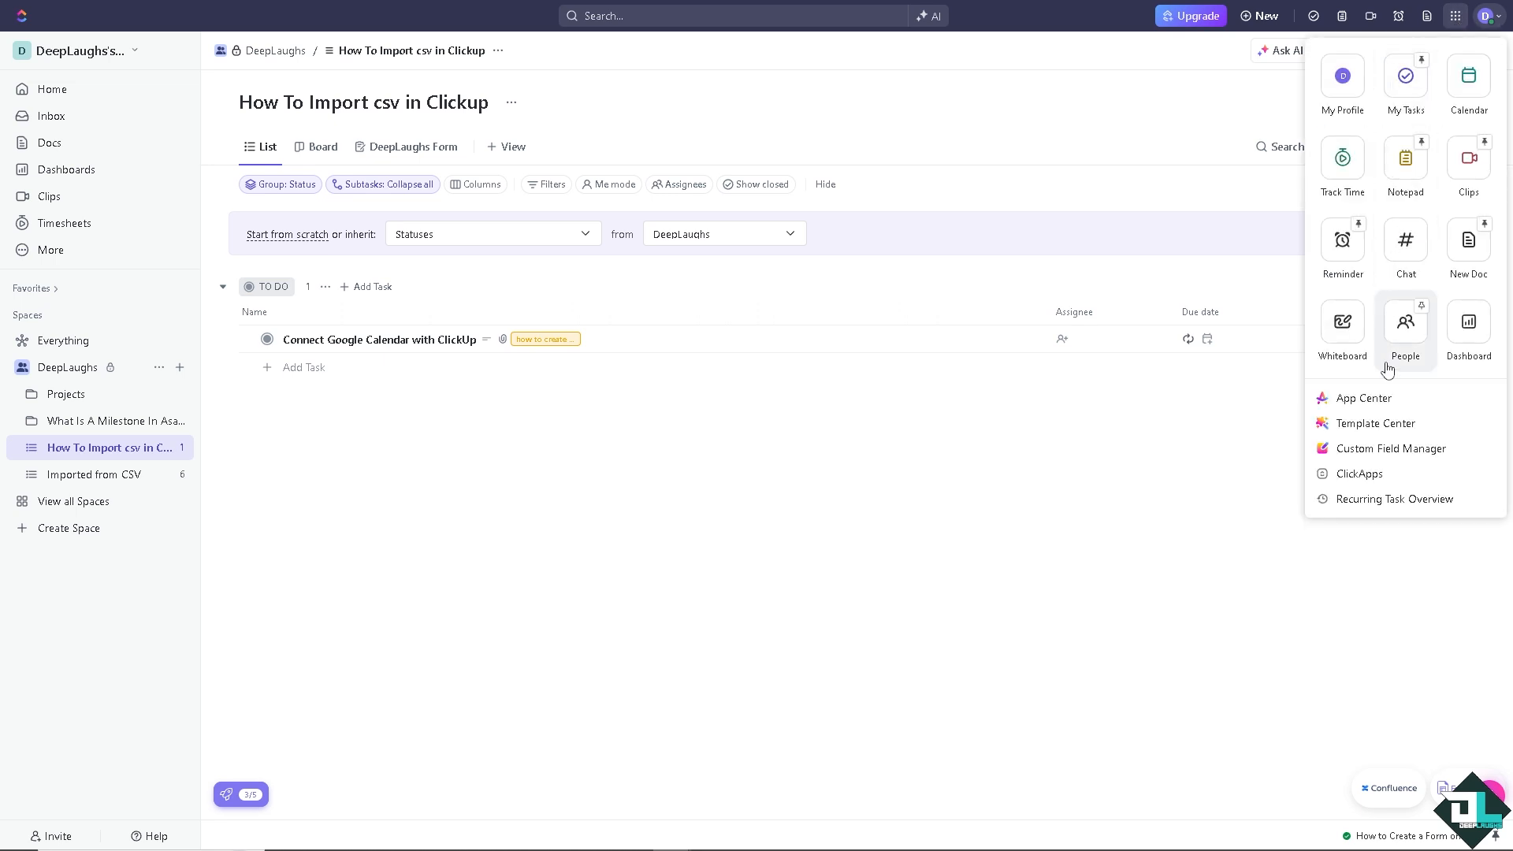
left_click(1361, 398)
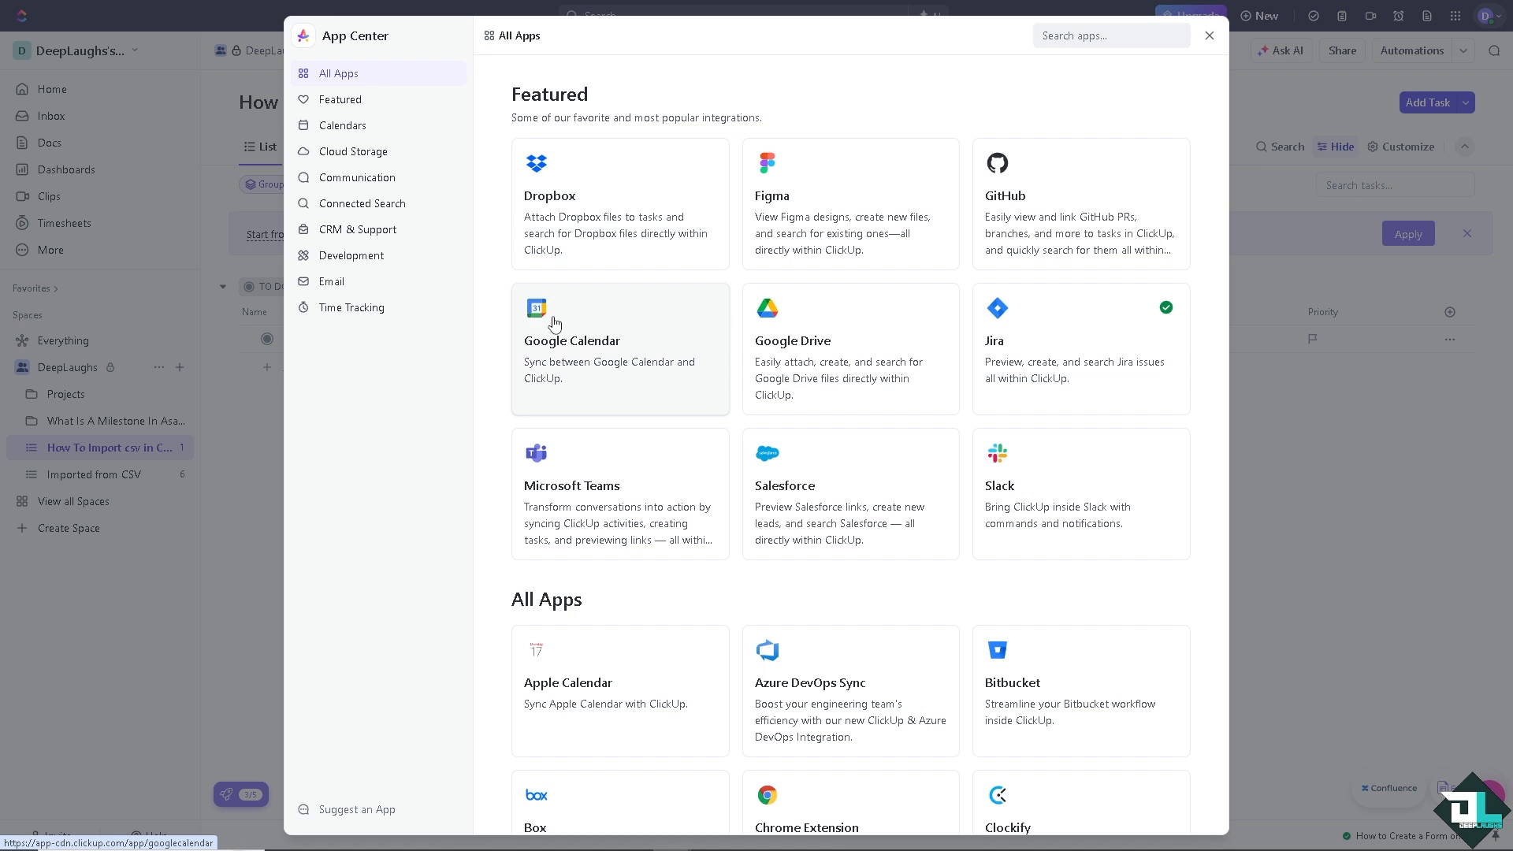
mouse_move(572, 331)
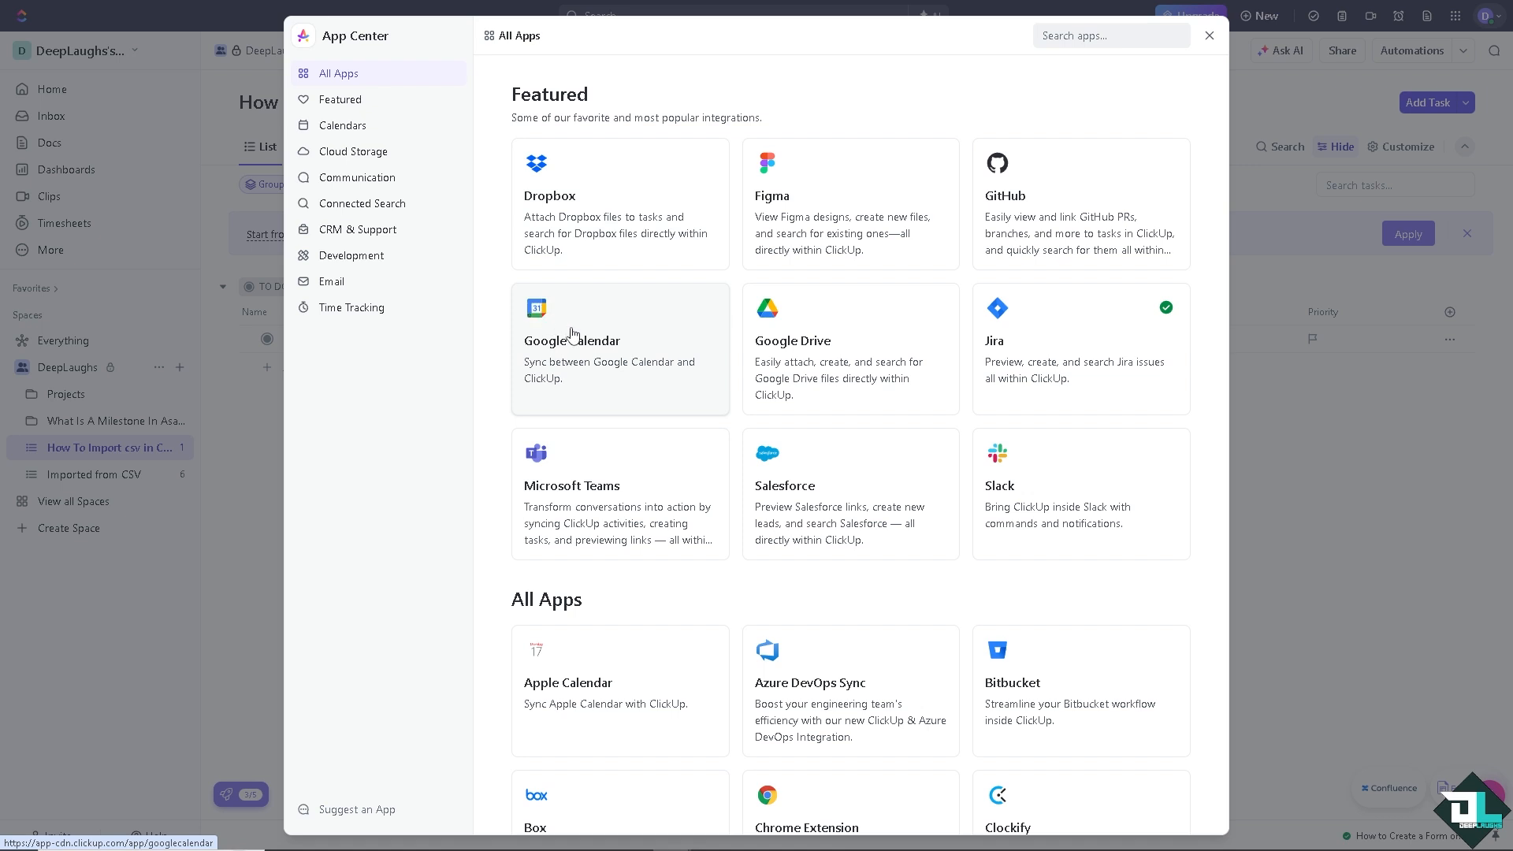
mouse_move(558, 389)
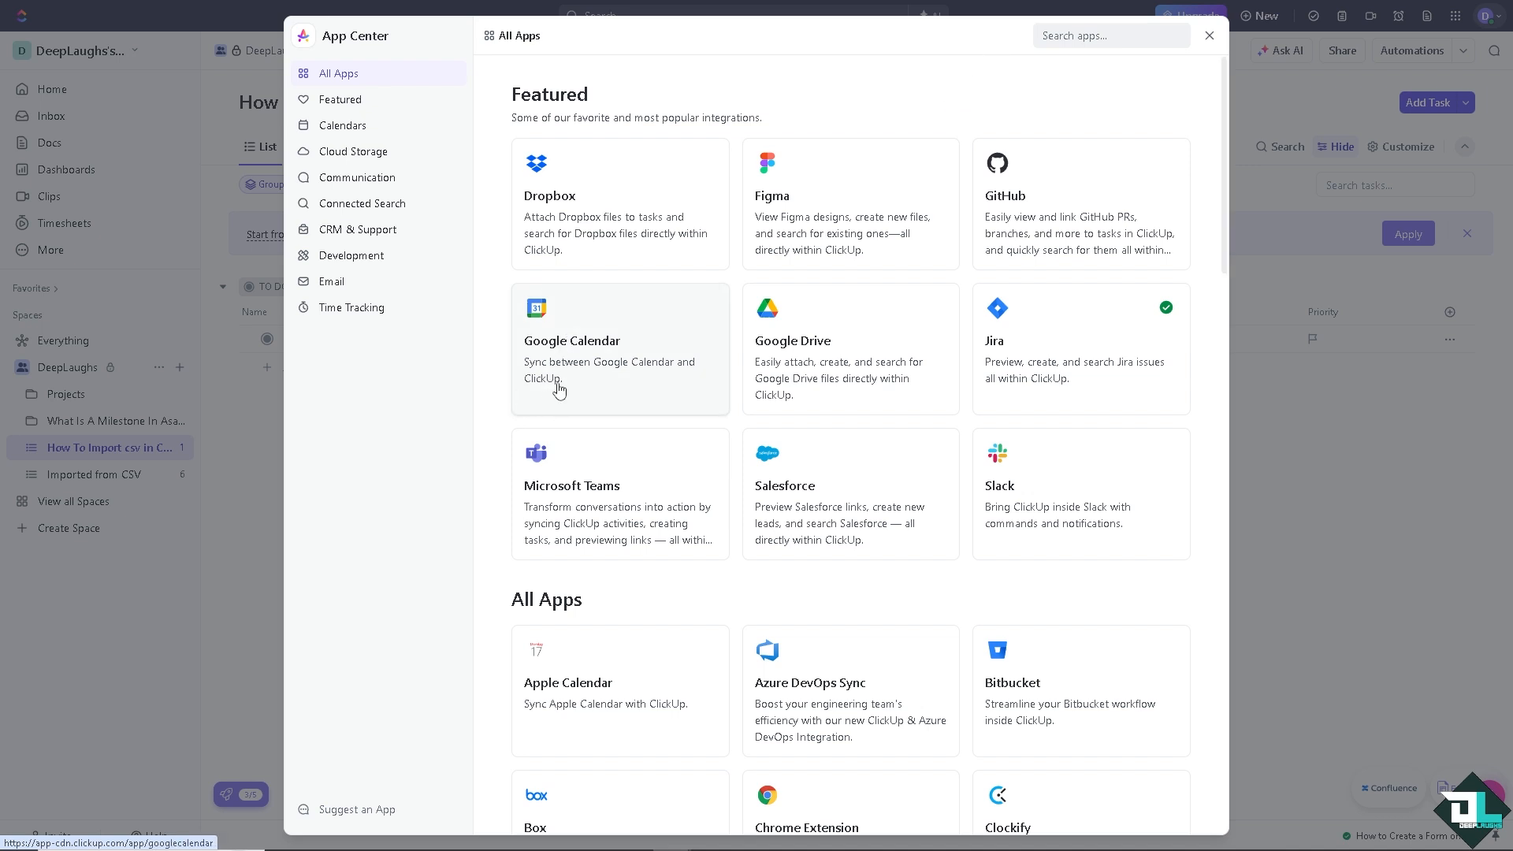
left_click(1108, 35)
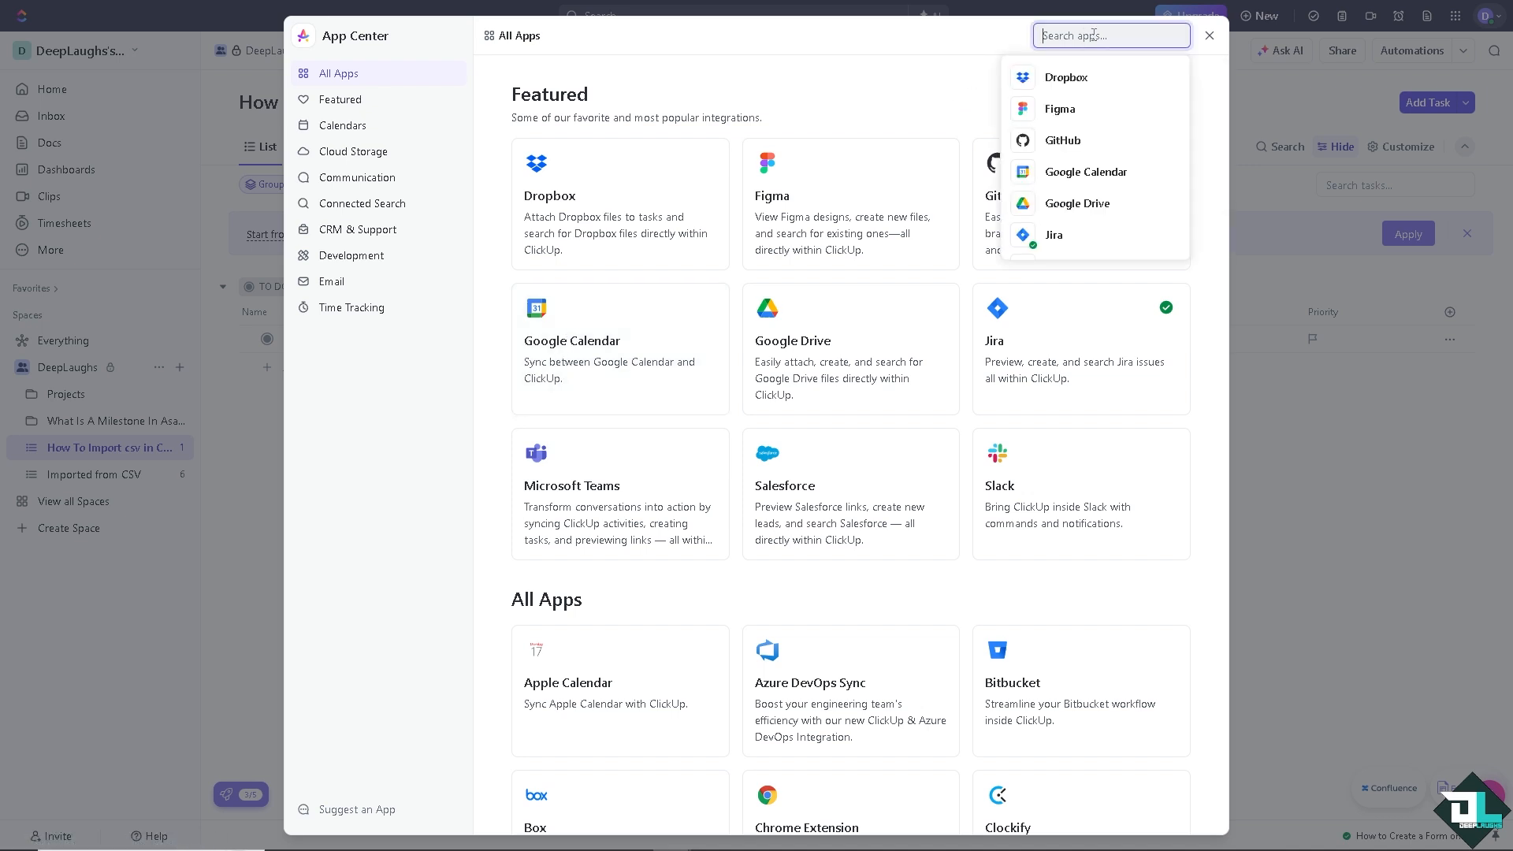
type("G")
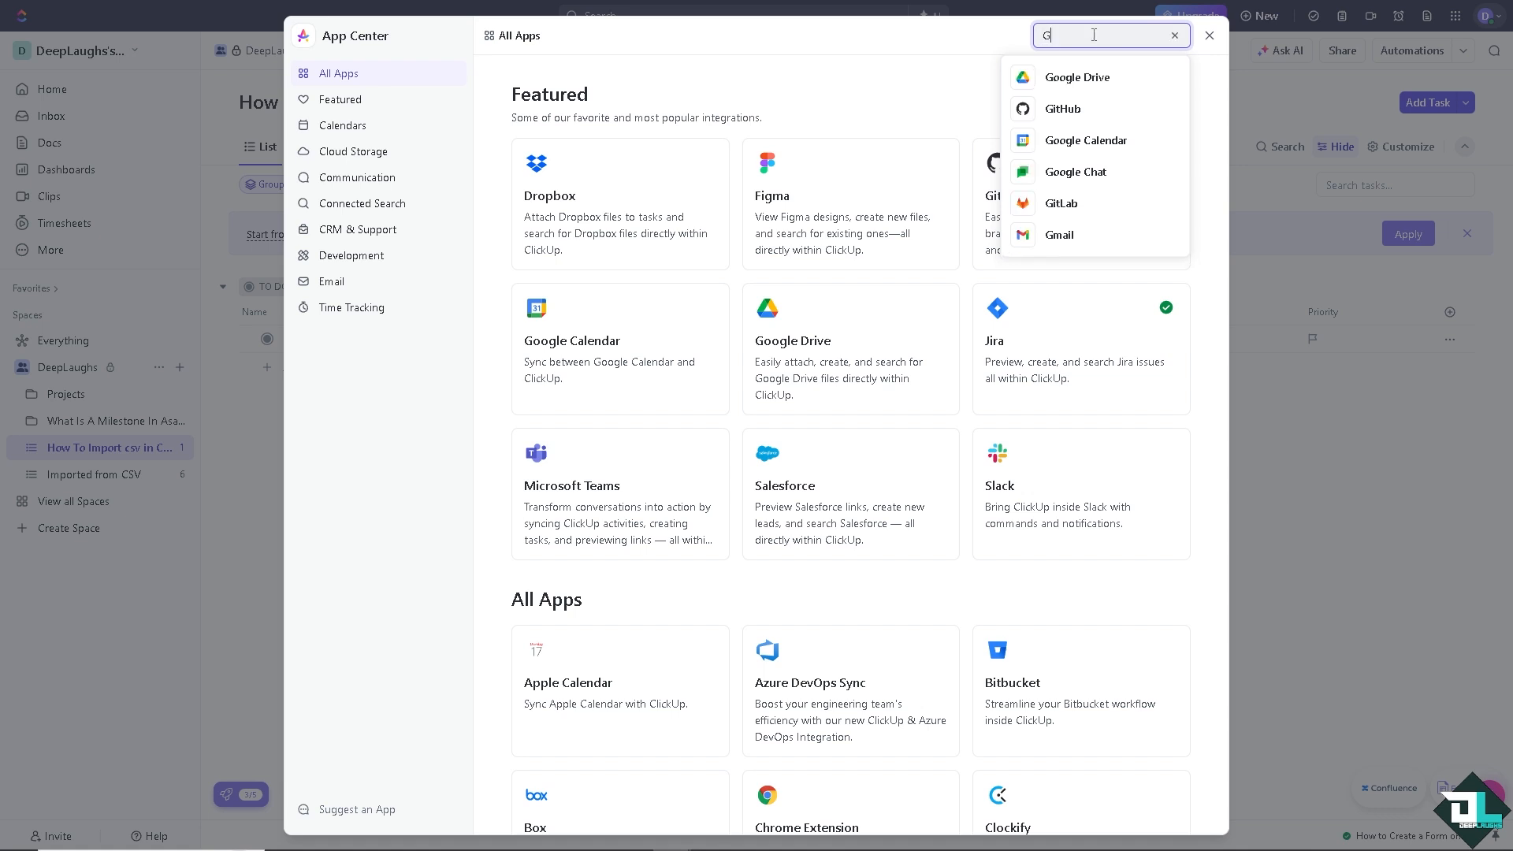
type("oogle")
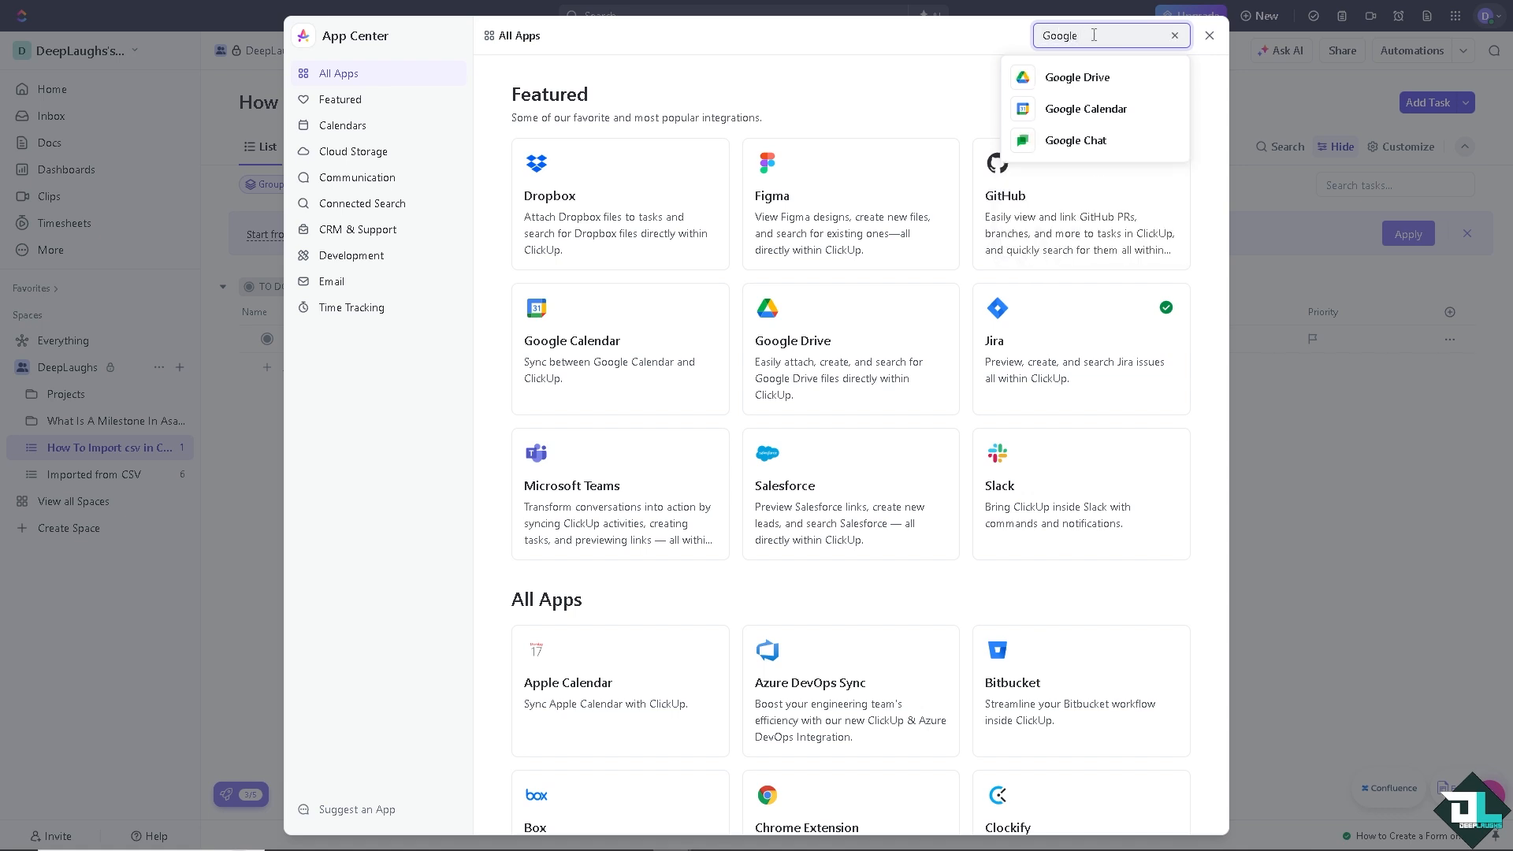
Step: Open the Google Calendar integration details, check the Workspace options, and return to Personal
left_click(1084, 109)
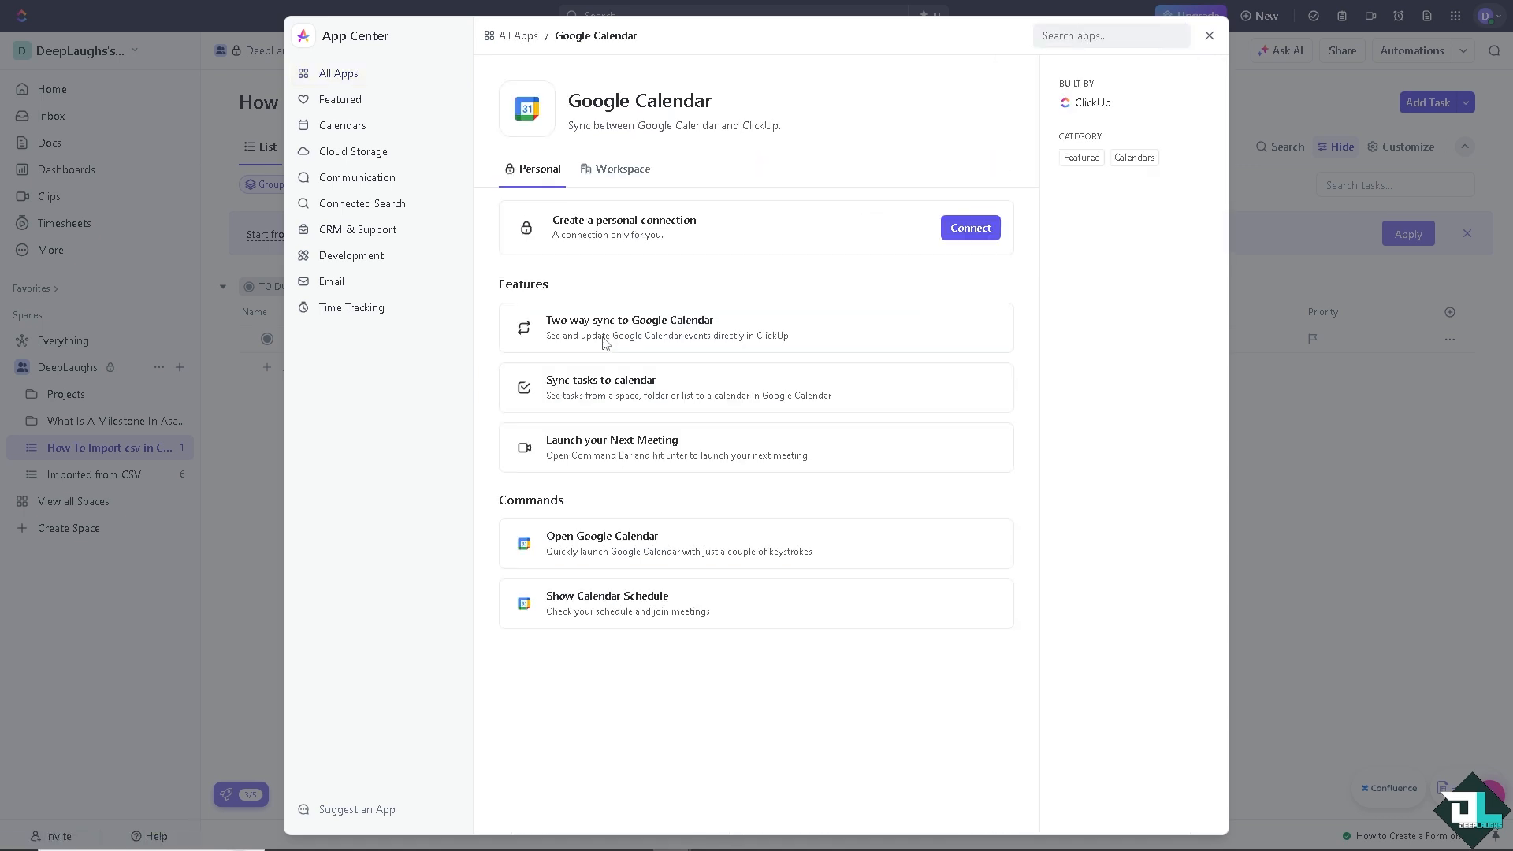
mouse_move(604, 337)
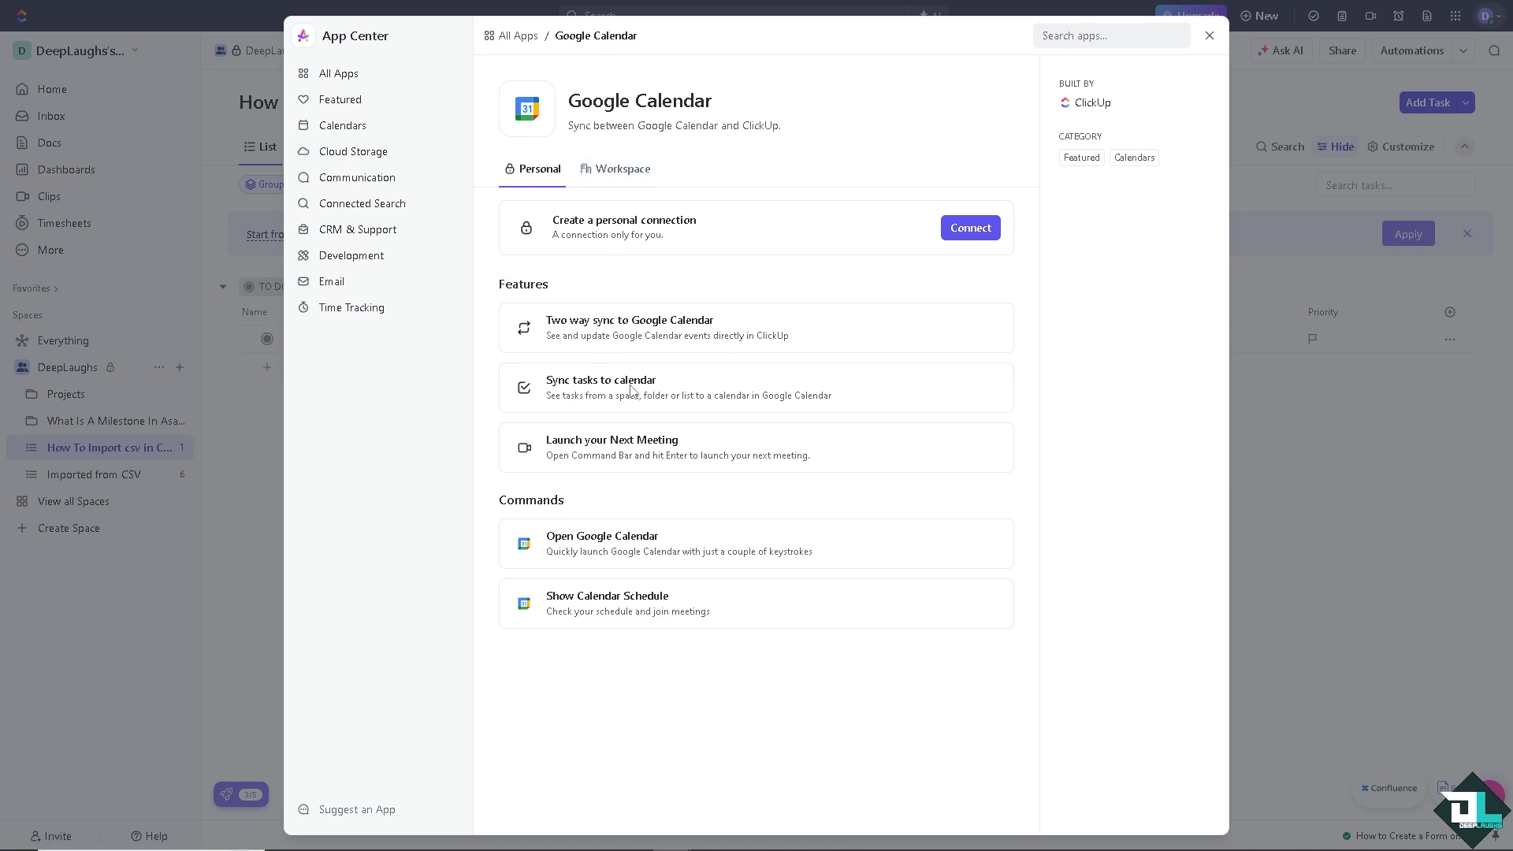
mouse_move(622, 168)
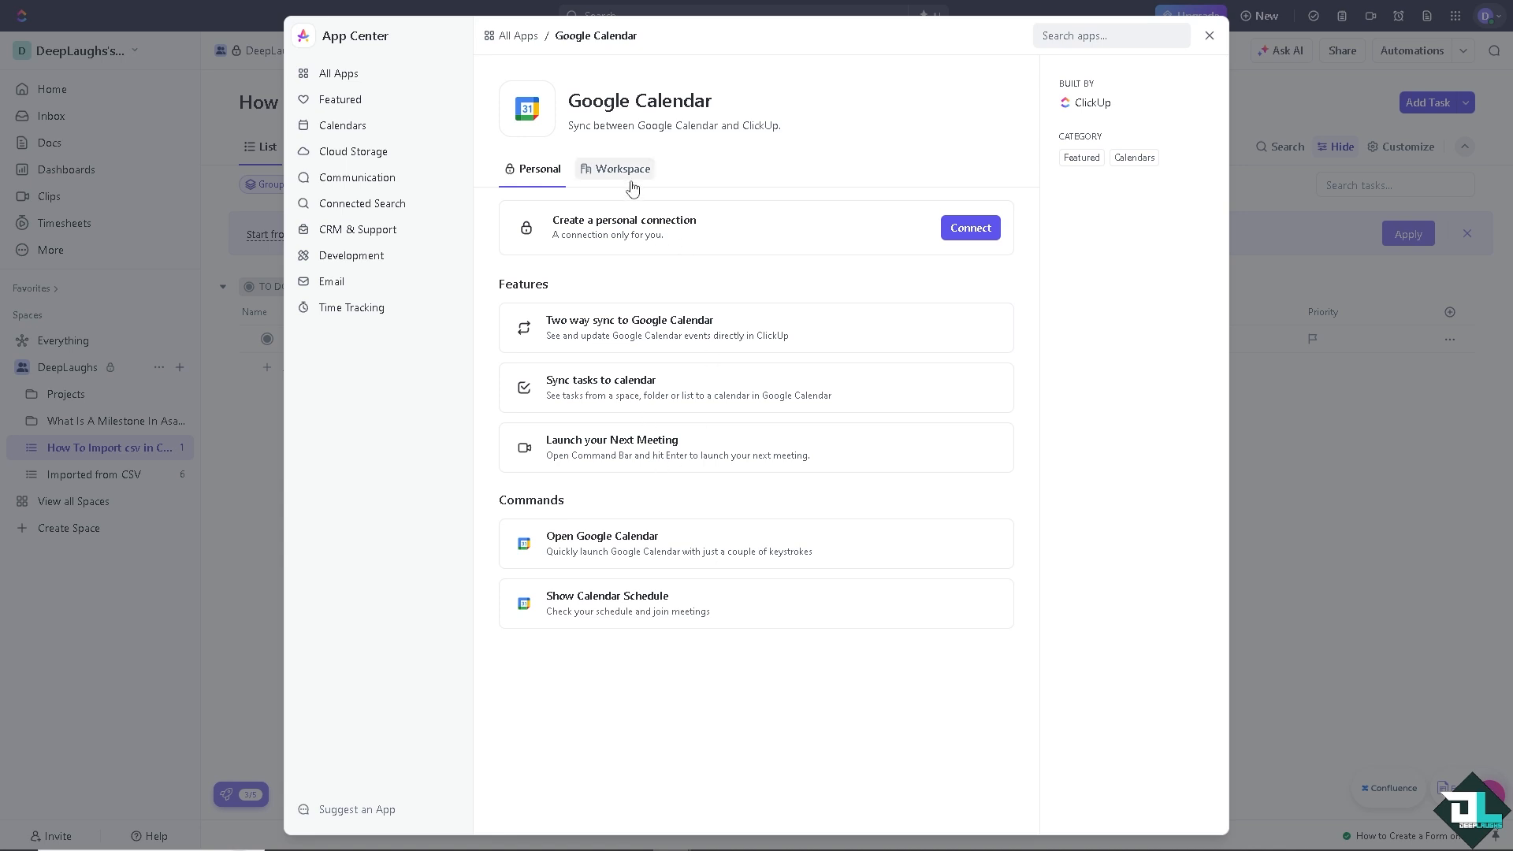
left_click(621, 169)
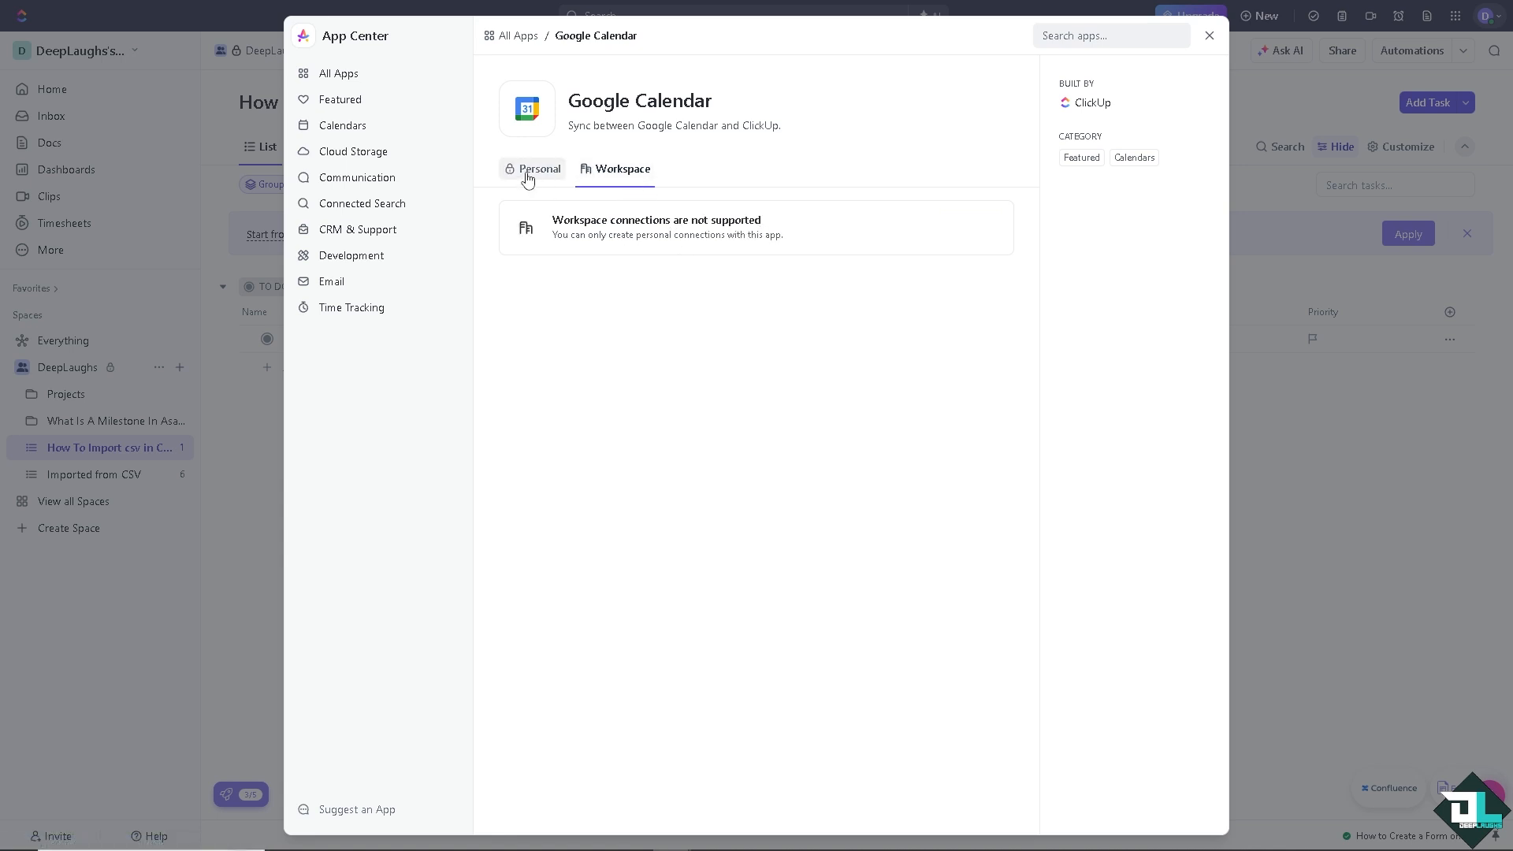
left_click(539, 168)
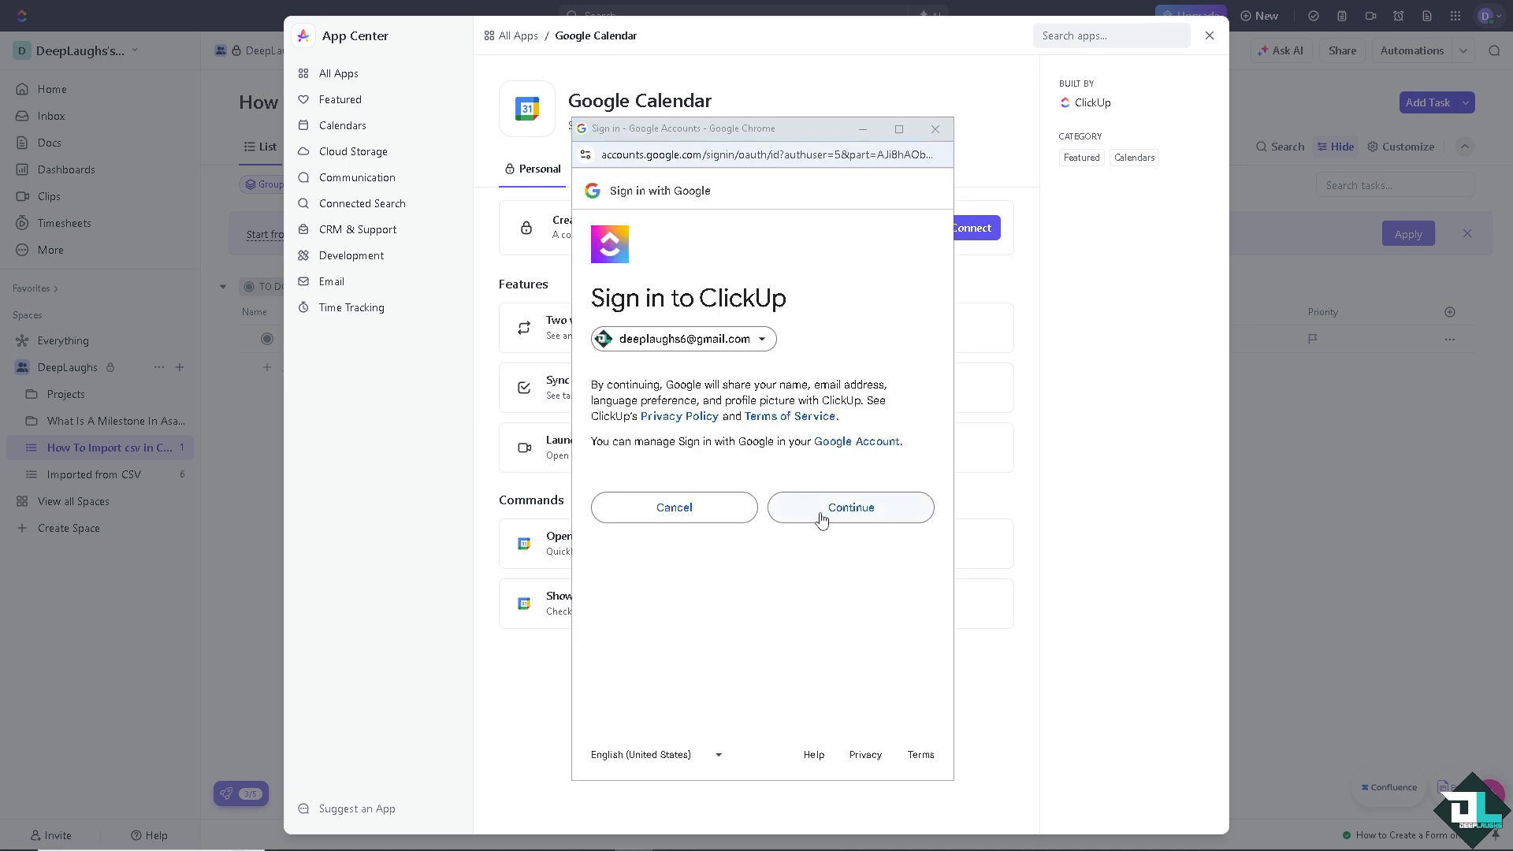
Step: Sign in with the Google account and grant ClickUp access to see and edit all calendars
left_click(849, 506)
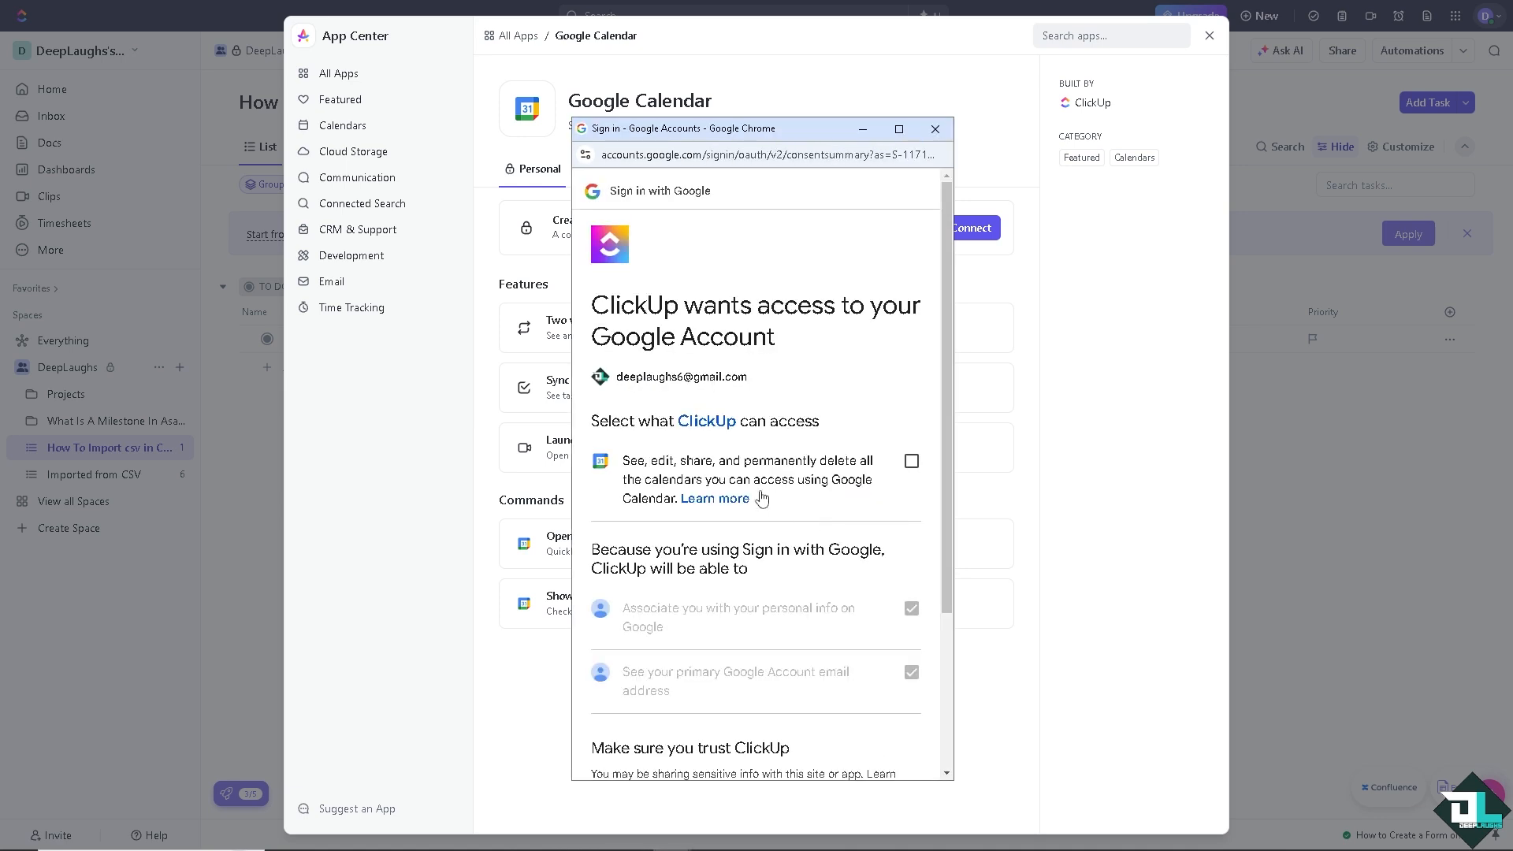
mouse_move(756, 471)
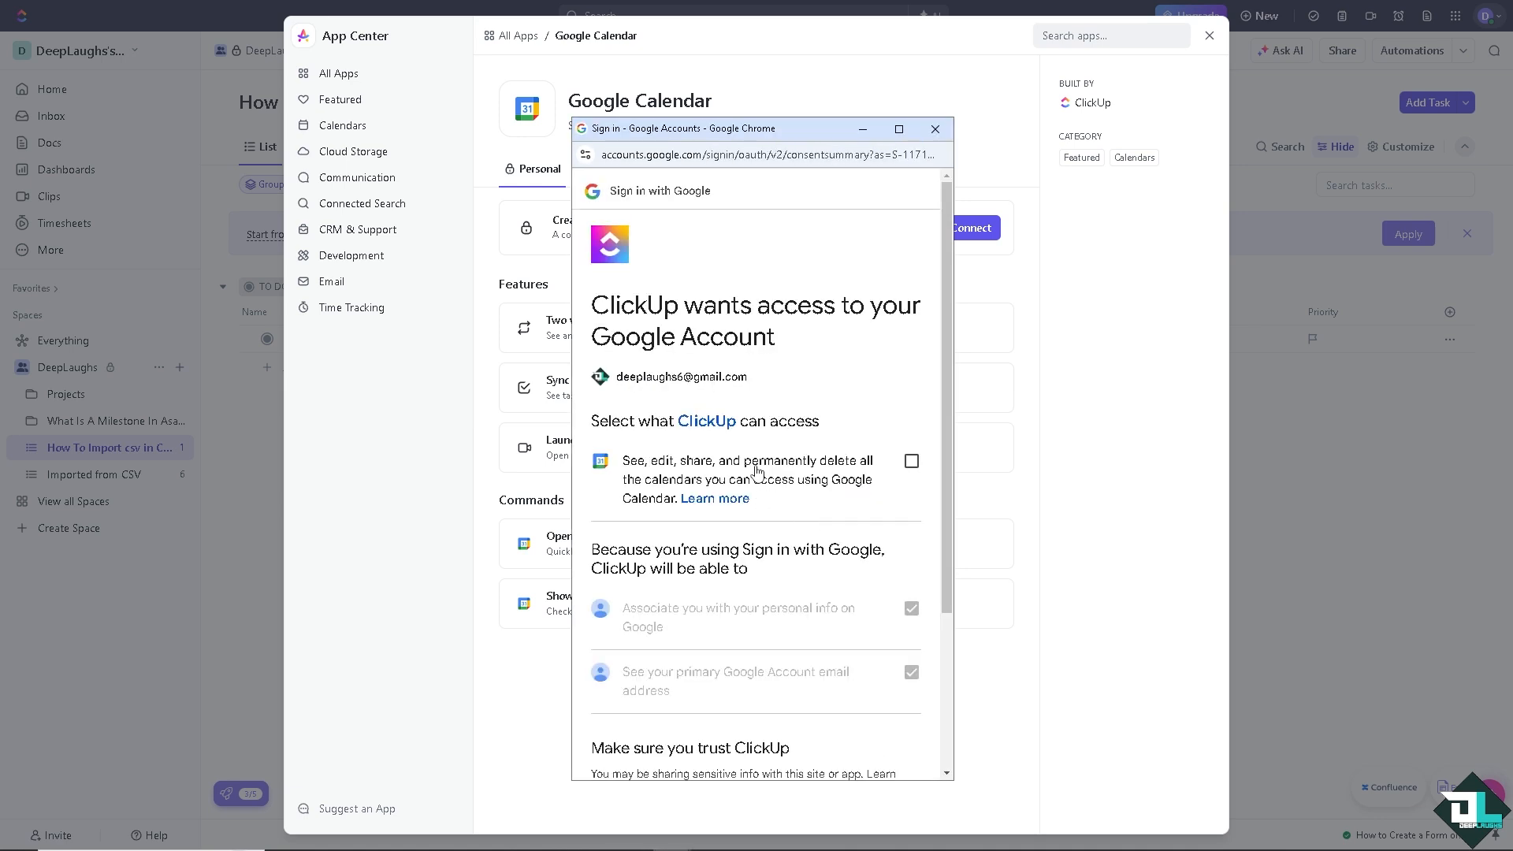
left_click(909, 460)
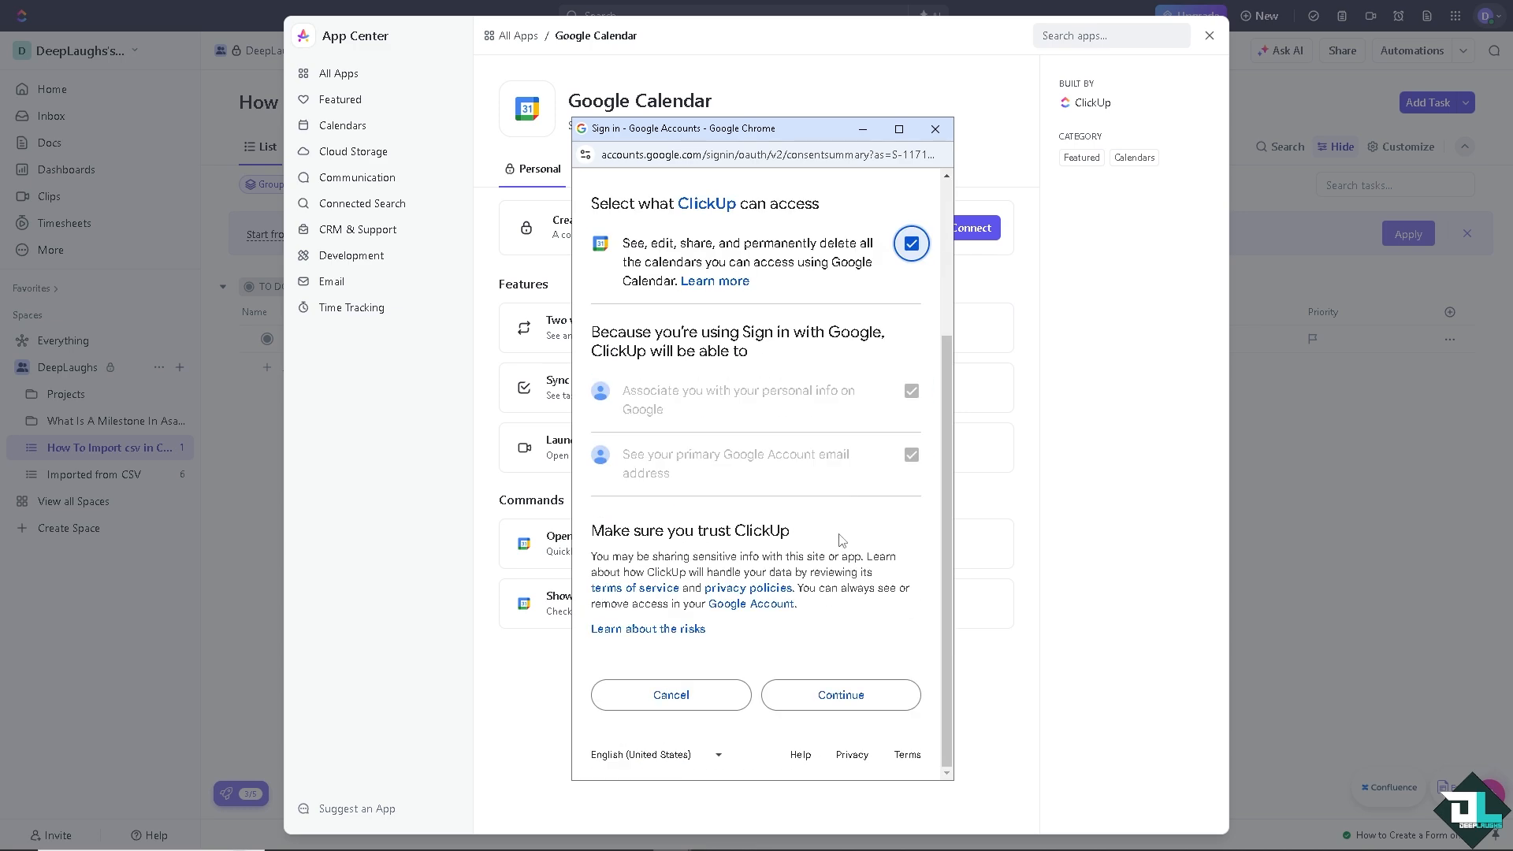
left_click(839, 694)
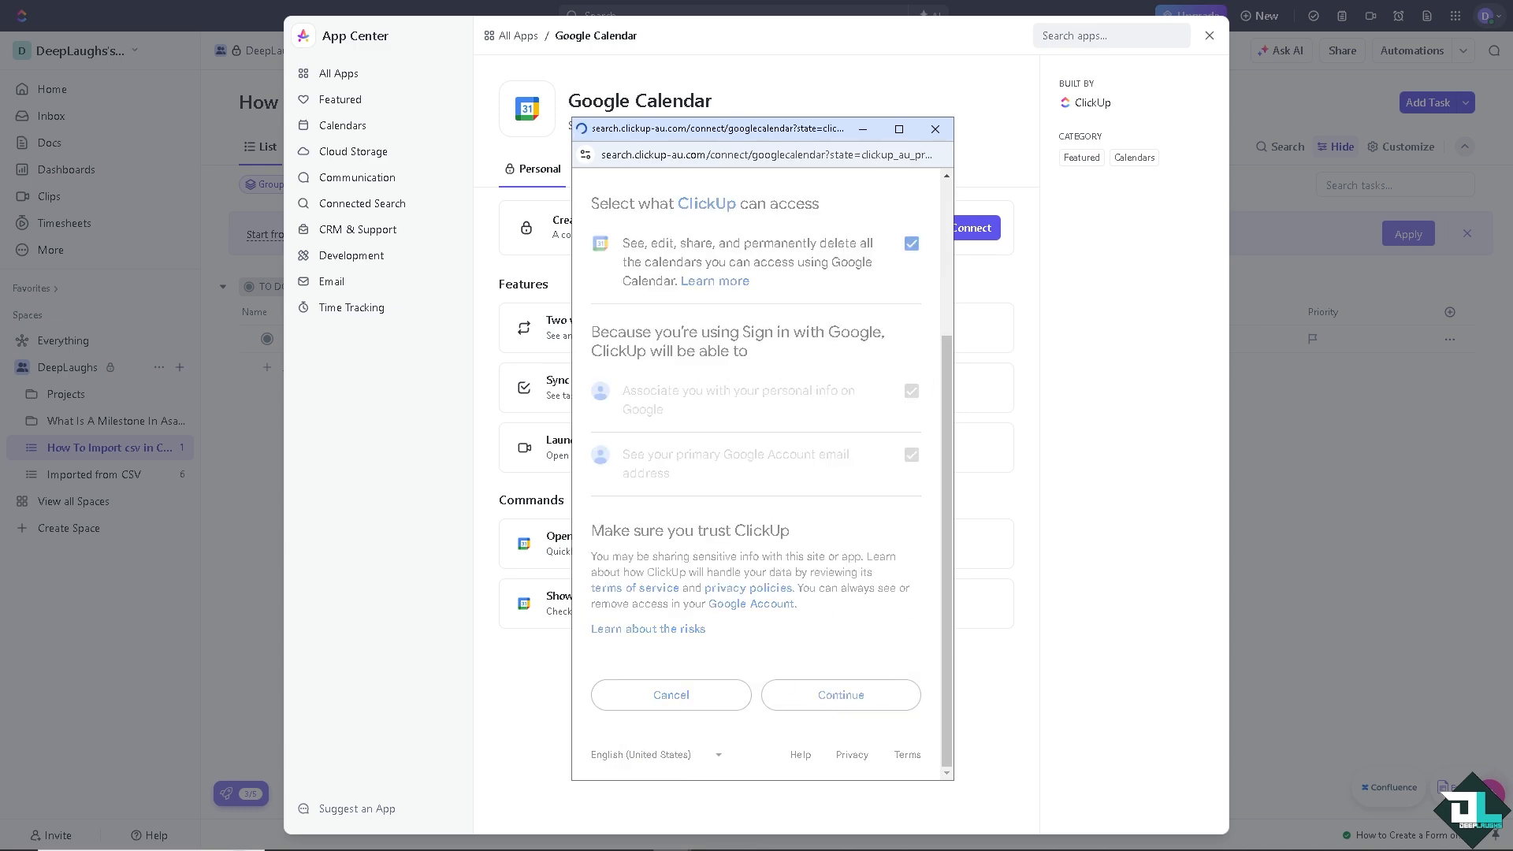
left_click(839, 695)
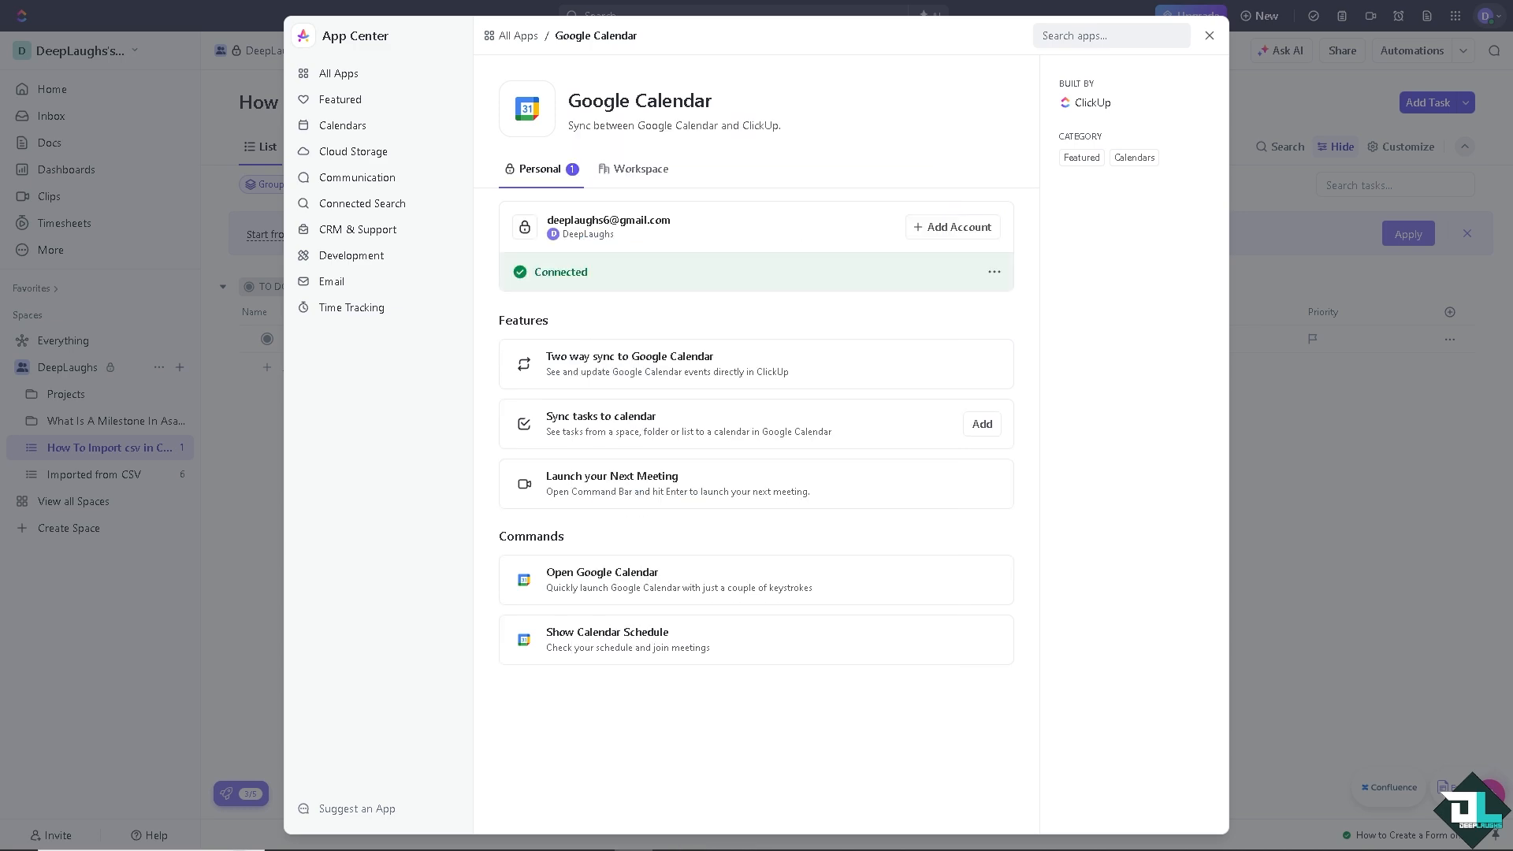
mouse_move(684, 278)
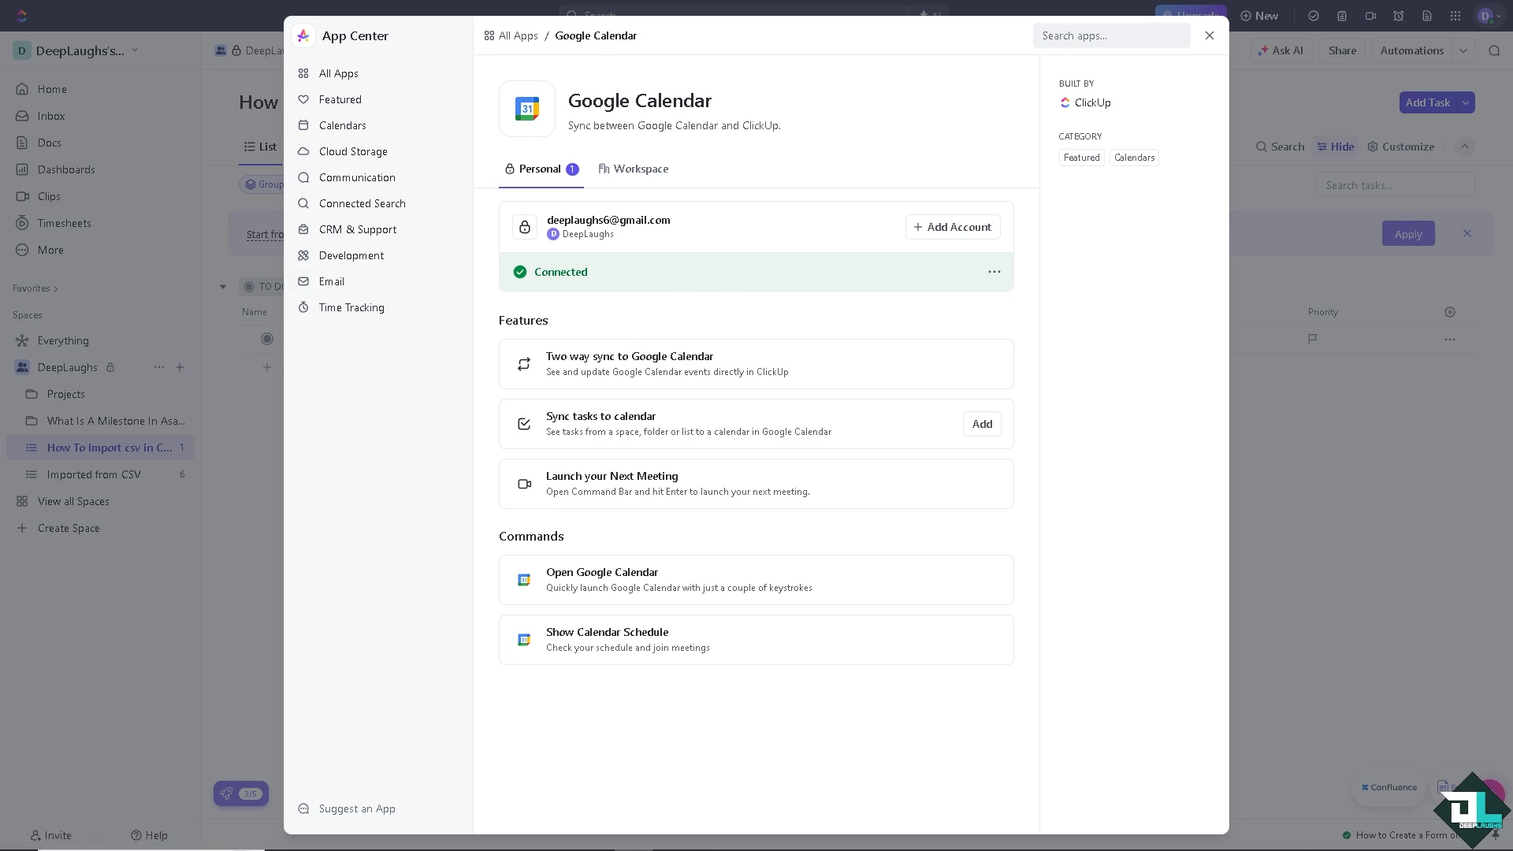
mouse_move(564, 294)
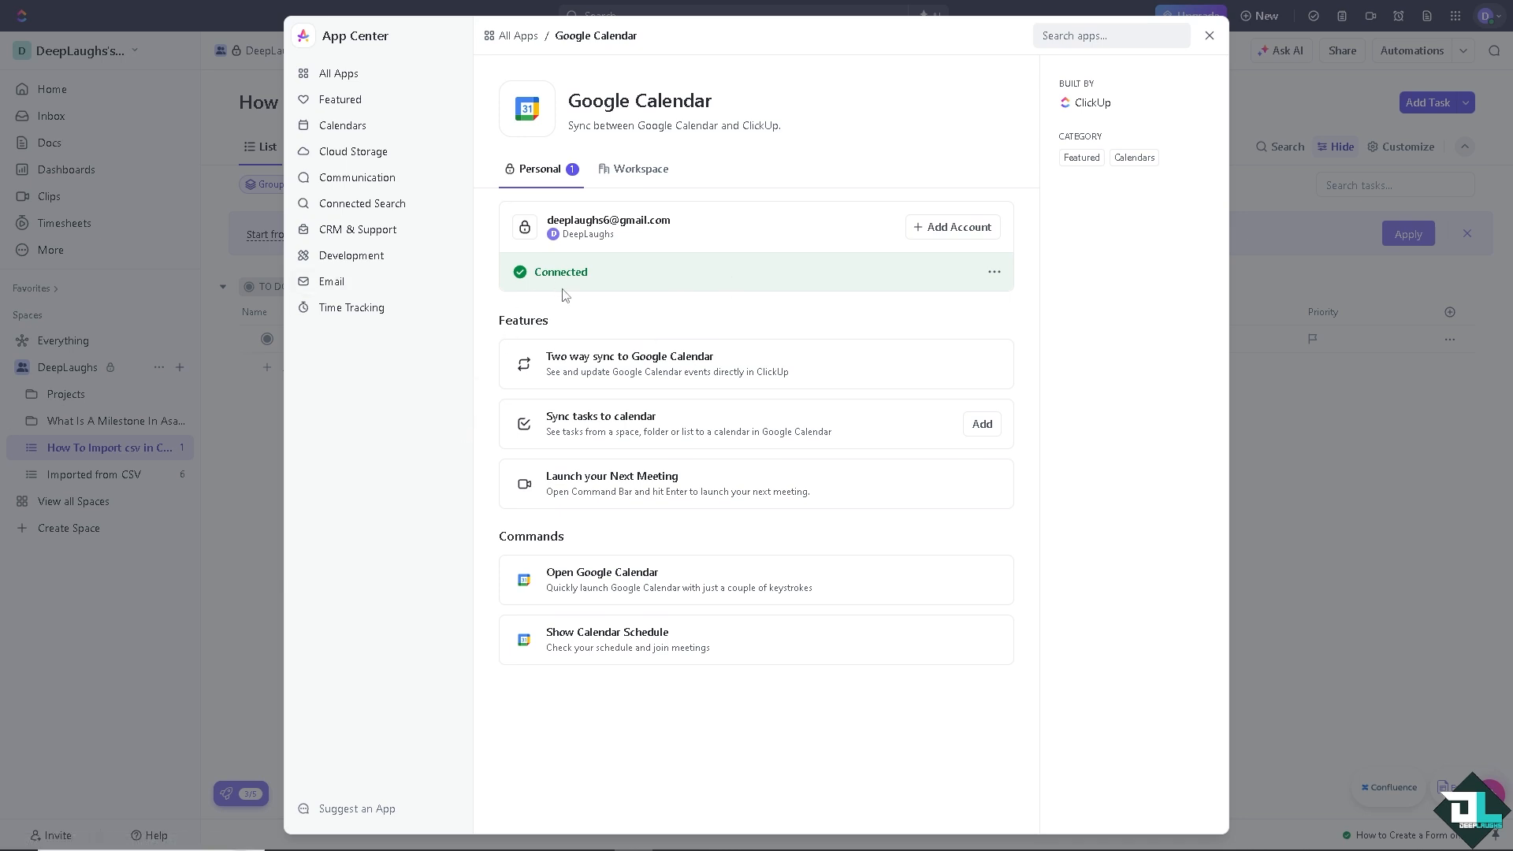
mouse_move(627, 382)
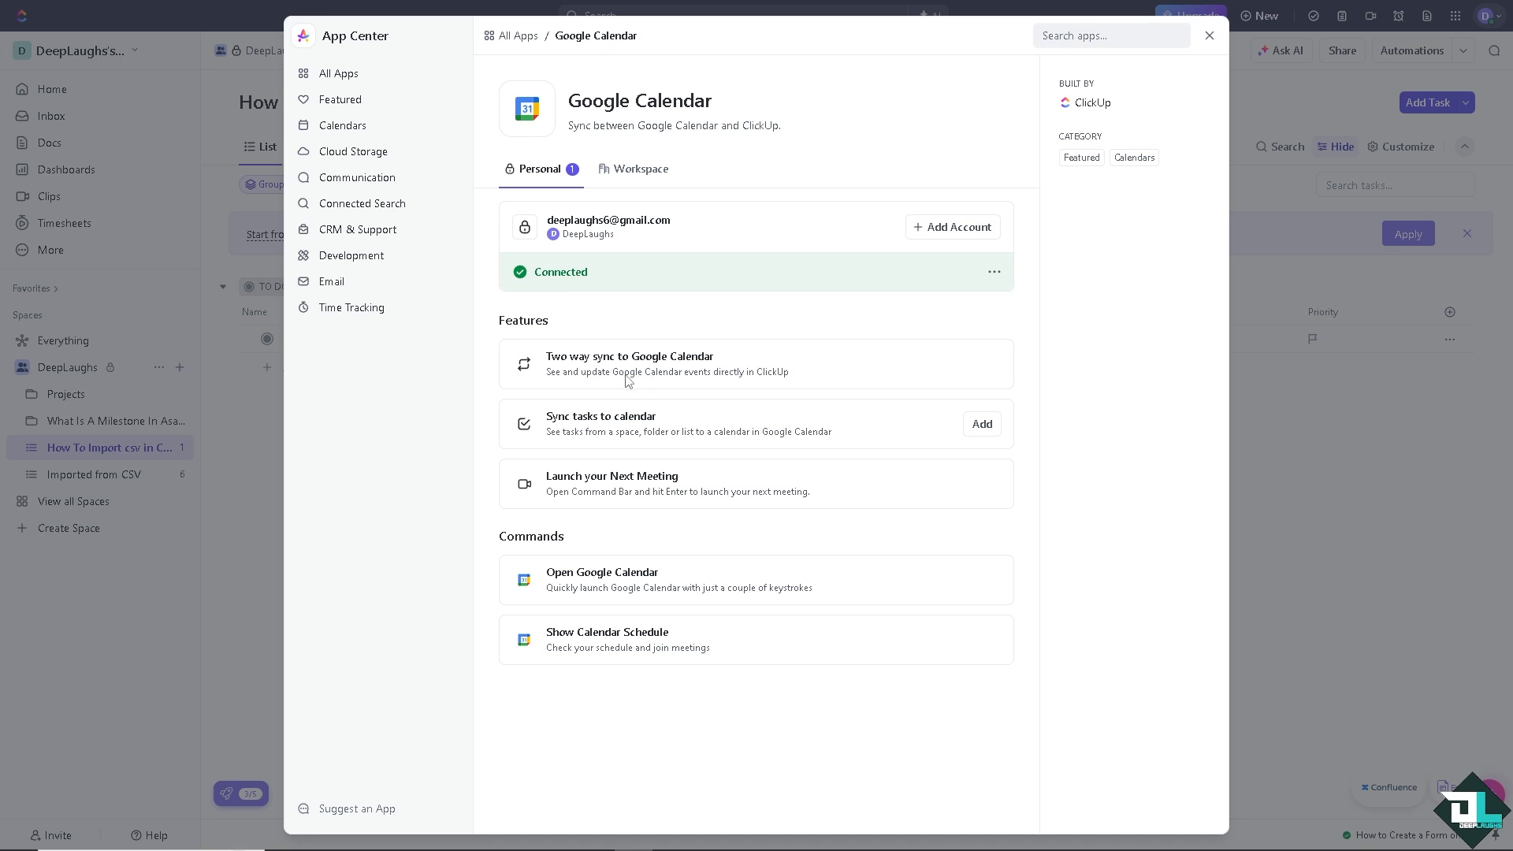
mouse_move(539, 422)
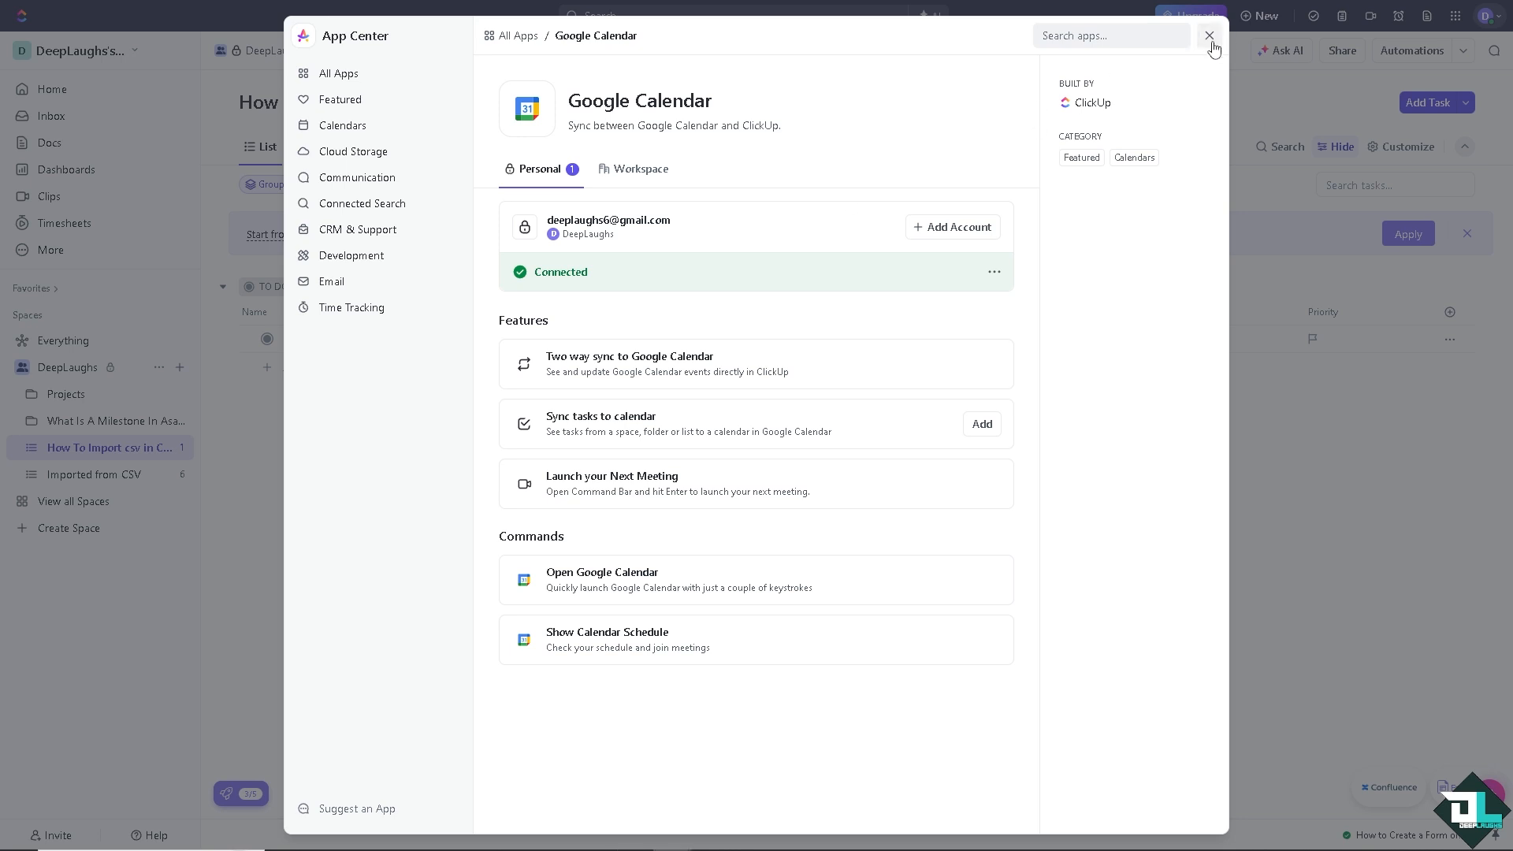
Step: Go to Home and switch on the connected Google calendar in the Agenda card's calendar list
left_click(1209, 36)
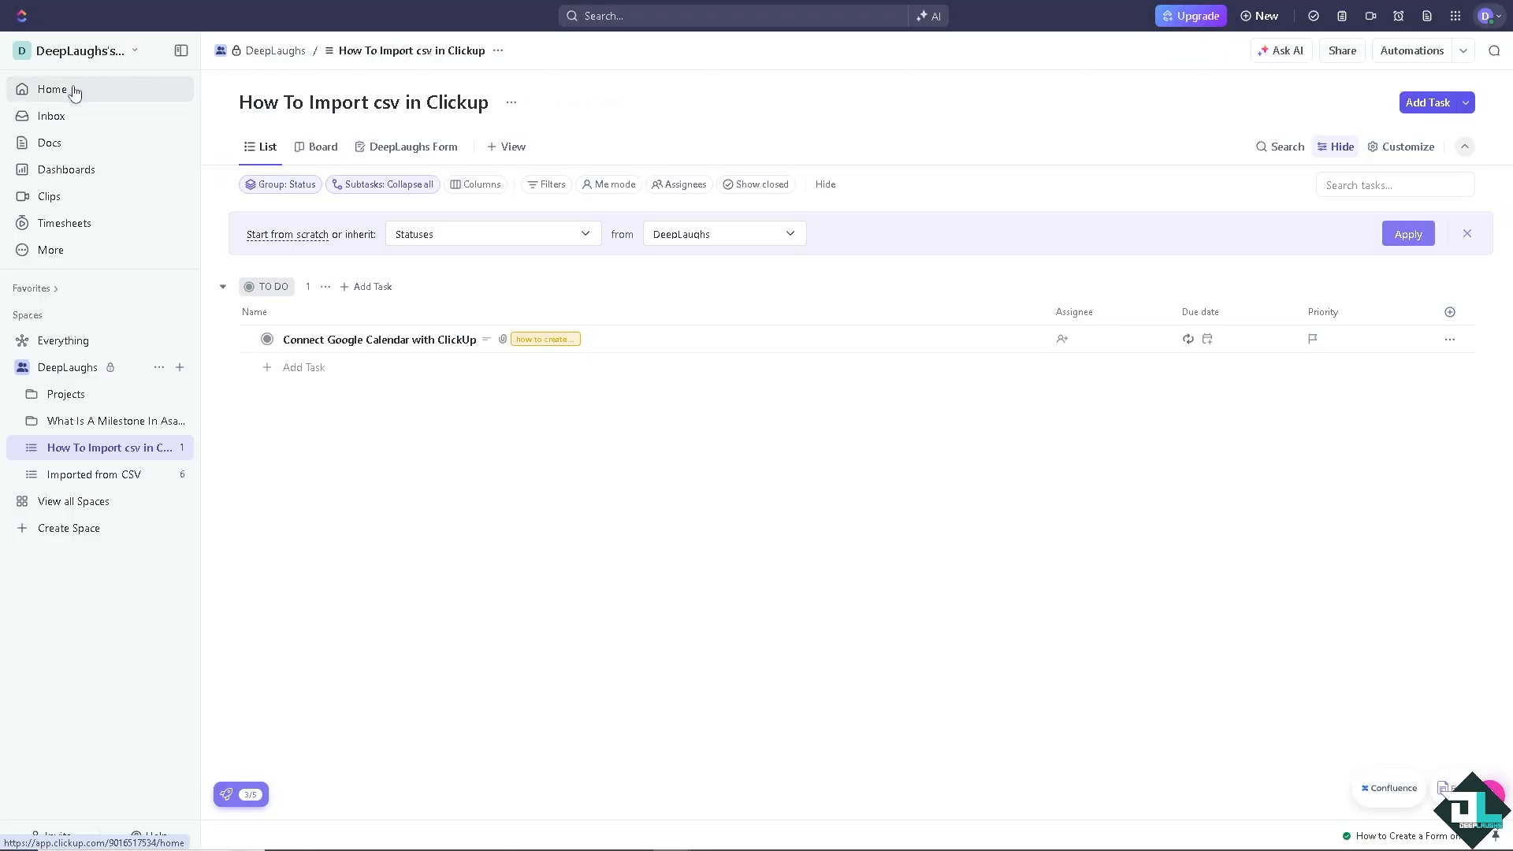
left_click(51, 88)
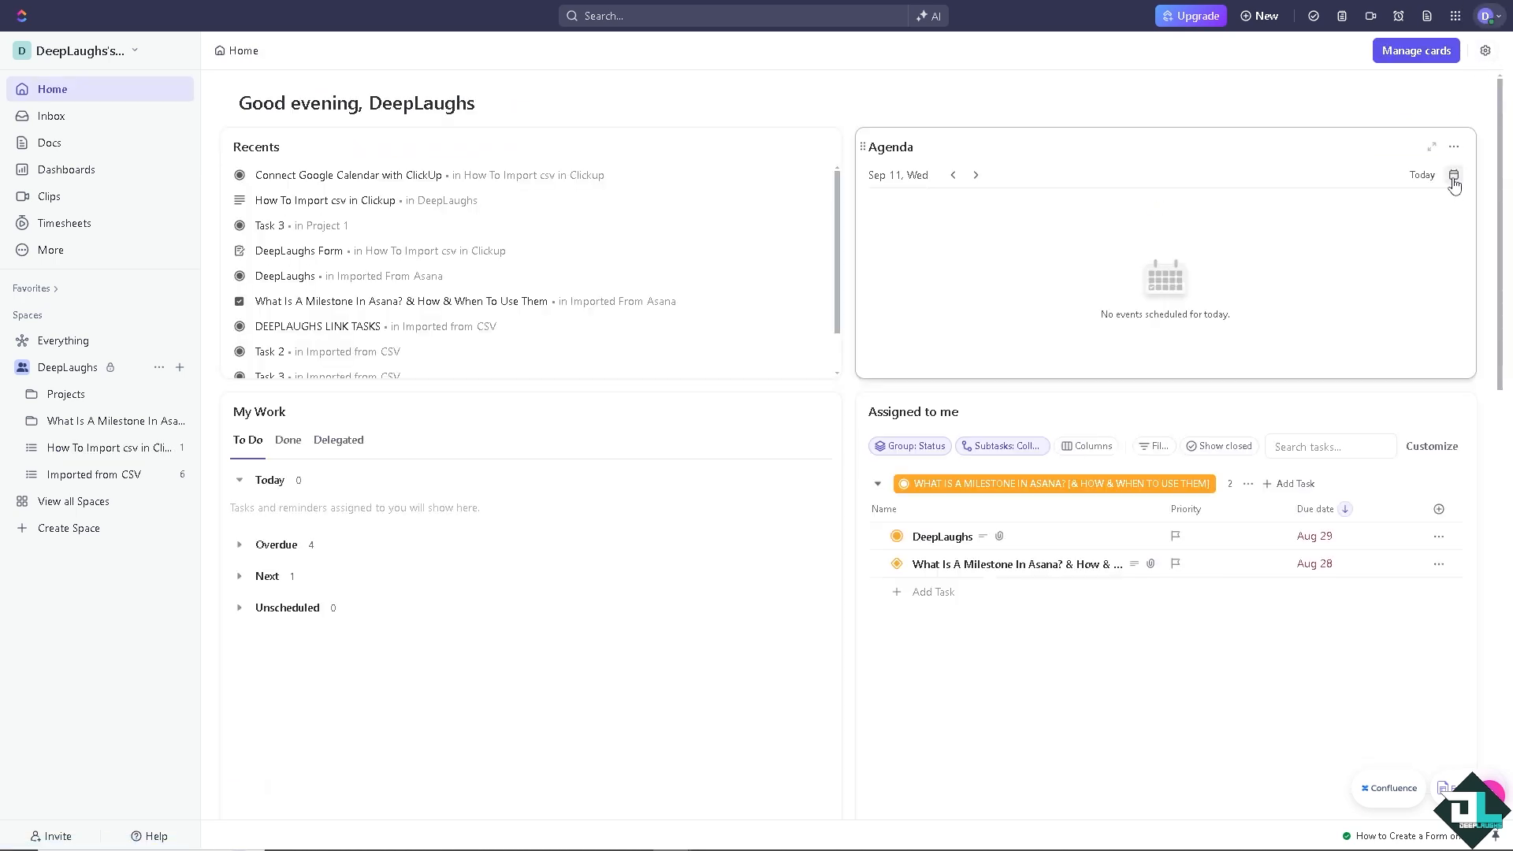
left_click(1452, 175)
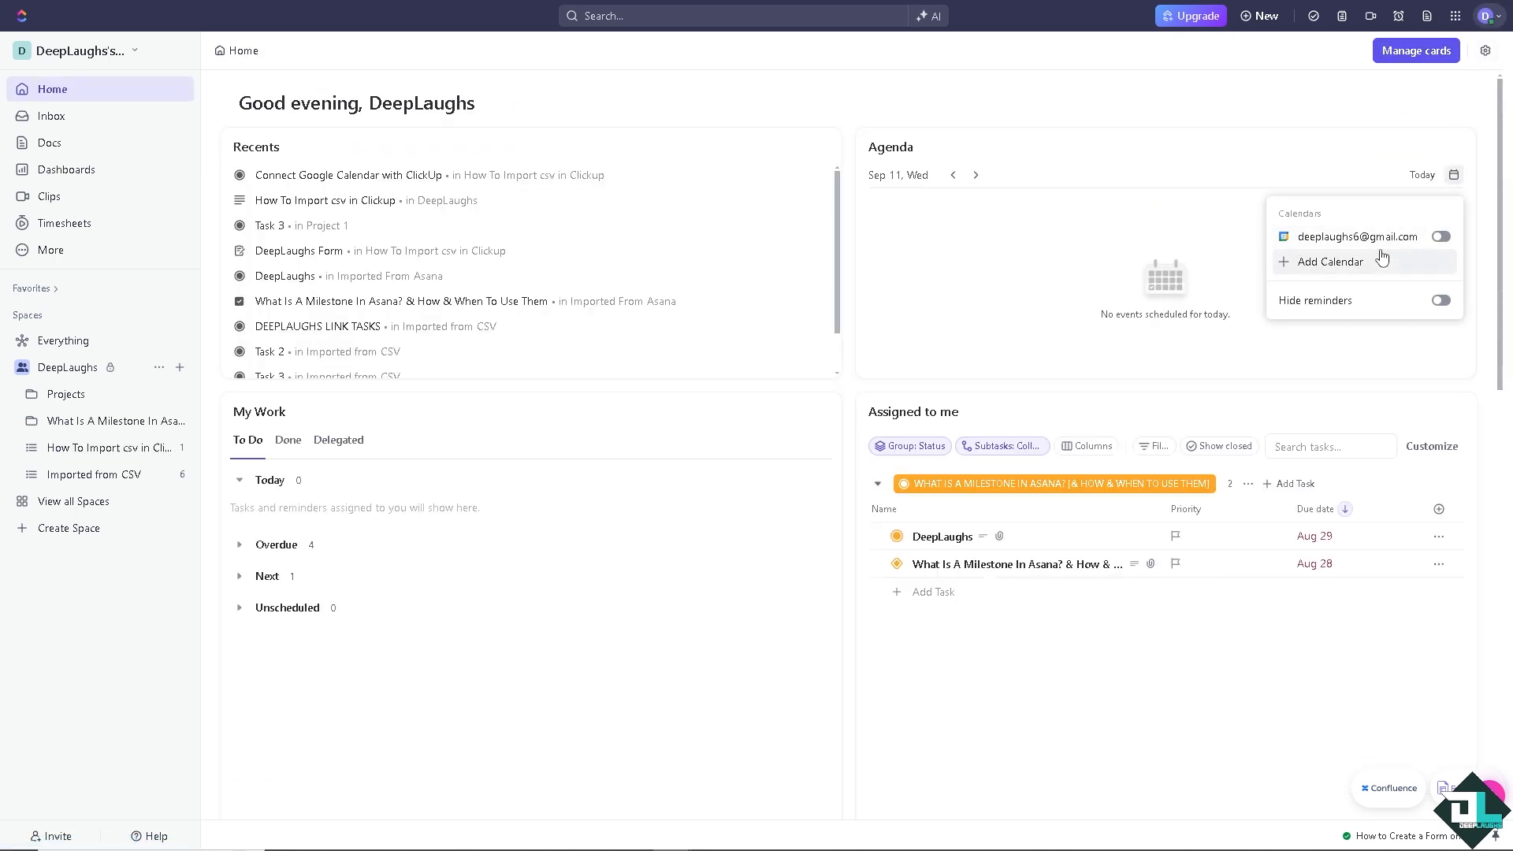
mouse_move(1357, 236)
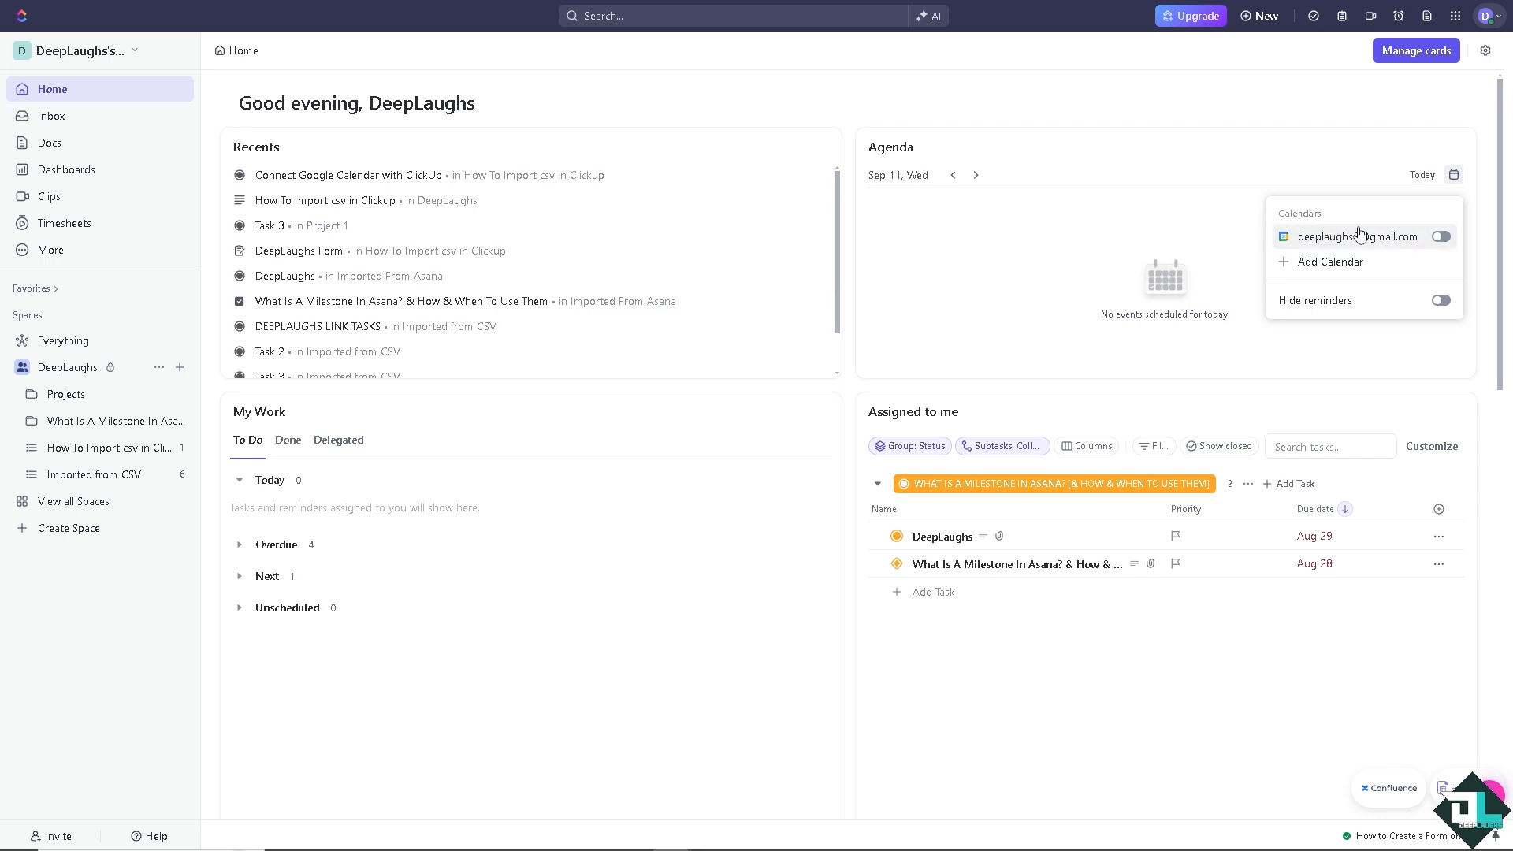
left_click(1438, 236)
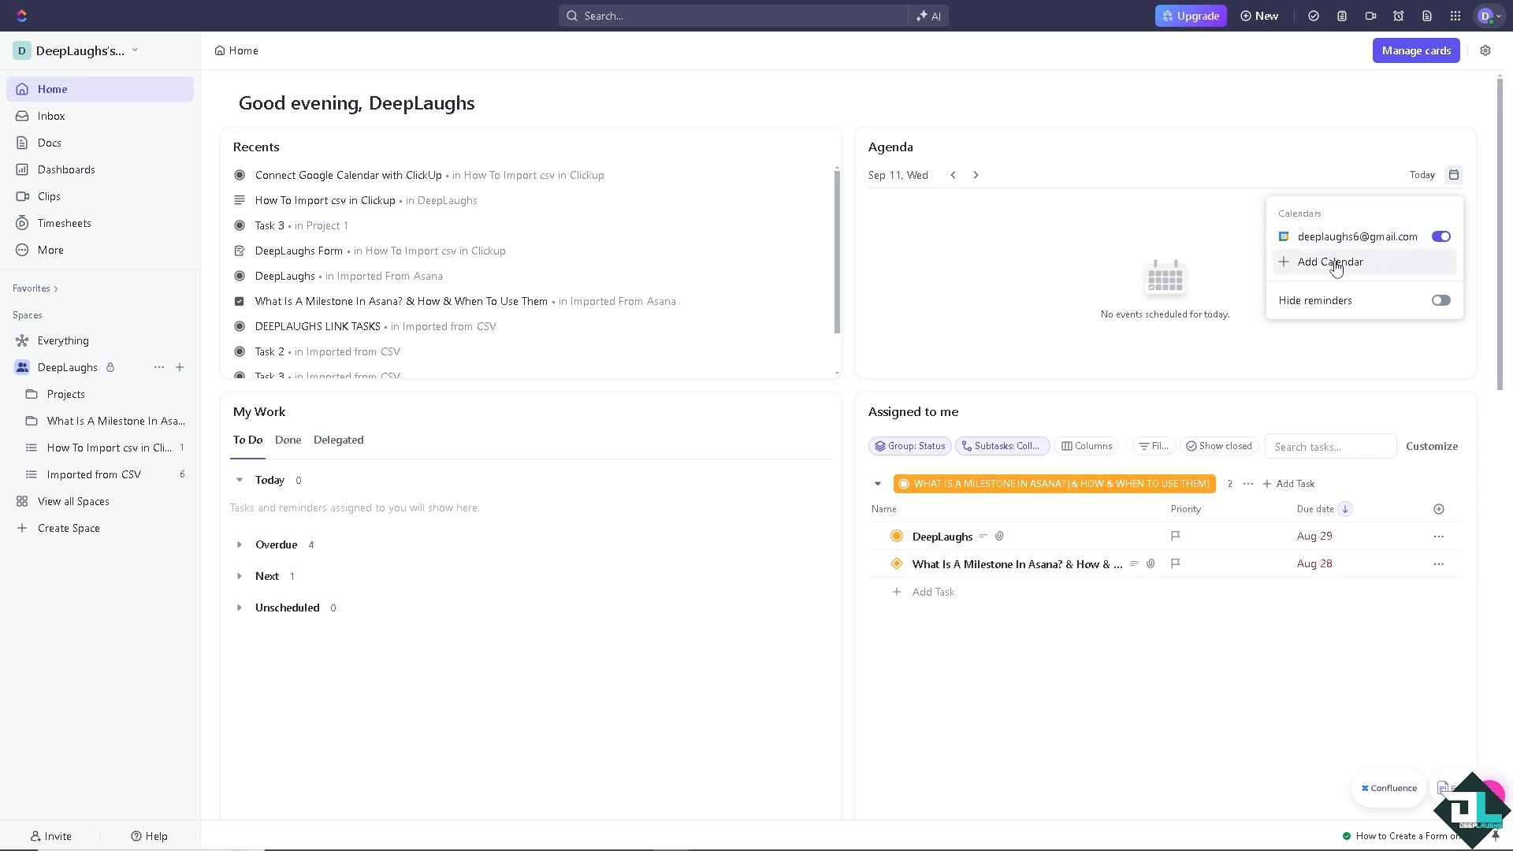
Step: Add a Google Calendar sync sending tasks from the DeepLaughs space into the connected Google calendar
left_click(1330, 262)
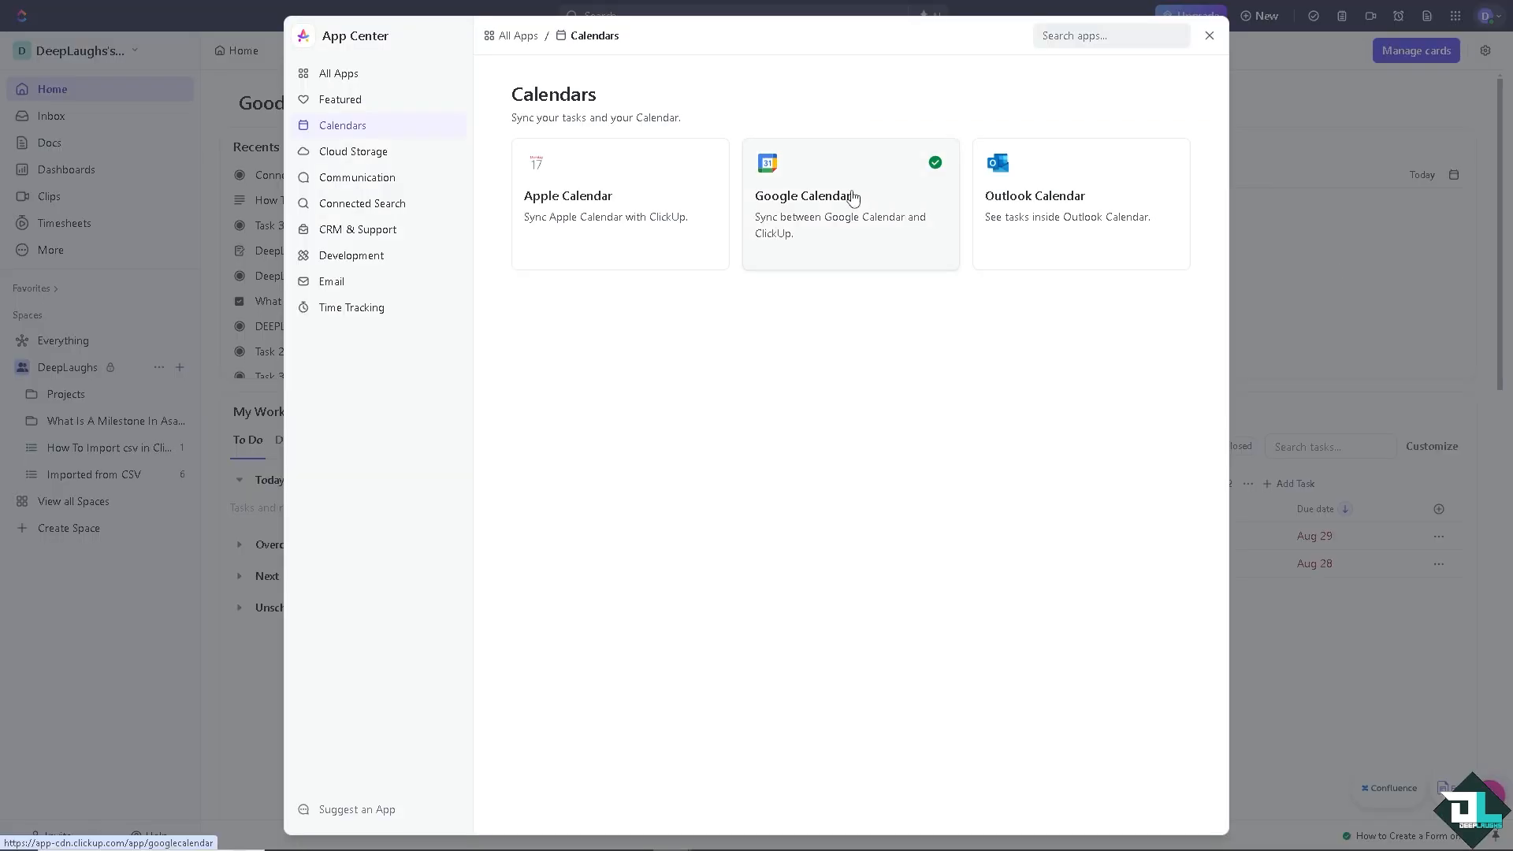
left_click(849, 203)
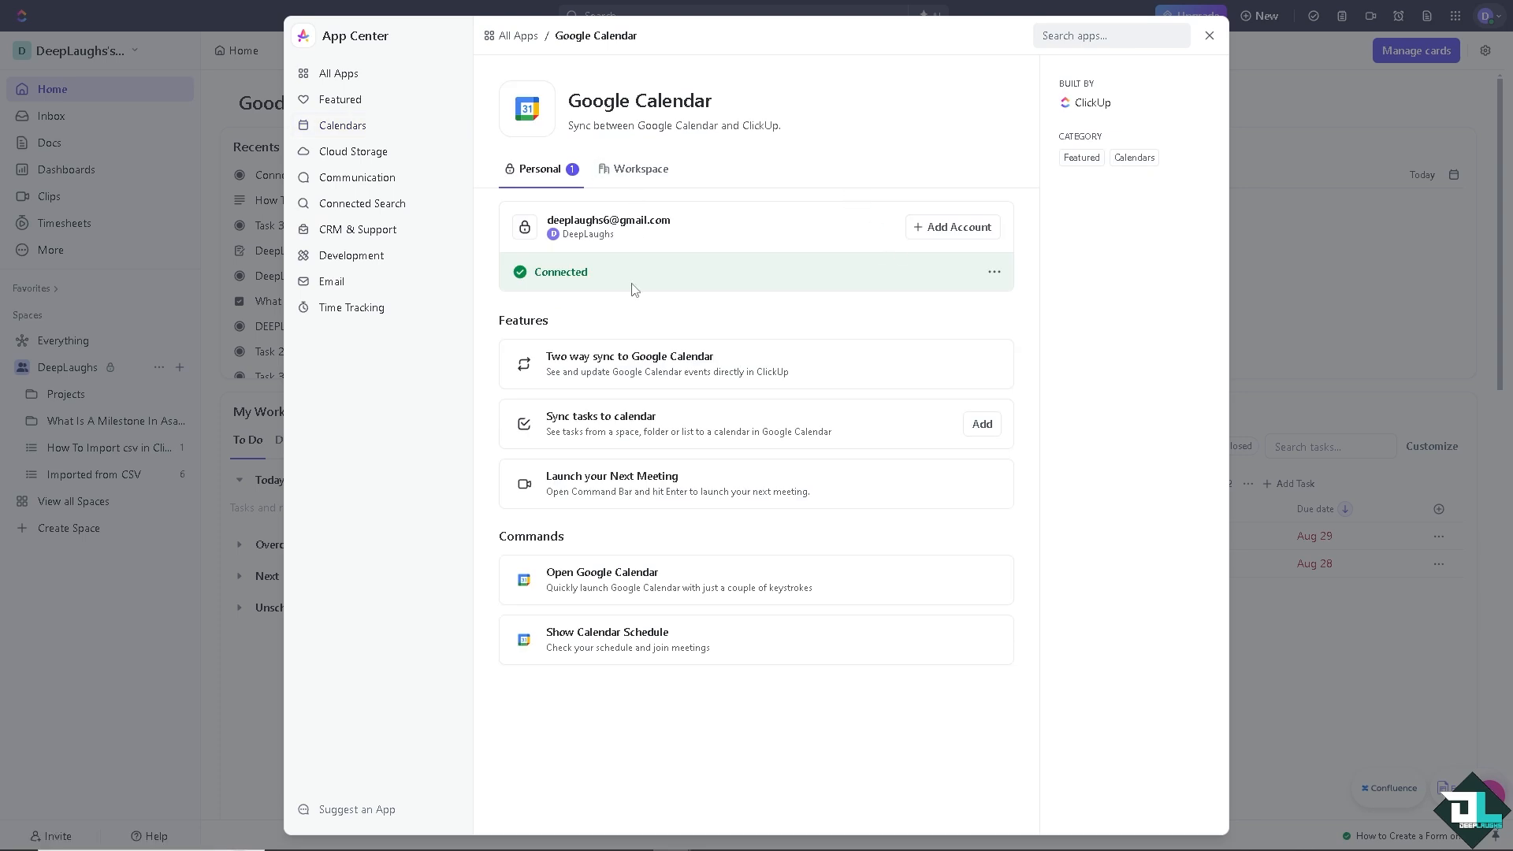
mouse_move(982, 424)
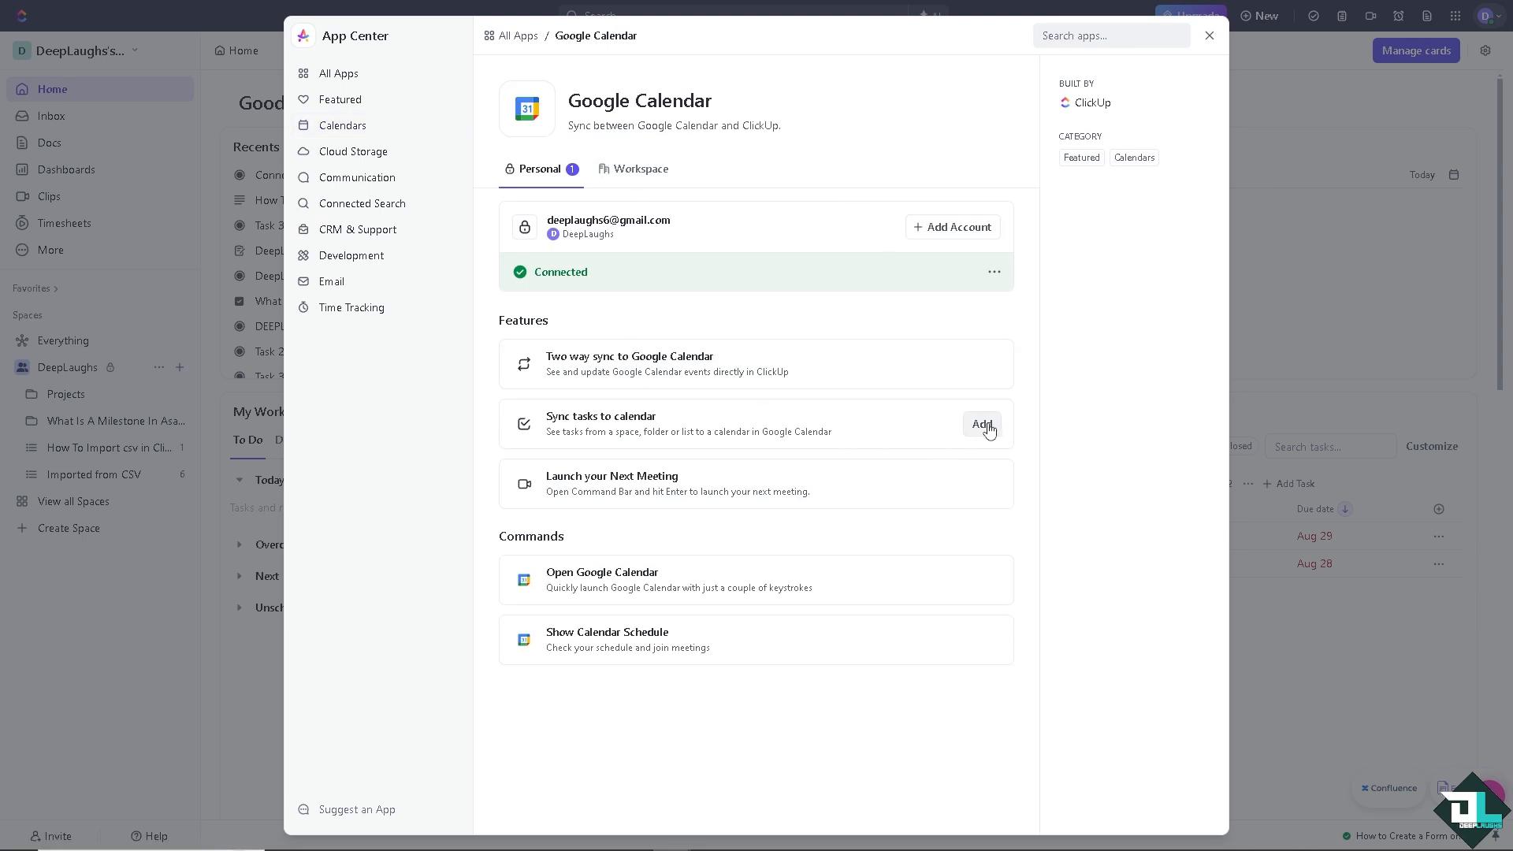
left_click(980, 424)
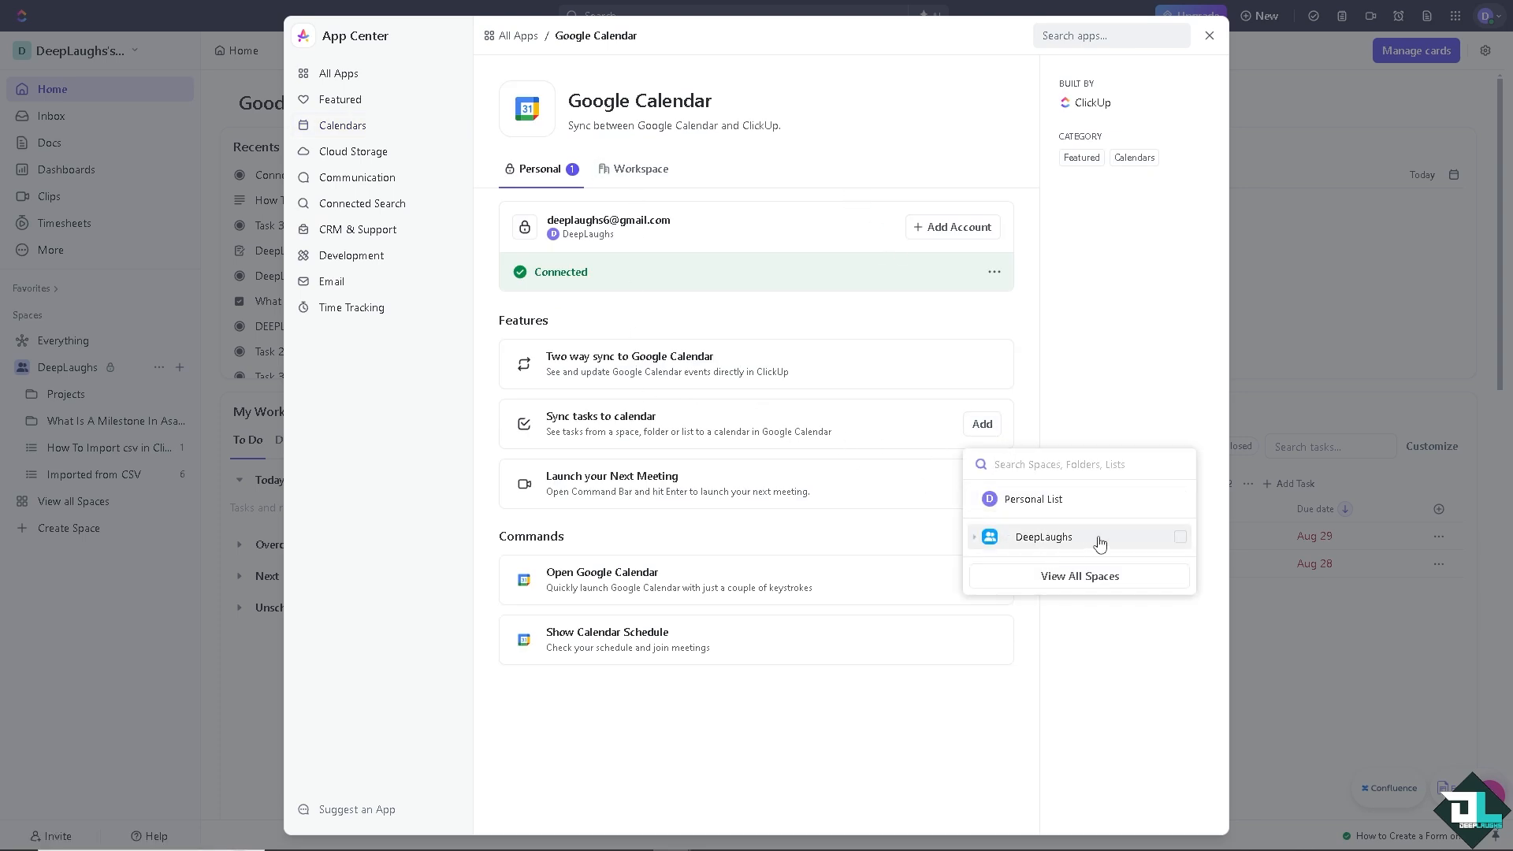
left_click(977, 535)
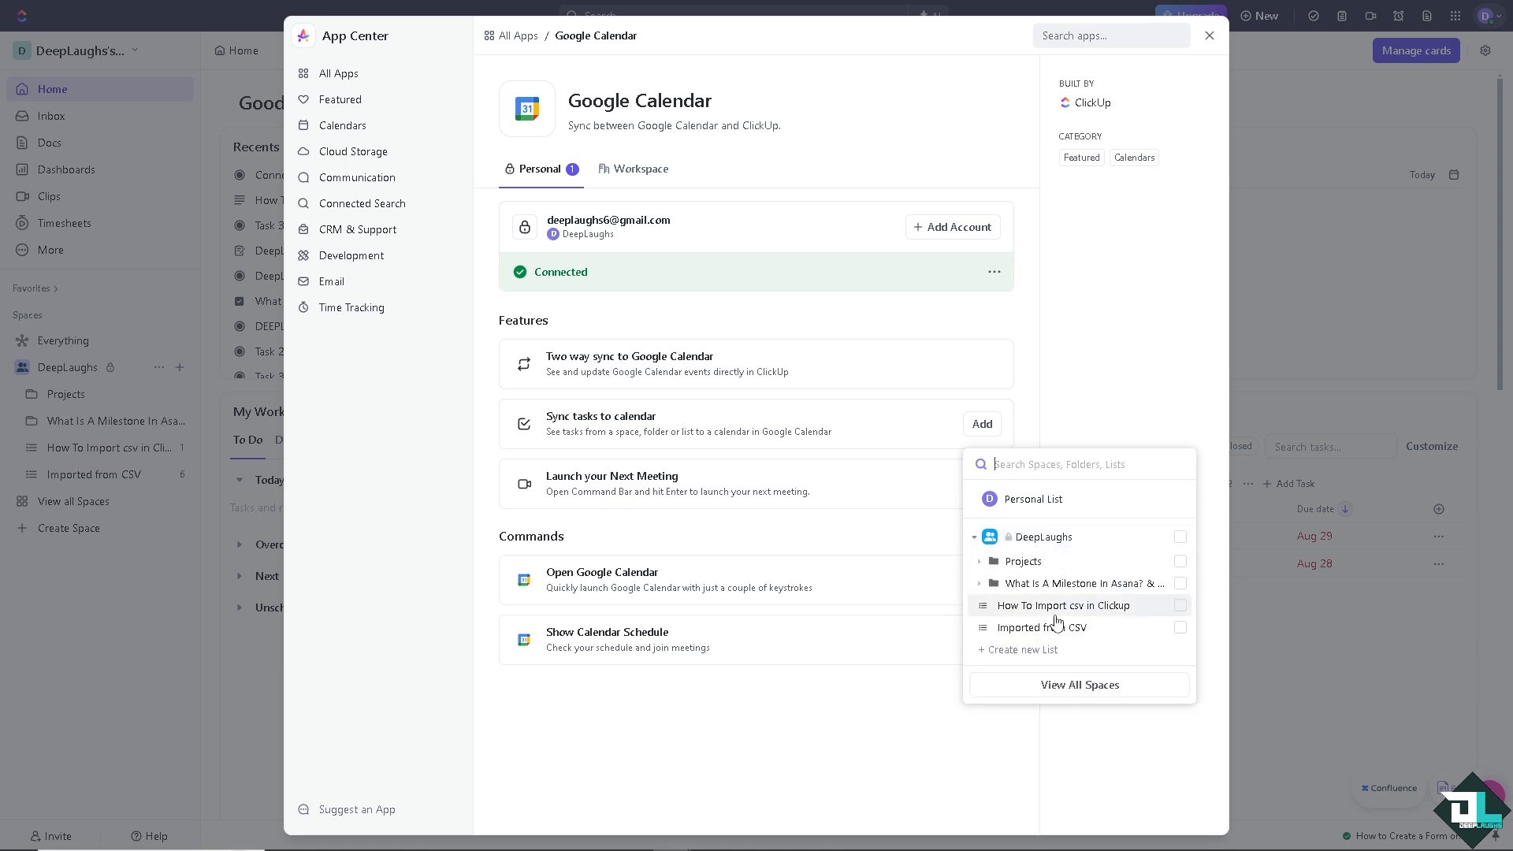
left_click(974, 536)
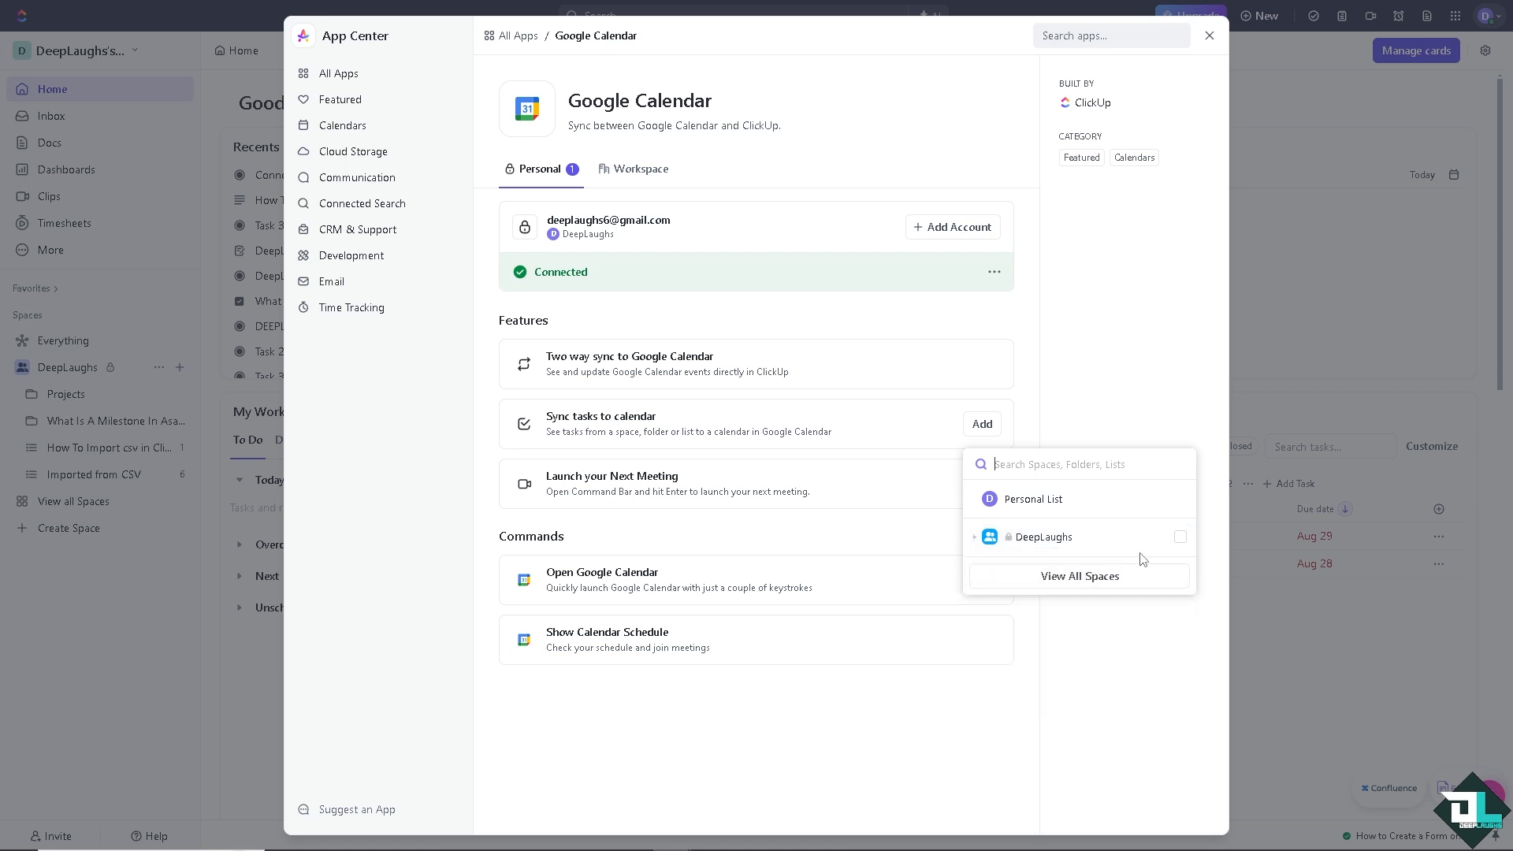
left_click(1042, 536)
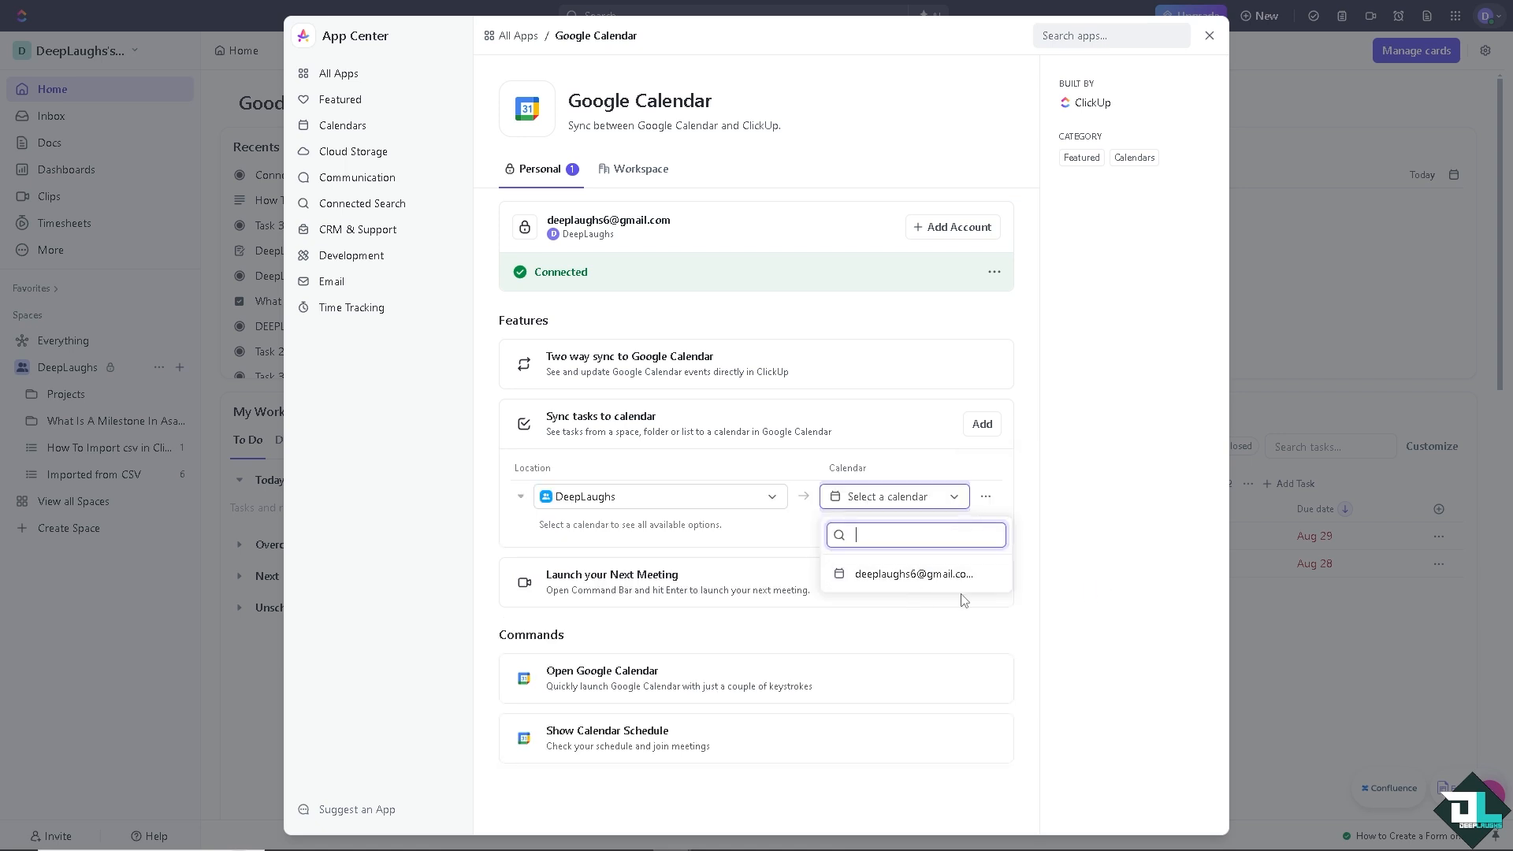
left_click(911, 573)
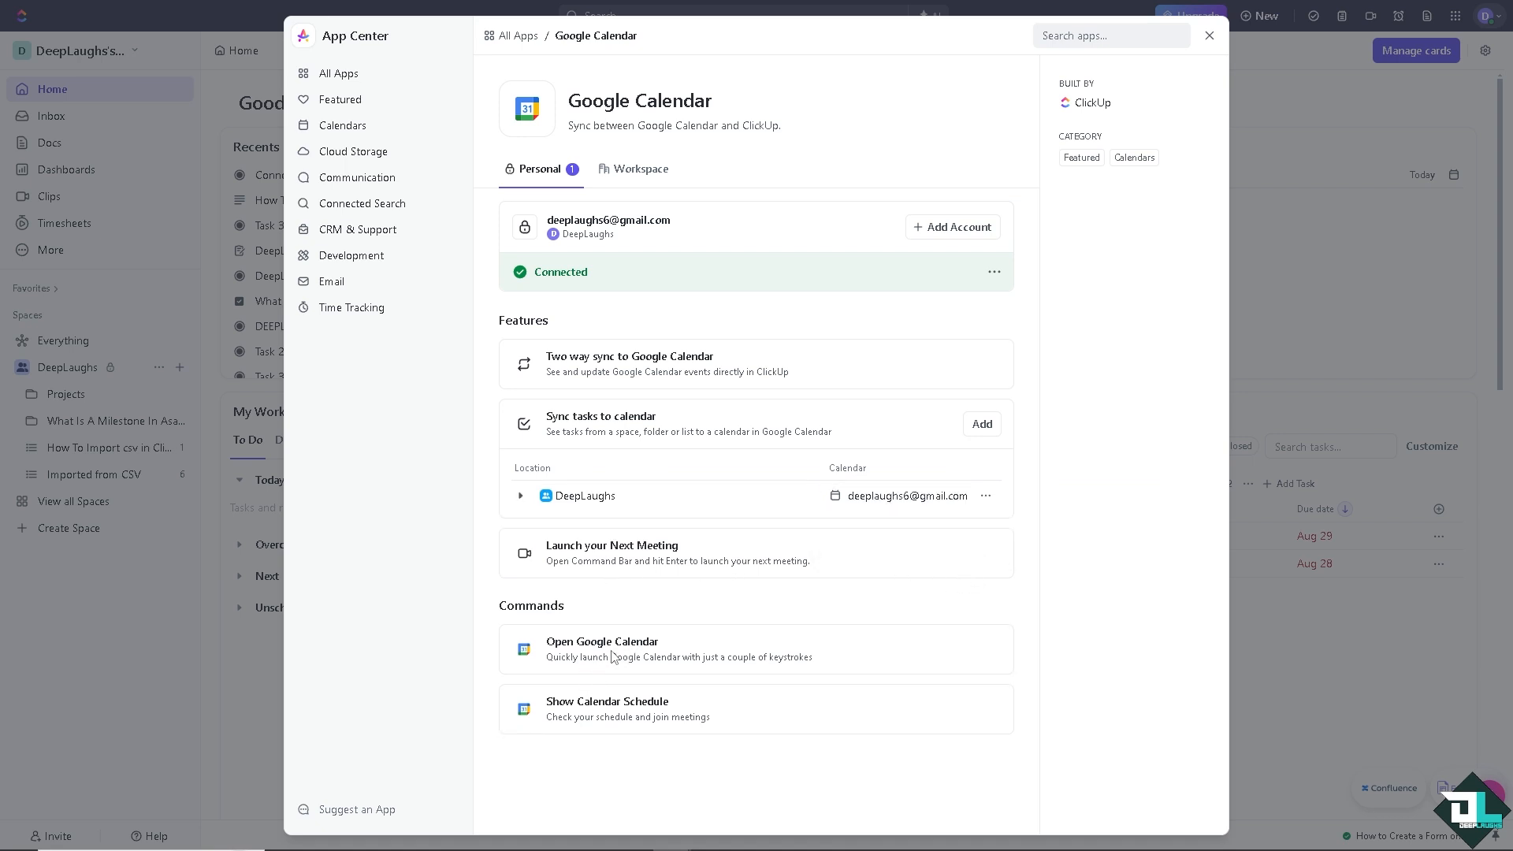
mouse_move(1181, 55)
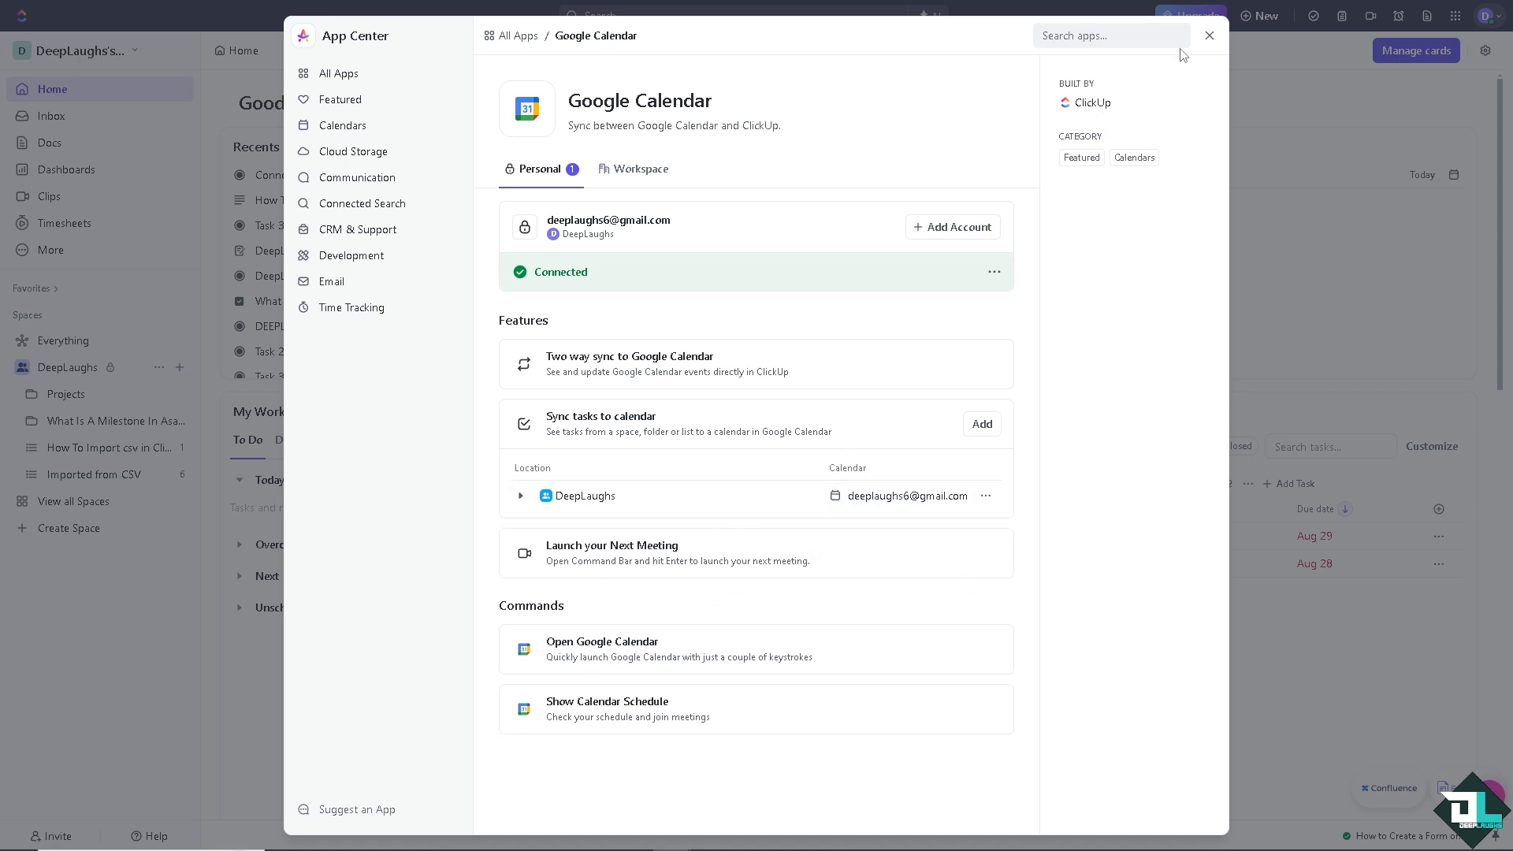
Step: Close App Center and switch the Home Agenda card to a Calendar view, scrolling through the day's hours
left_click(1209, 36)
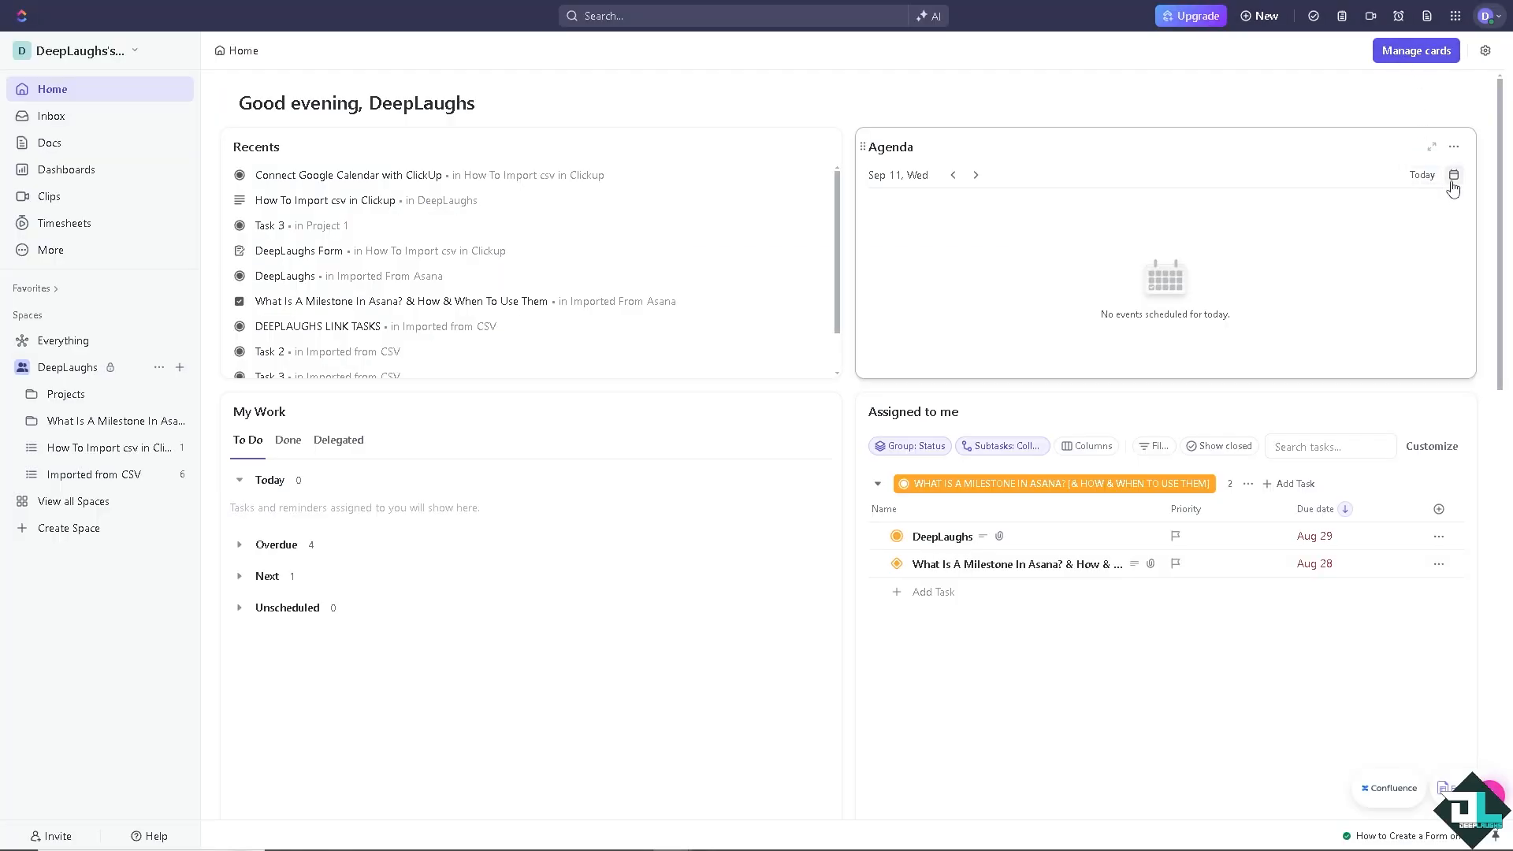
left_click(1454, 174)
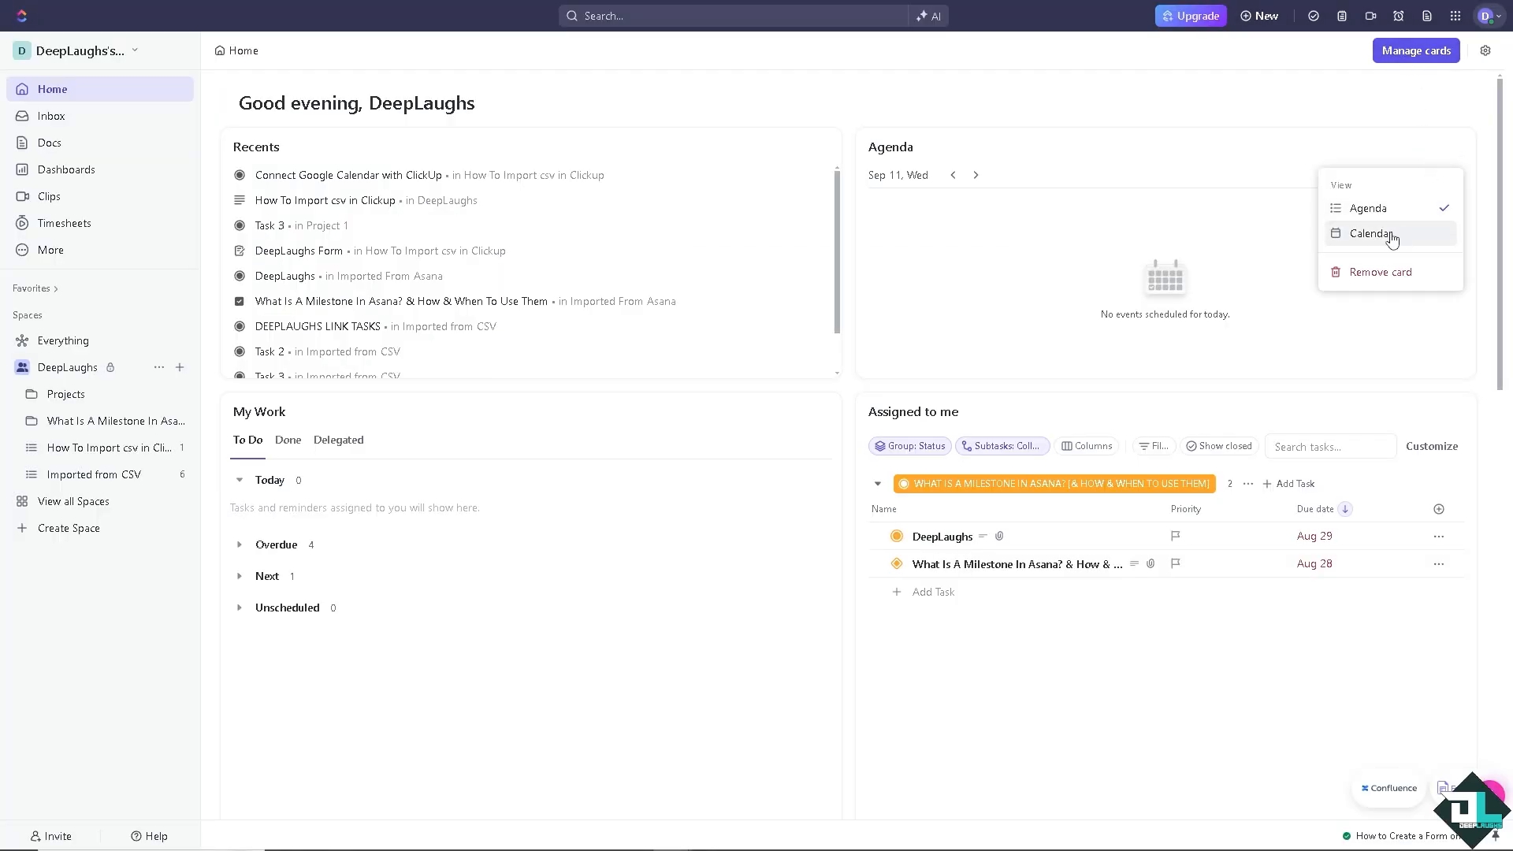
left_click(1369, 233)
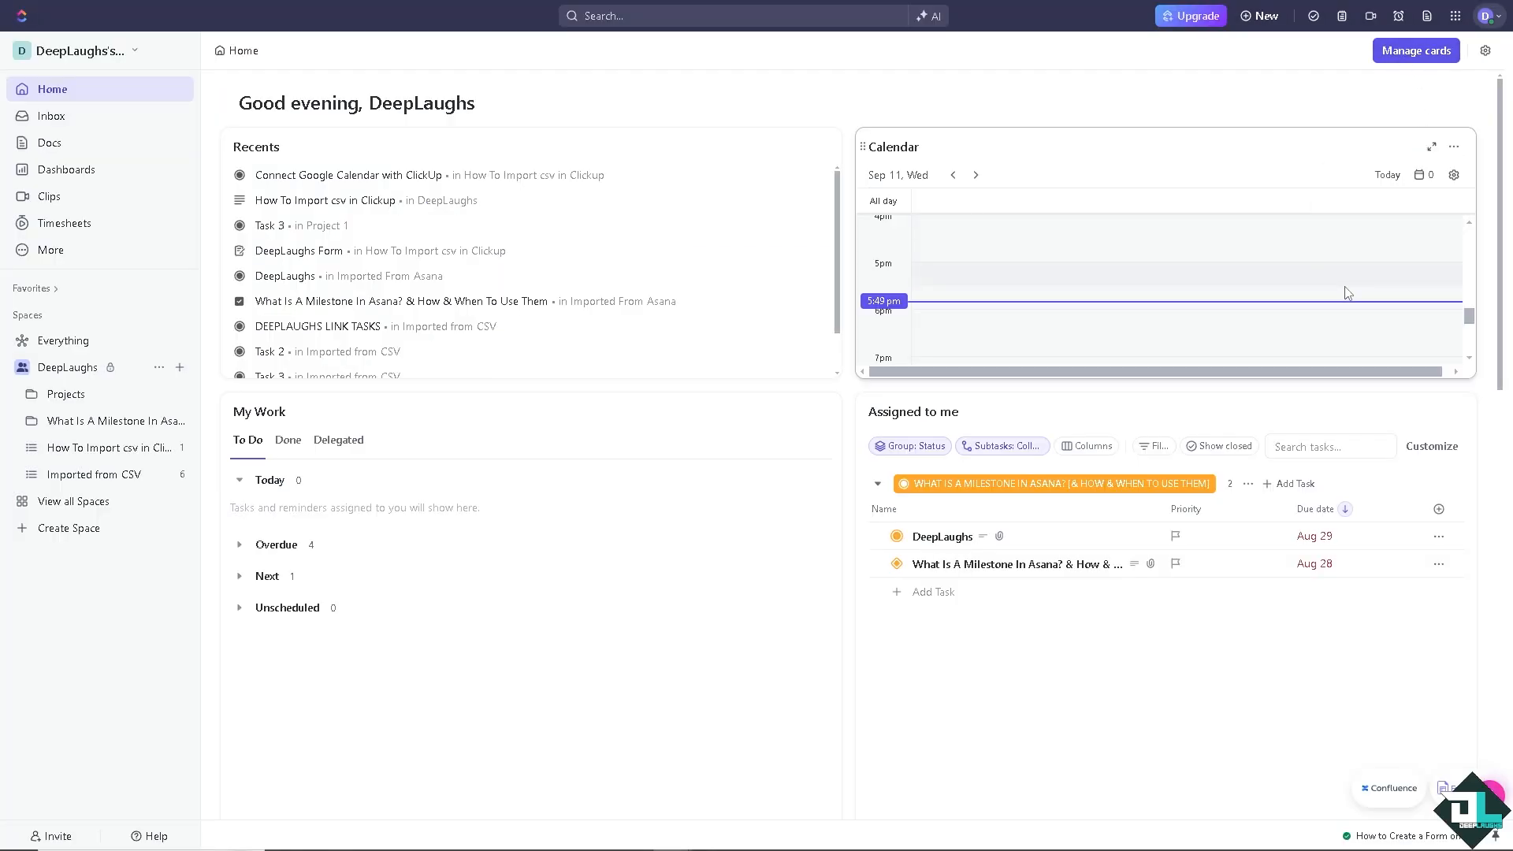
scroll("up", 3)
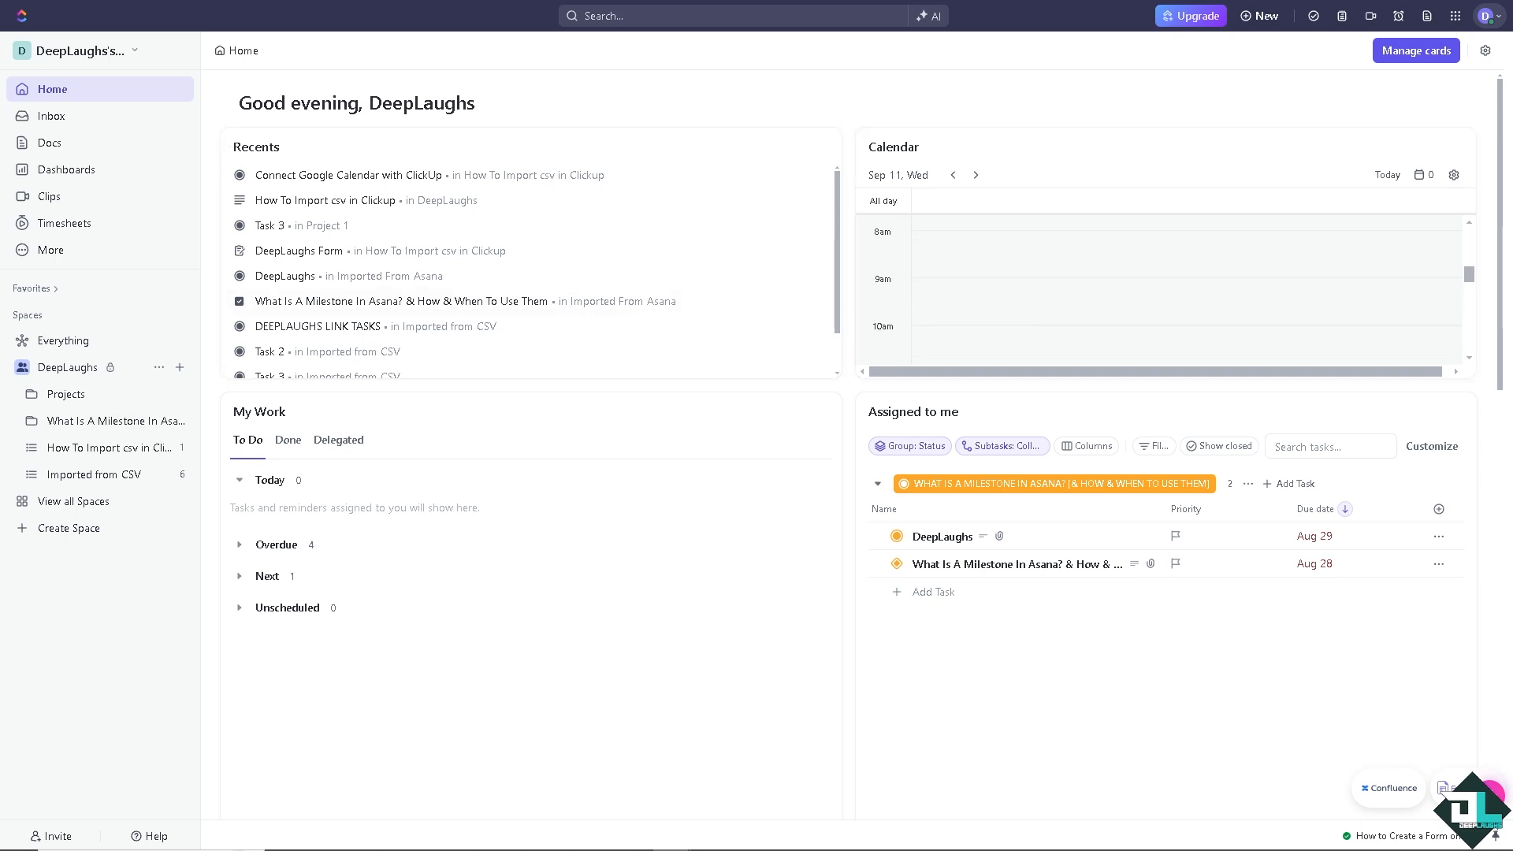
scroll("down", 3)
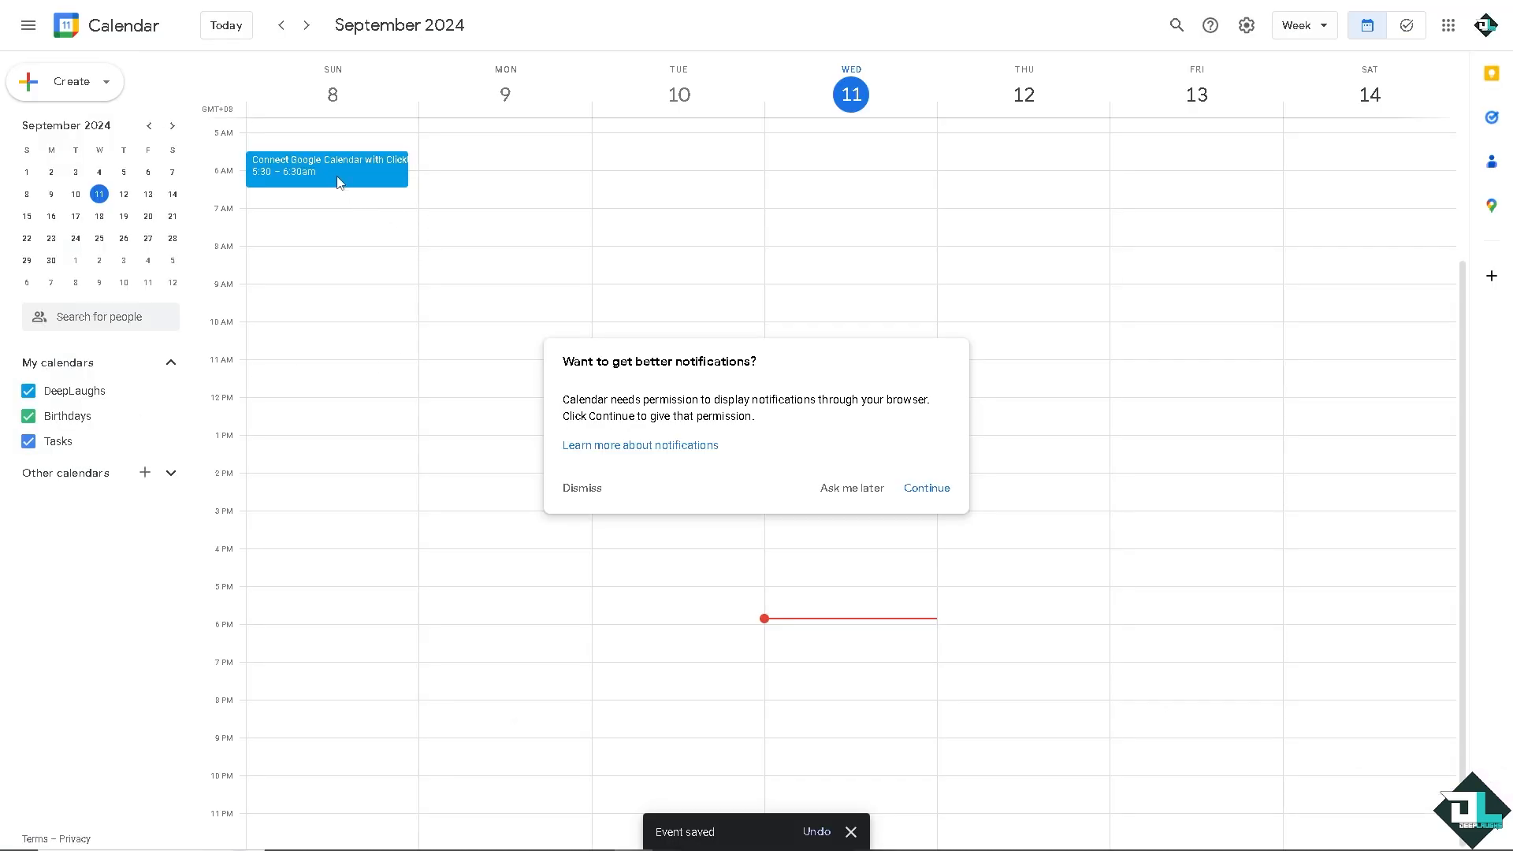
Step: Open the synced 'Connect Google Calendar with ClickUp' event on Sunday and its attached image file
left_click(582, 487)
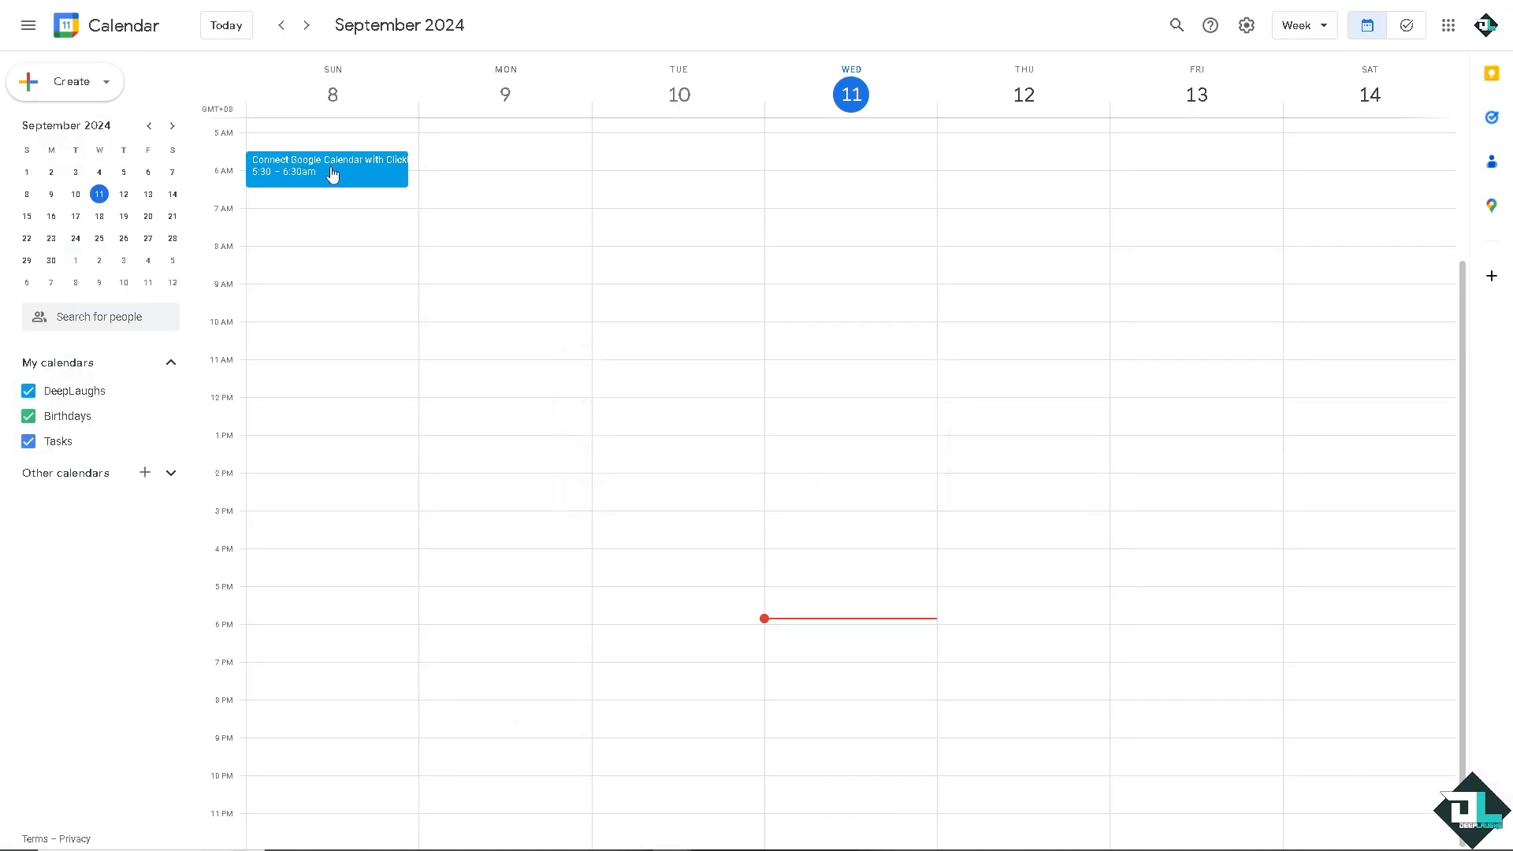
left_click(328, 165)
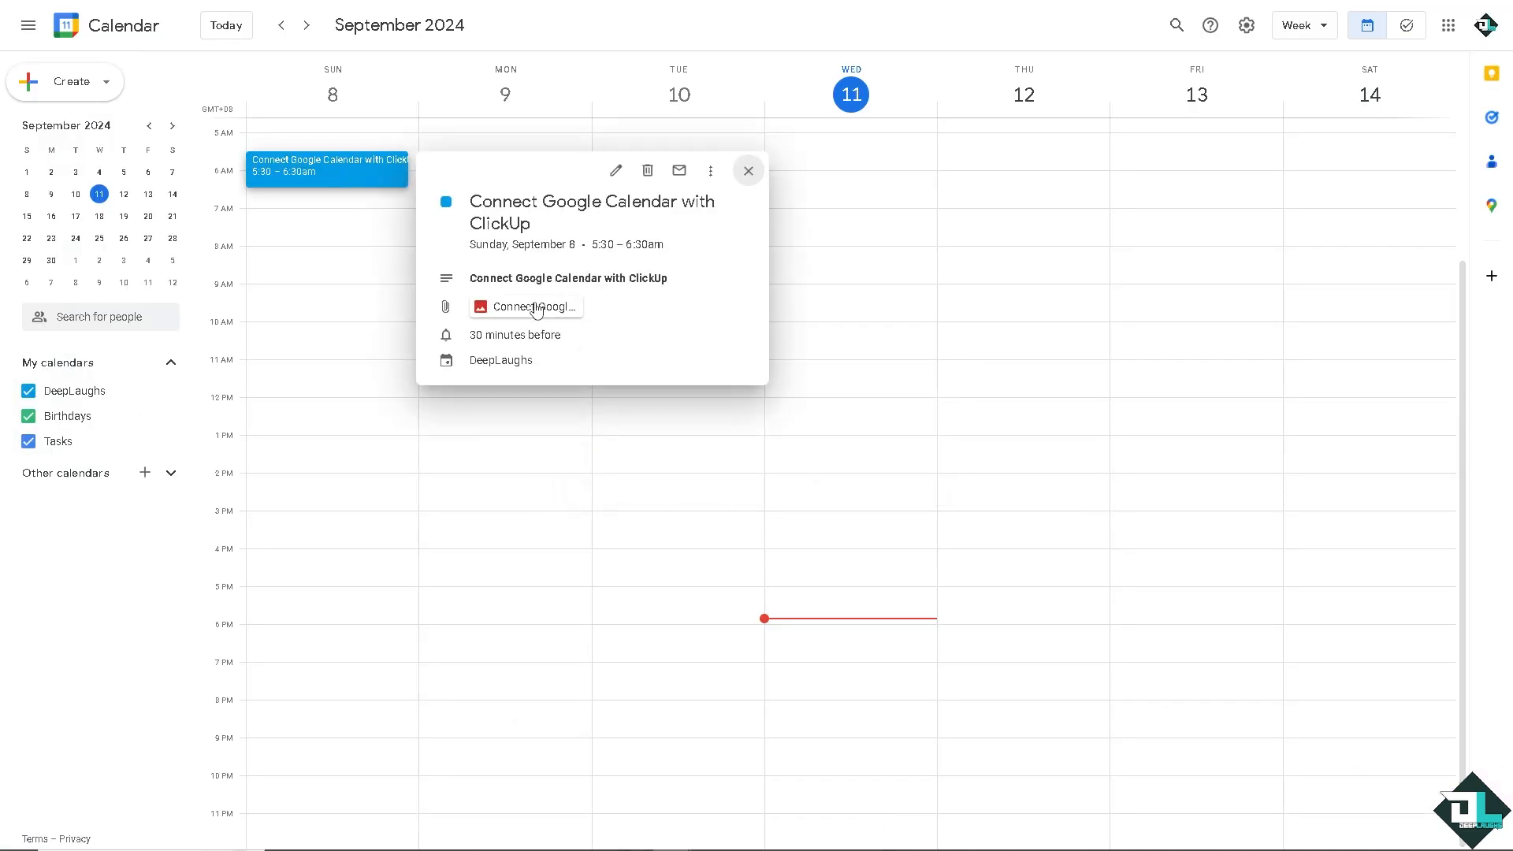
left_click(527, 306)
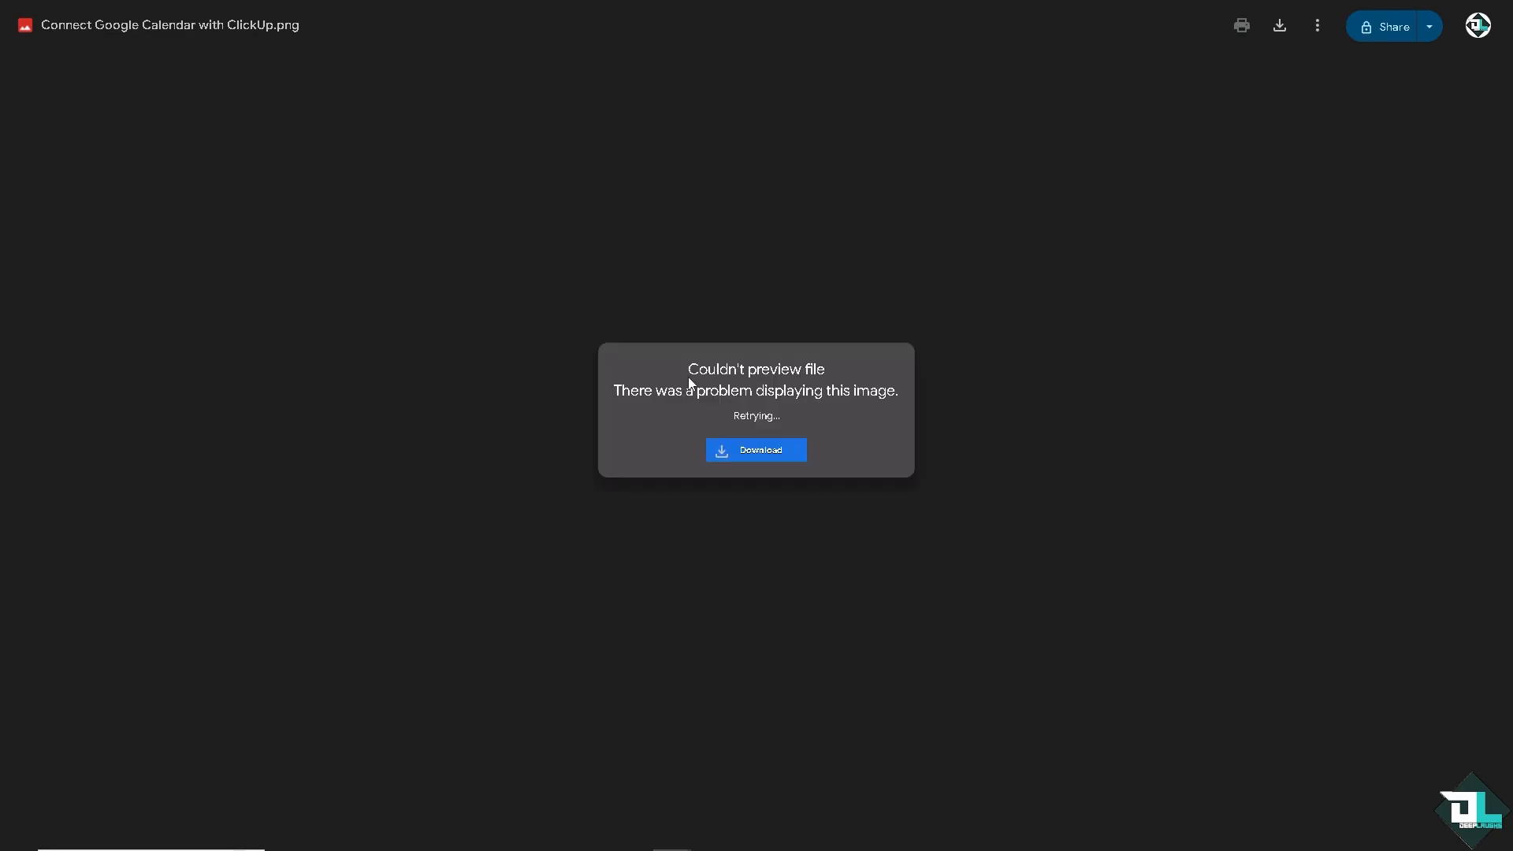
left_click(759, 449)
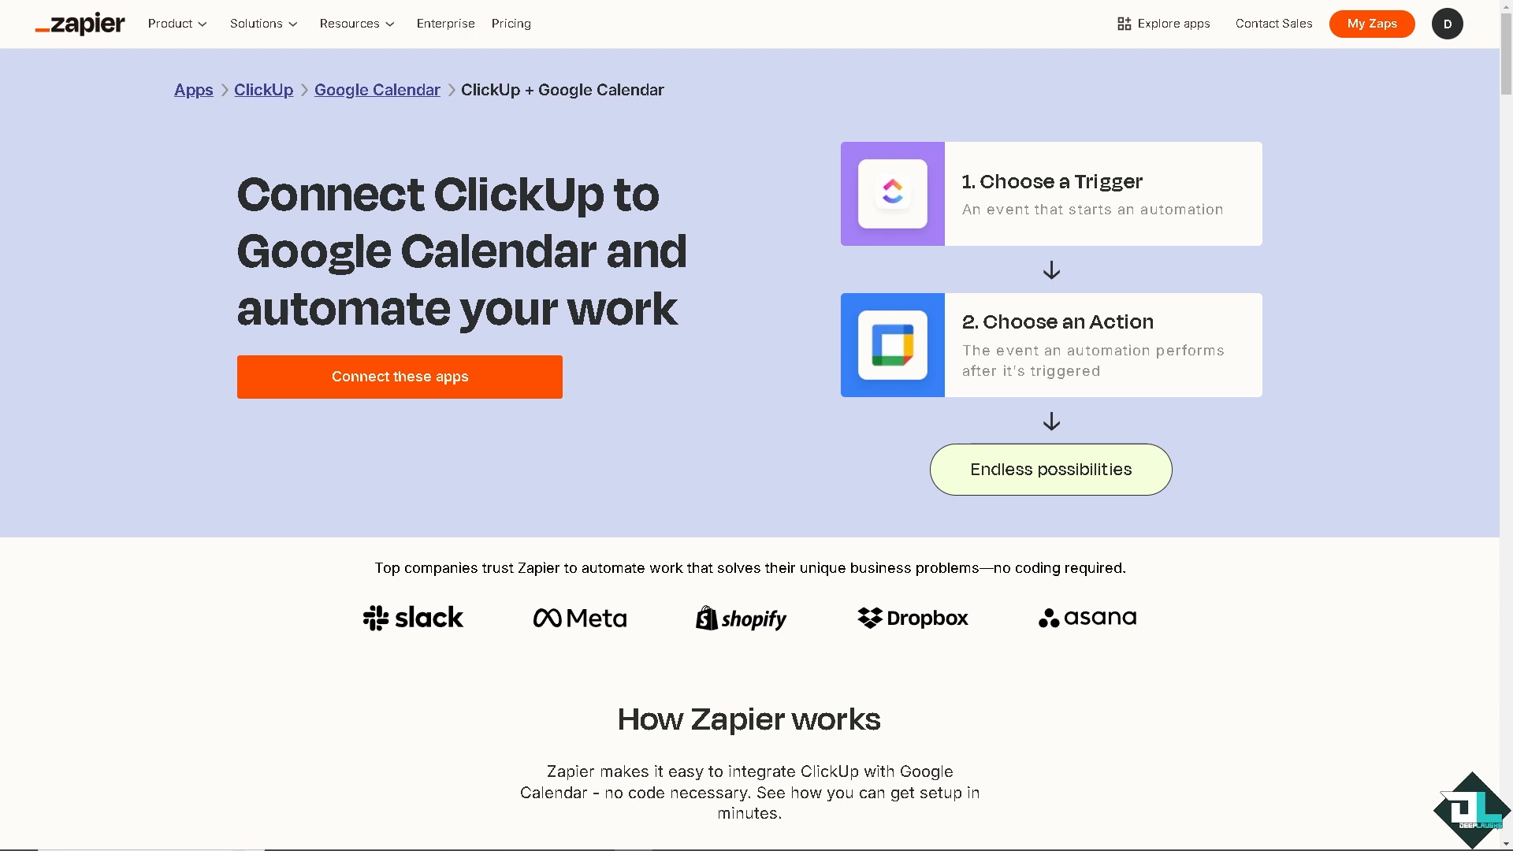
mouse_move(231, 312)
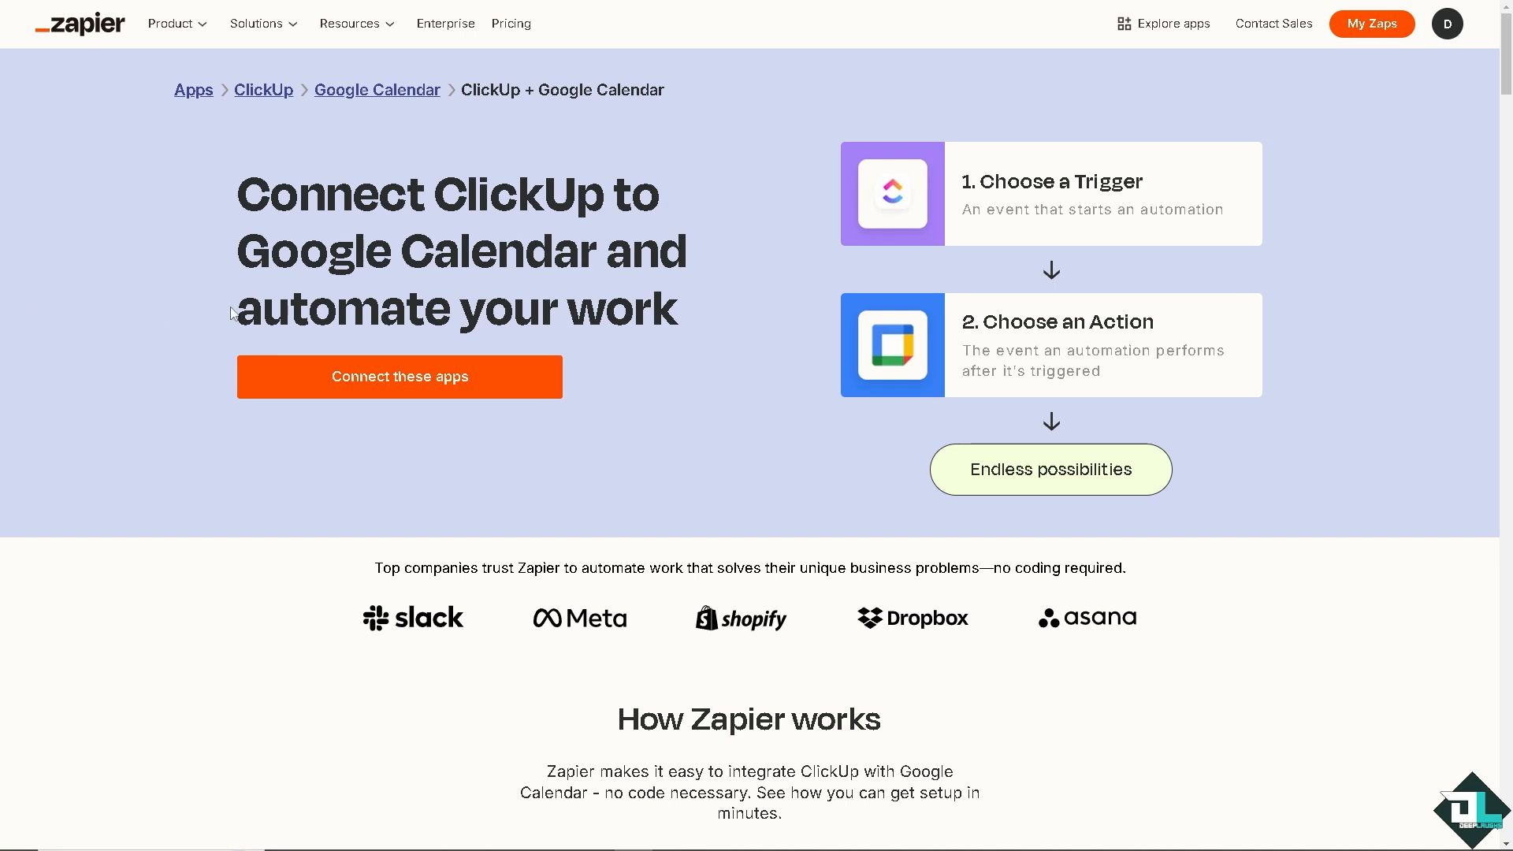
mouse_move(447, 284)
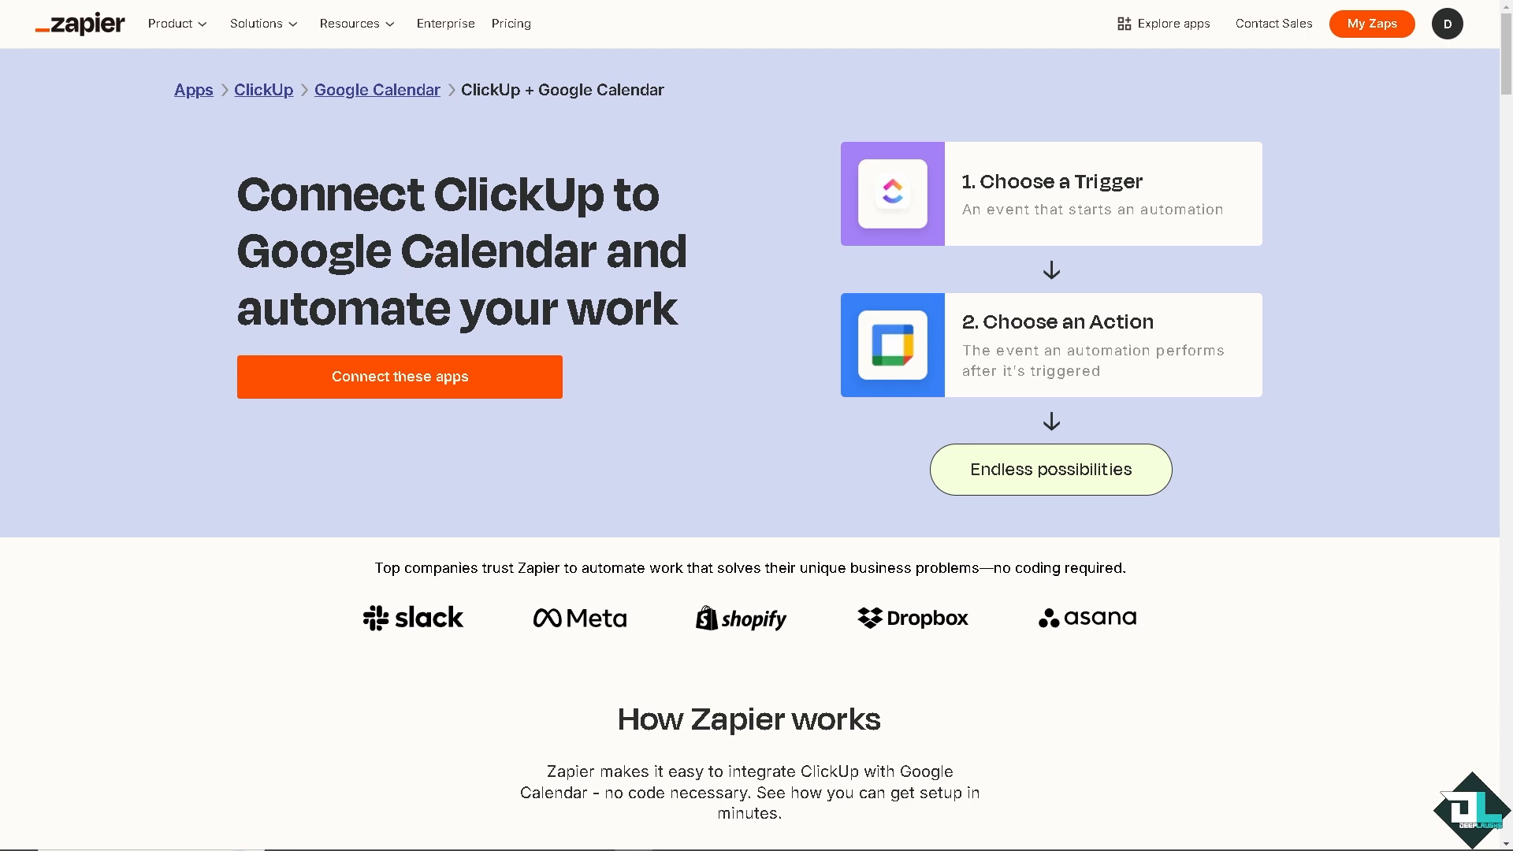
mouse_move(547, 410)
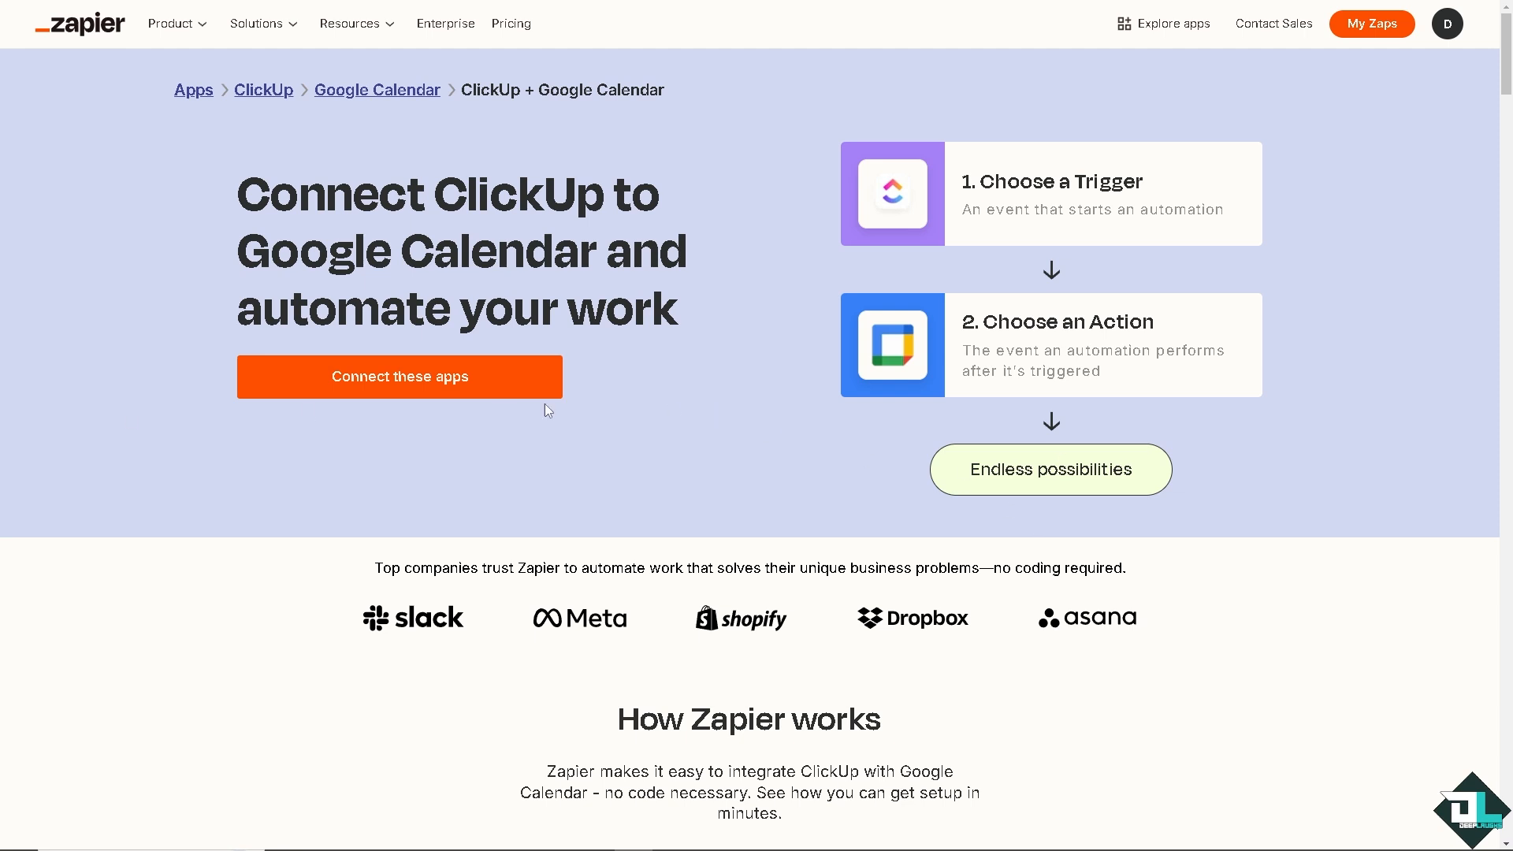
mouse_move(499, 381)
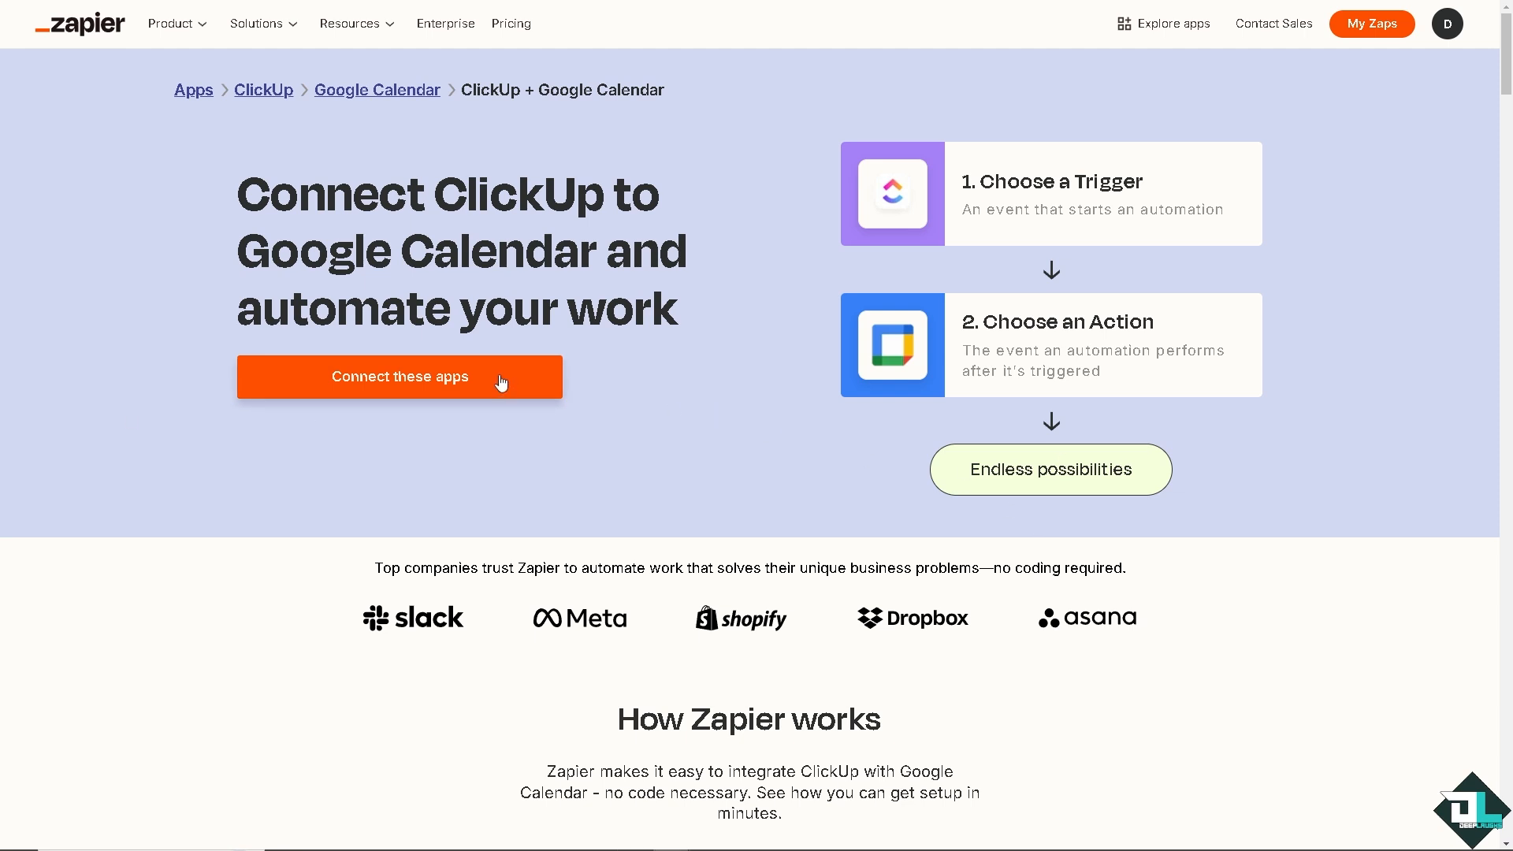
Step: Start connecting ClickUp to Google Calendar on Zapier's integration page
left_click(398, 377)
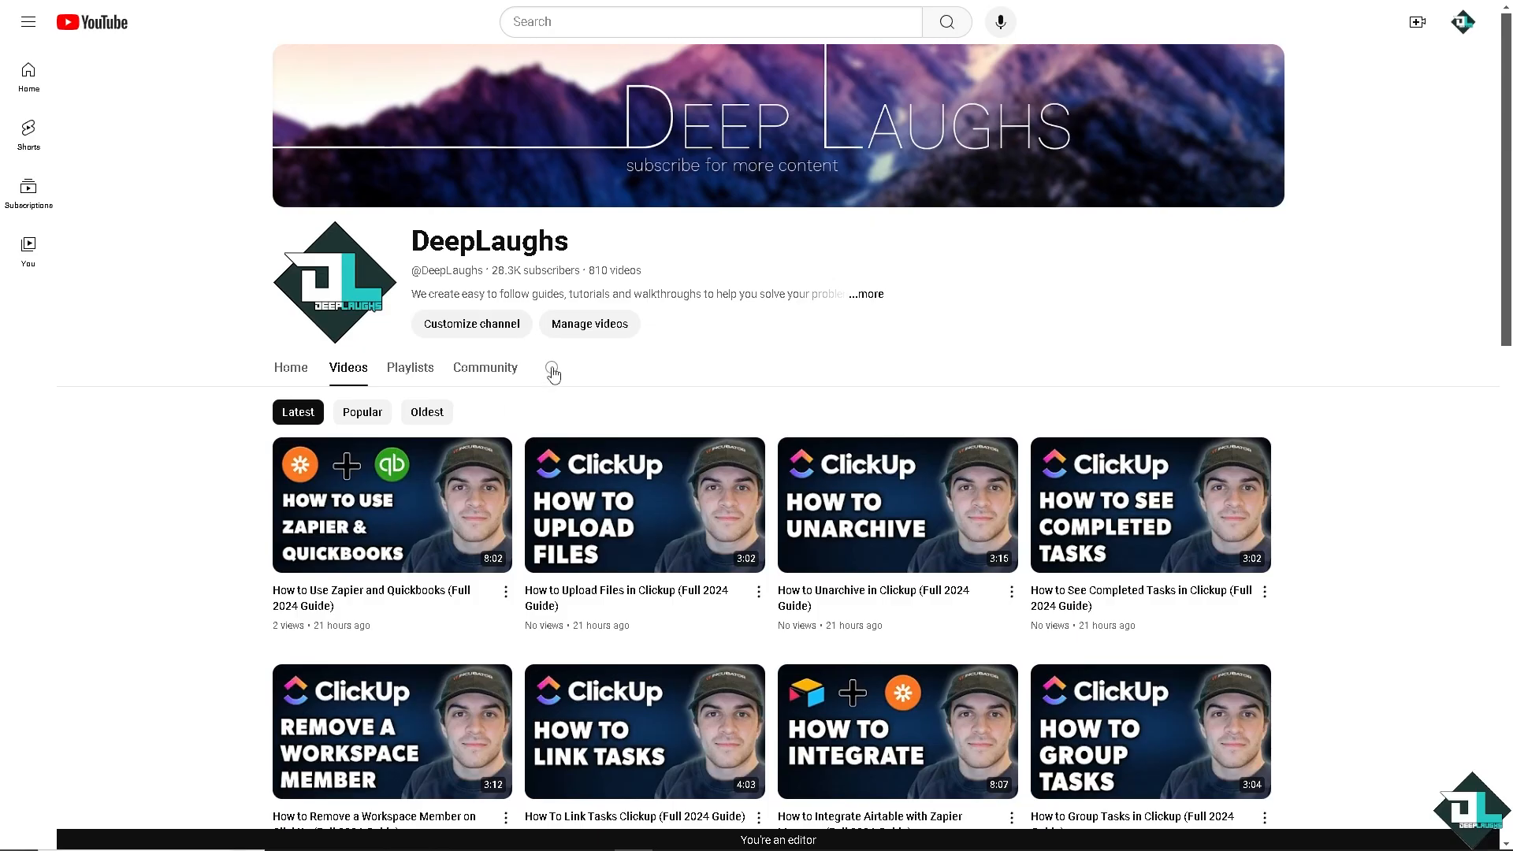
Step: Search the channel's videos for 'Zapier' and browse the results
type("Zap")
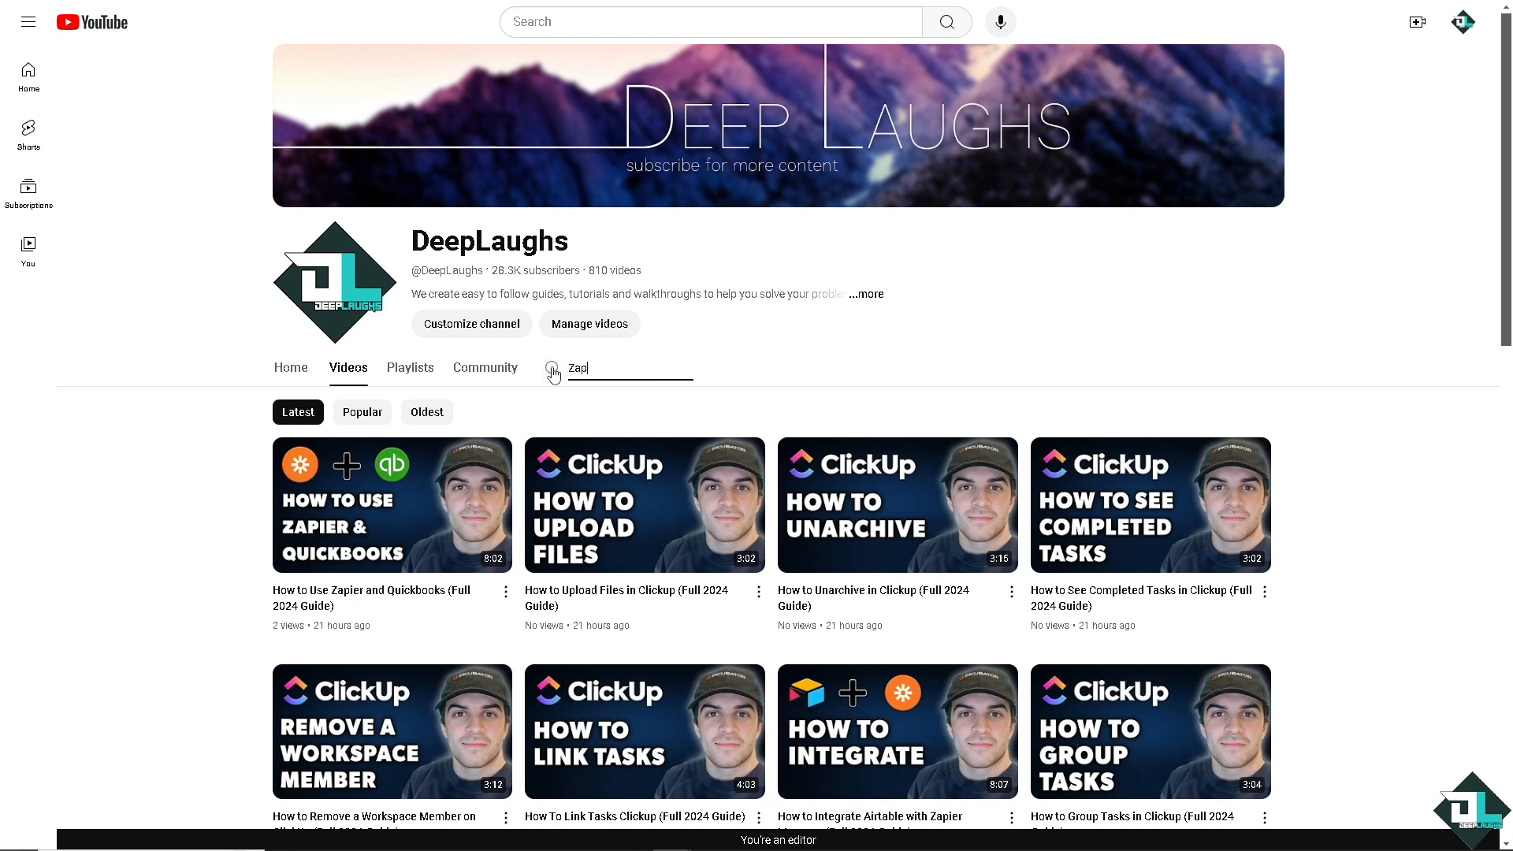
key("Return")
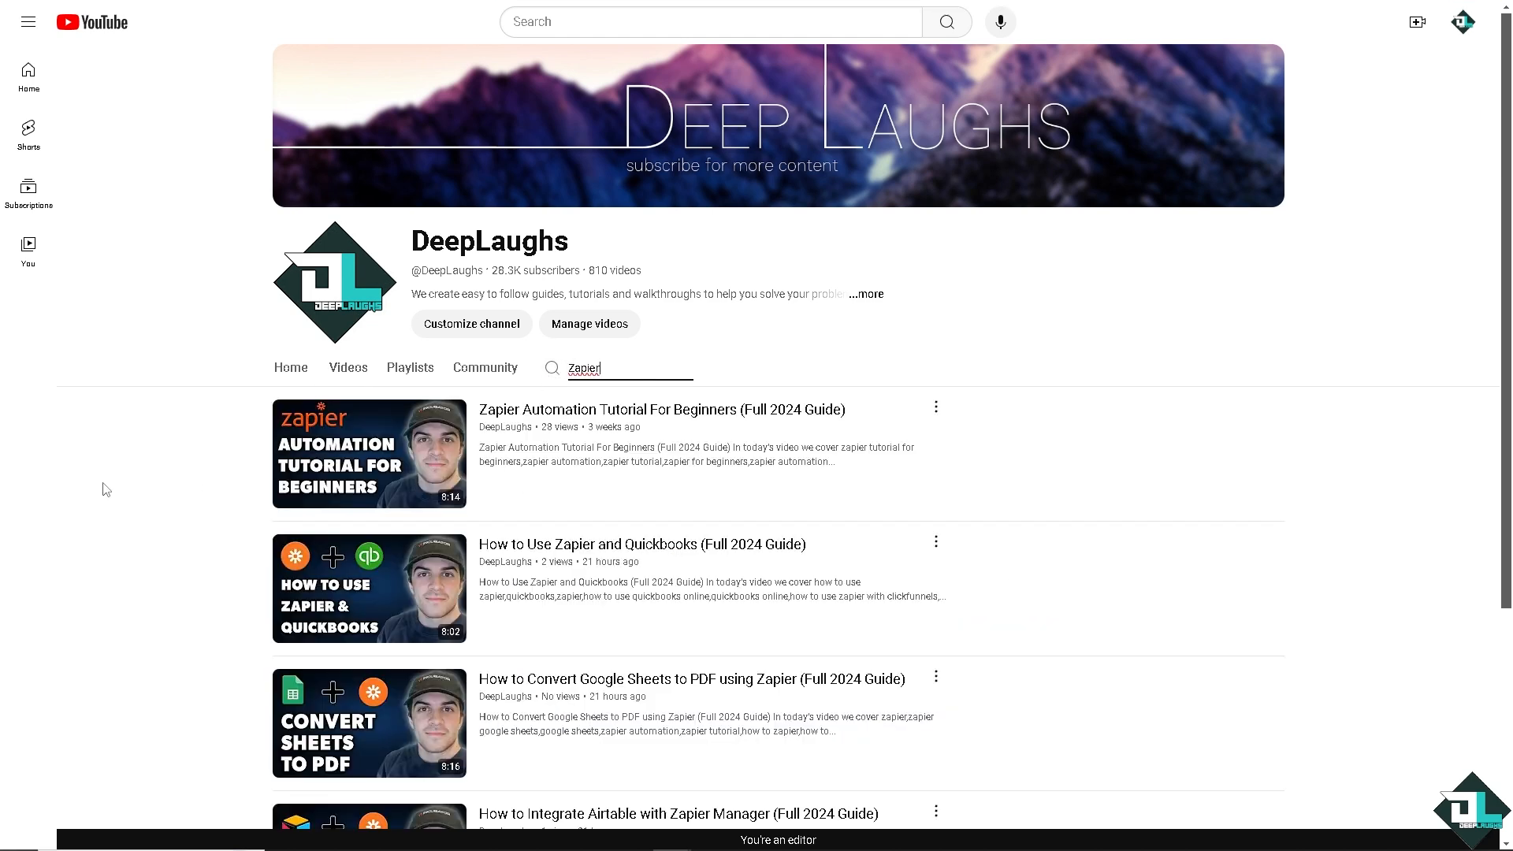
mouse_move(139, 484)
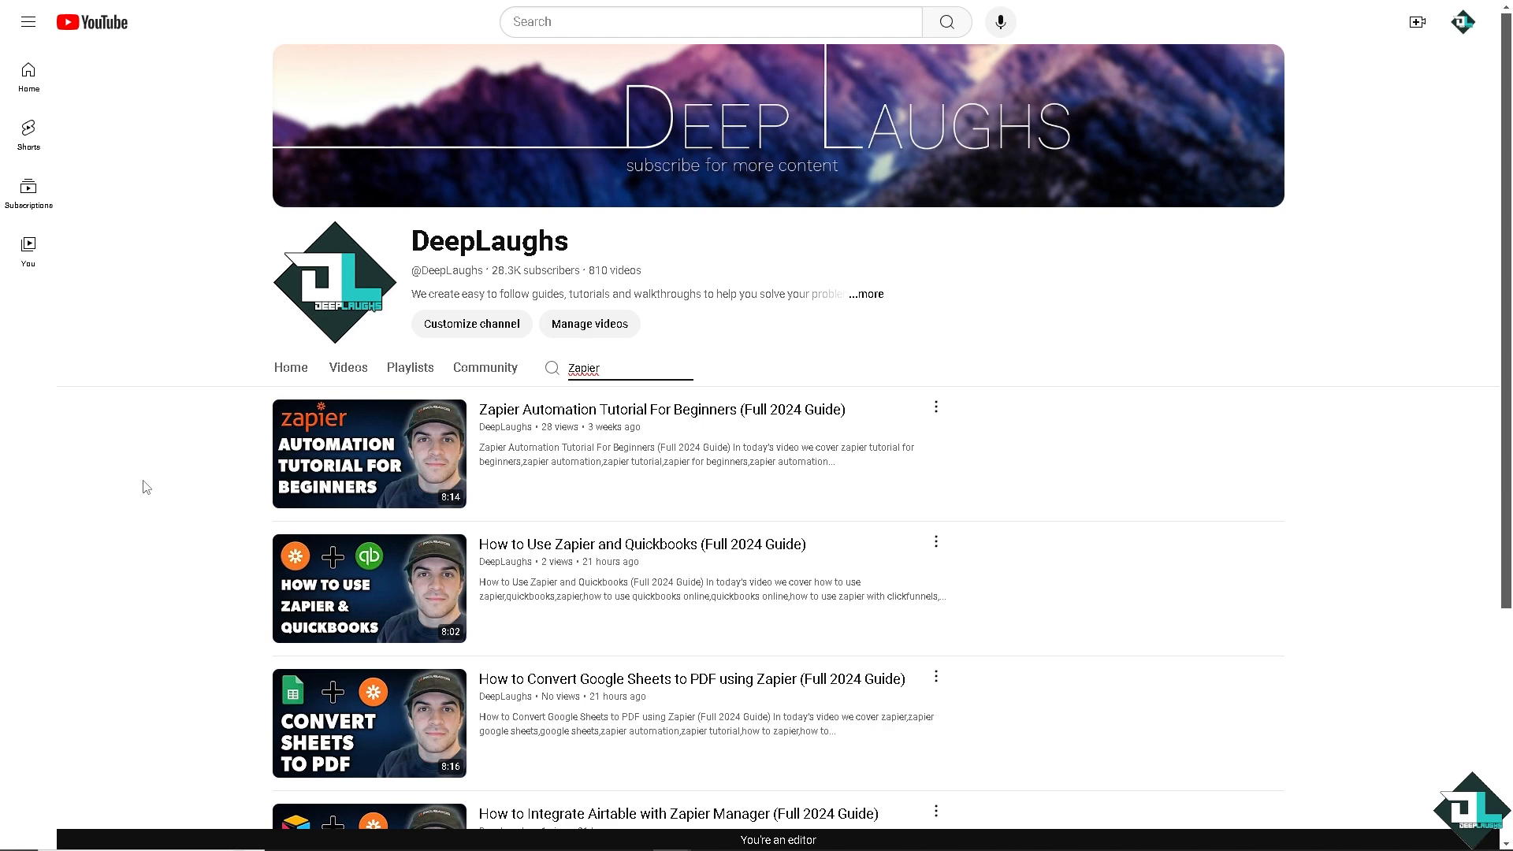
scroll("down", 3)
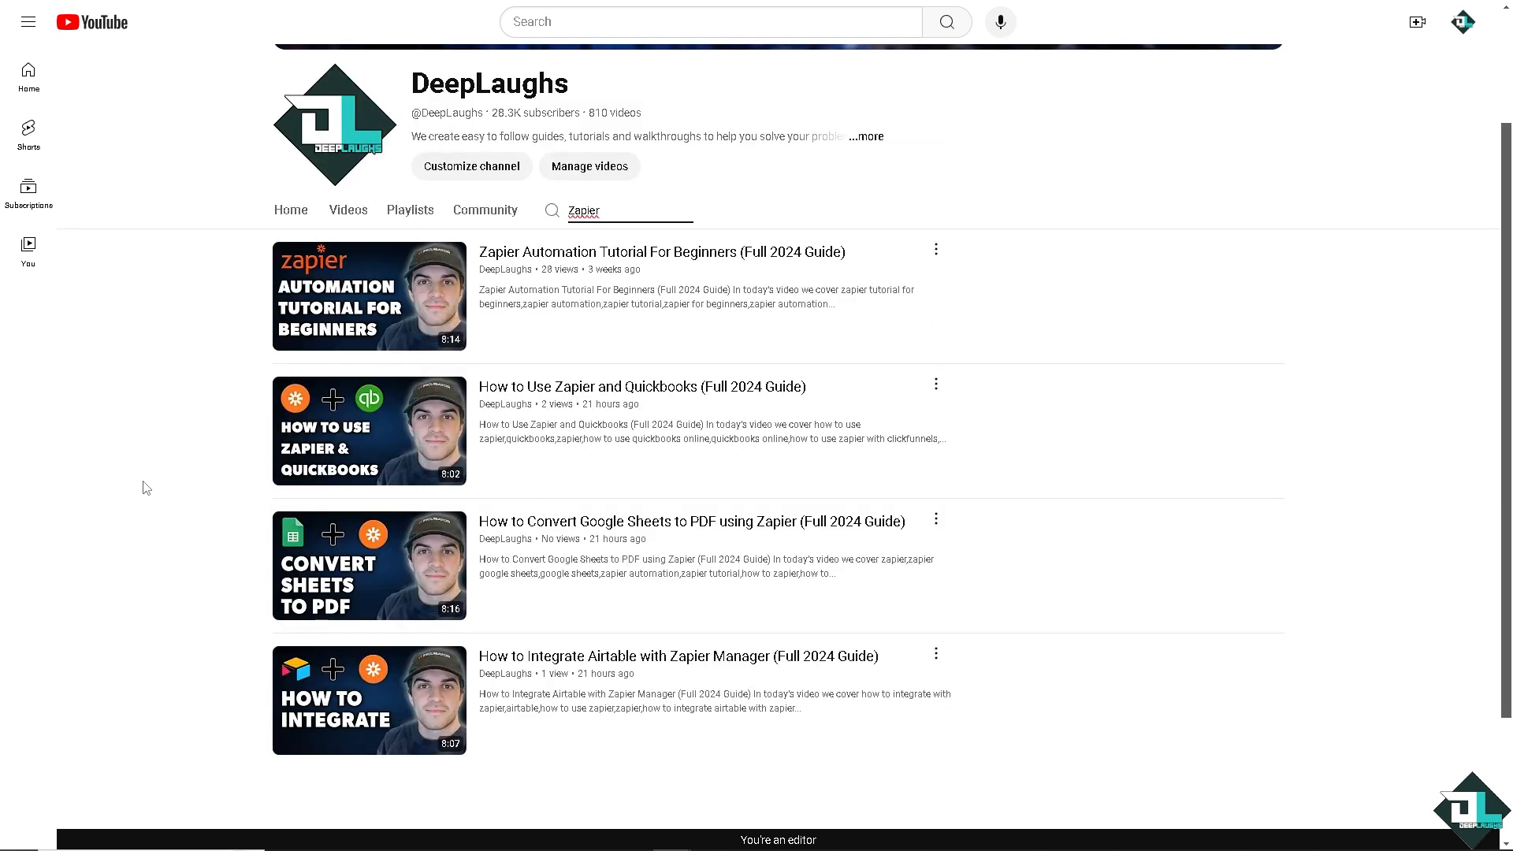
scroll("up", 3)
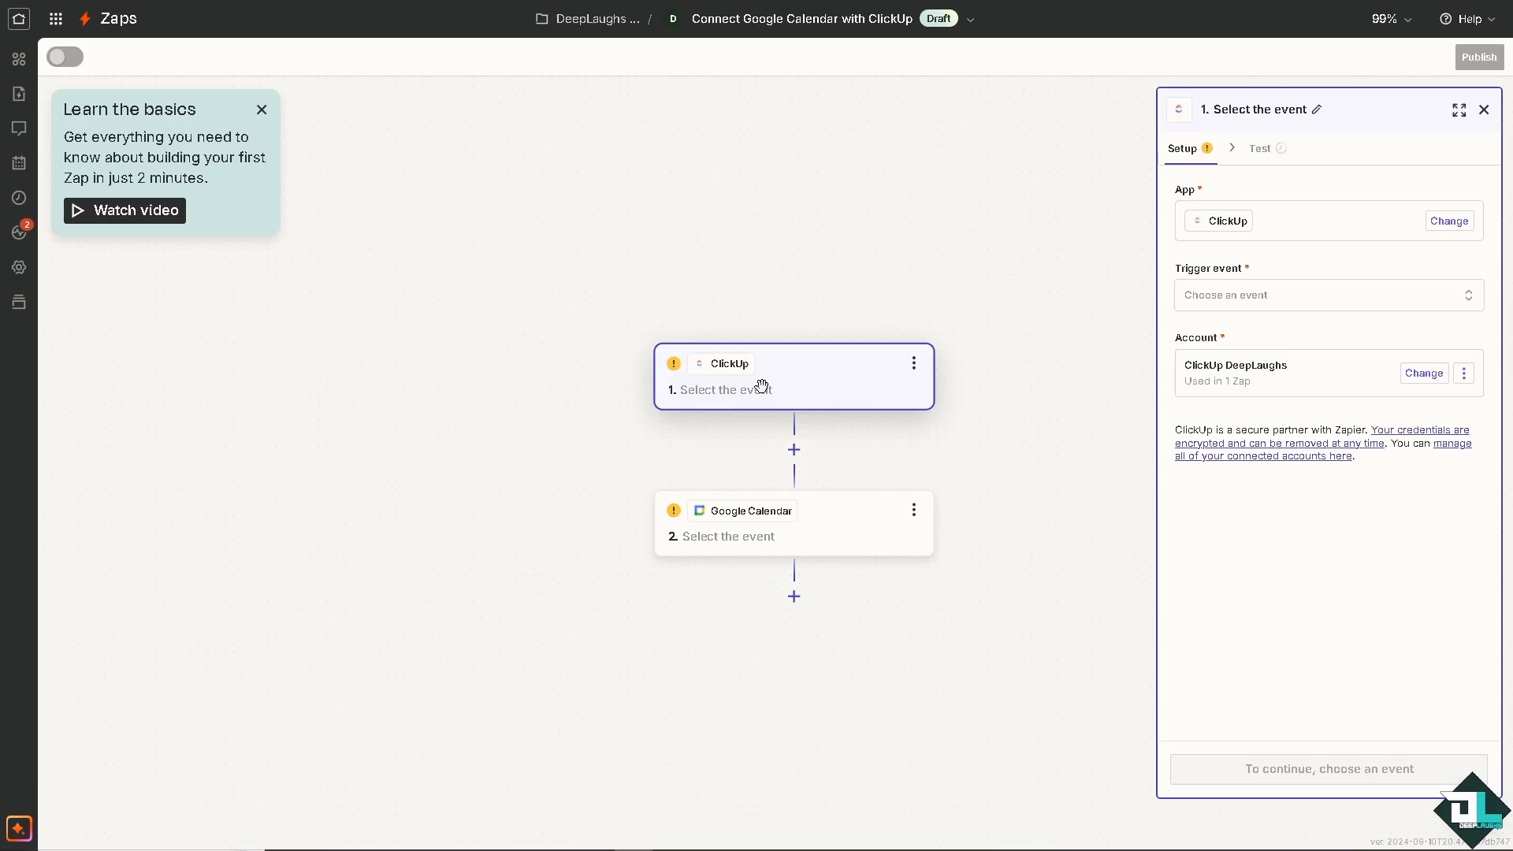
mouse_move(776, 399)
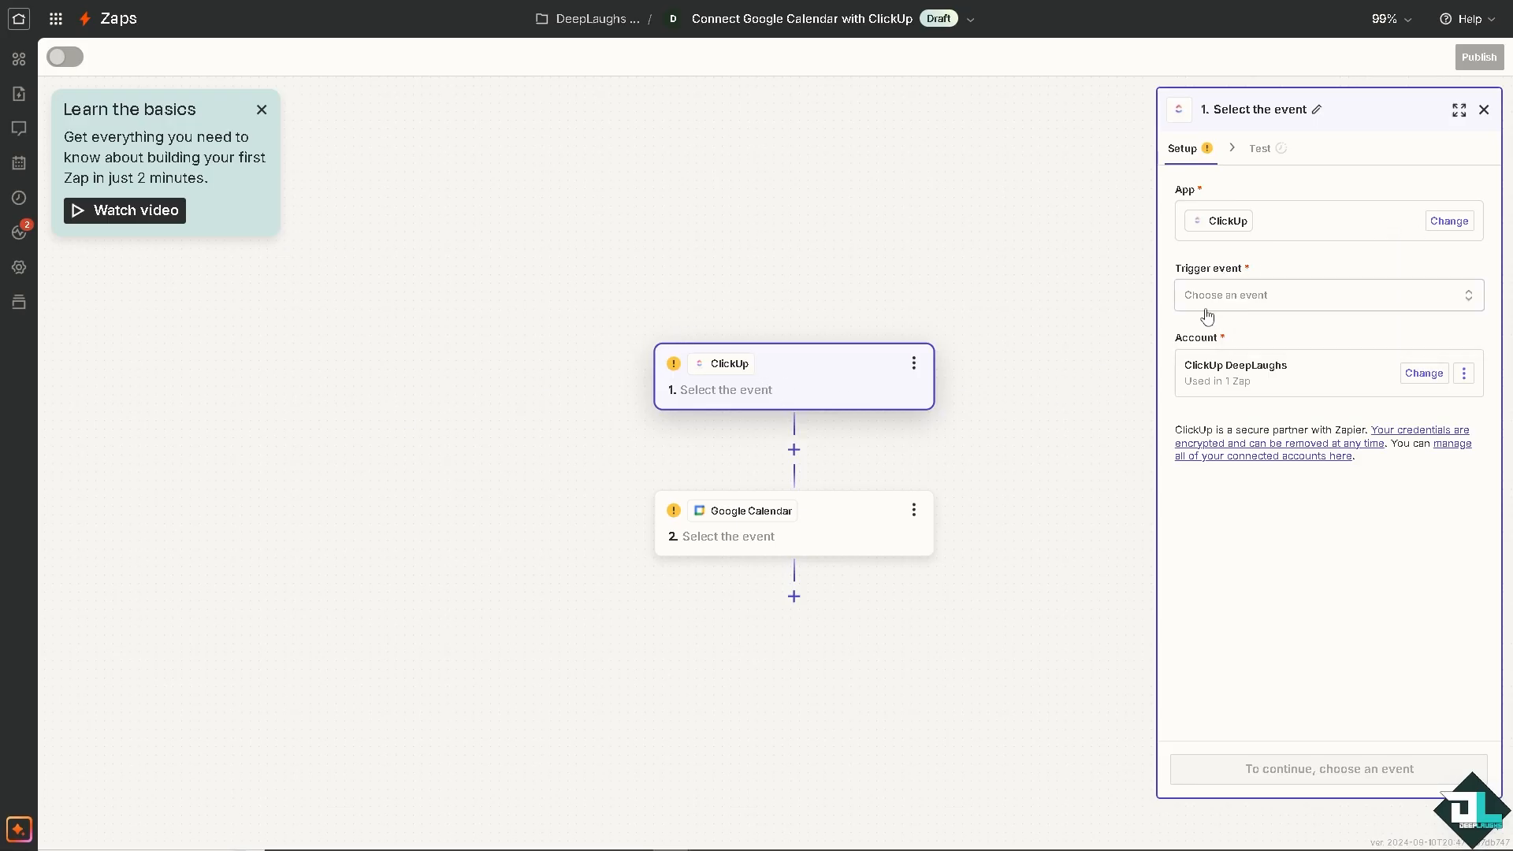
Step: Set the ClickUp trigger event to New Comment on a Task
left_click(1323, 294)
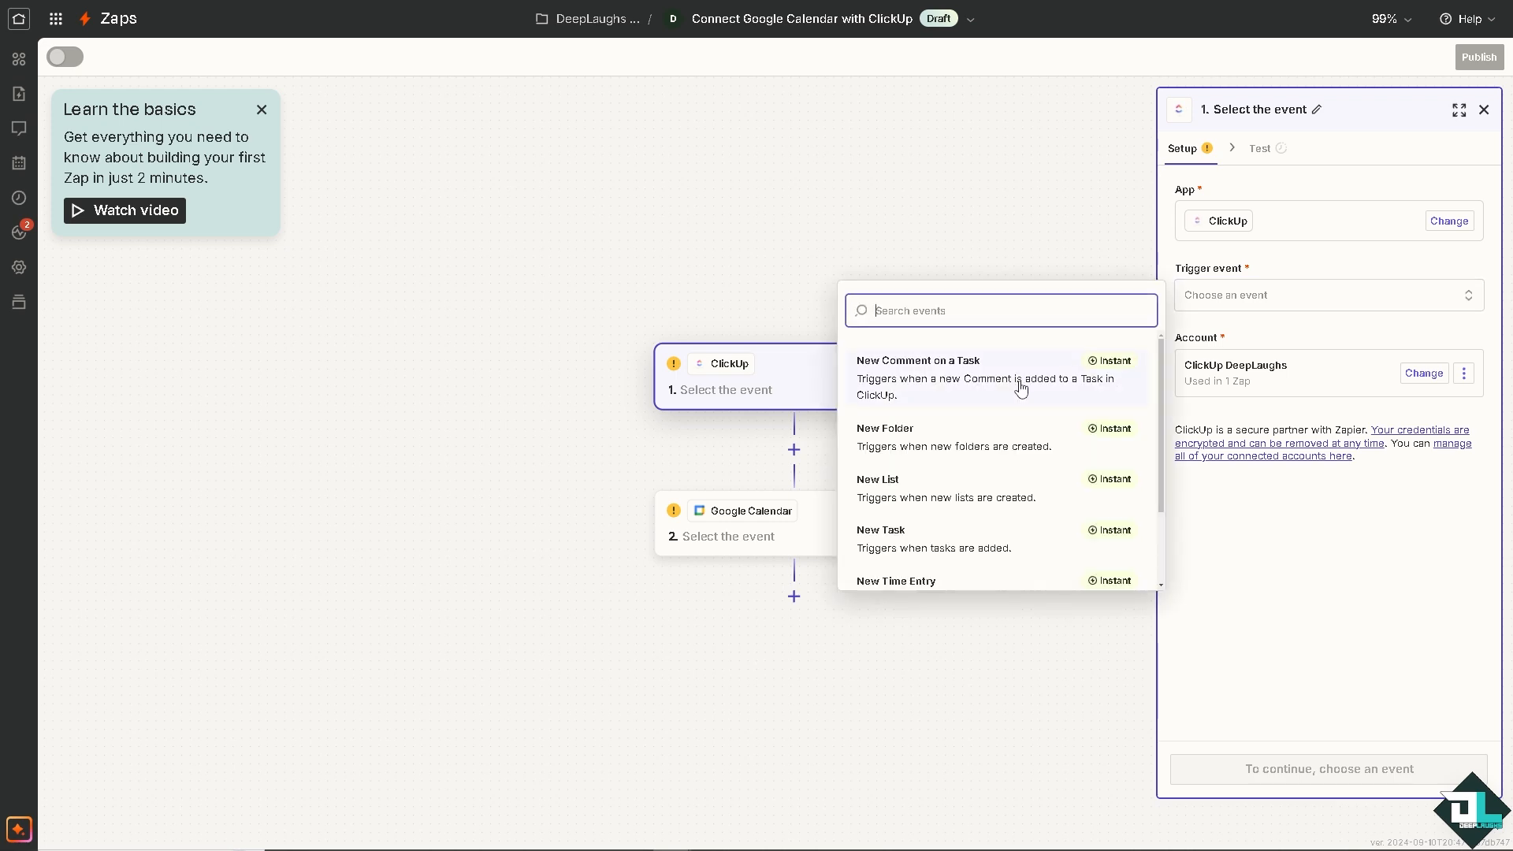
mouse_move(958, 394)
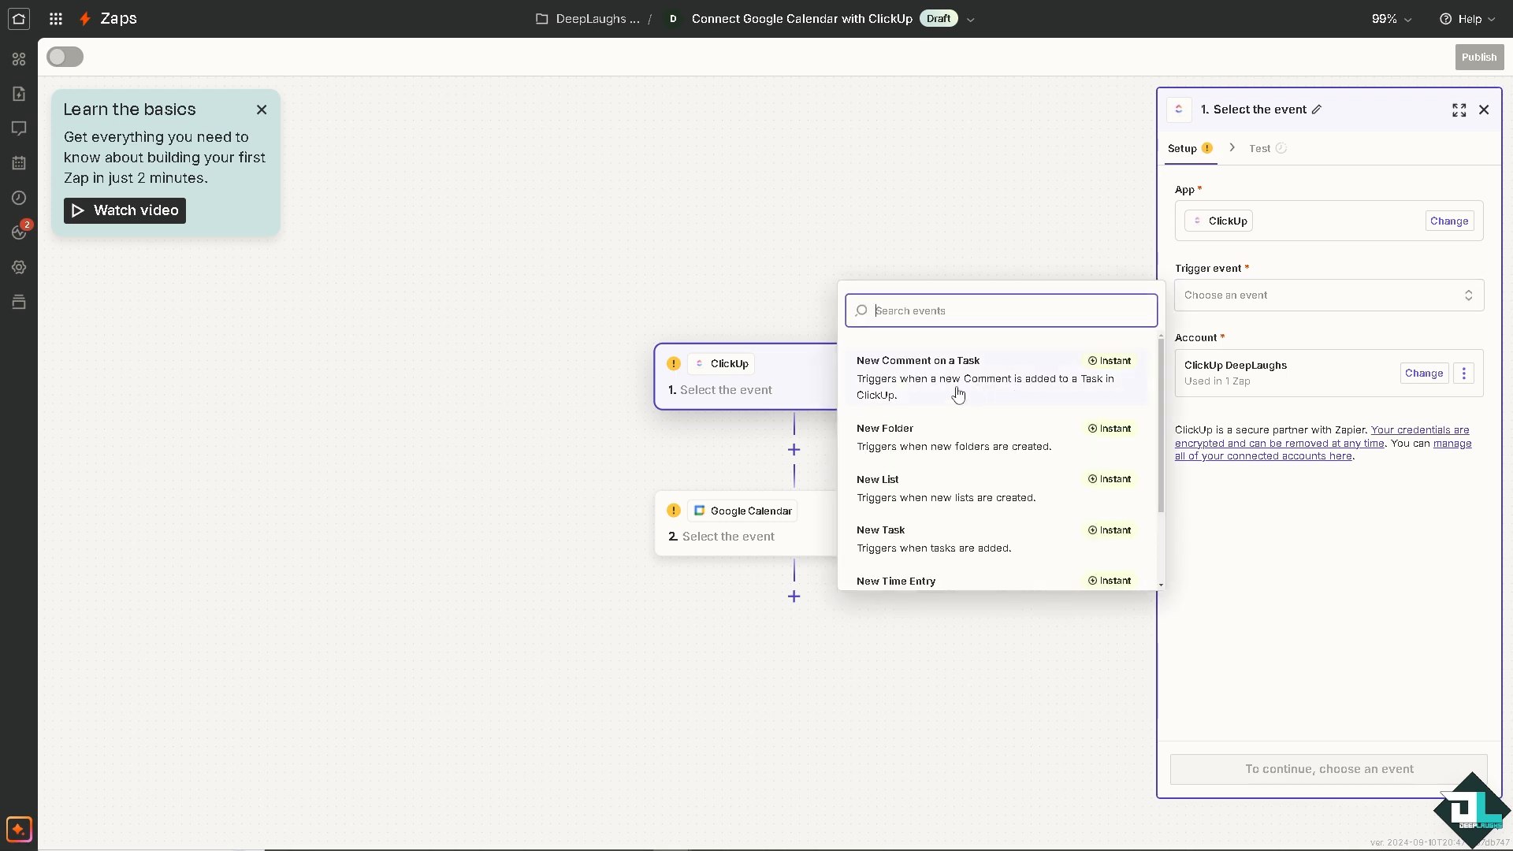
mouse_move(952, 471)
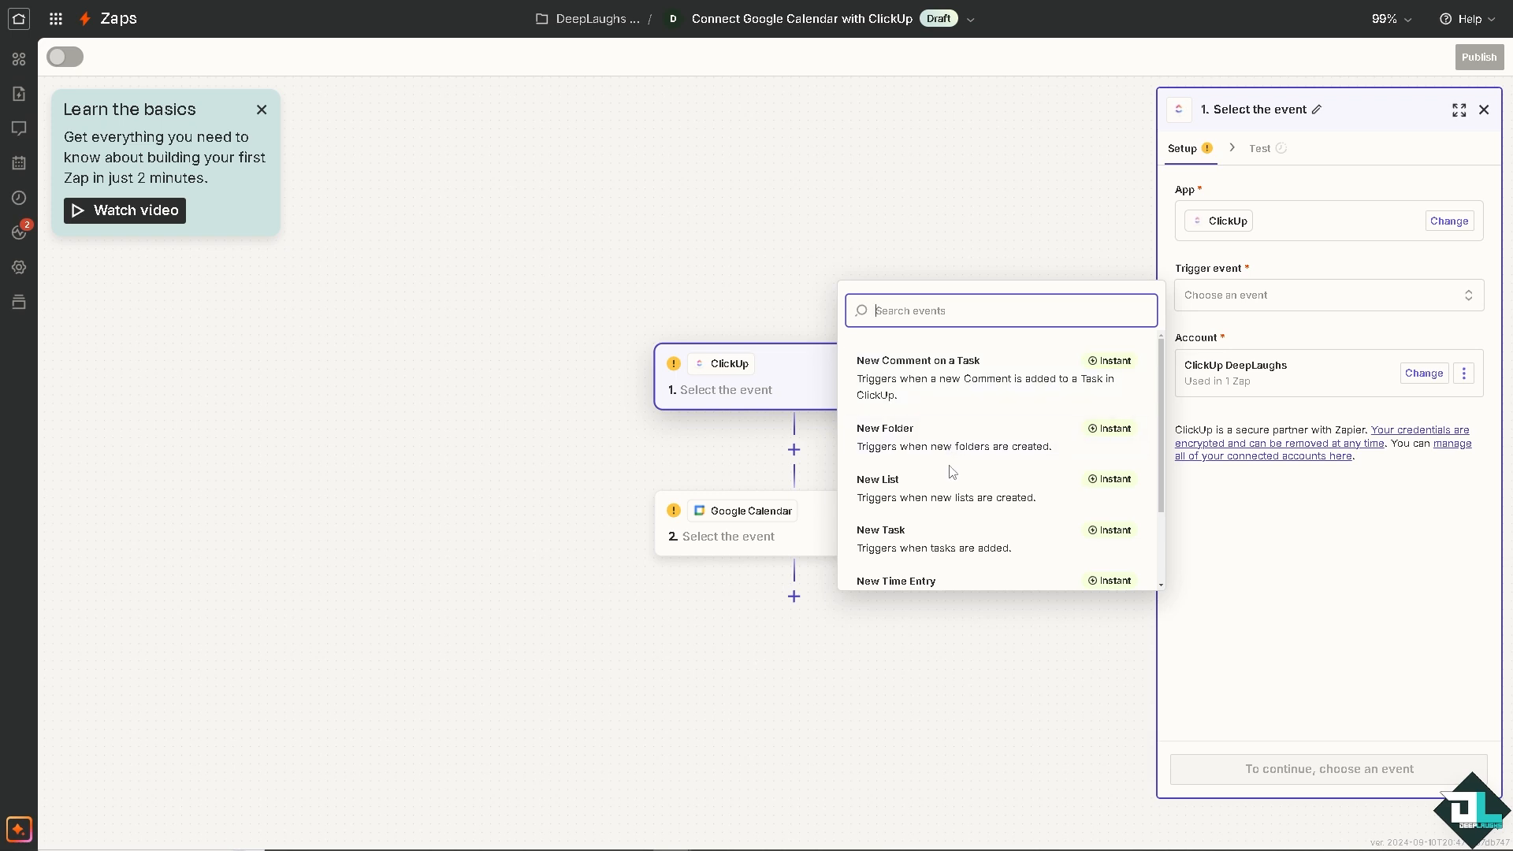
mouse_move(962, 459)
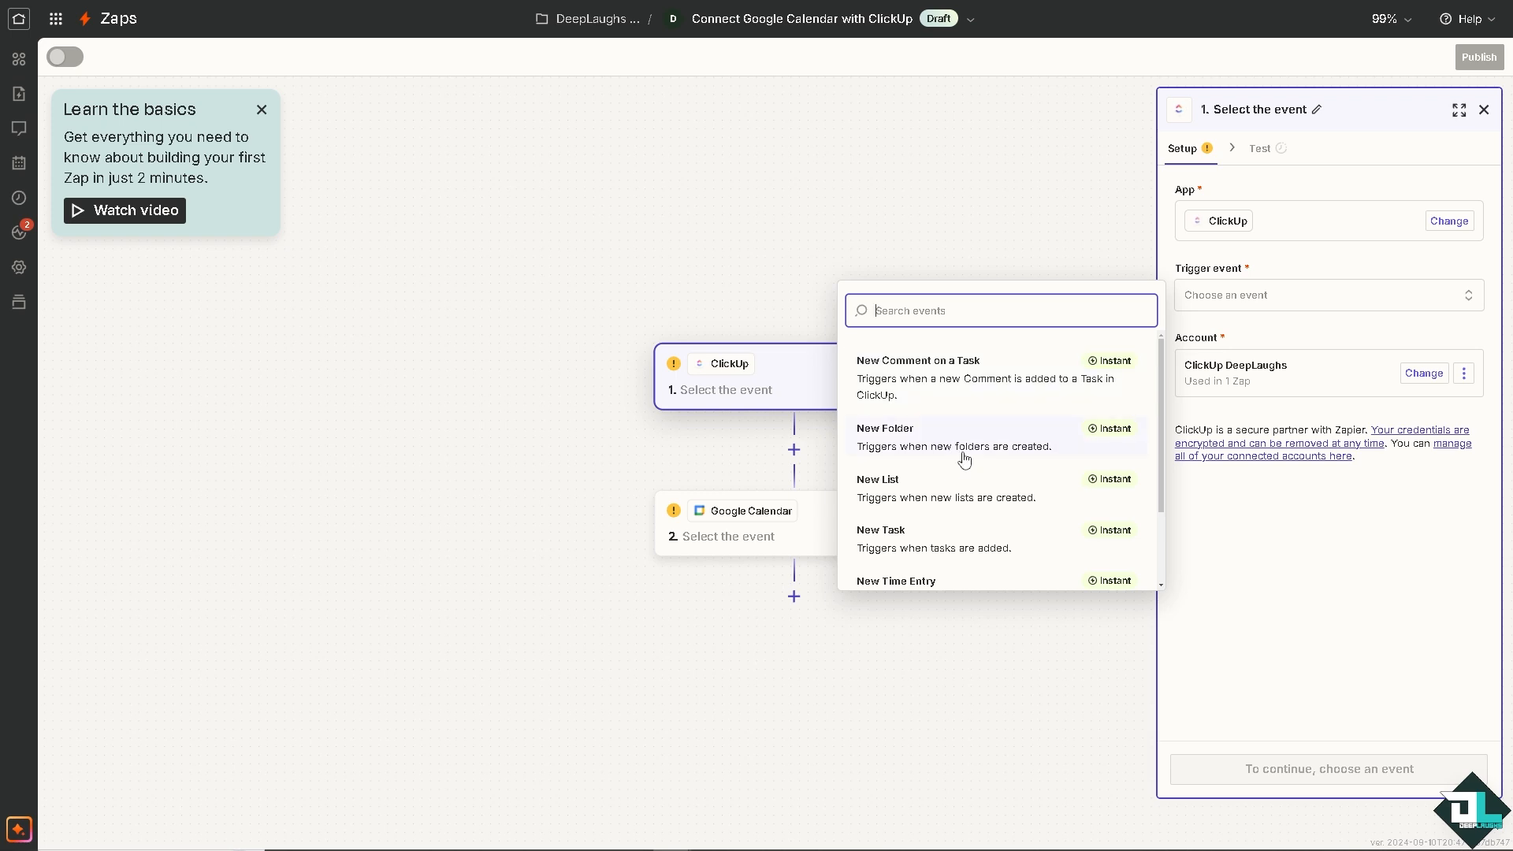
mouse_move(959, 522)
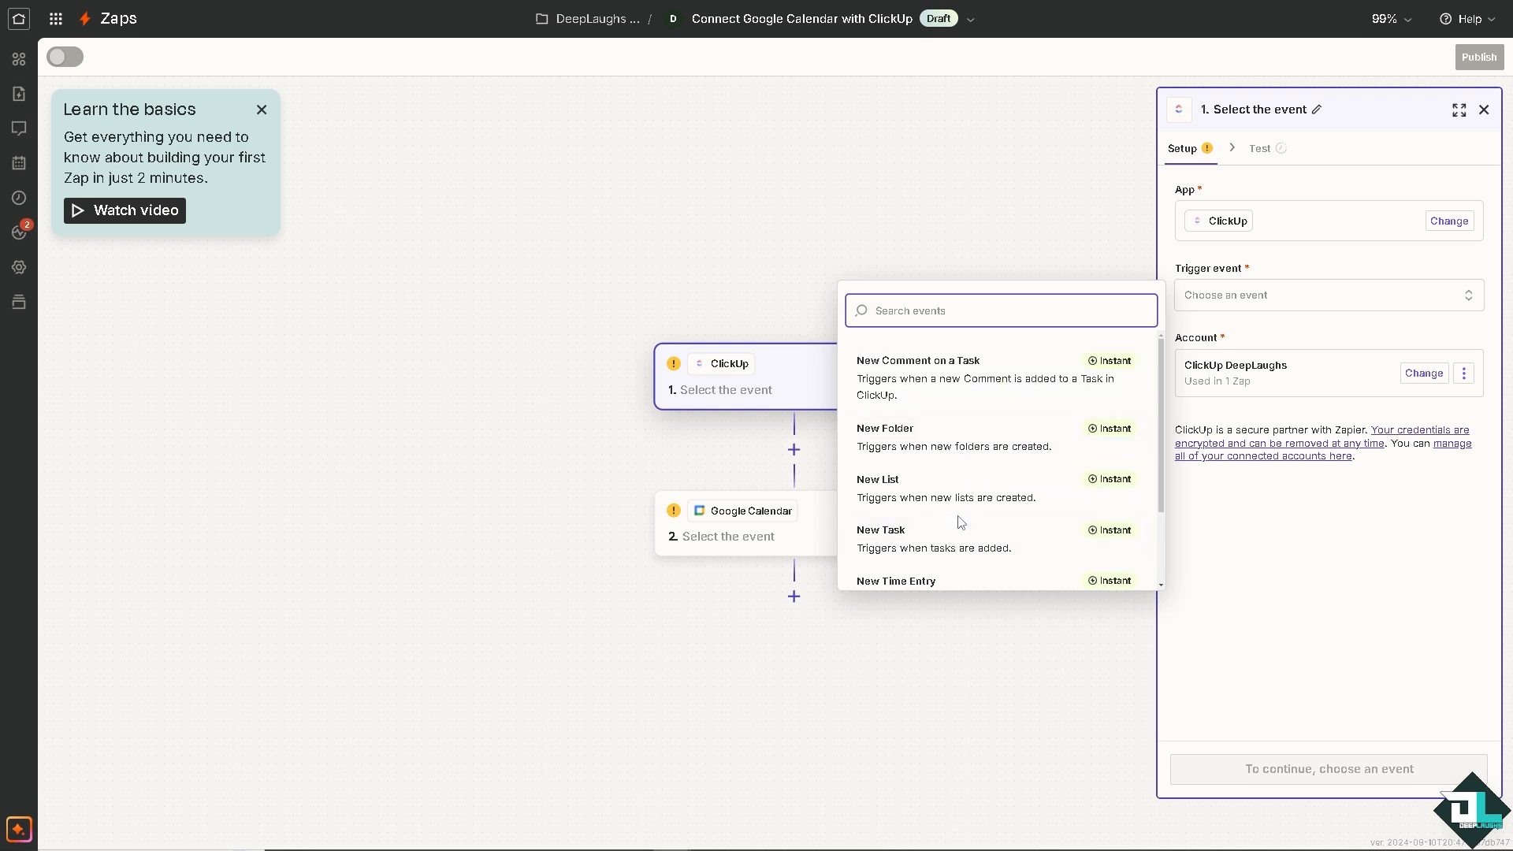
mouse_move(932, 578)
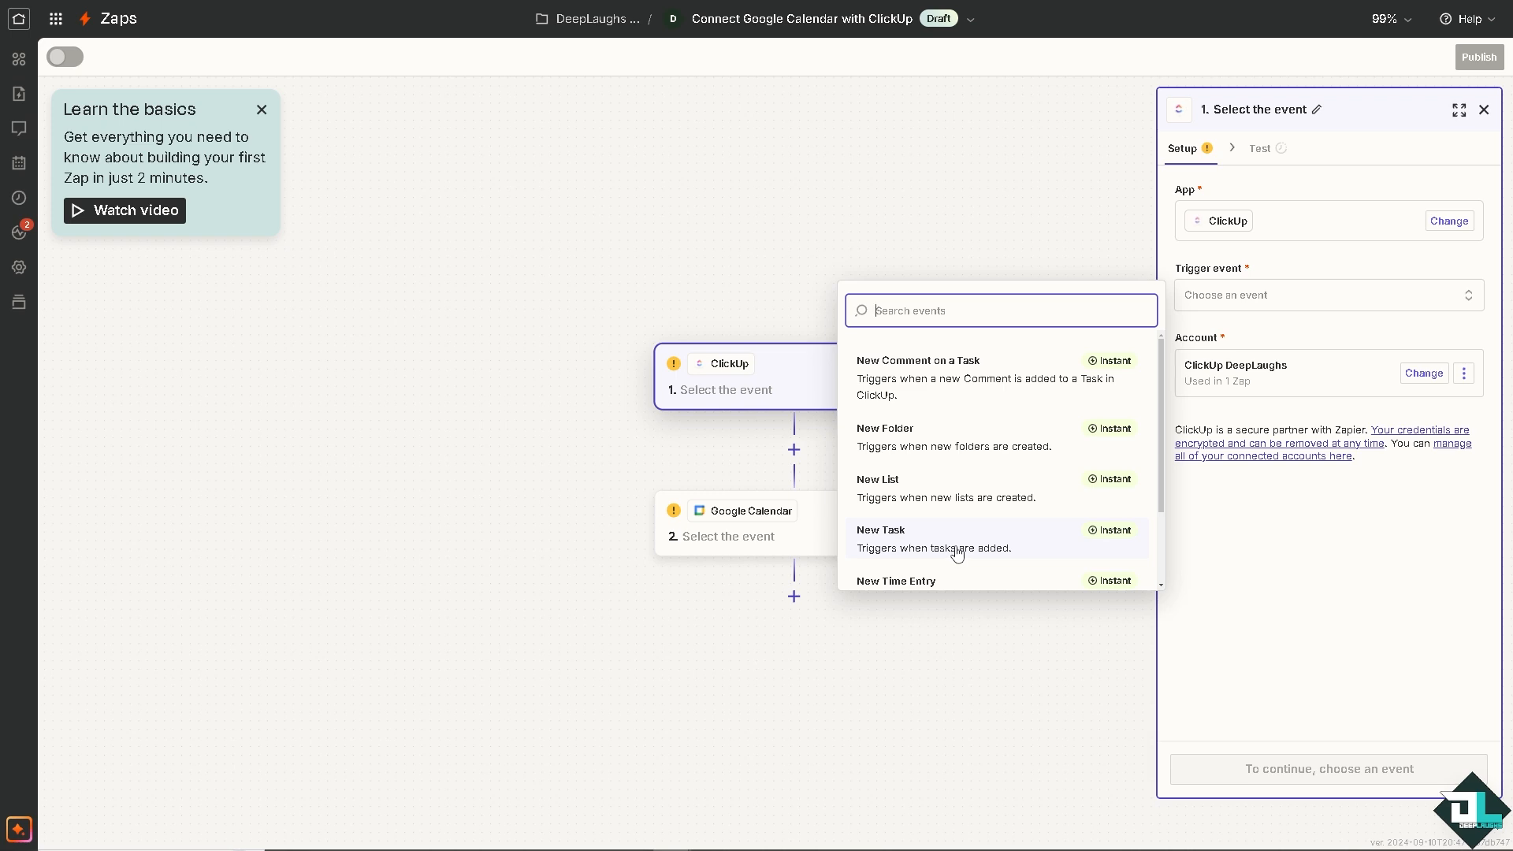
mouse_move(912, 399)
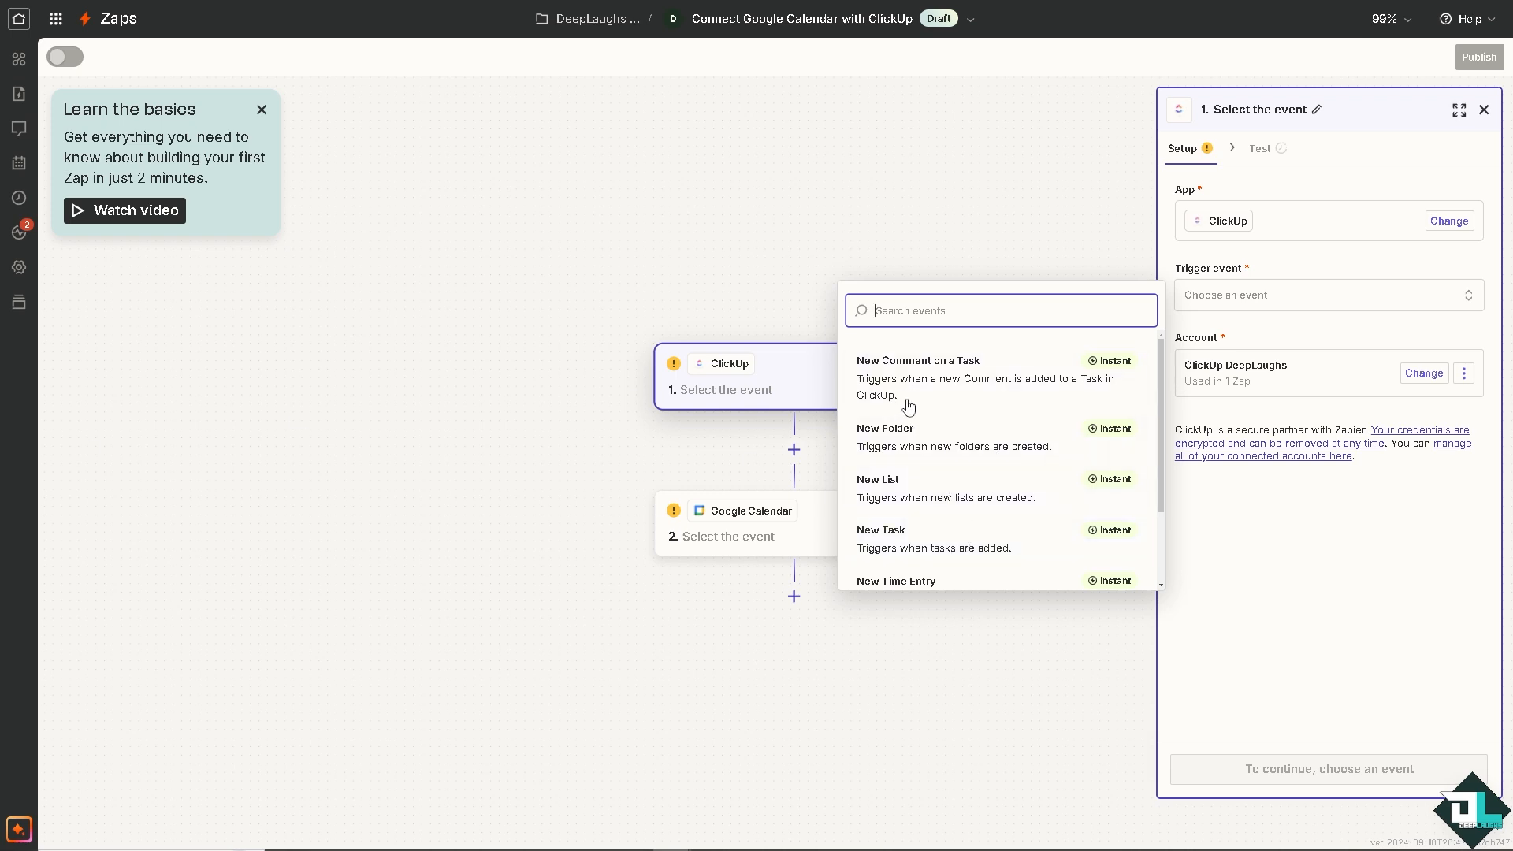
mouse_move(925, 390)
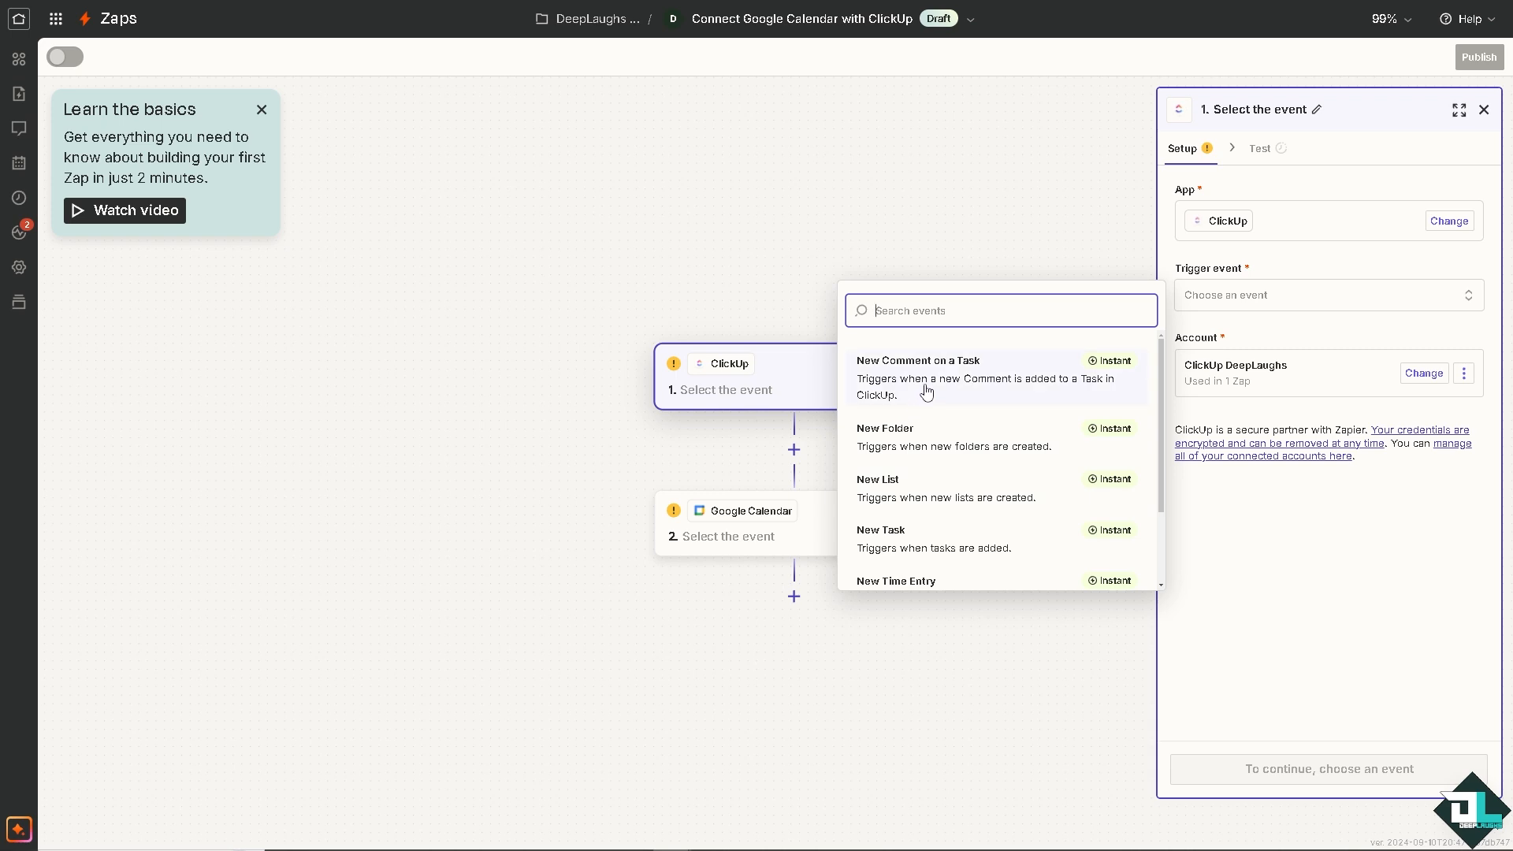
left_click(917, 377)
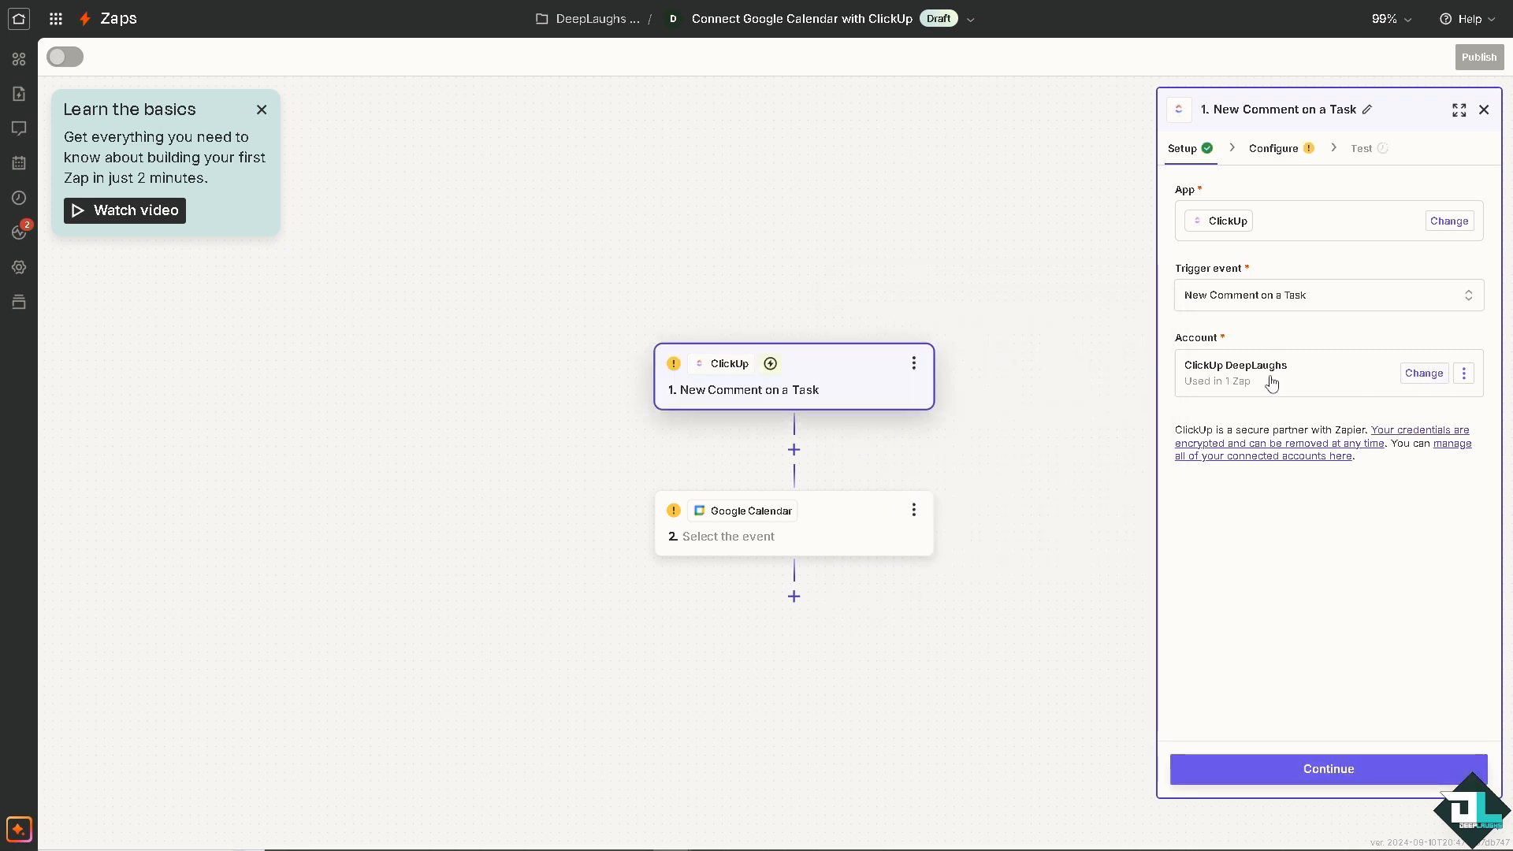
mouse_move(1367, 386)
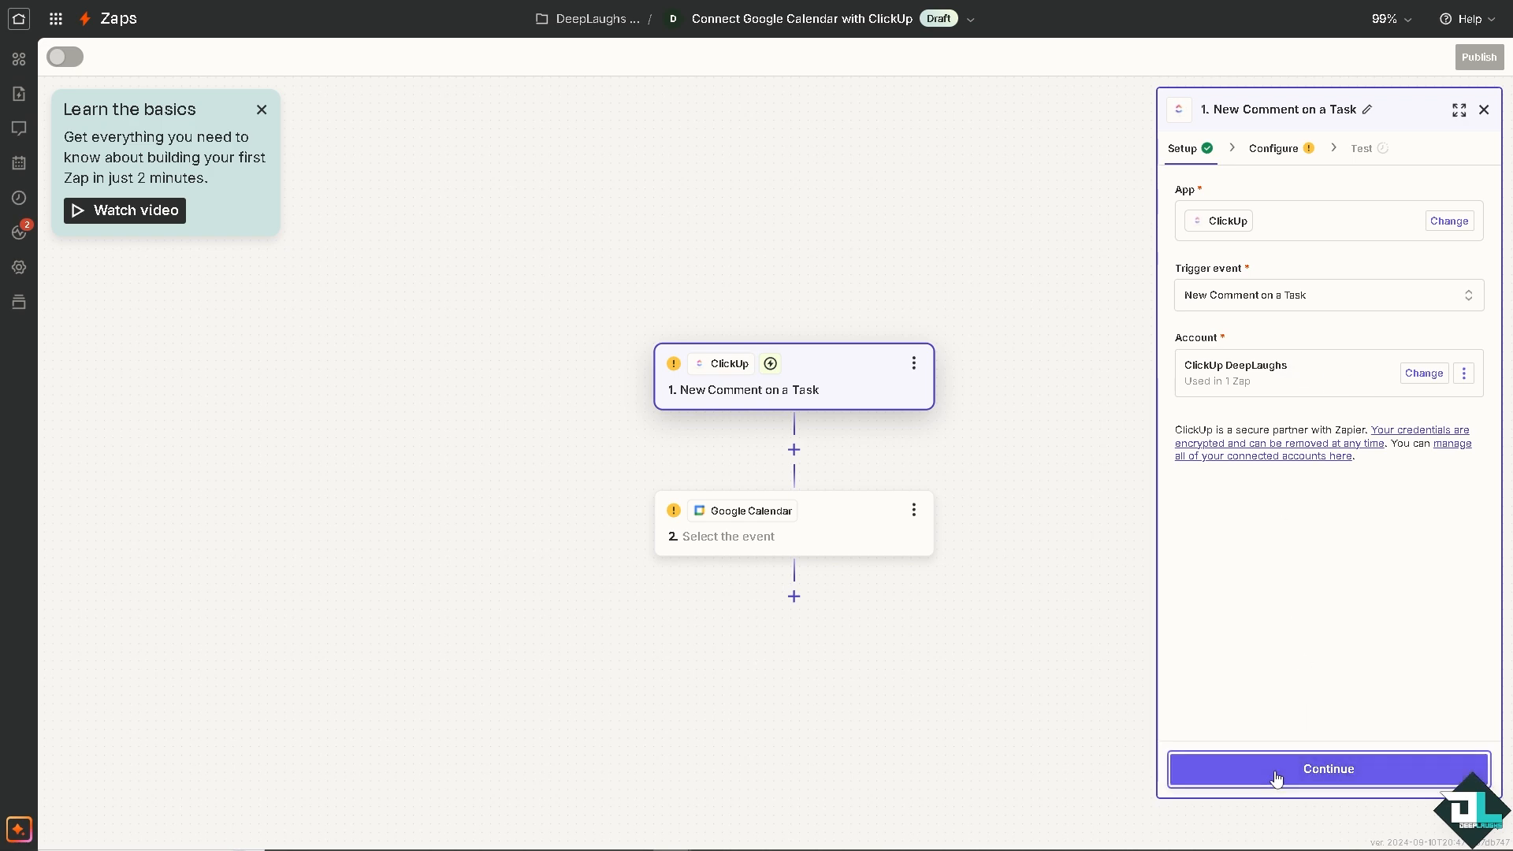
Step: Configure the trigger with the DeepLaughs workspace, No Folder, the Imported from CSV list and DEEPLAUGHS LINK TASKS task
left_click(1327, 769)
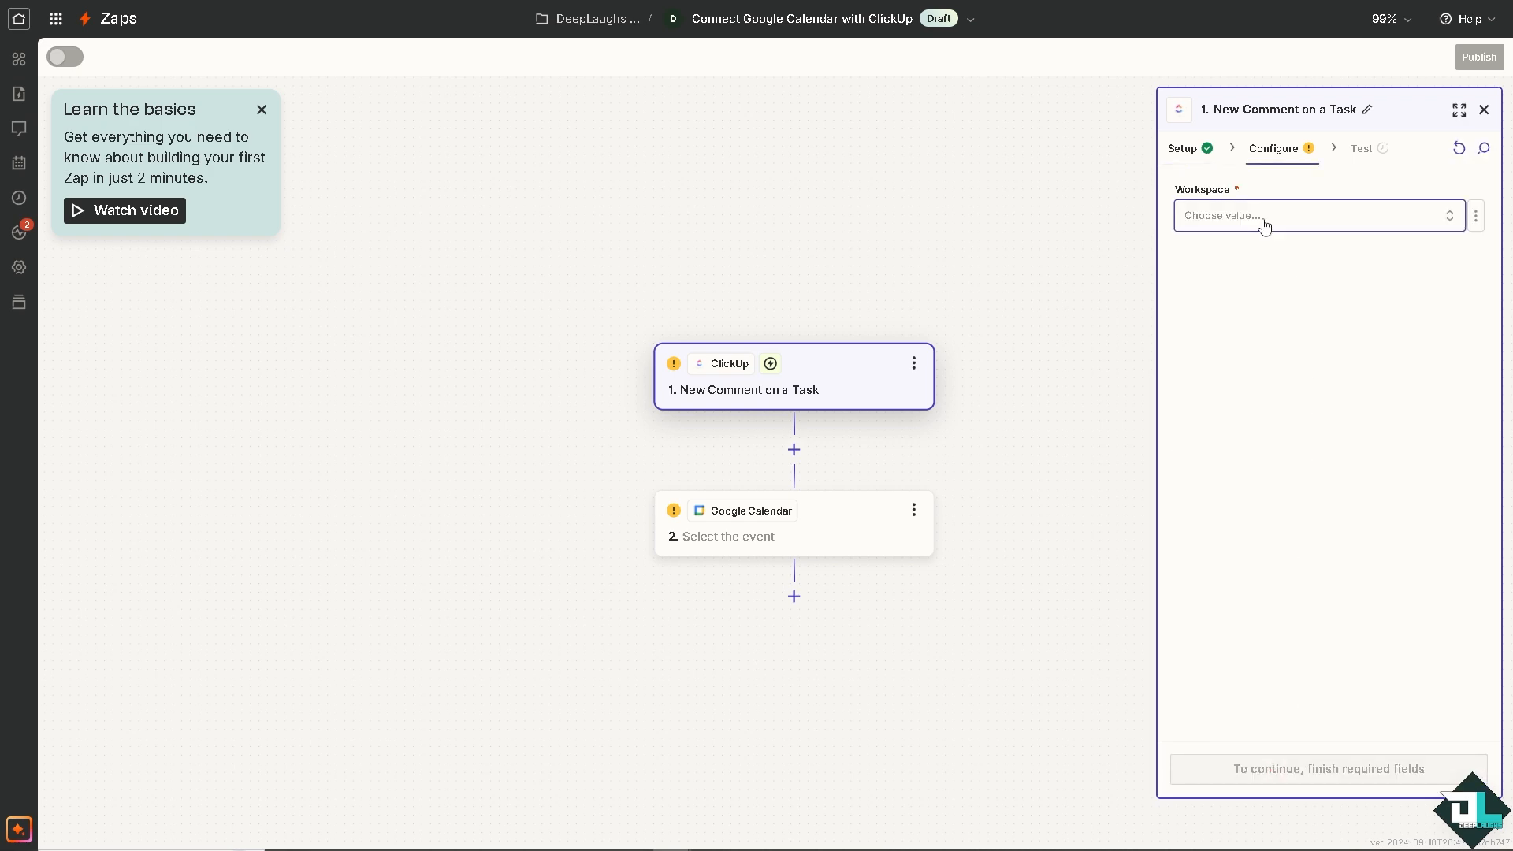
left_click(1314, 216)
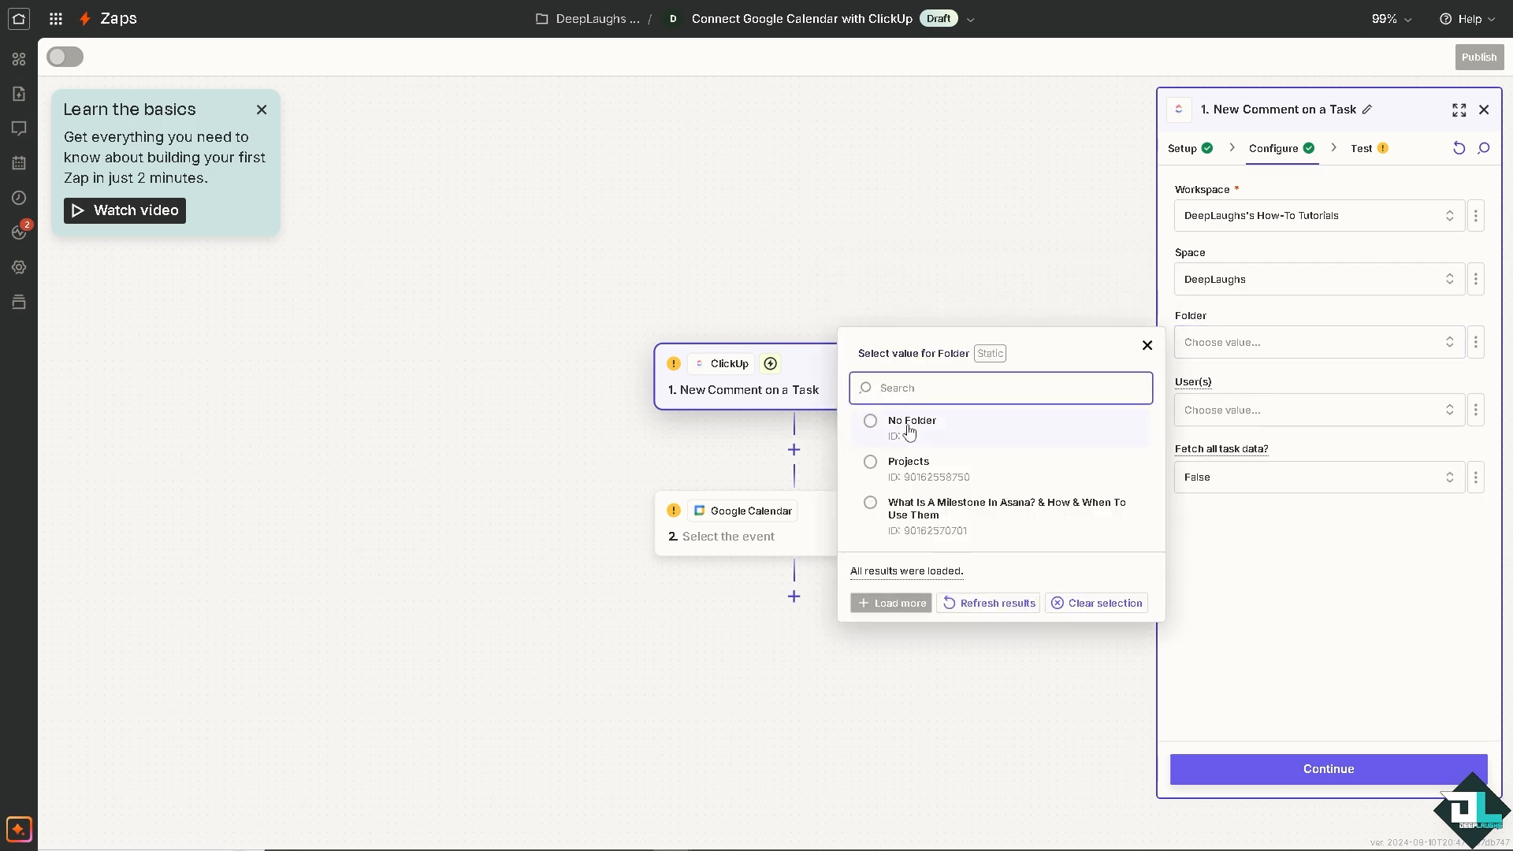
left_click(911, 419)
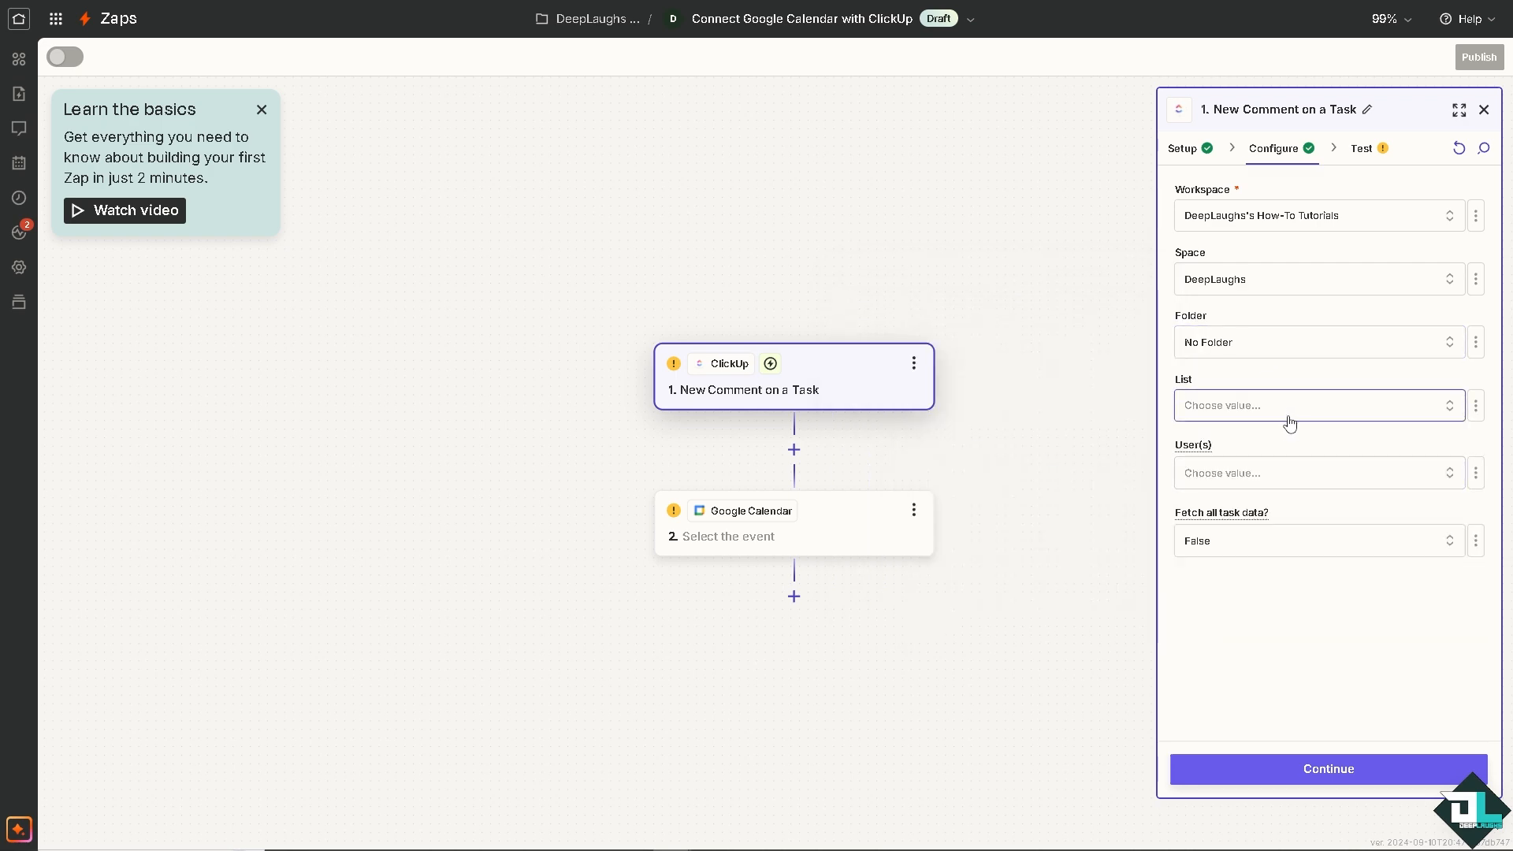
left_click(1313, 405)
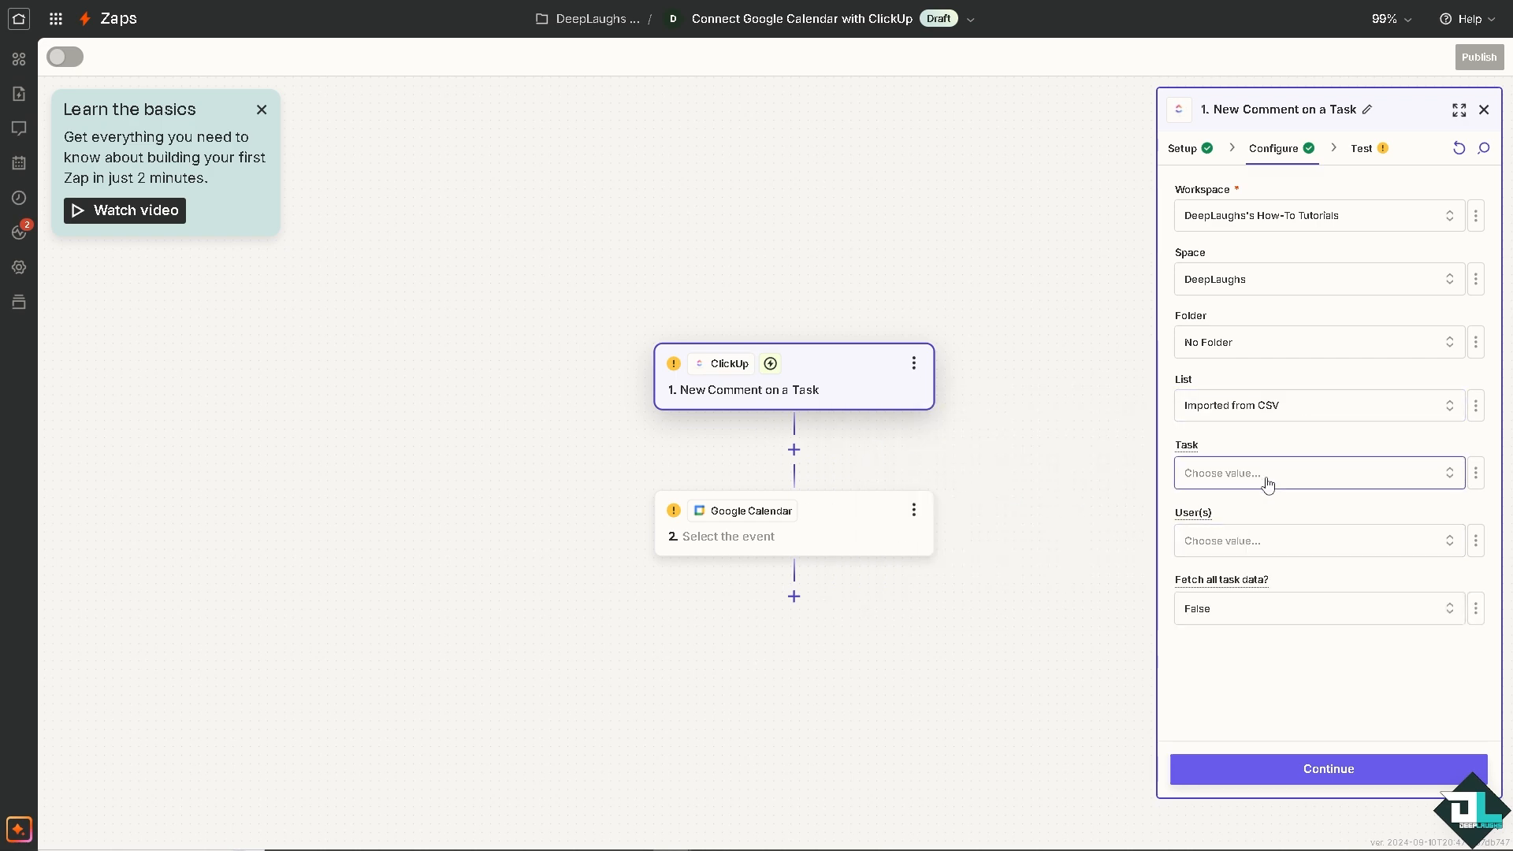
left_click(1314, 472)
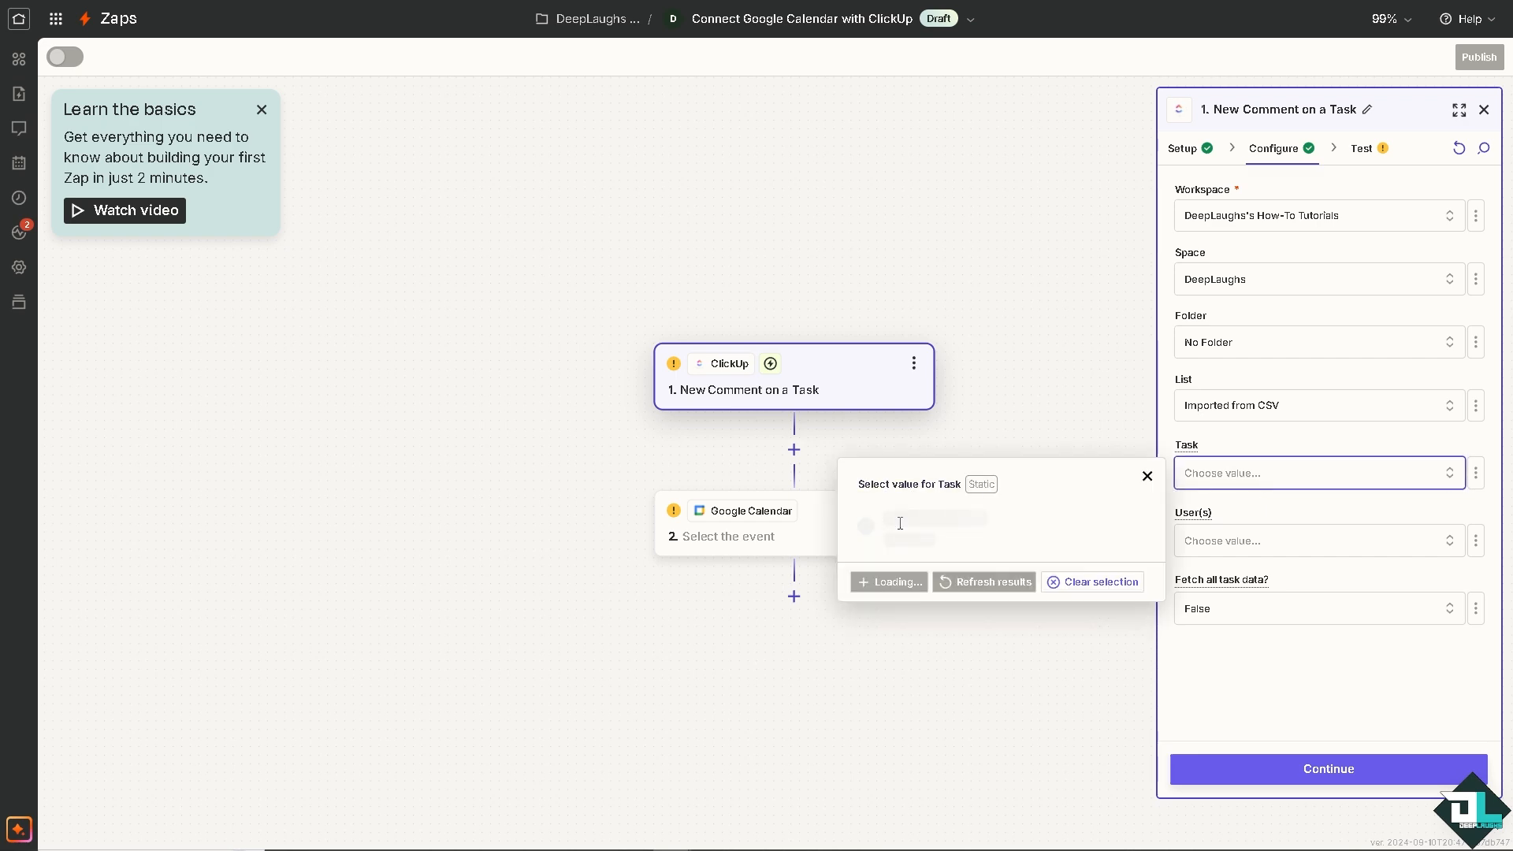
left_click(936, 522)
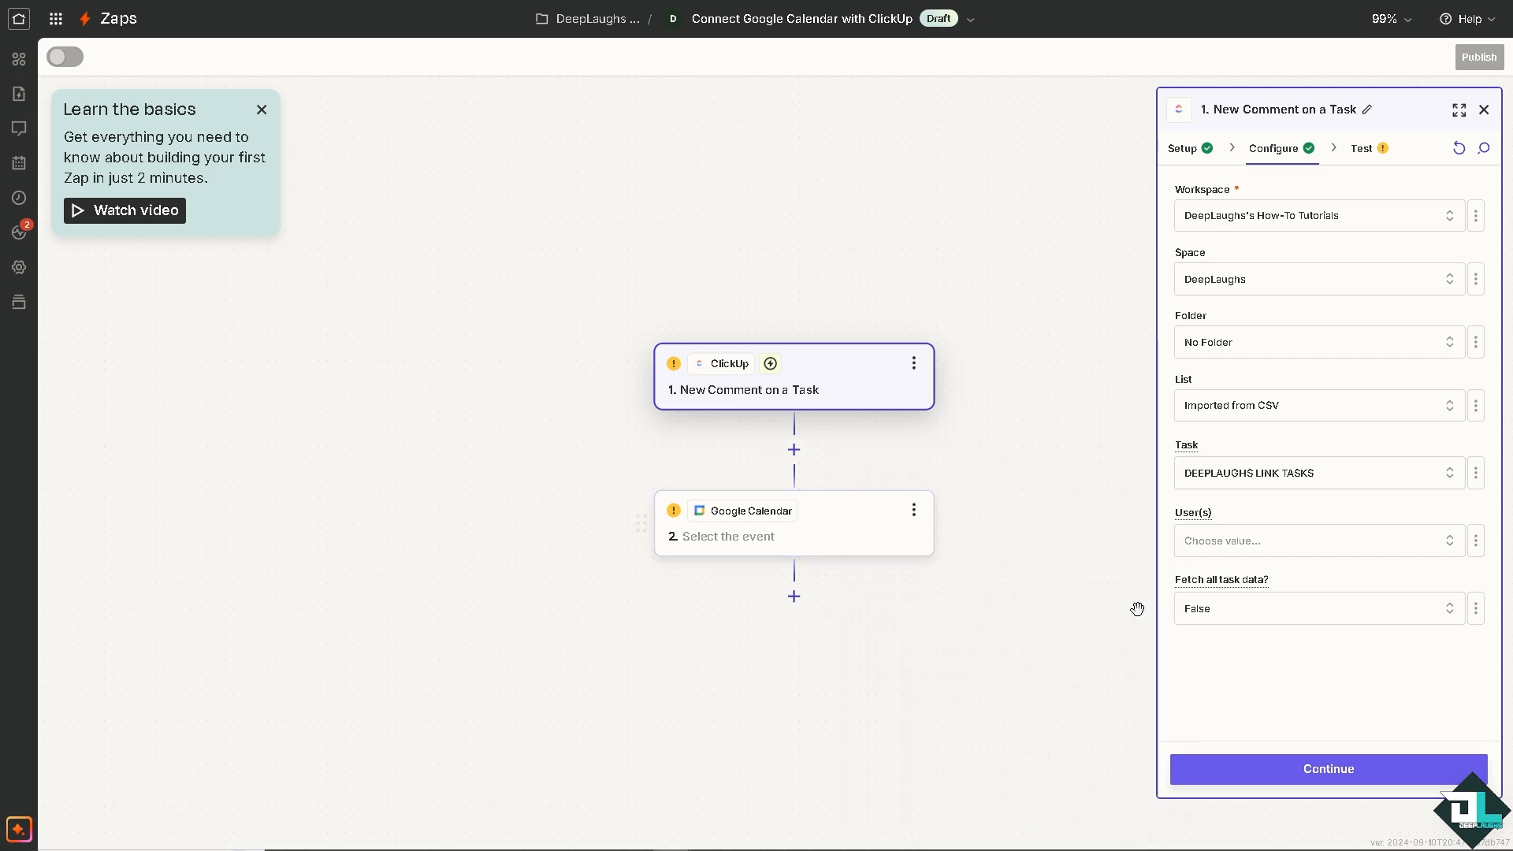
Step: Add DeepLaughs under User(s) and continue to the test stage
left_click(1313, 541)
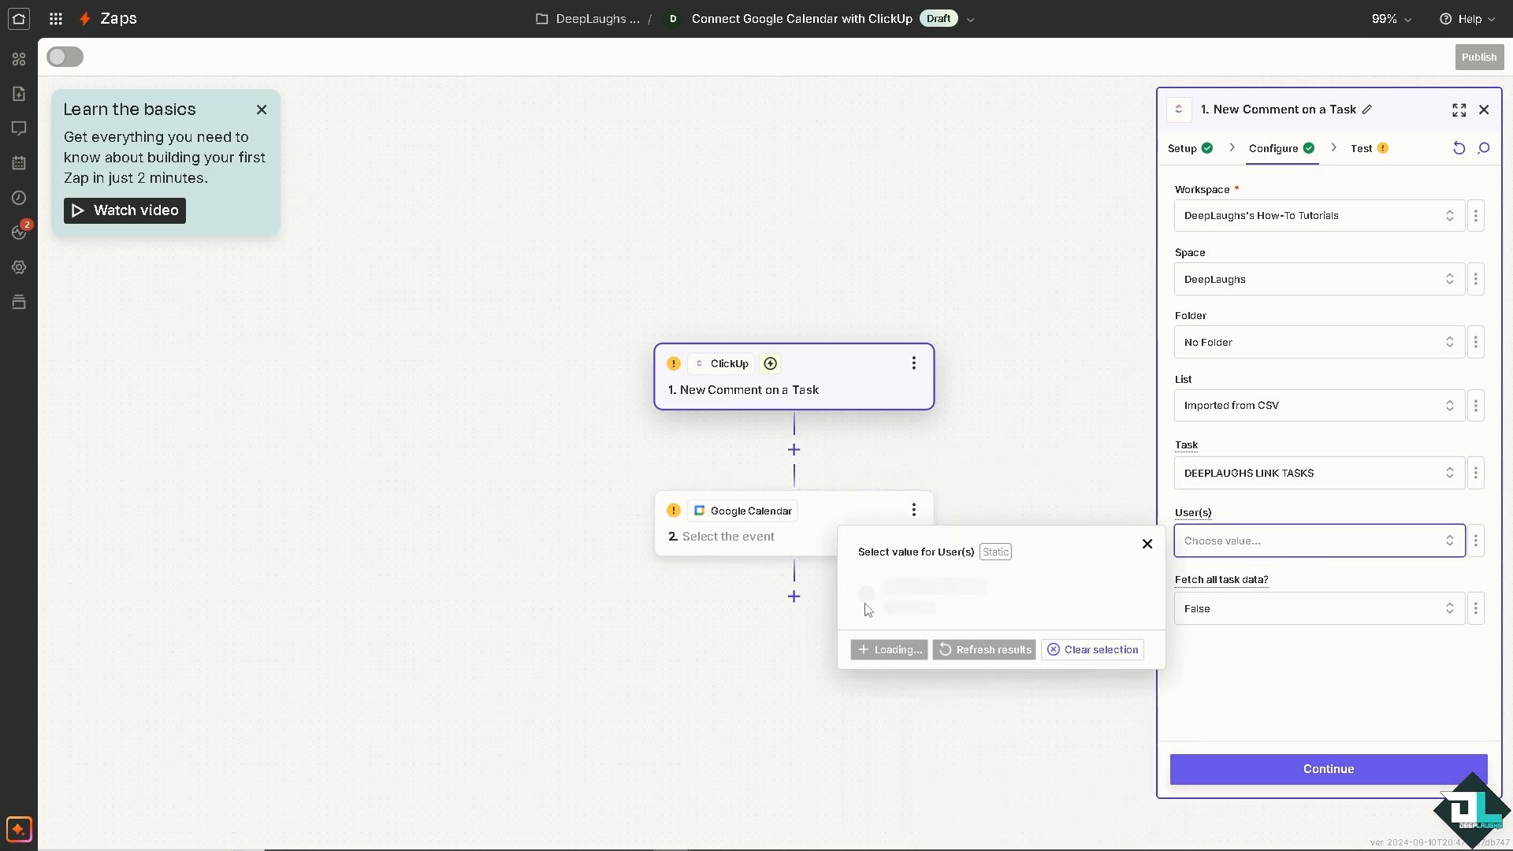
left_click(932, 594)
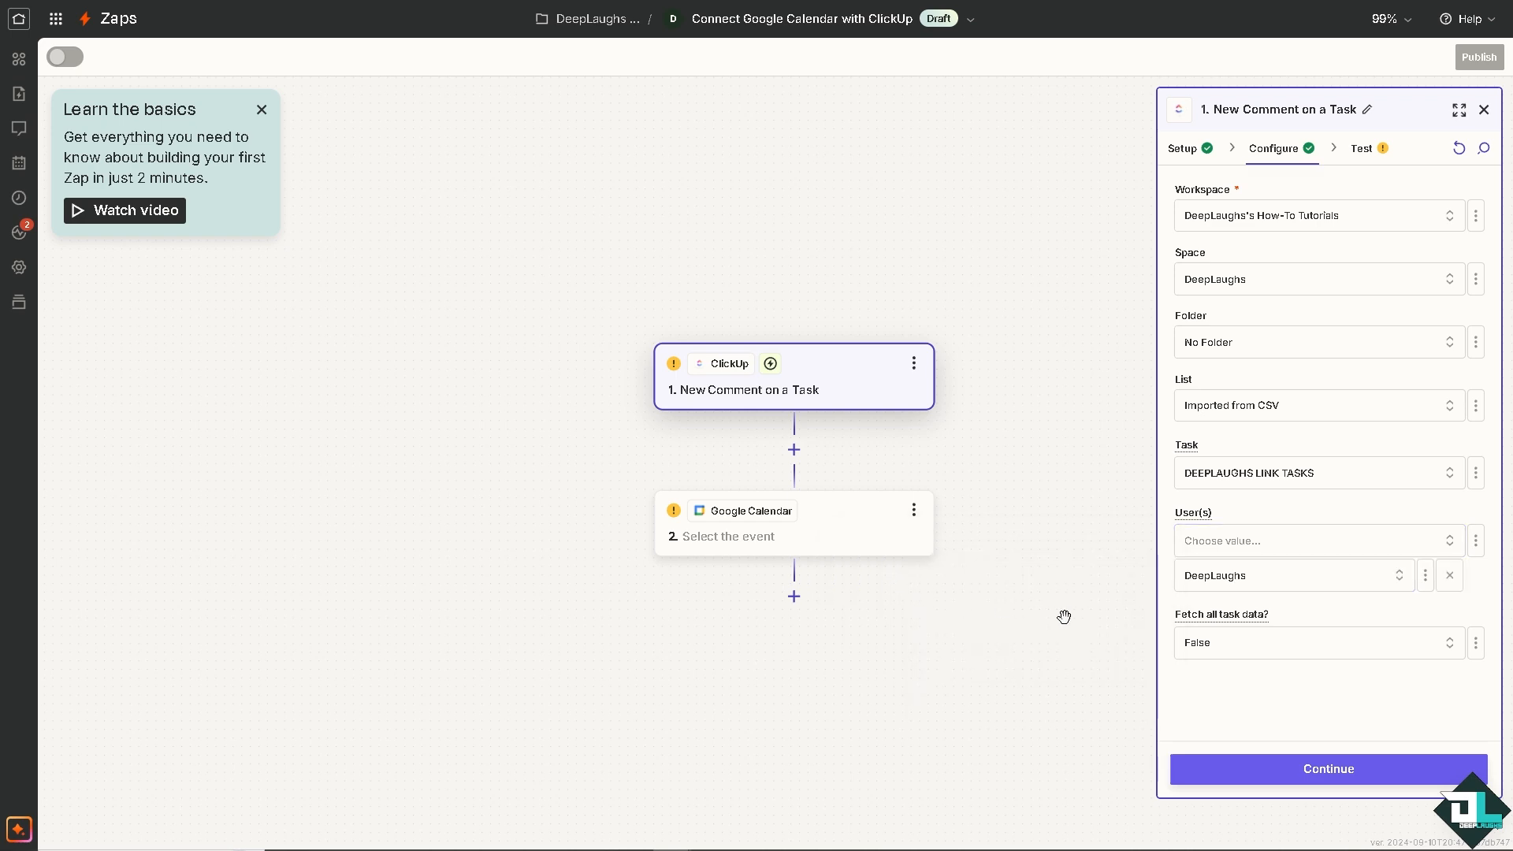
mouse_move(1245, 643)
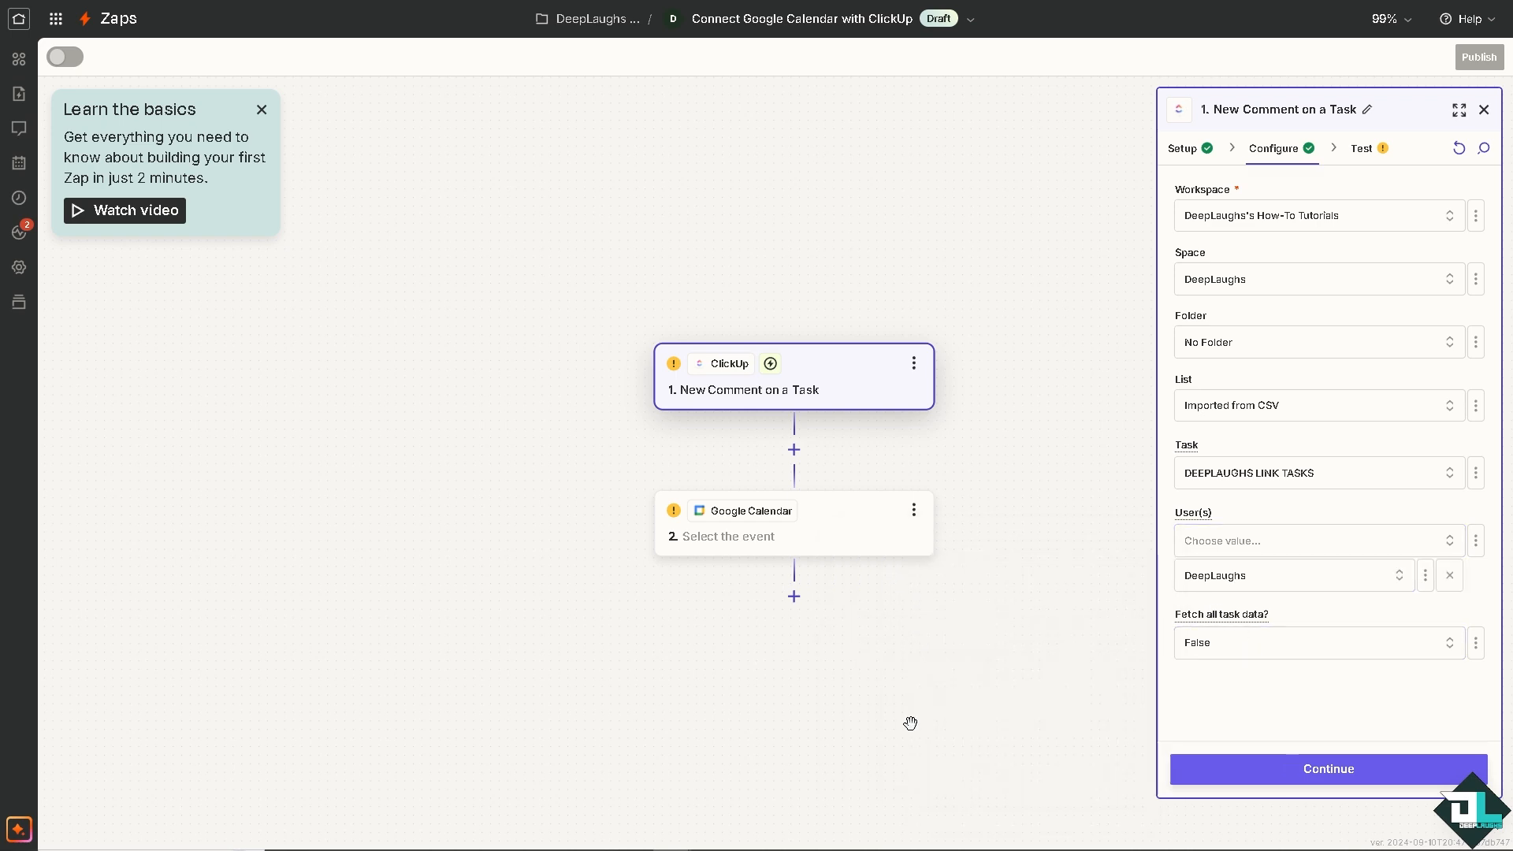
left_click(1327, 768)
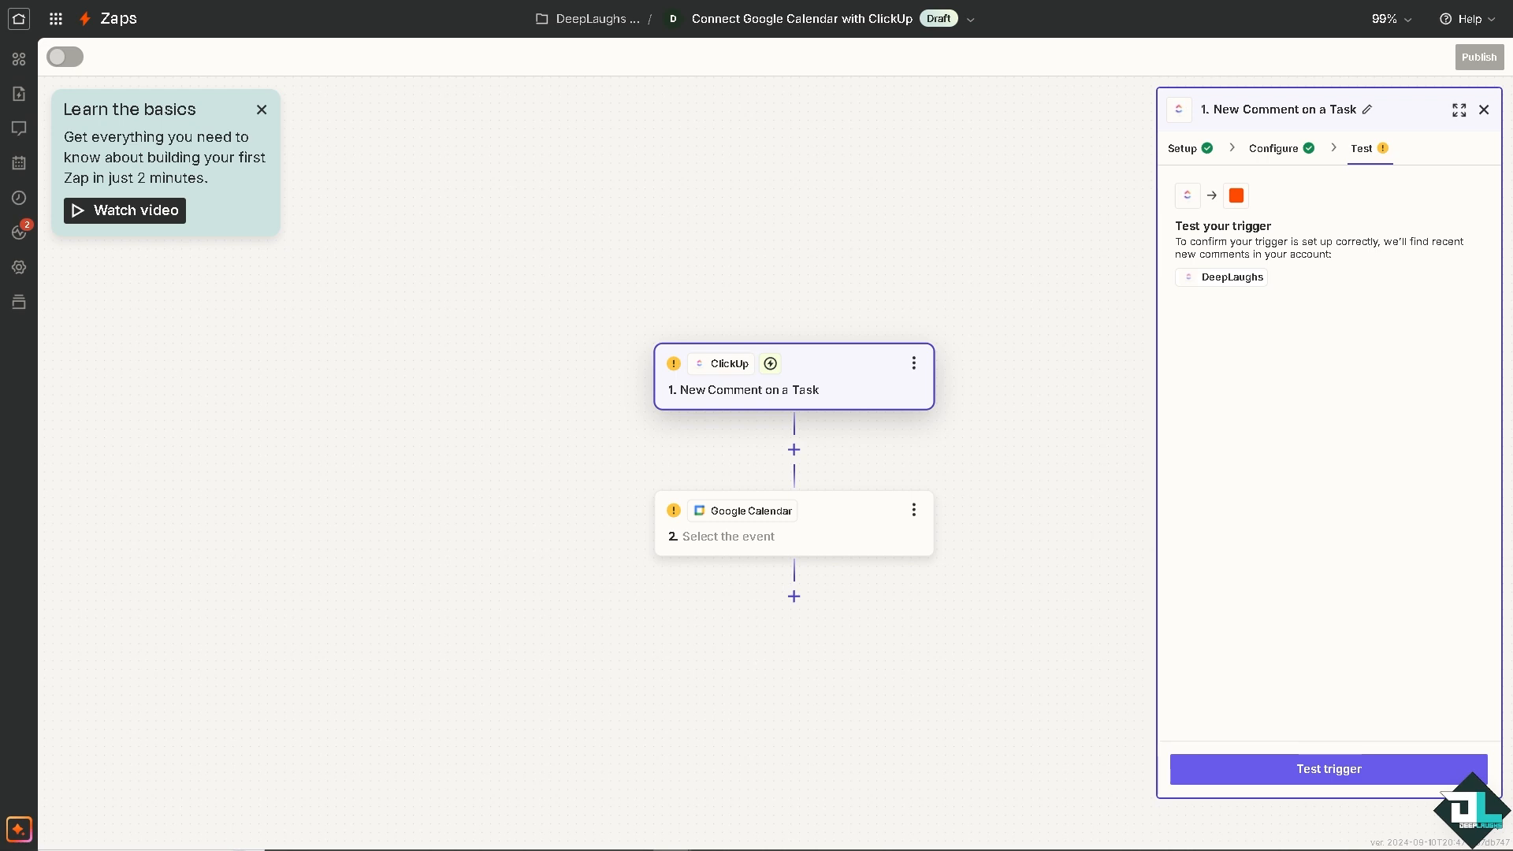
mouse_move(134, 377)
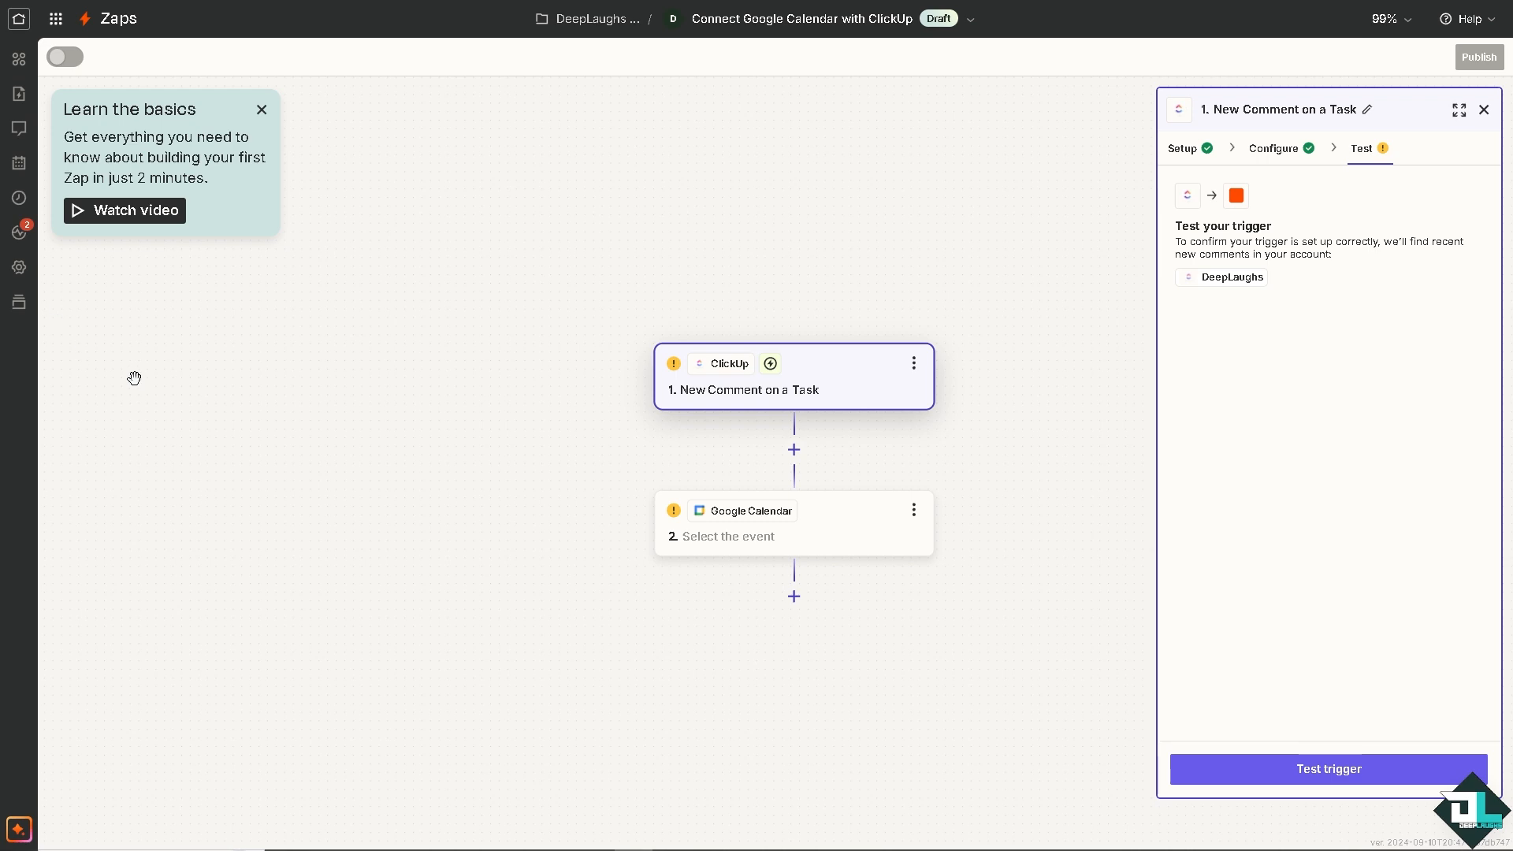
Step: Test the ClickUp trigger, finding the sample record New Comment A
left_click(1326, 768)
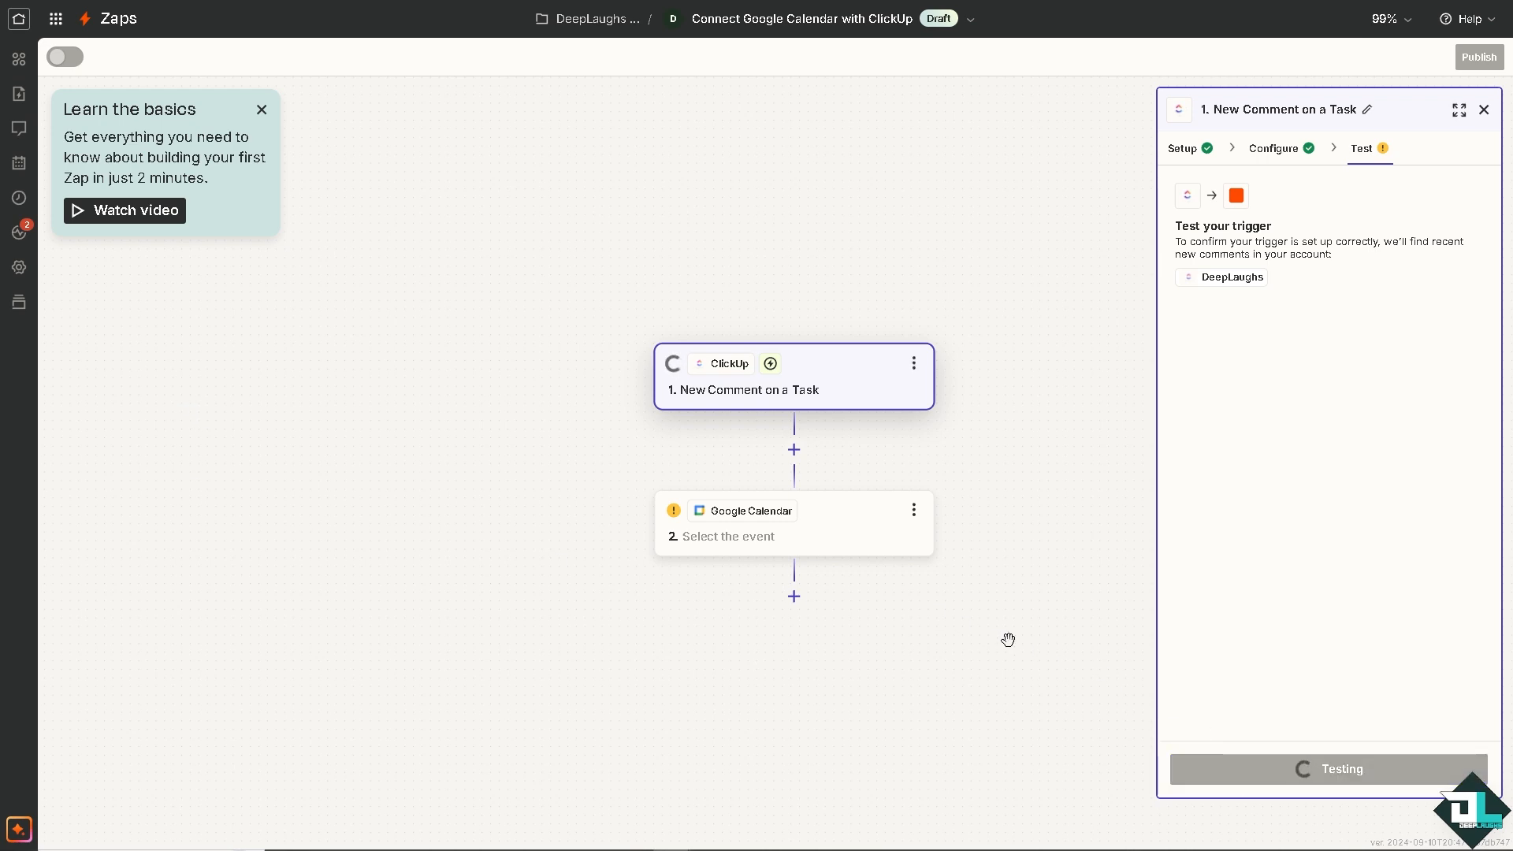
left_click(1327, 768)
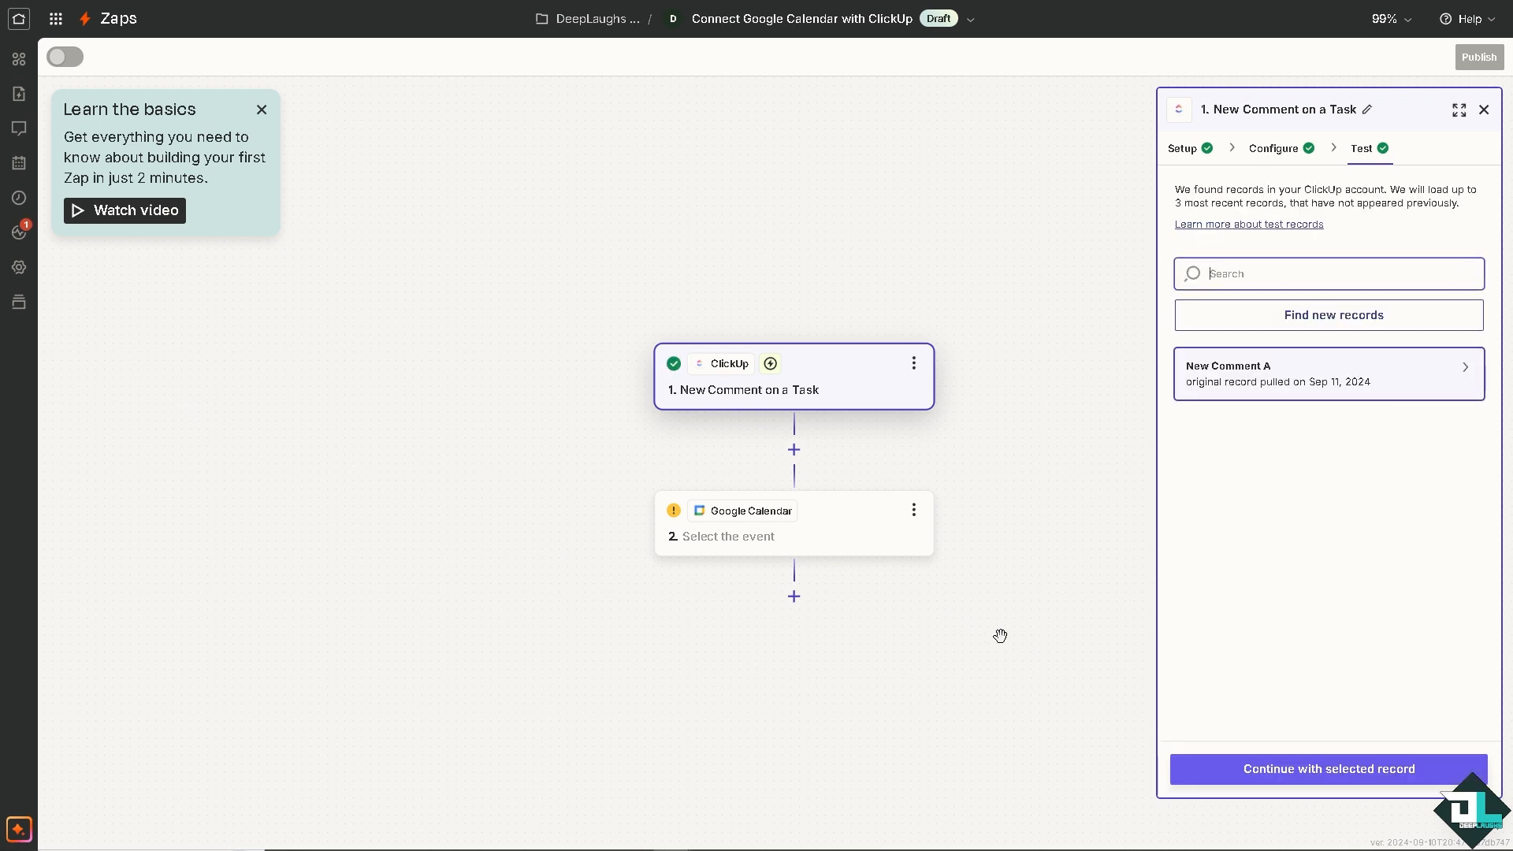
mouse_move(1302, 557)
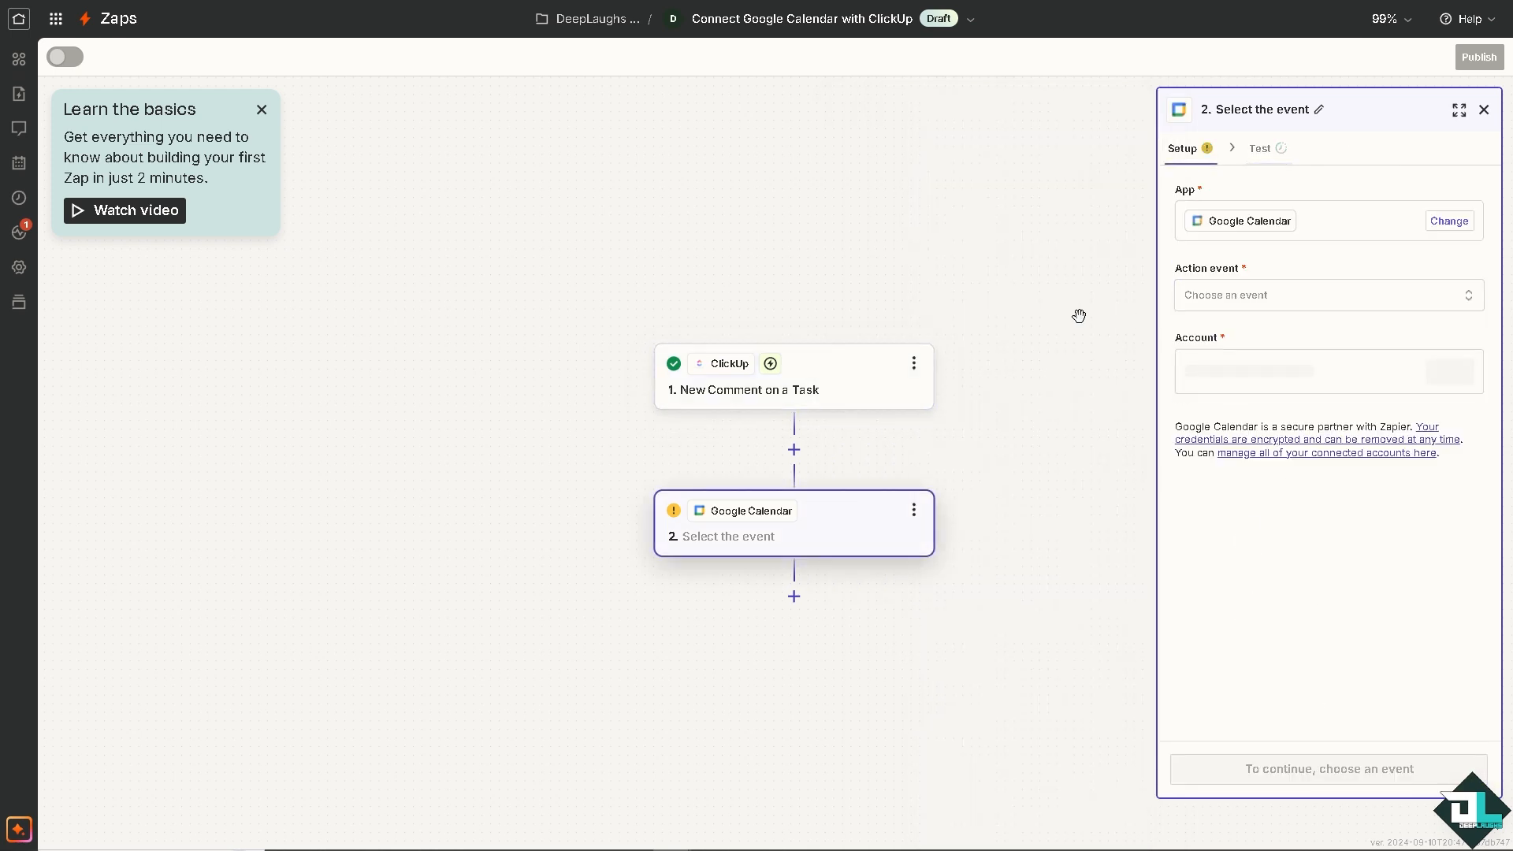
Step: Set the Google Calendar step's action event to Create Calendar
left_click(1327, 295)
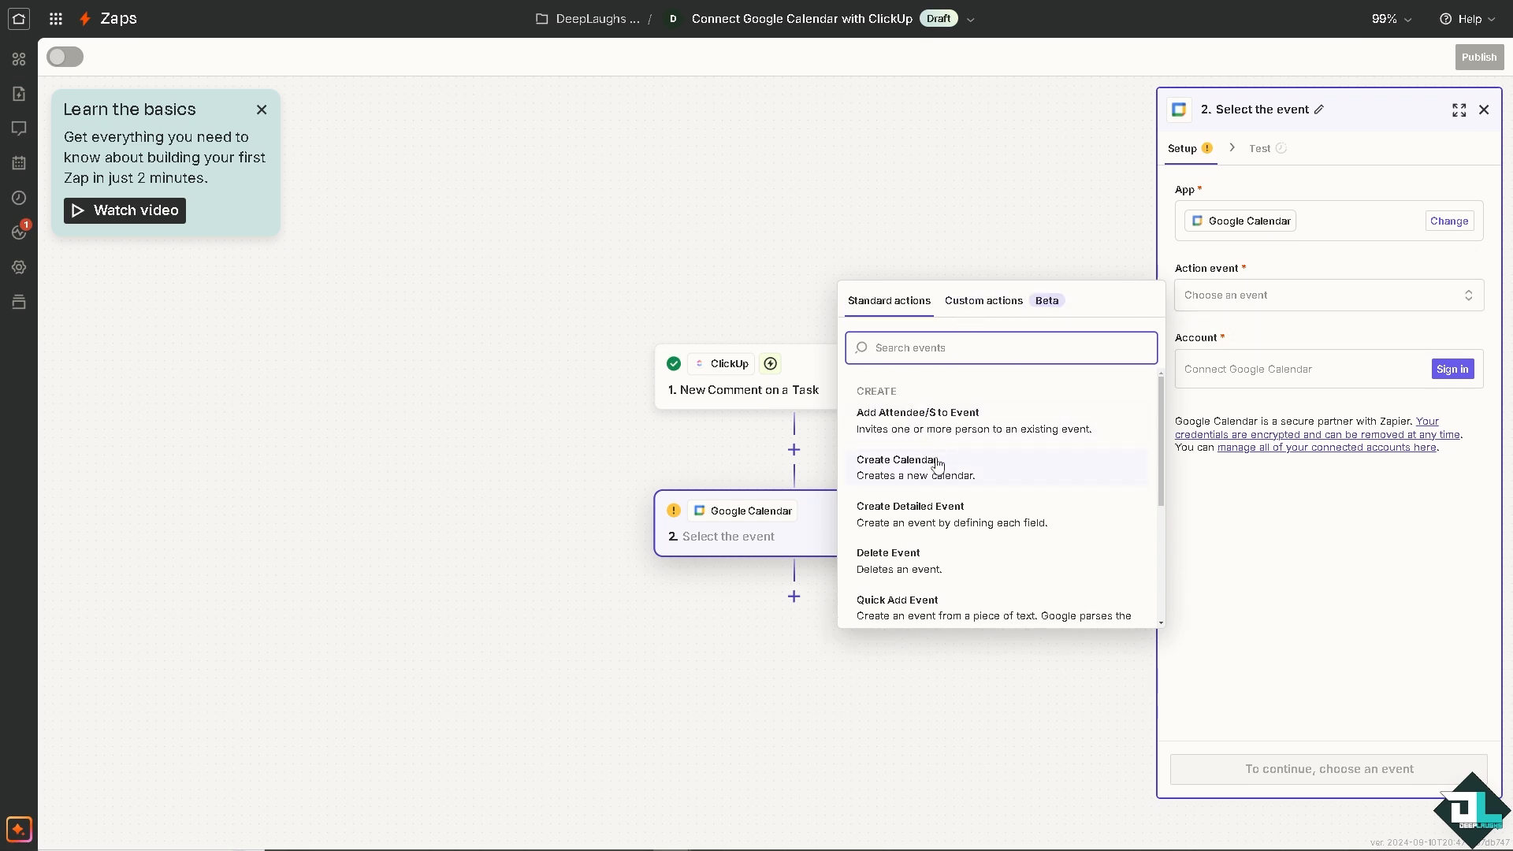
mouse_move(1013, 444)
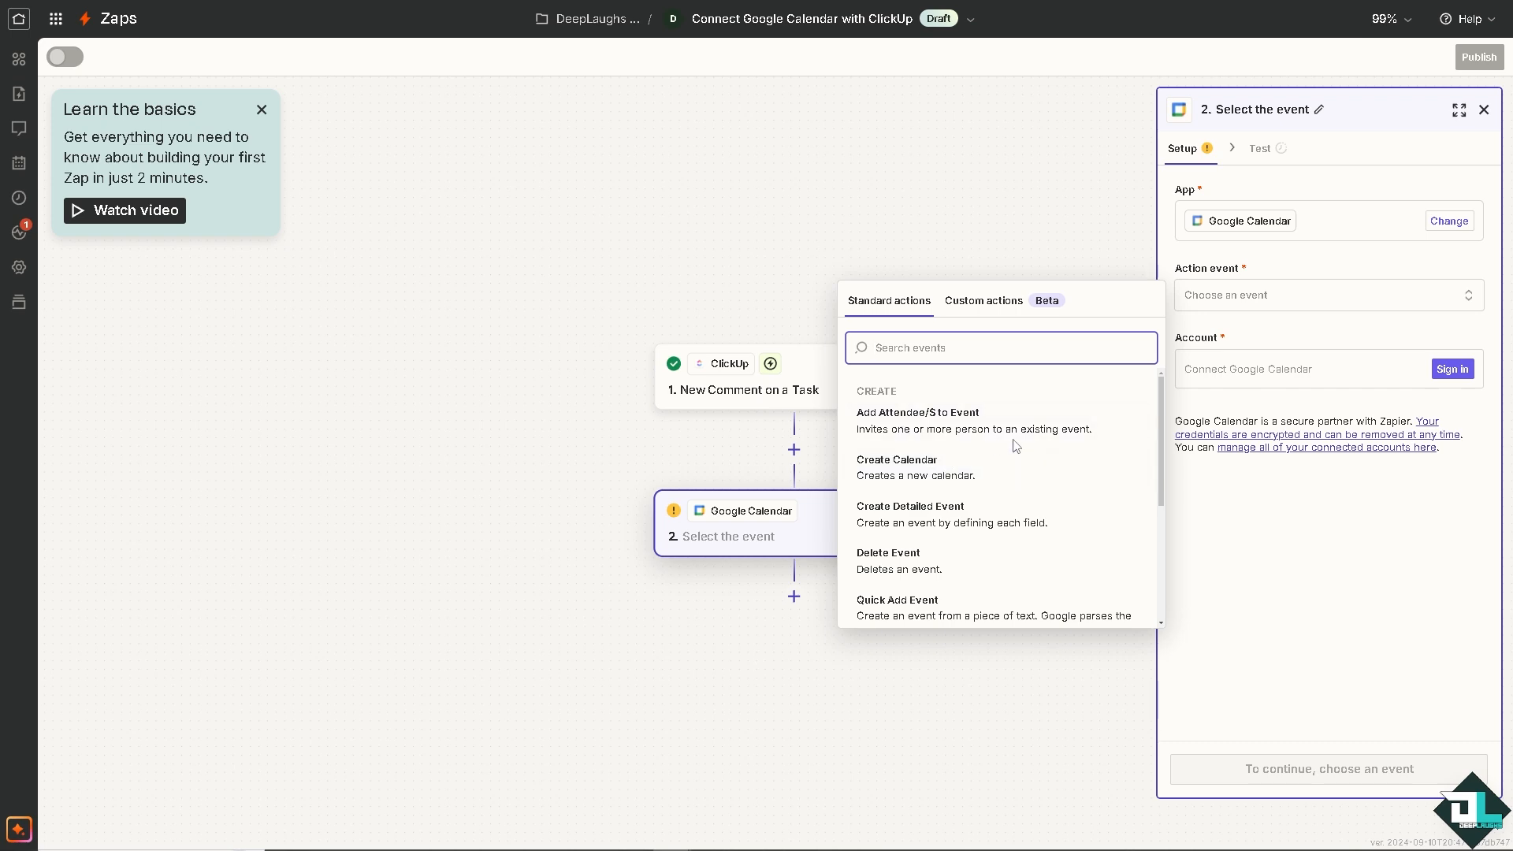
mouse_move(977, 496)
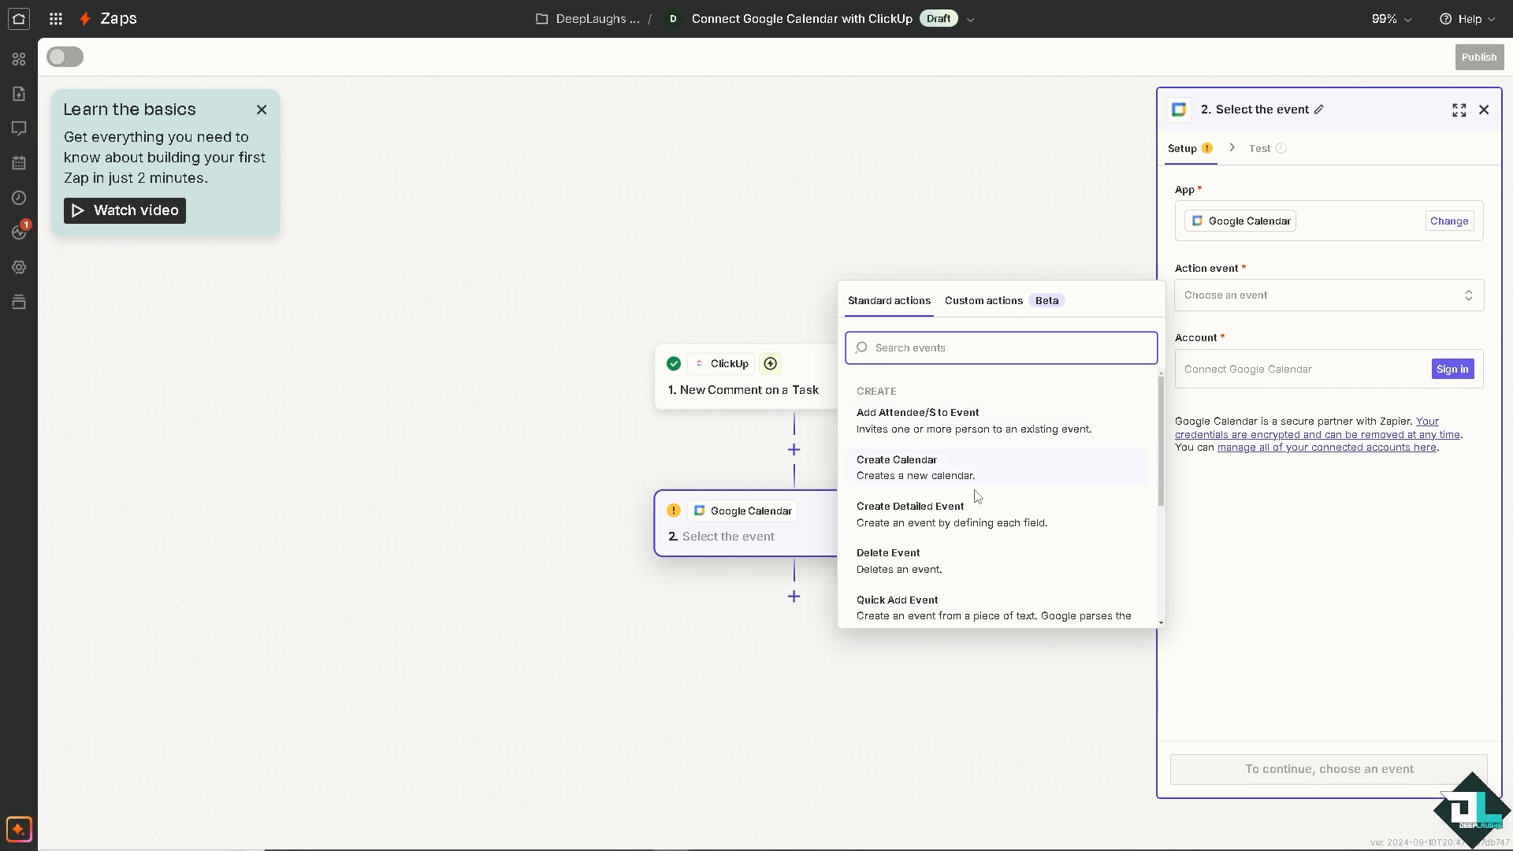
mouse_move(1056, 561)
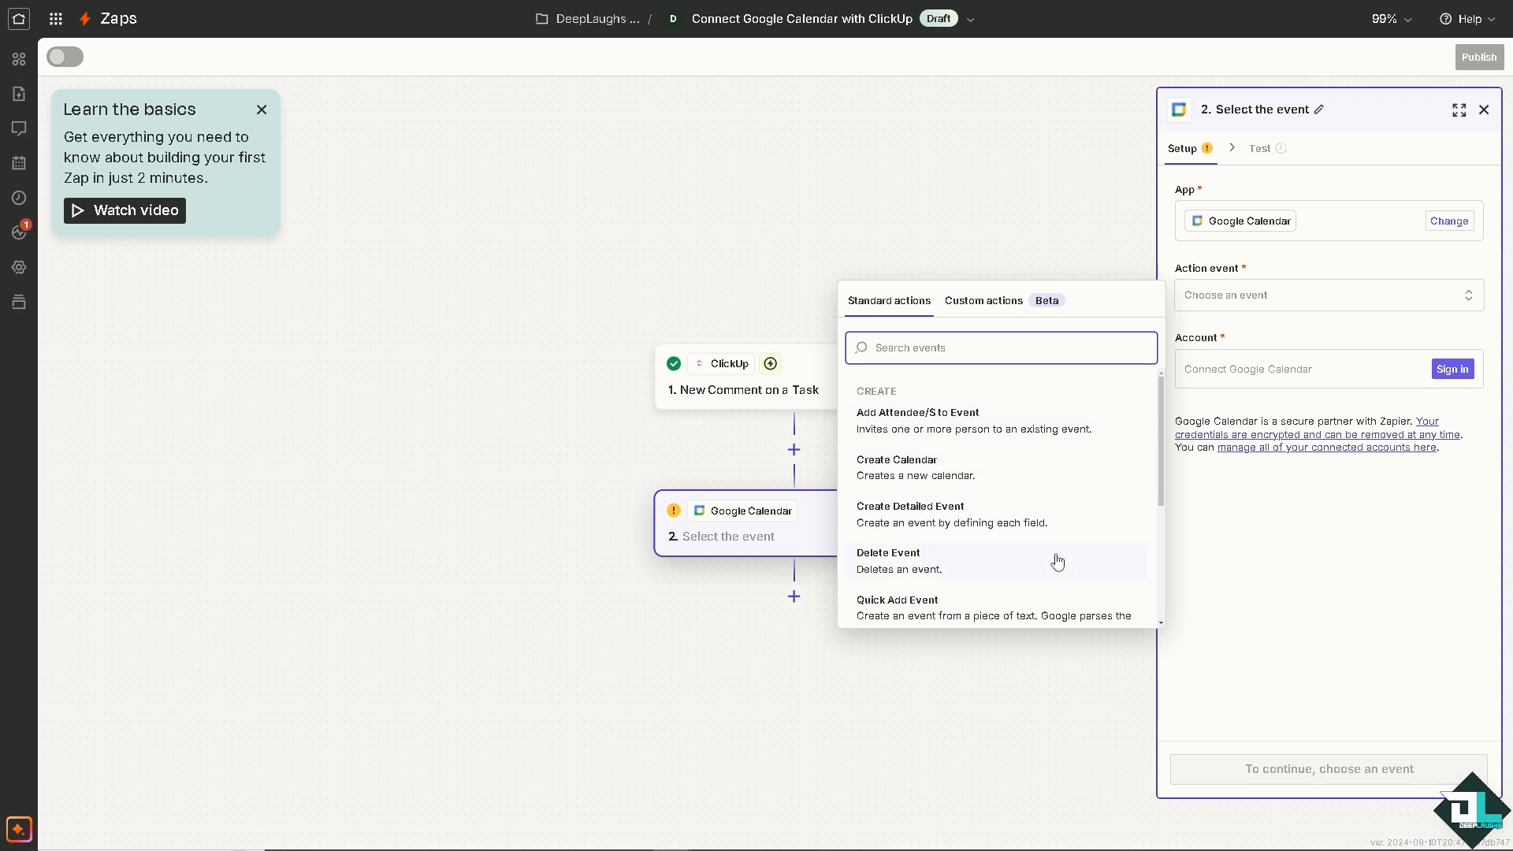
mouse_move(940, 482)
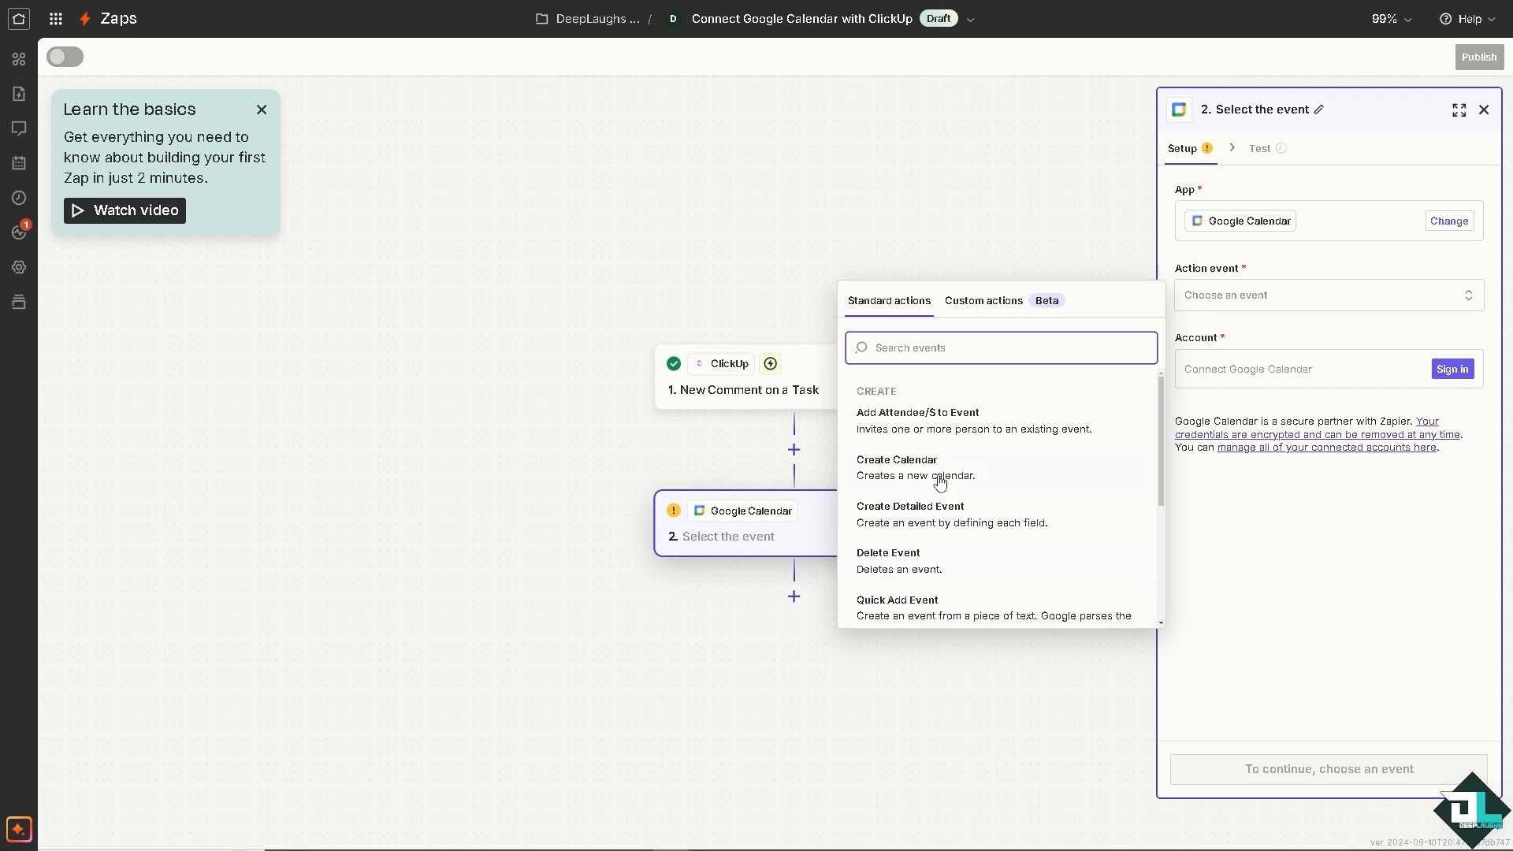
left_click(895, 459)
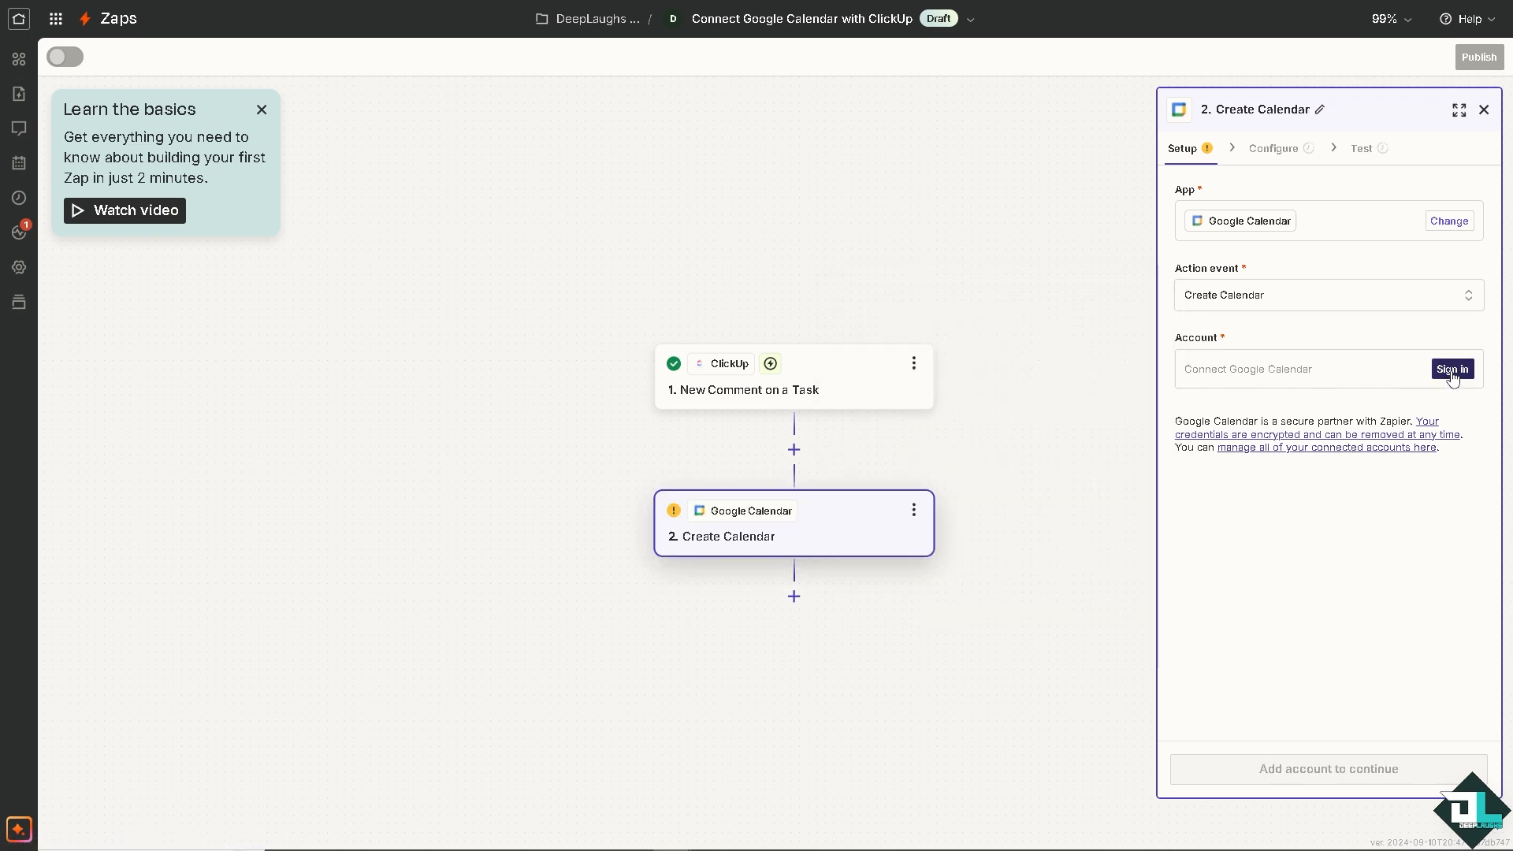
Step: Connect a Google Calendar account, allowing Zapier access in the Google consent popup
left_click(1452, 369)
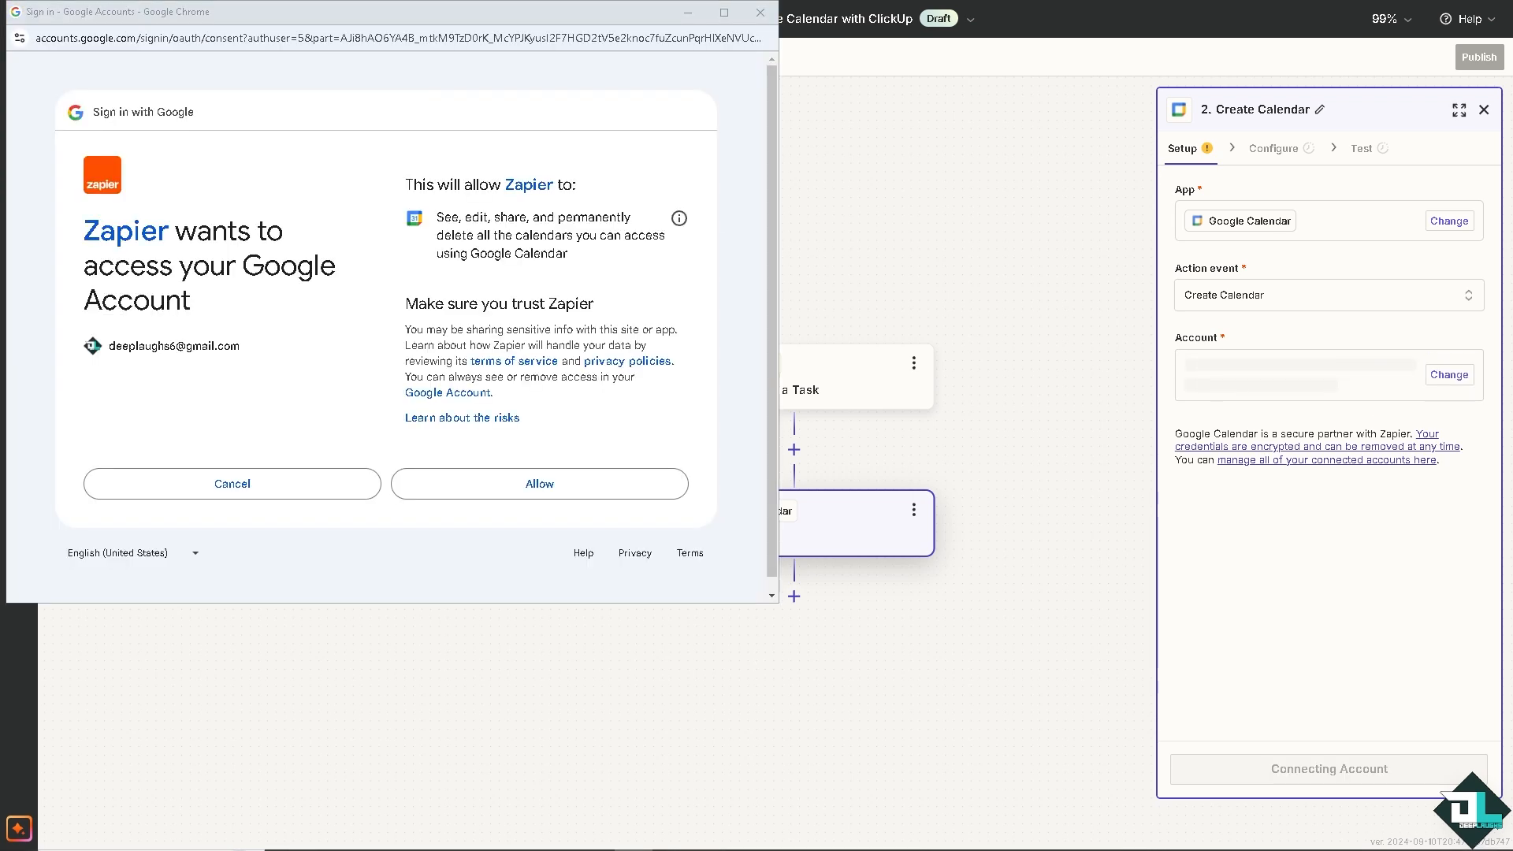
left_click(539, 484)
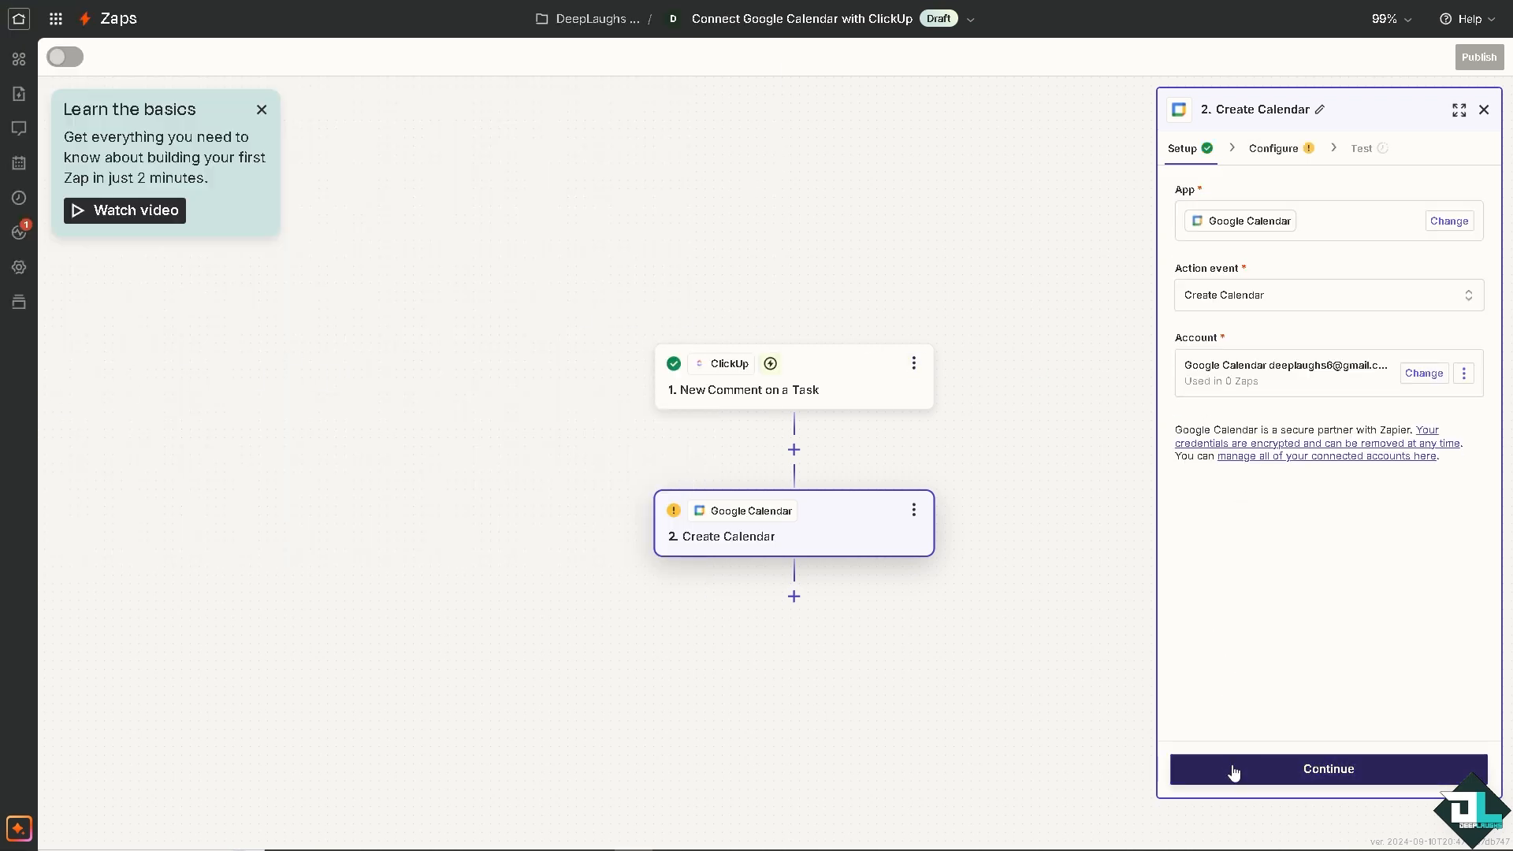
Step: Name the calendar 'Connect Google Calendar with ClickUp' and continue to testing
left_click(1327, 767)
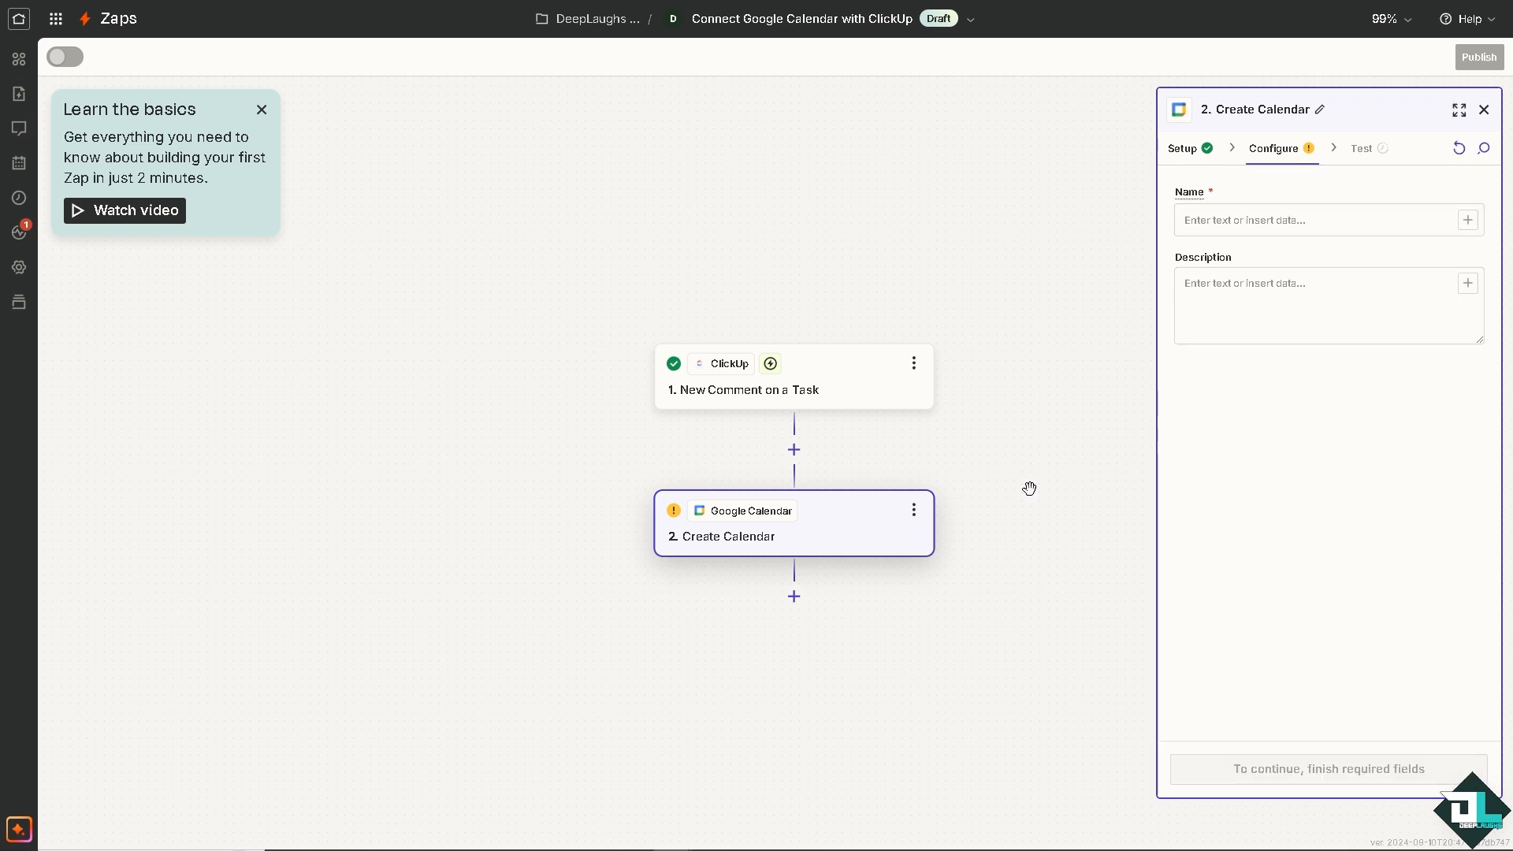
left_click(1327, 221)
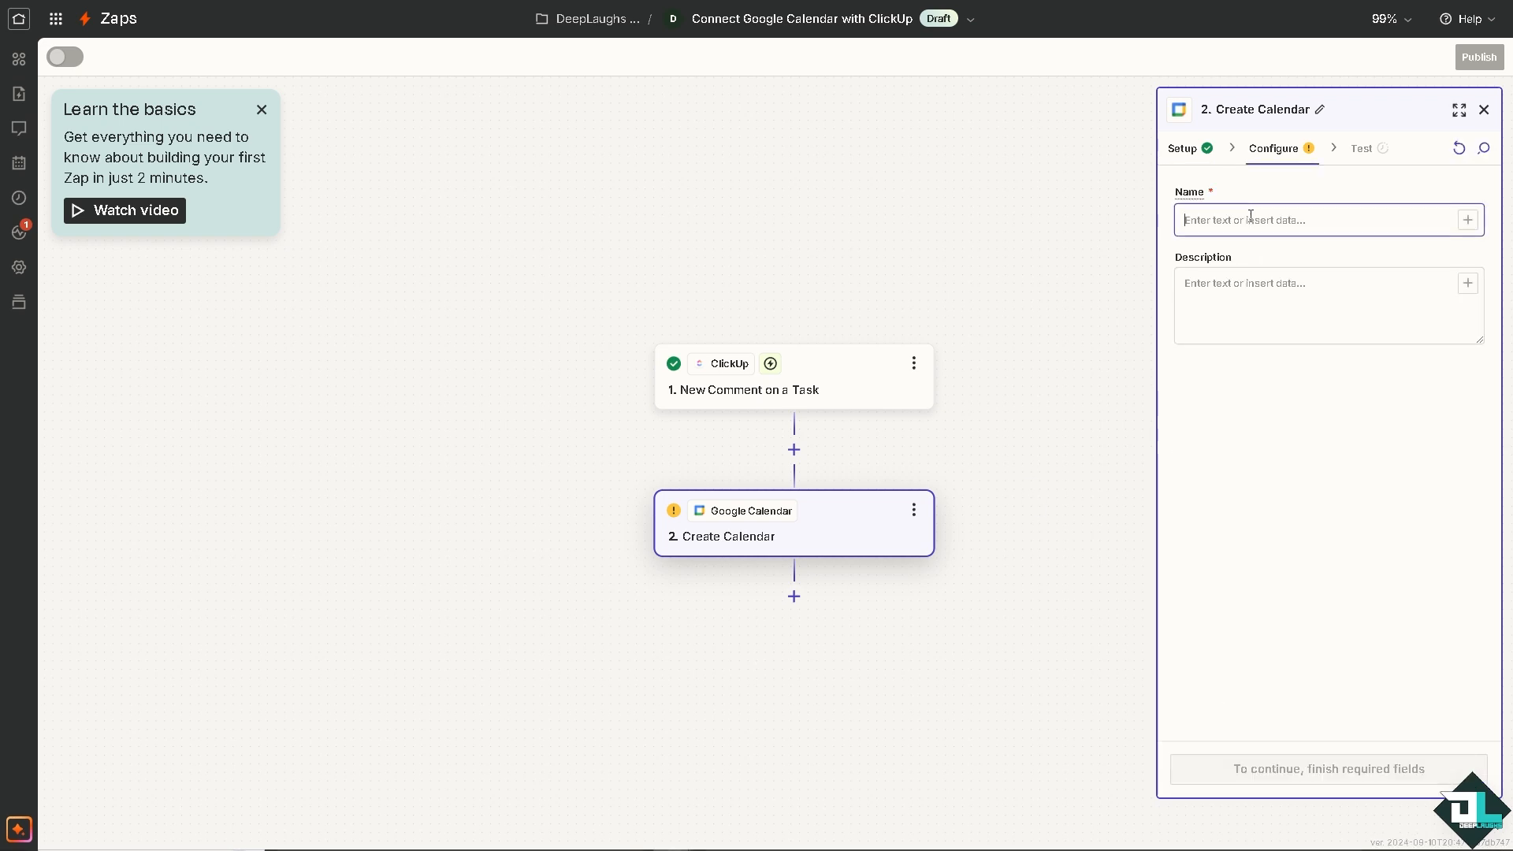
type("Connect Google Calendar with ClickUp")
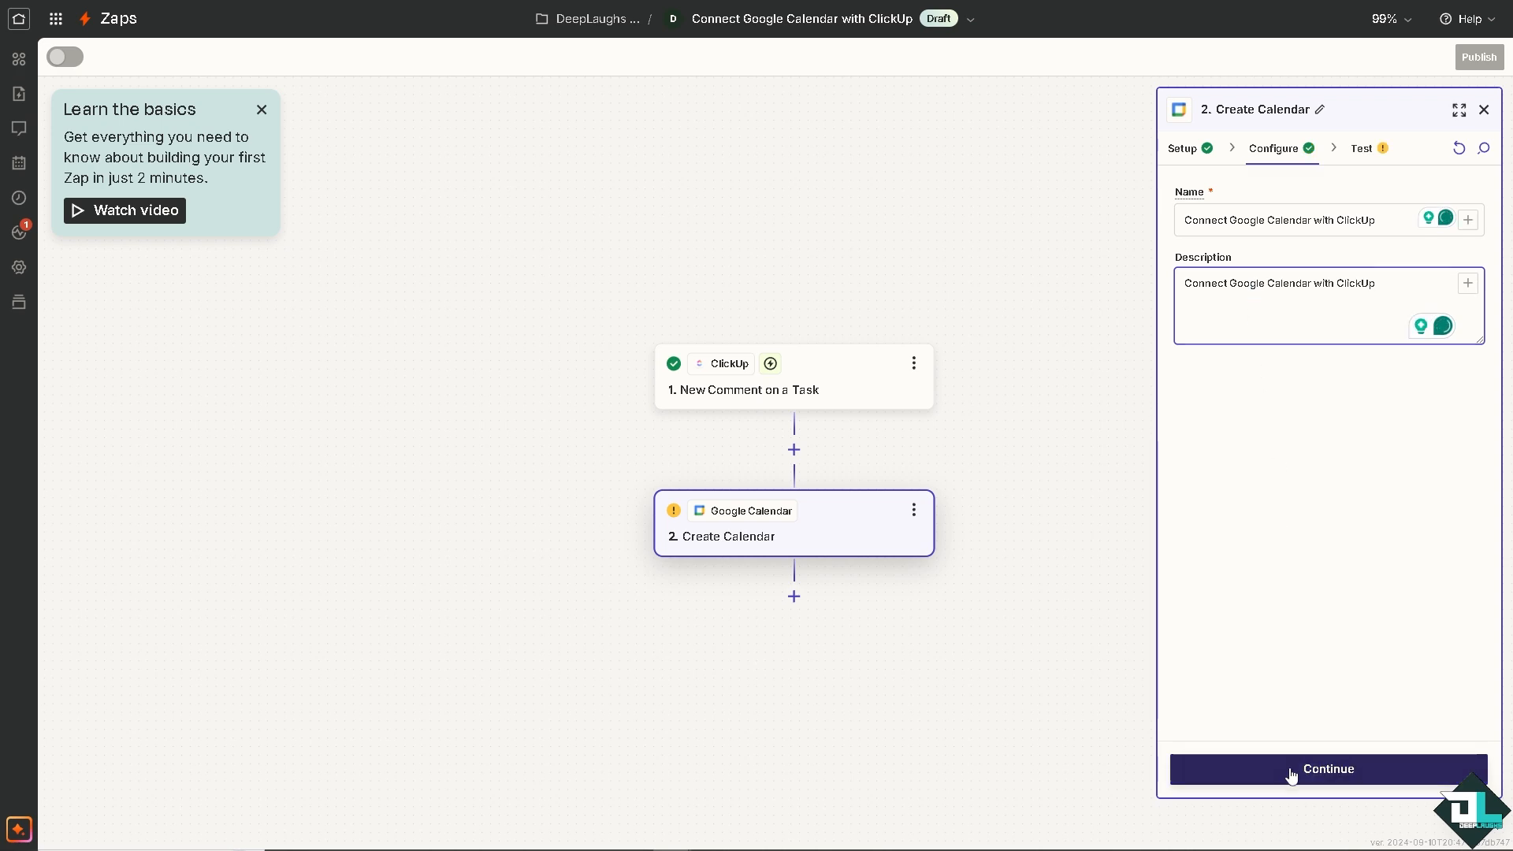
left_click(1327, 769)
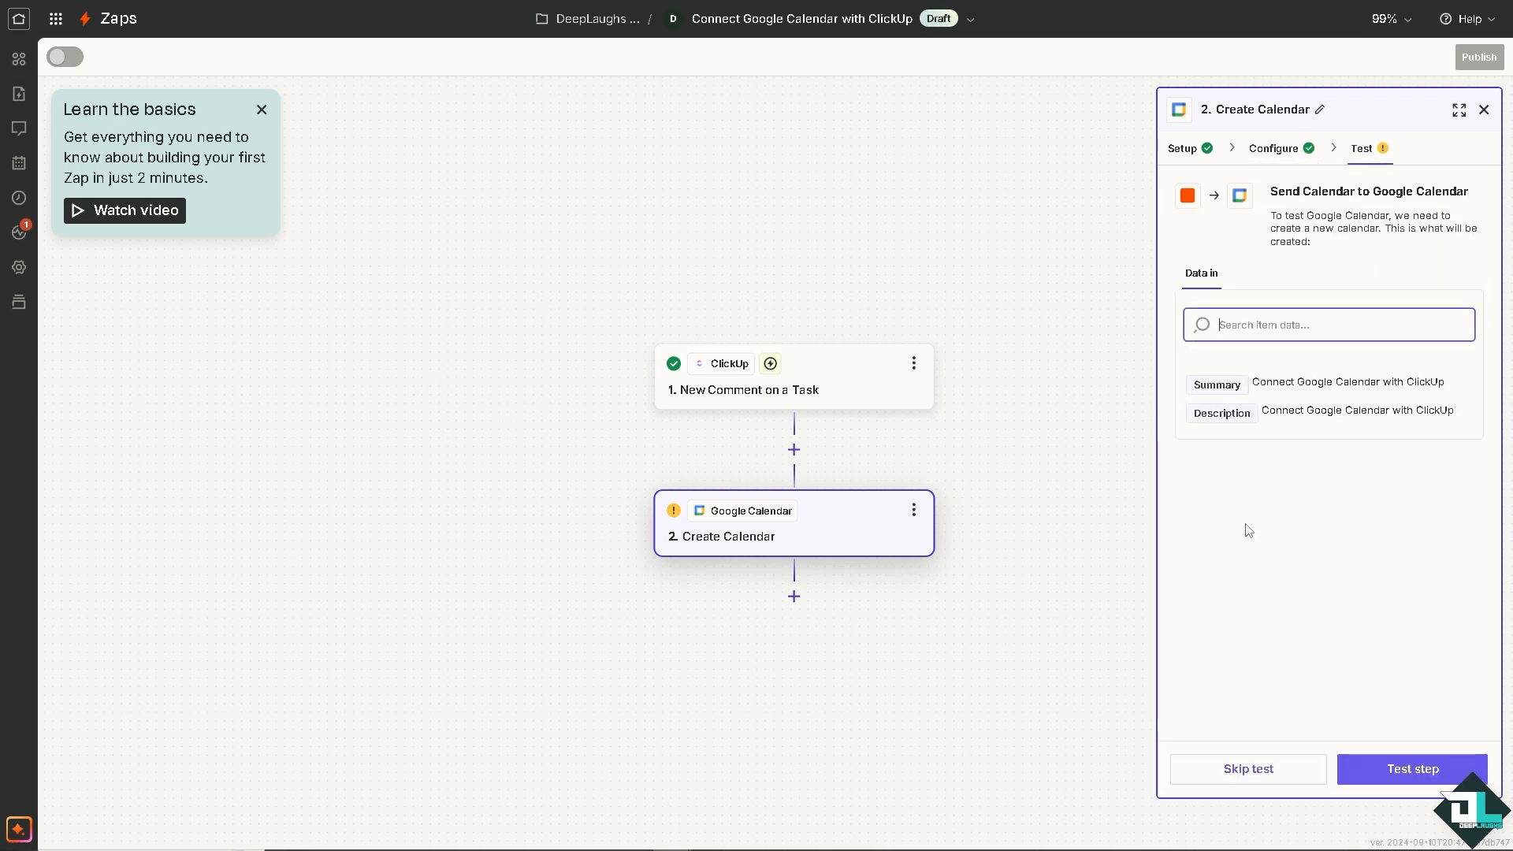
Step: Run the Create Calendar step test, sending the calendar to Google Calendar
left_click(1410, 768)
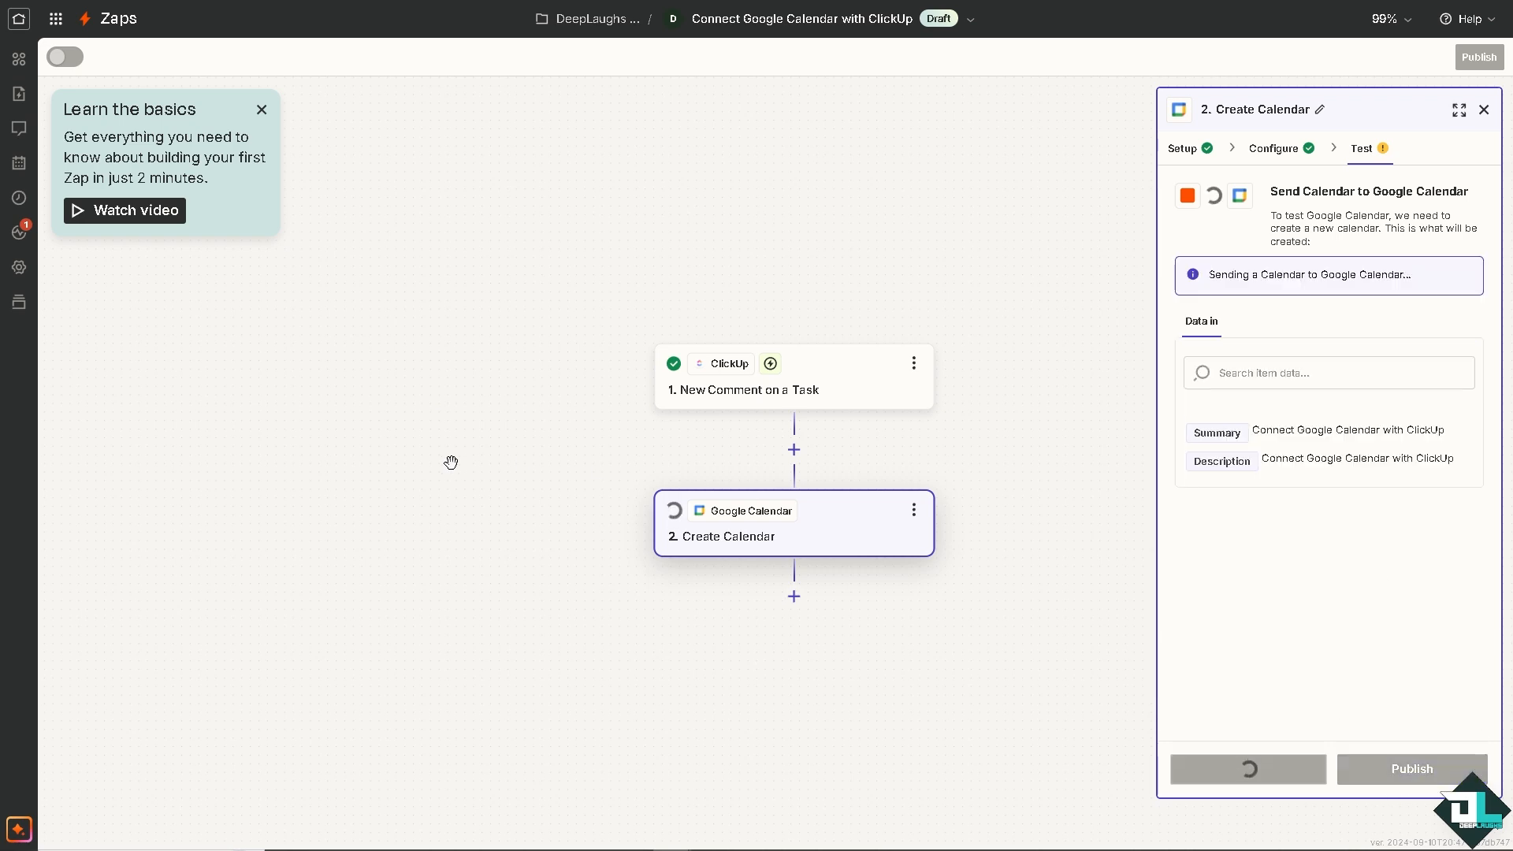
mouse_move(321, 397)
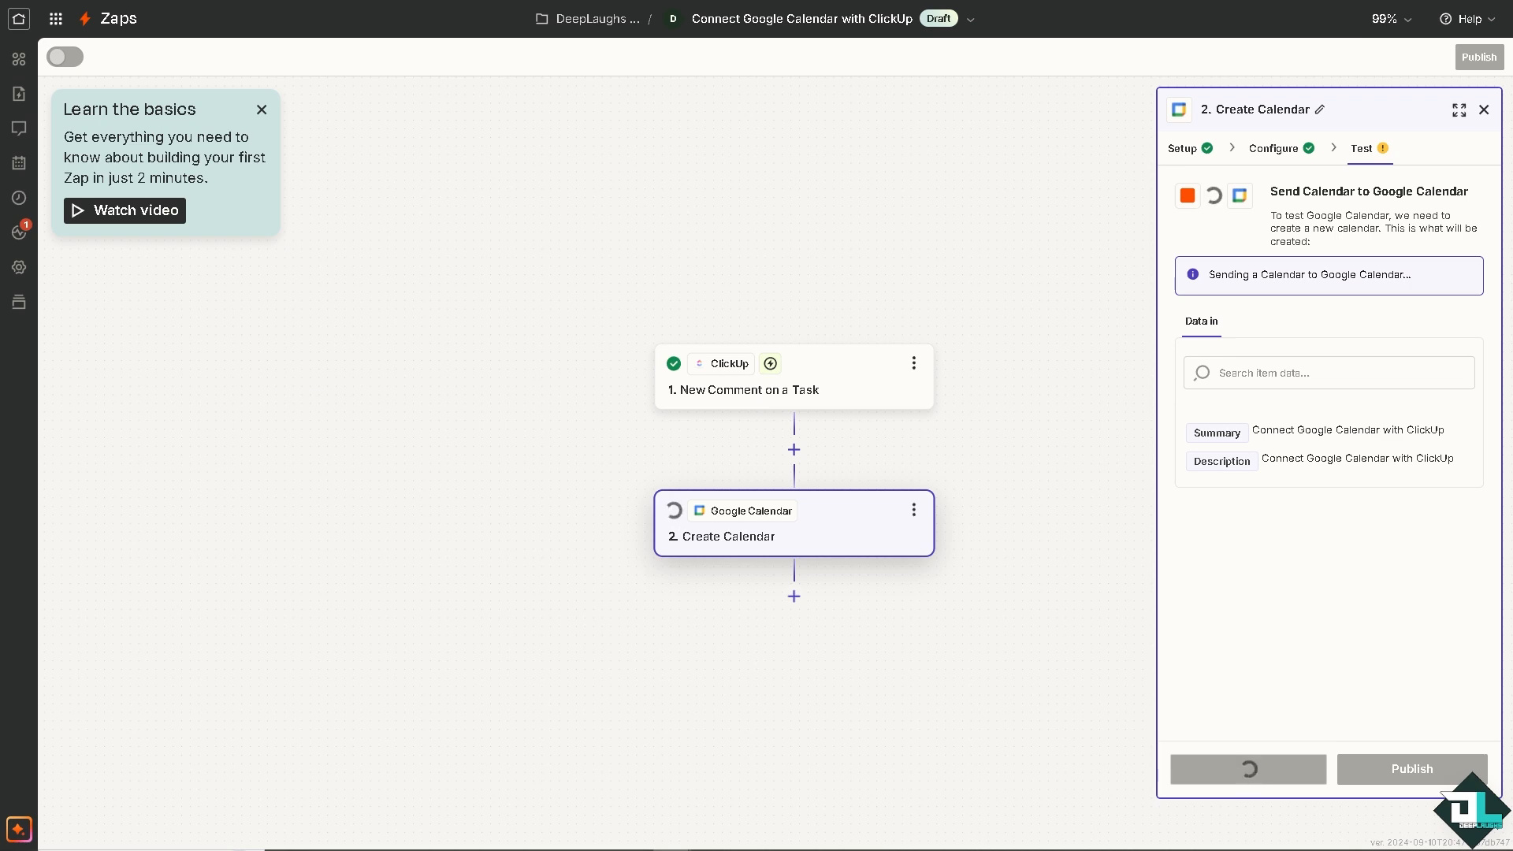
mouse_move(1254, 559)
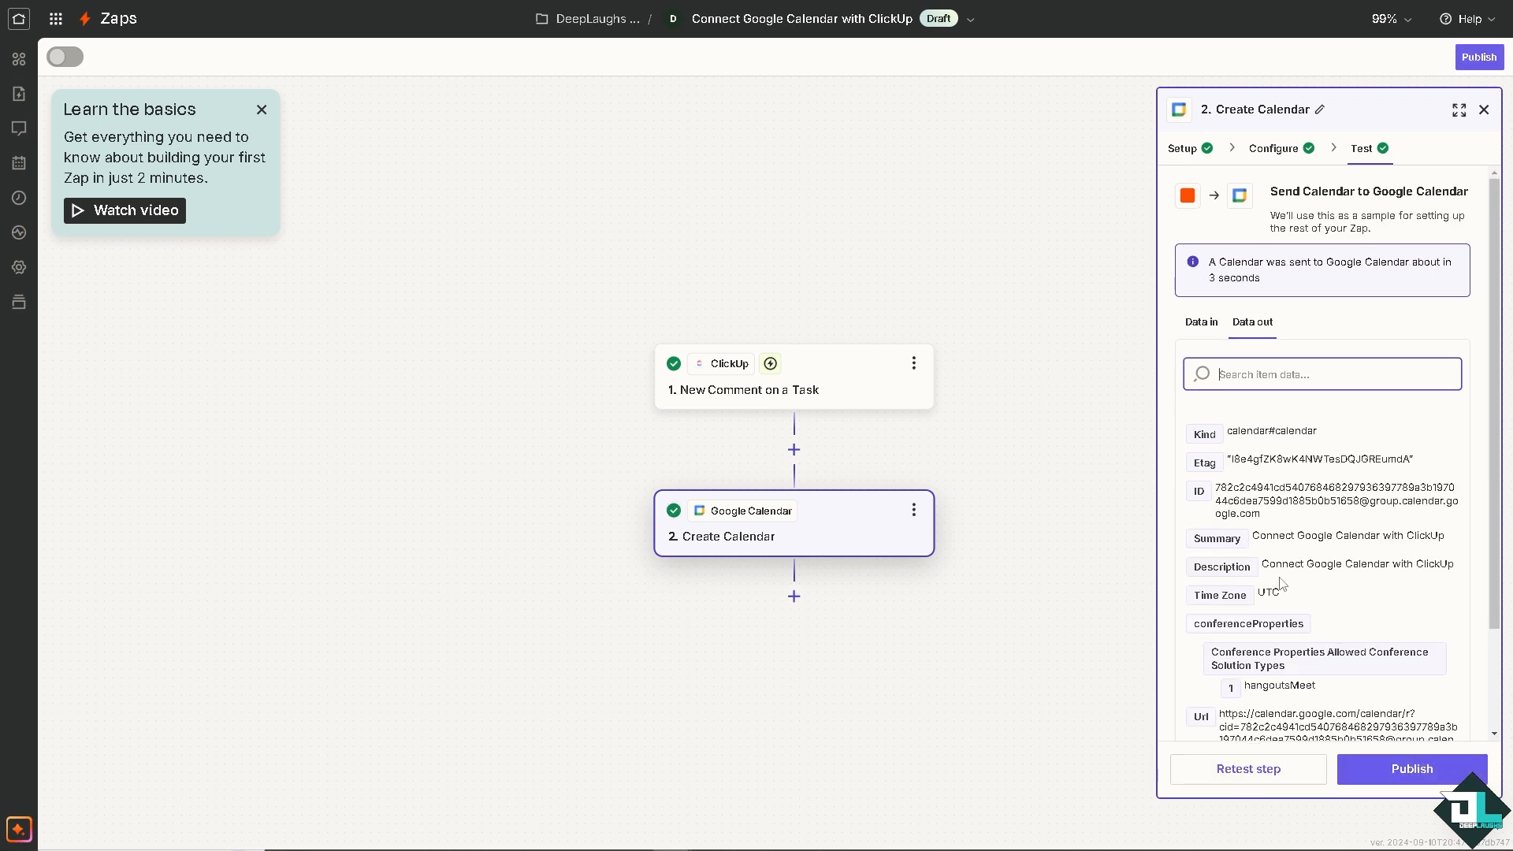
mouse_move(506, 254)
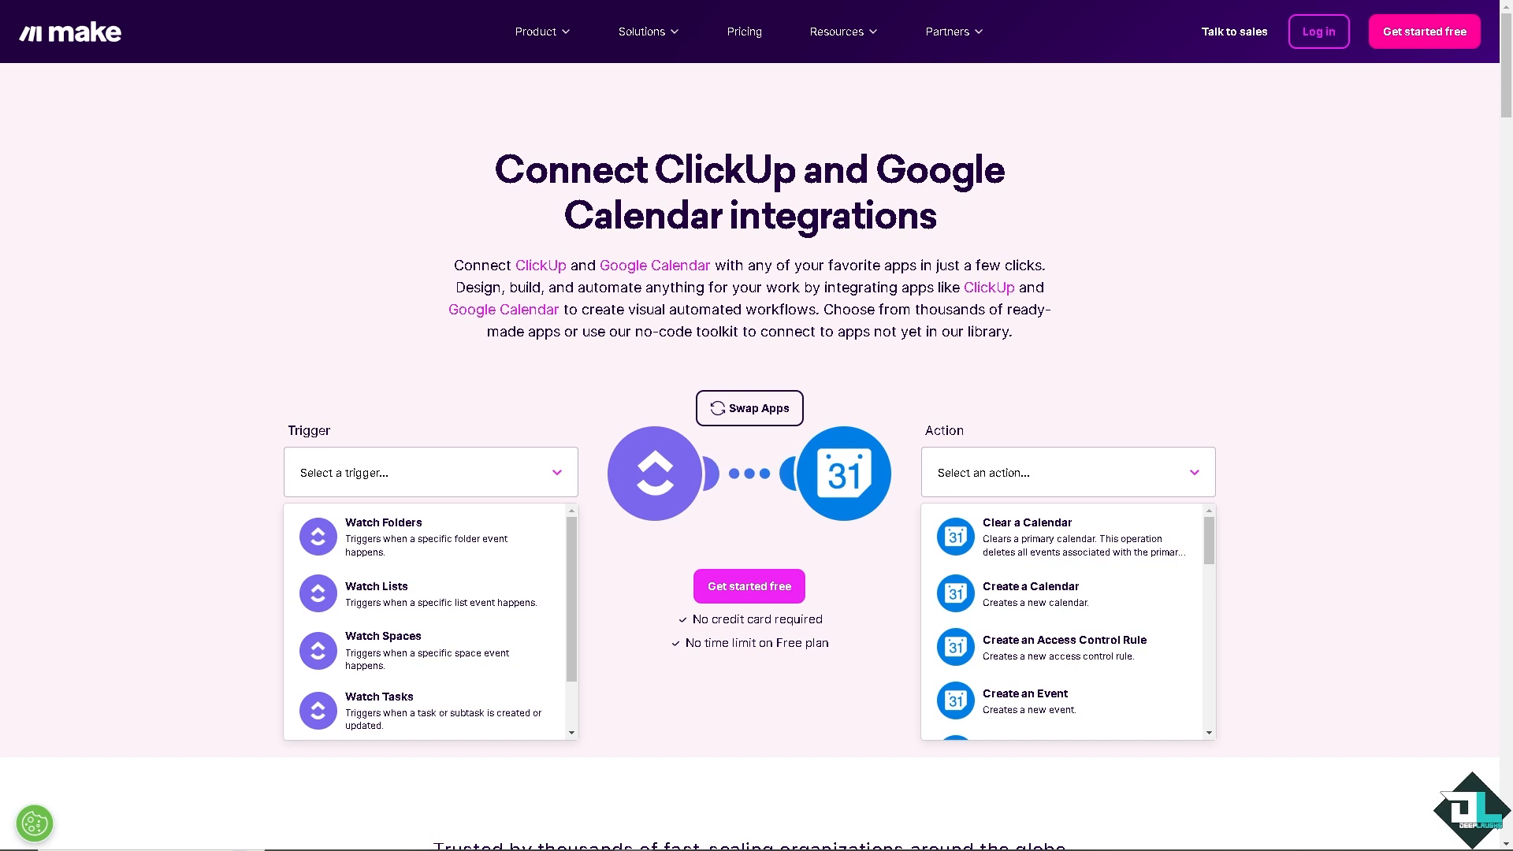
mouse_move(219, 435)
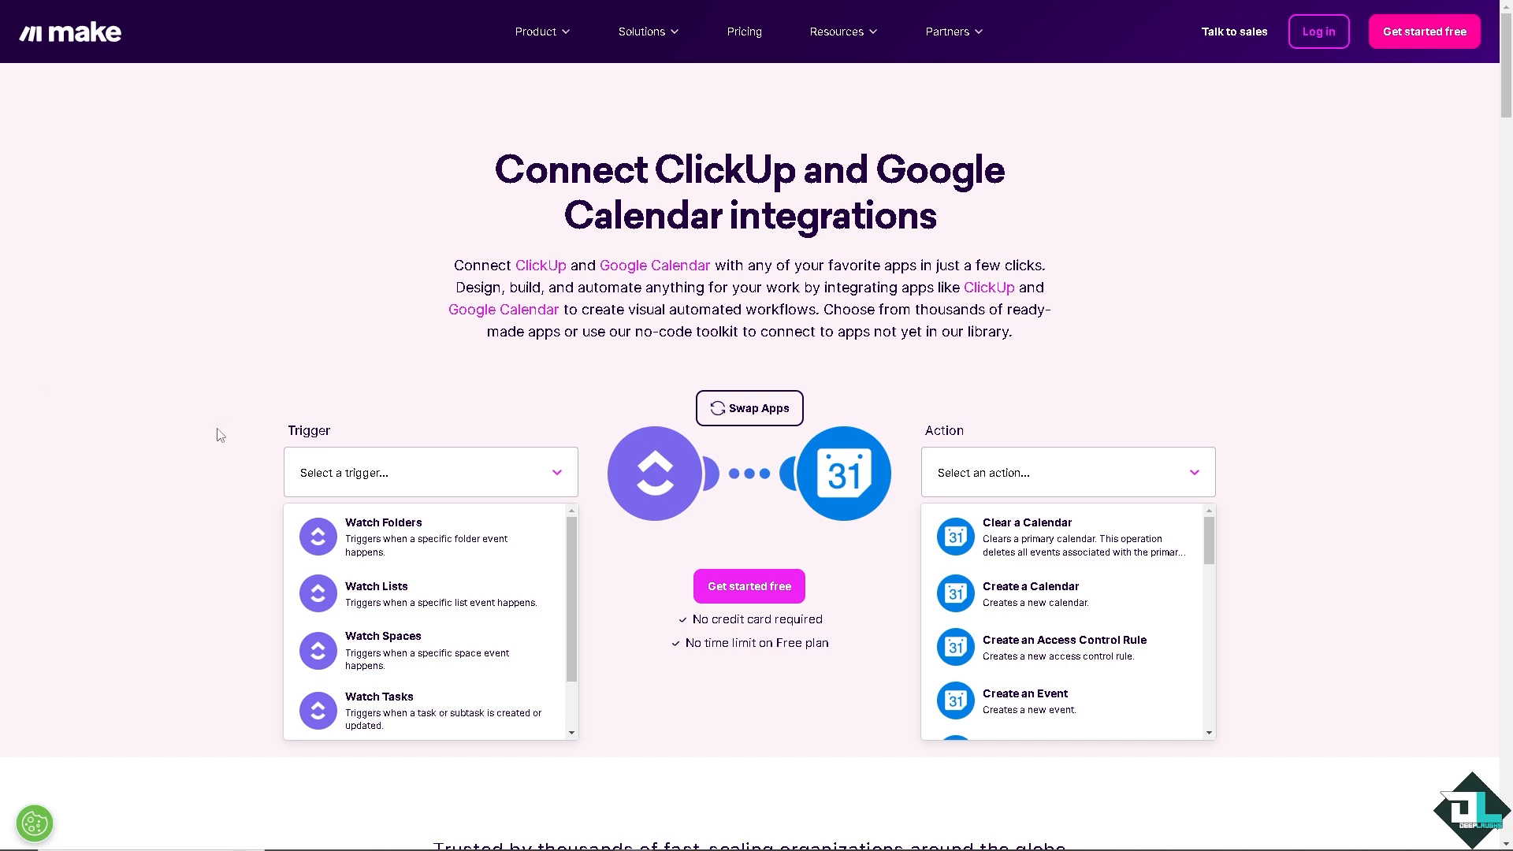
mouse_move(397, 479)
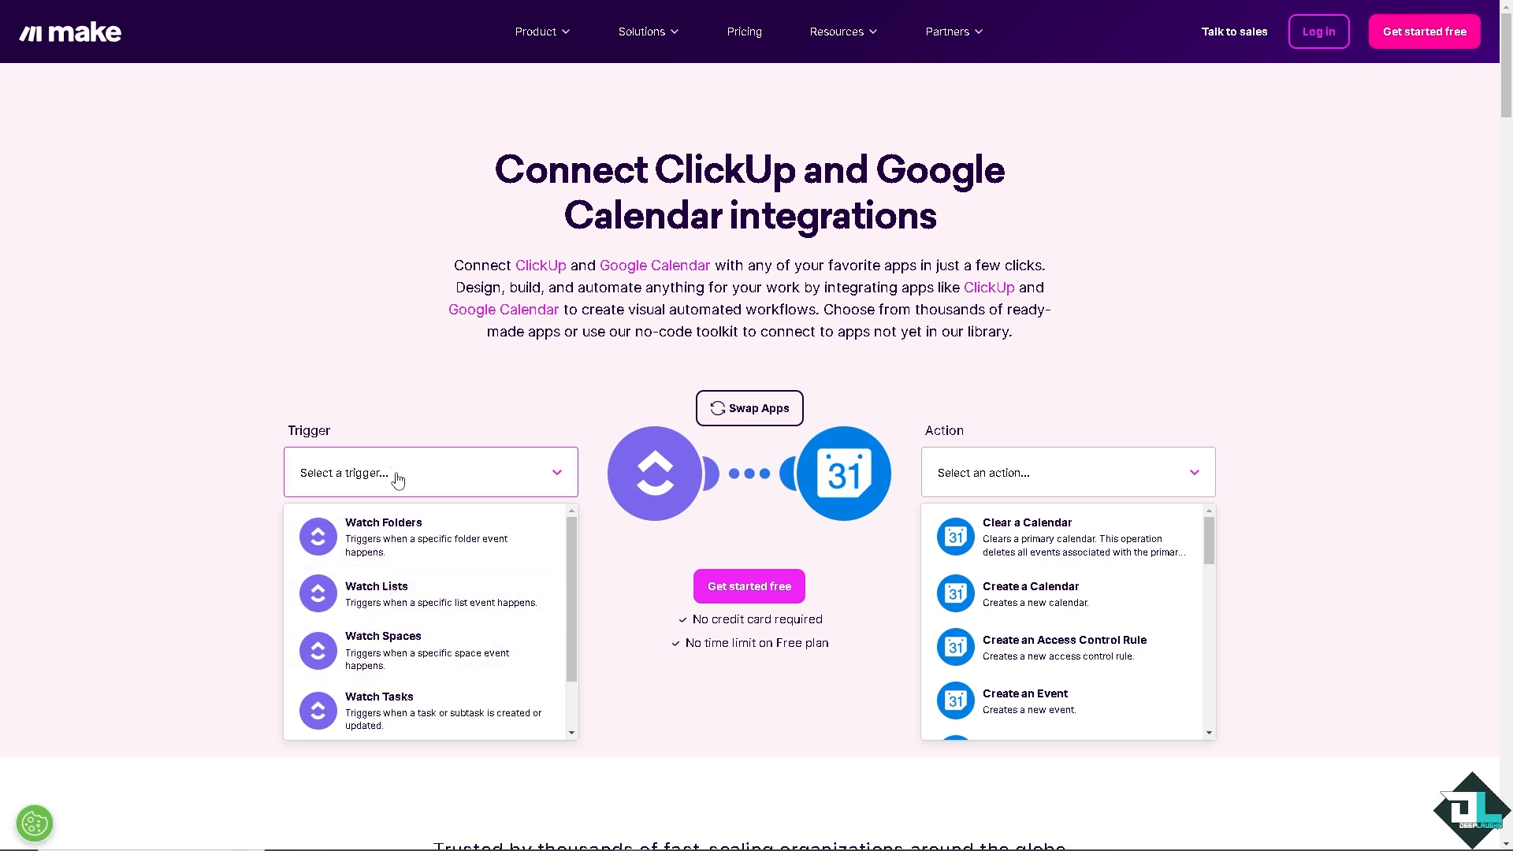
mouse_move(403, 558)
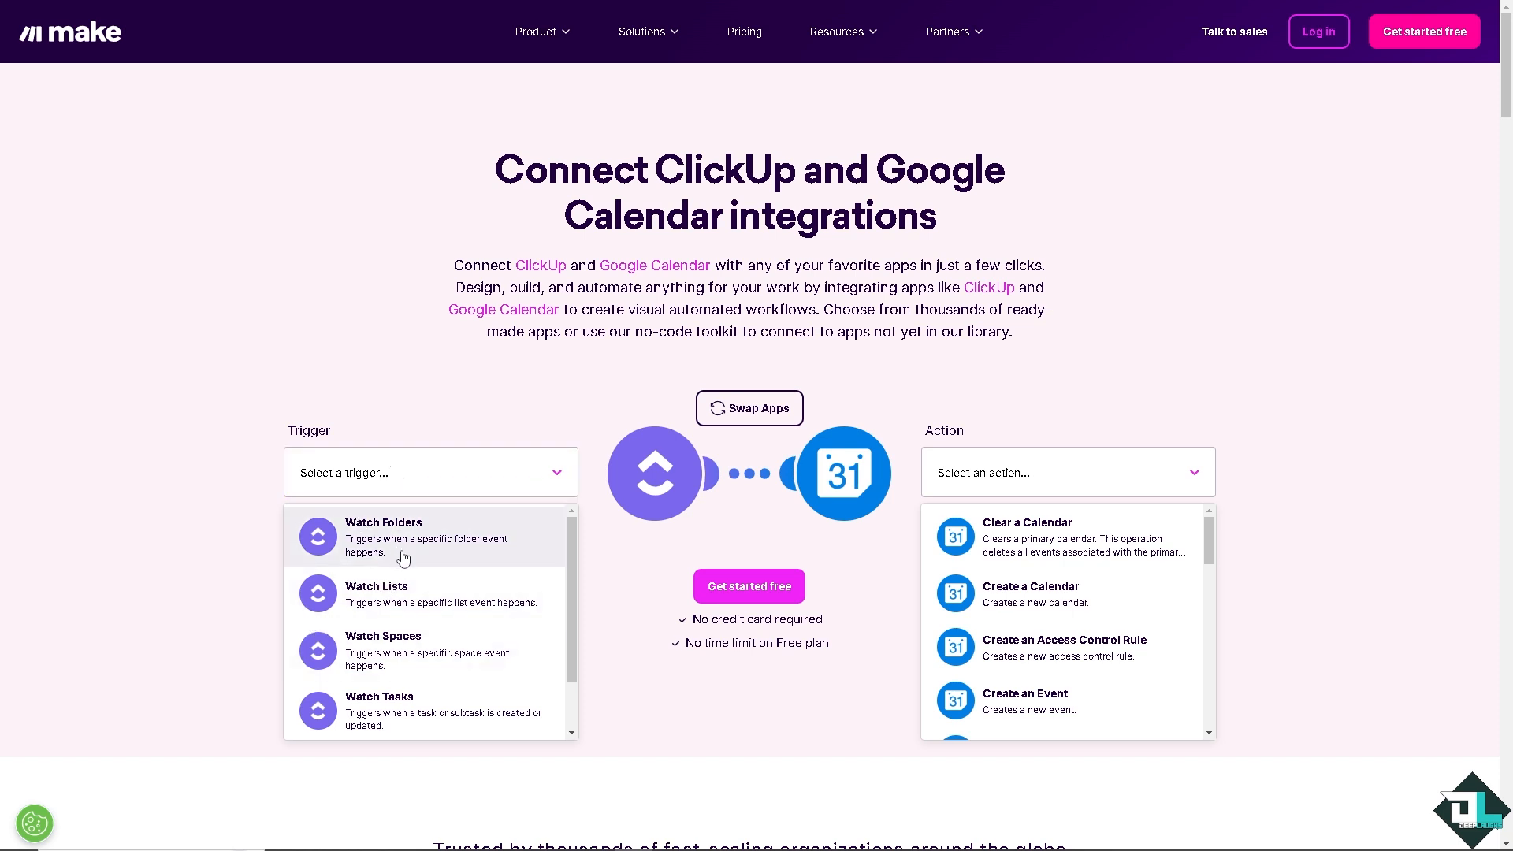
mouse_move(490, 560)
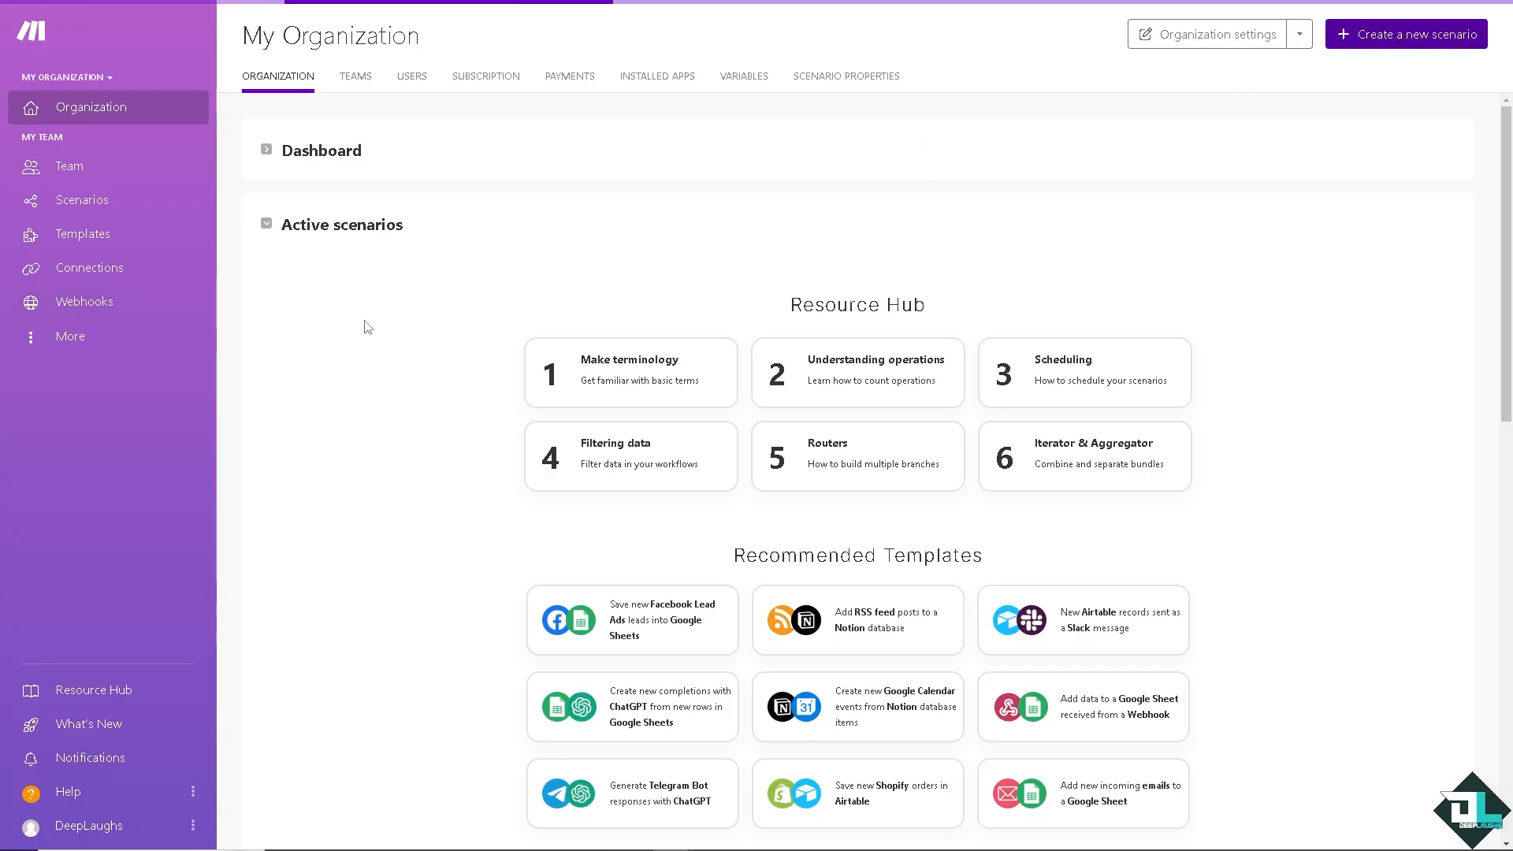
Step: Go to the Make Organization dashboard
left_click(1406, 33)
type("Gooel")
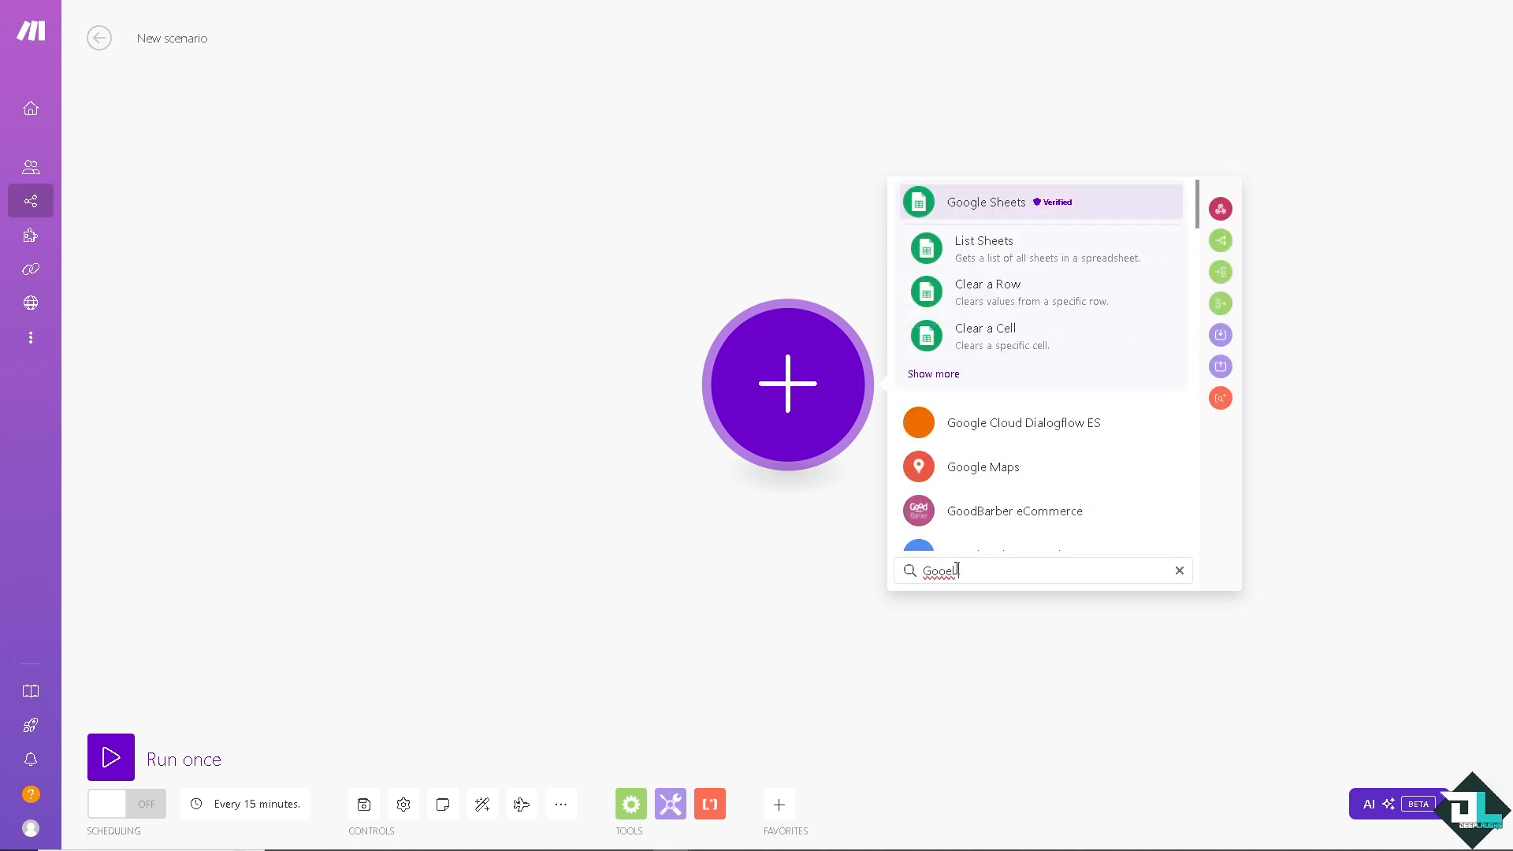
Step: Search 'Google Cal' and choose Google Calendar as the scenario's first app
type("Cal")
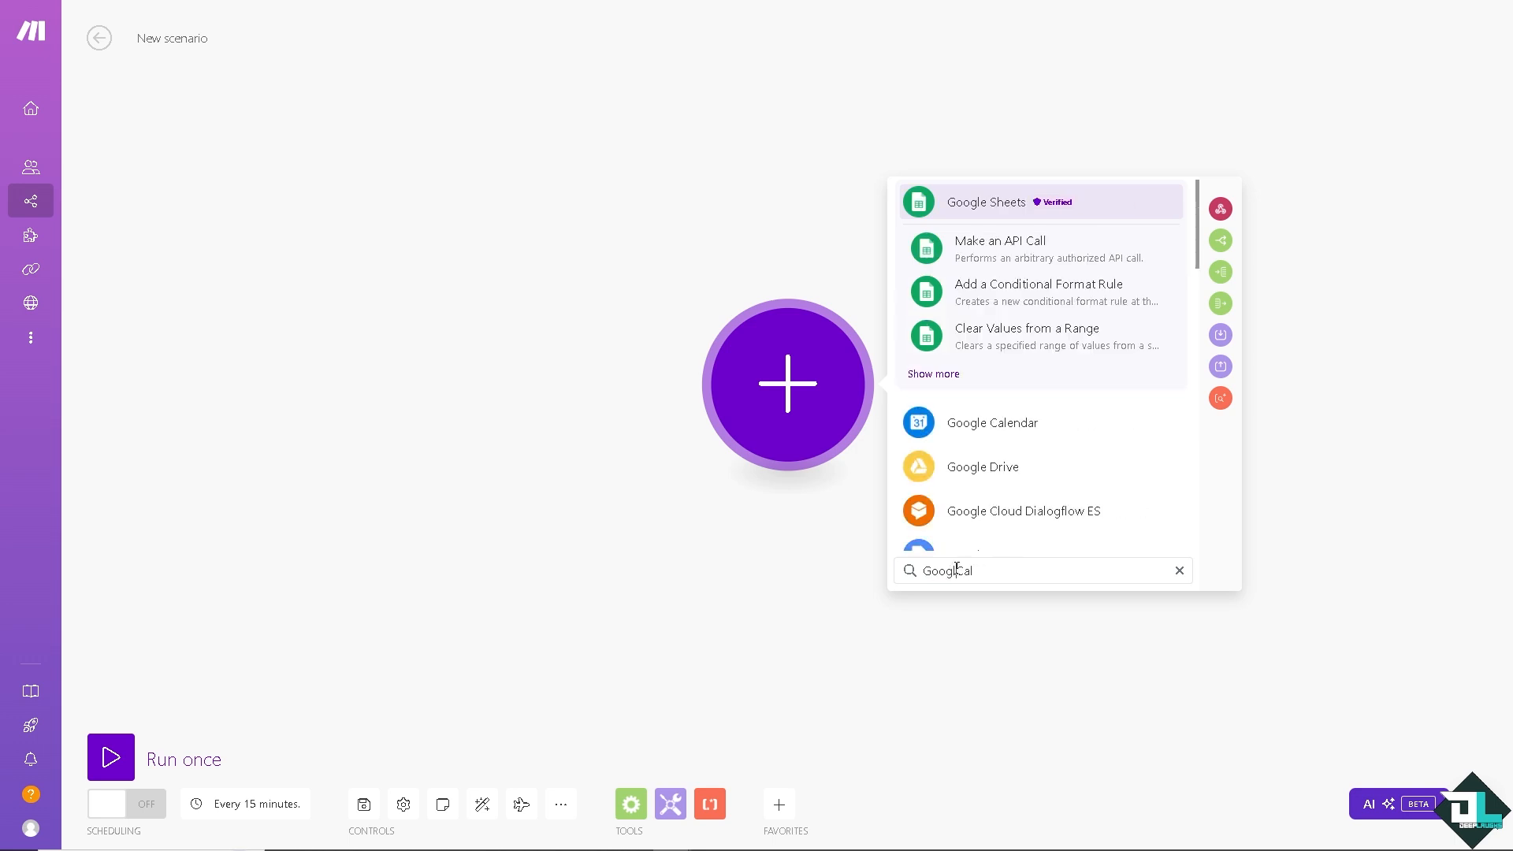
left_click(991, 422)
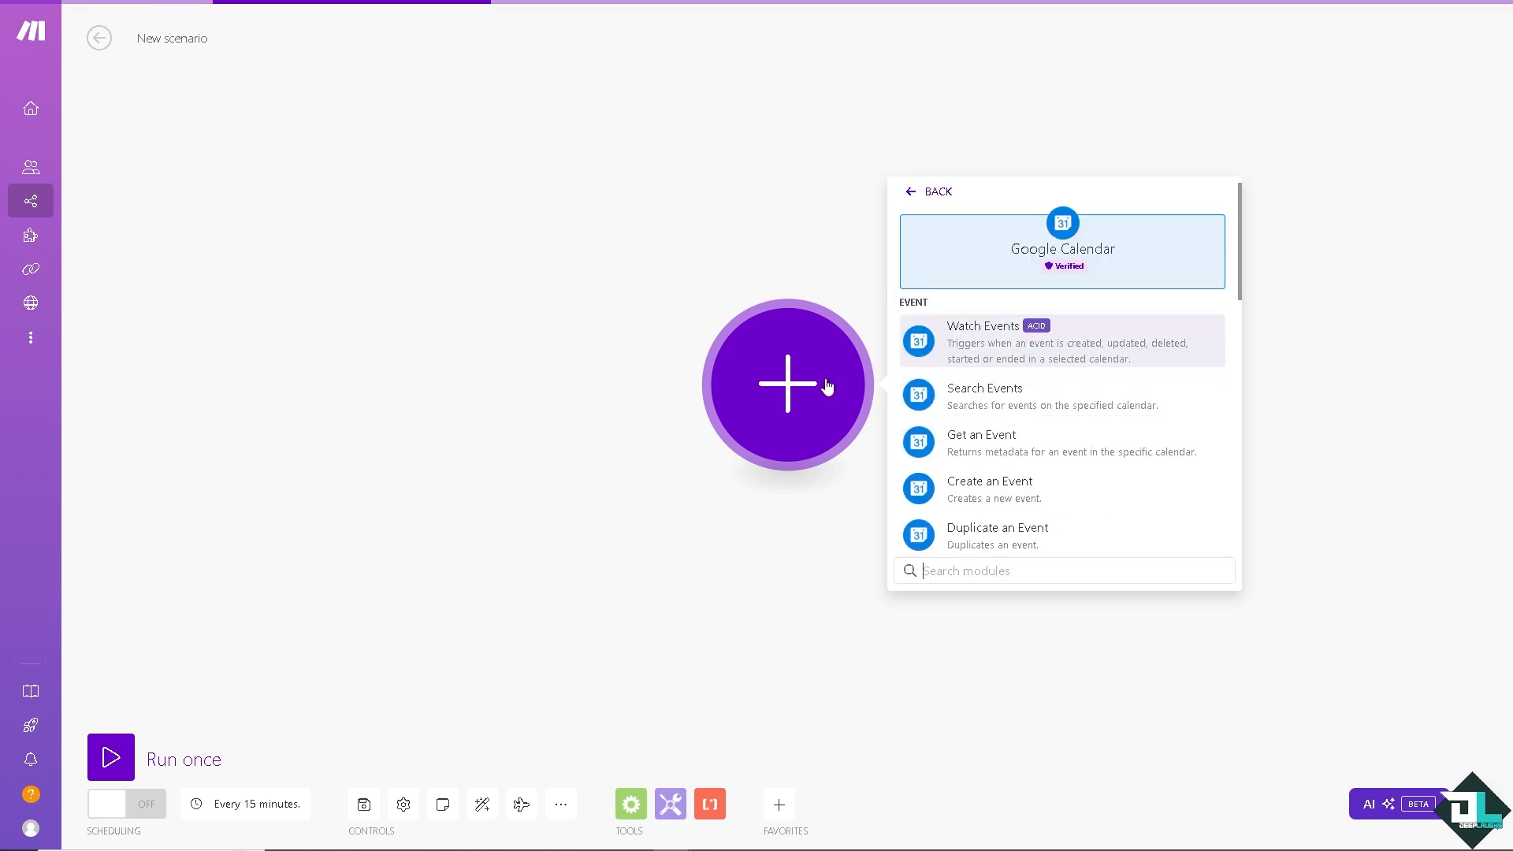
mouse_move(974, 354)
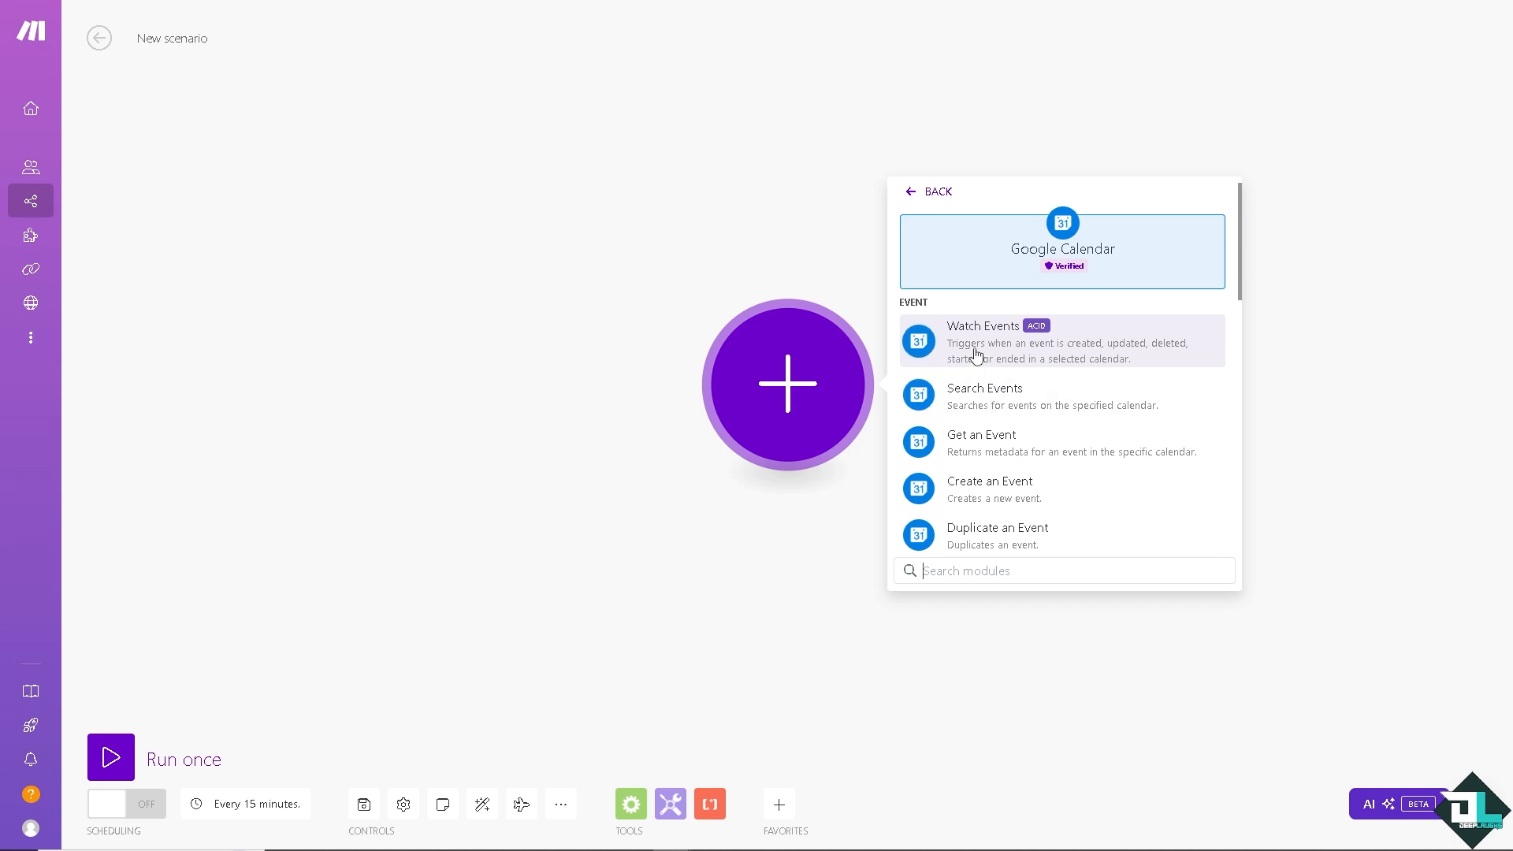
mouse_move(991, 367)
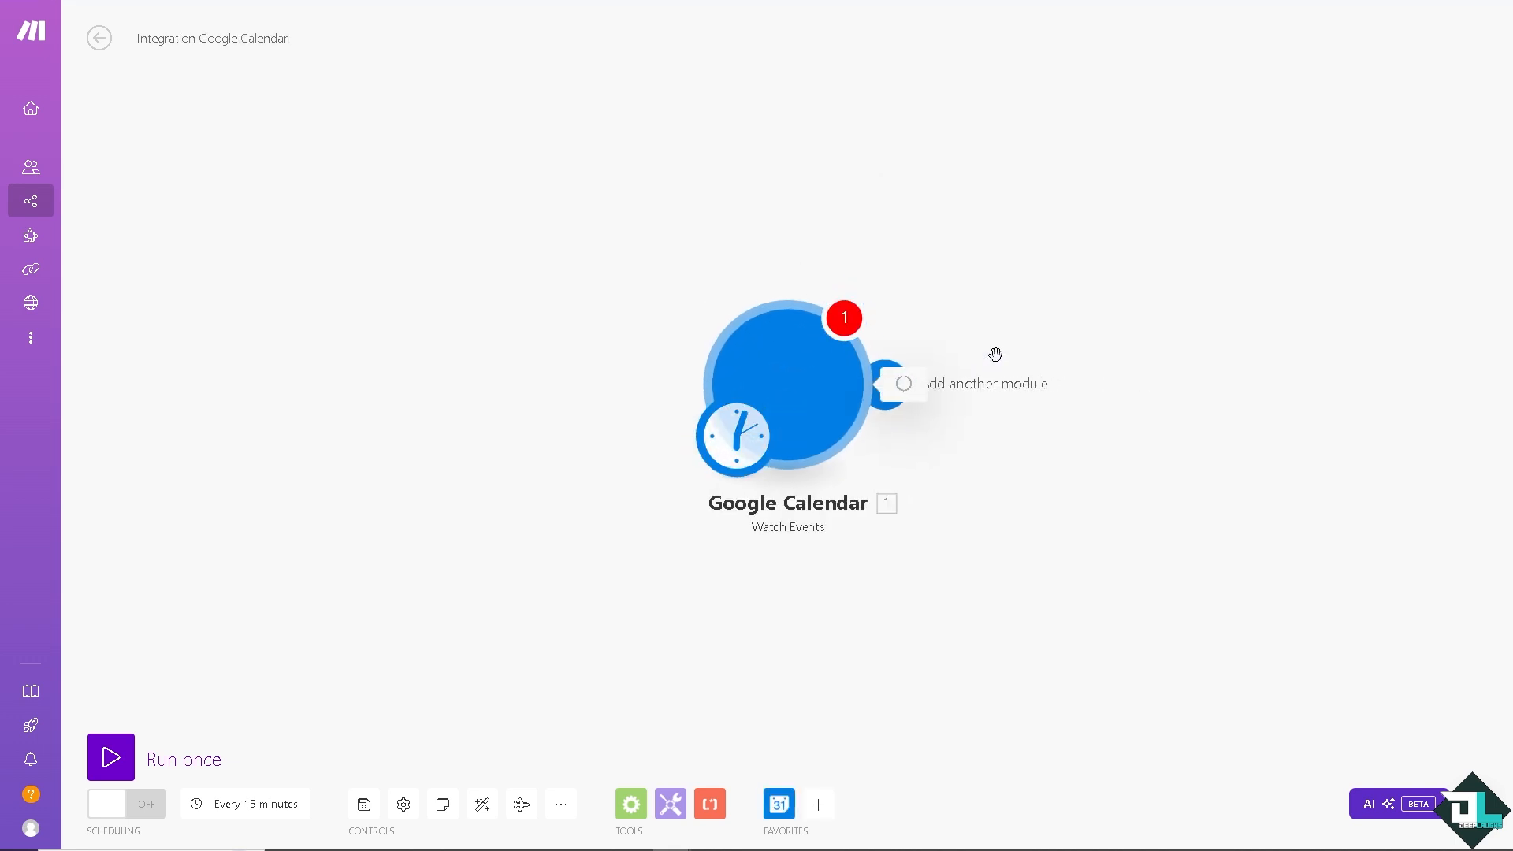
Step: Authorise a new Google connection for the Watch Events module, allowing Make access to Google Calendar
left_click(787, 381)
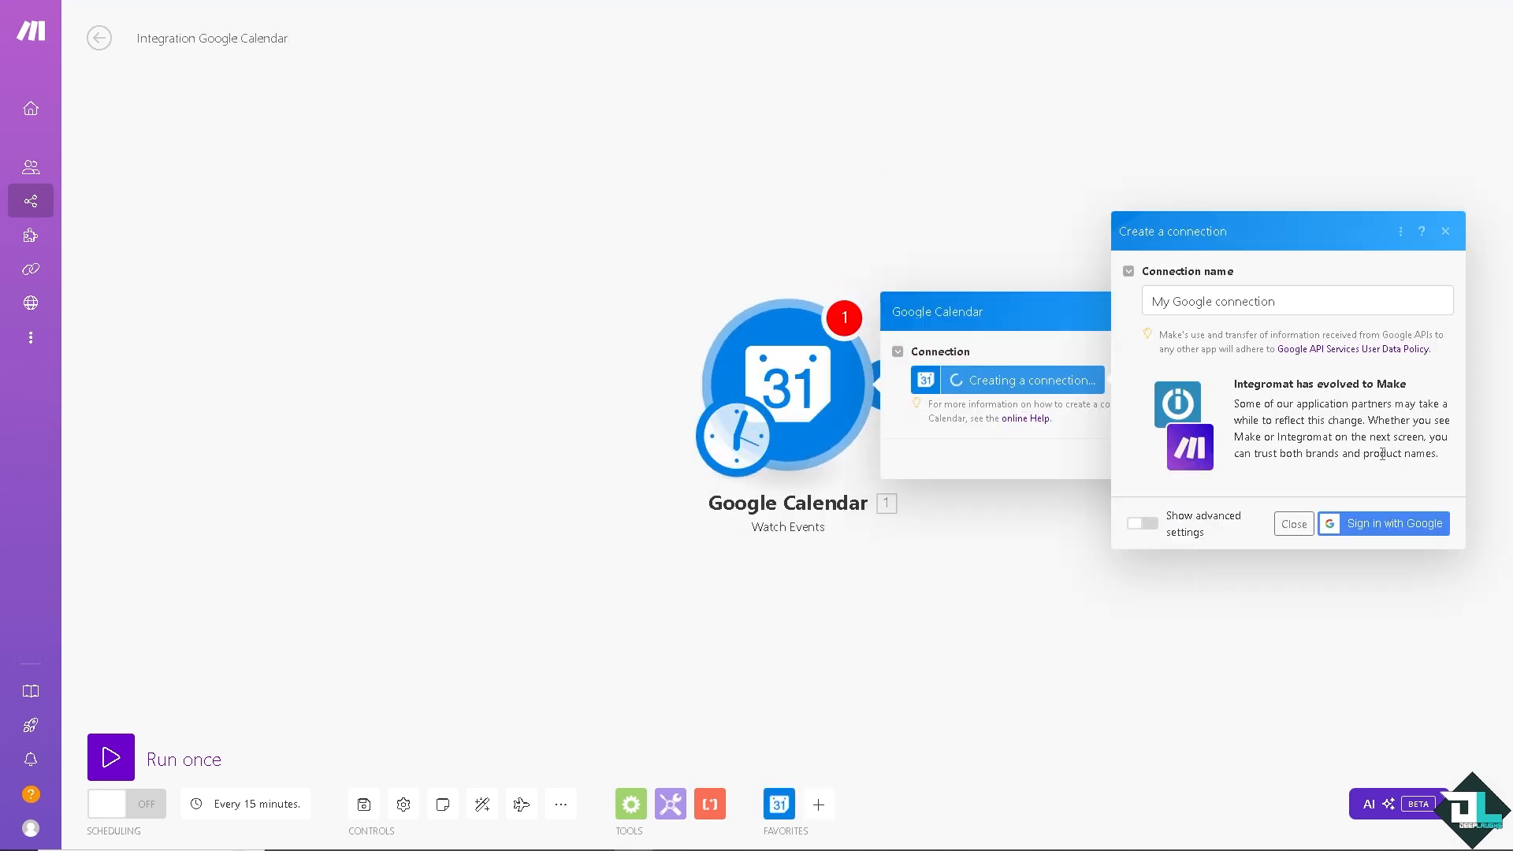
left_click(1393, 523)
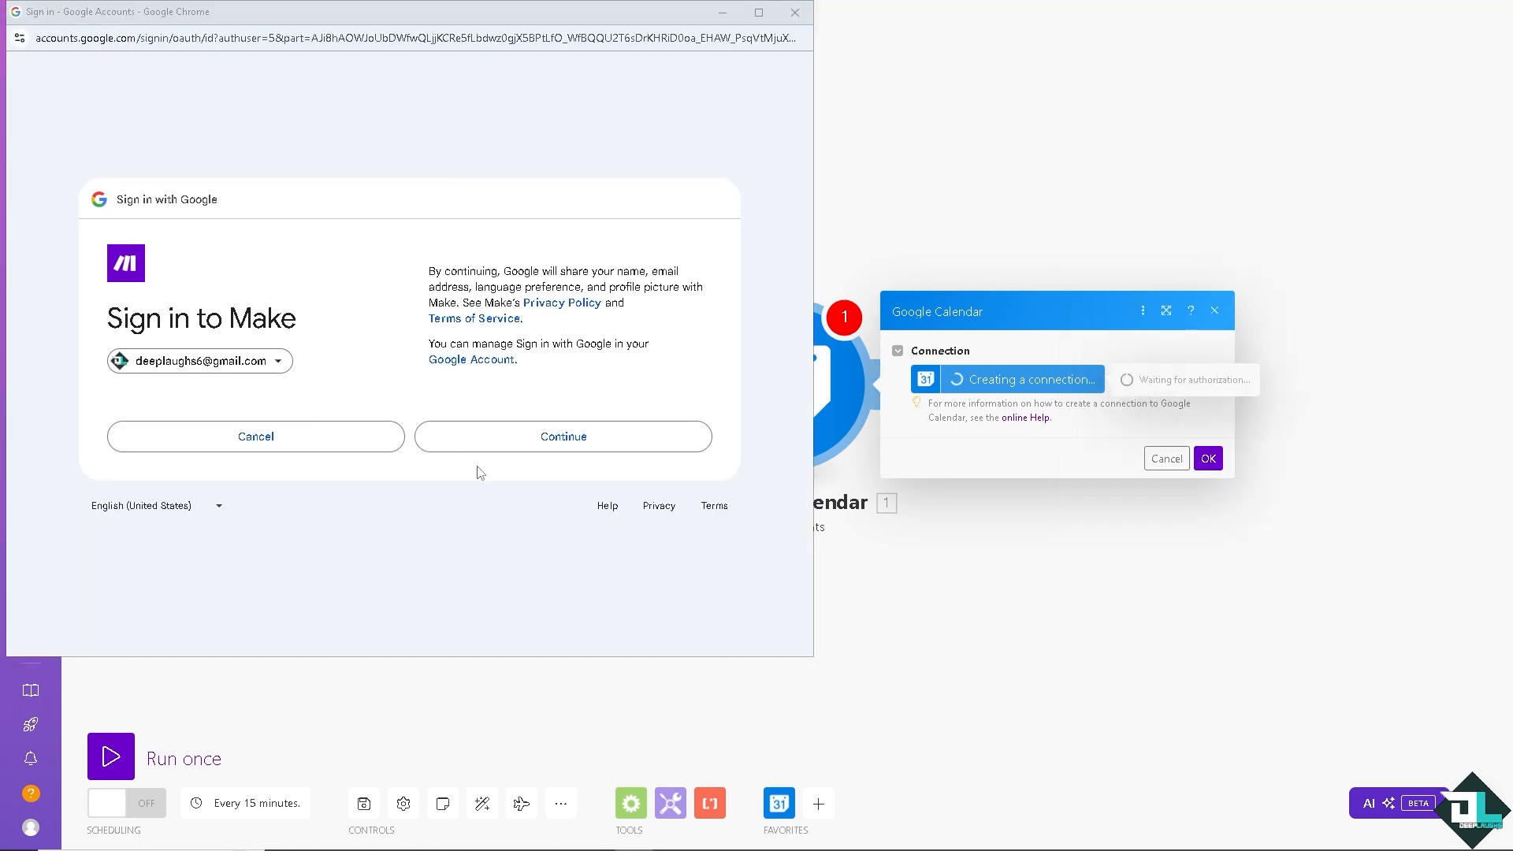
left_click(563, 436)
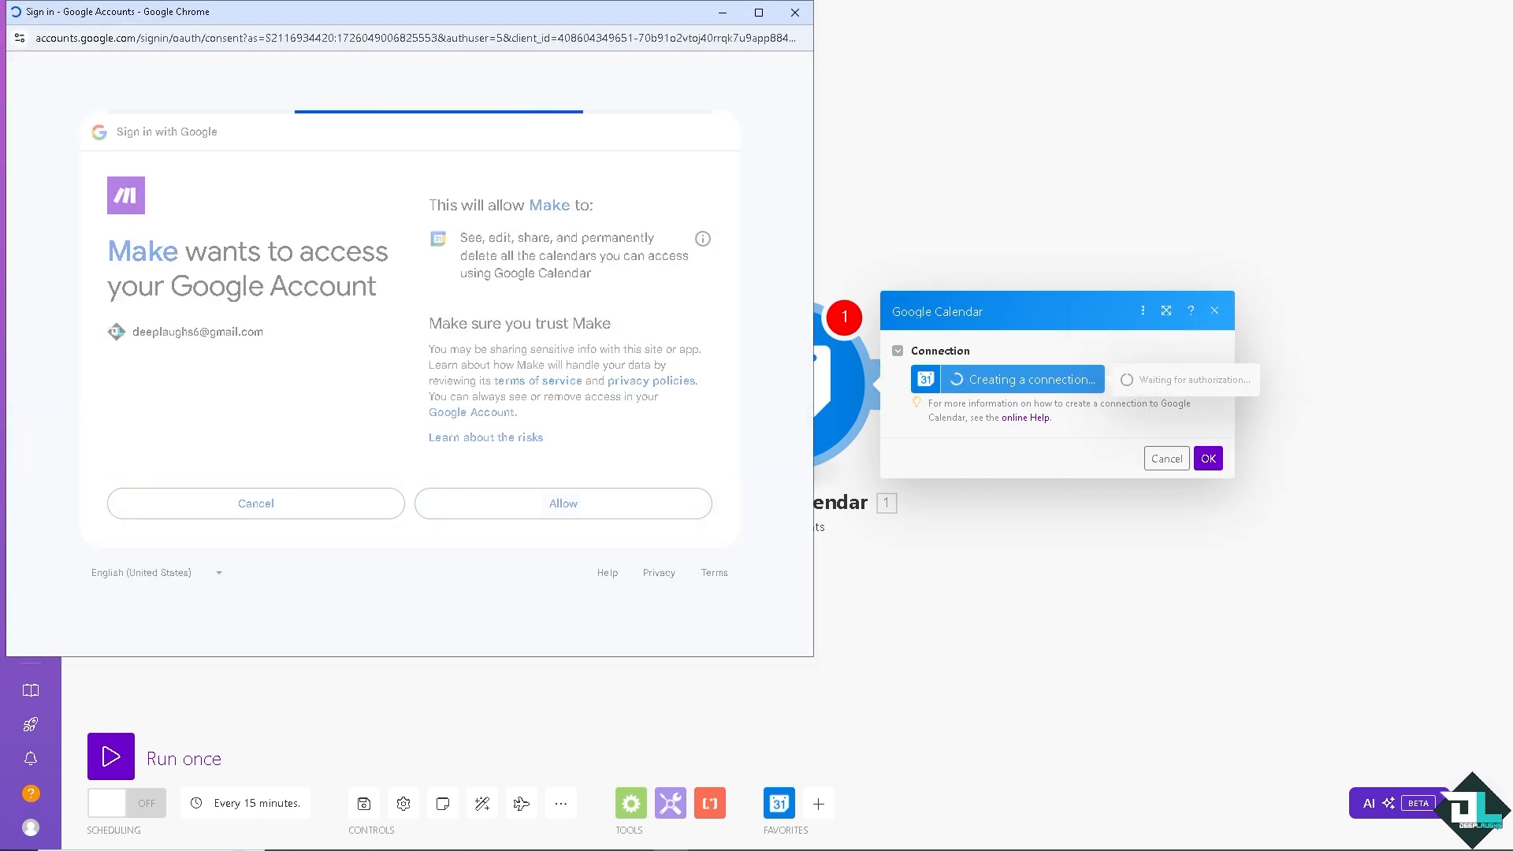
left_click(563, 503)
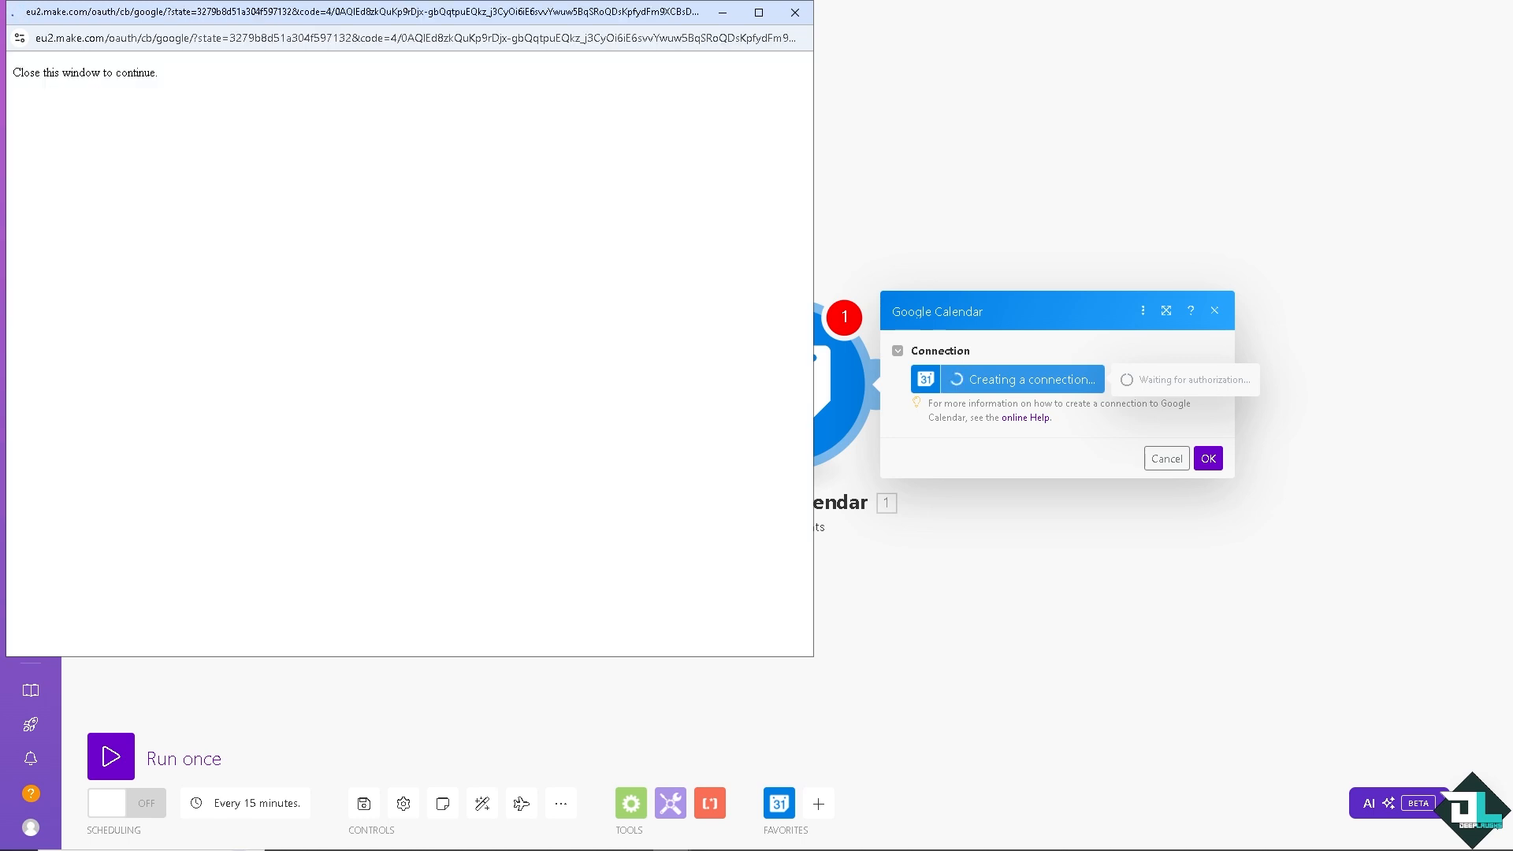
left_click(795, 12)
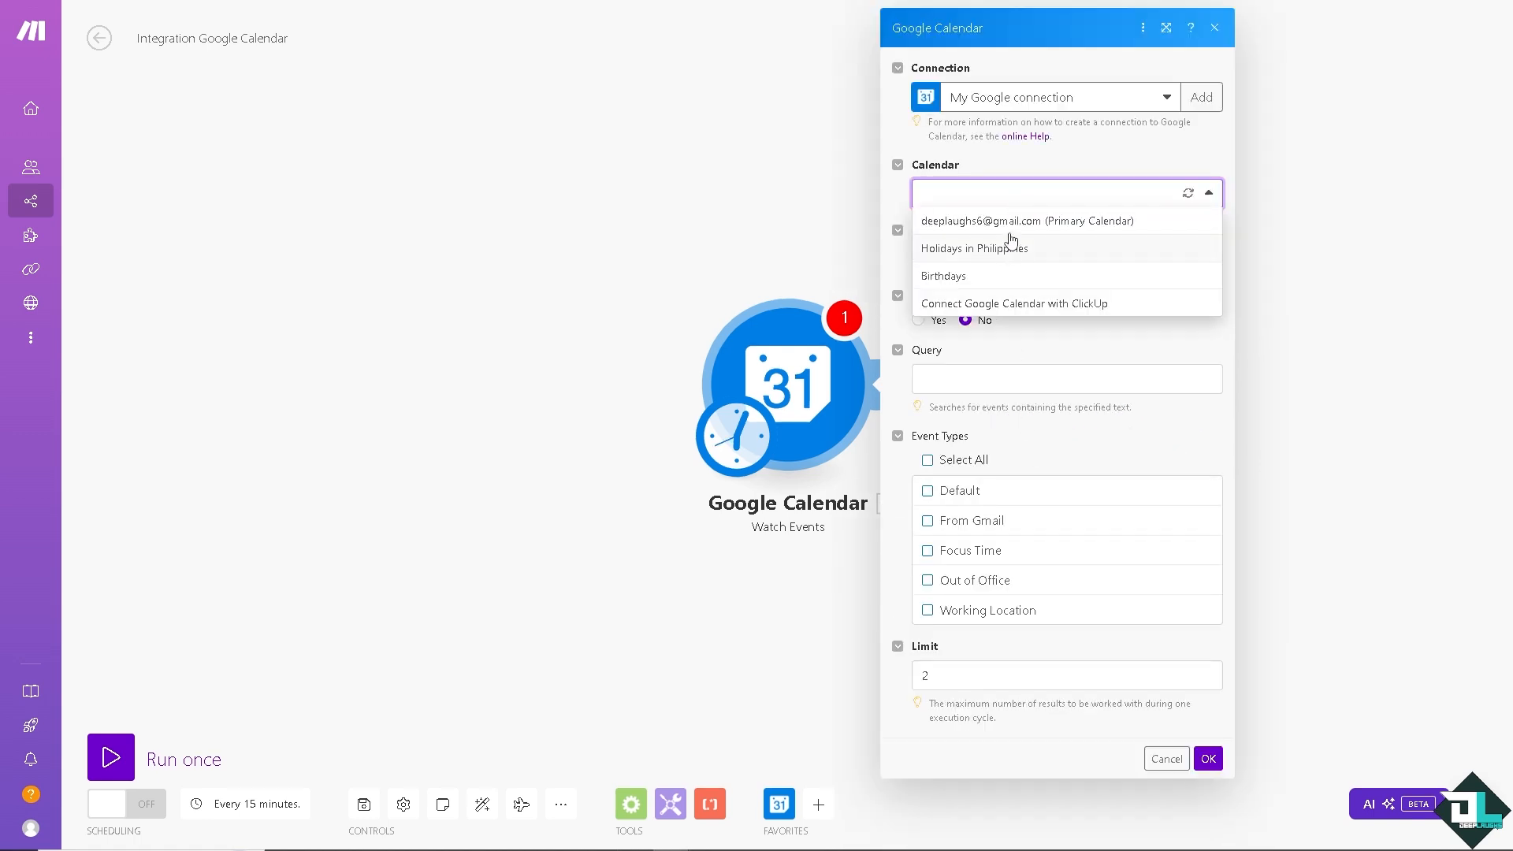
Step: Watch the primary calendar by created date, processing only events from now on
left_click(1026, 221)
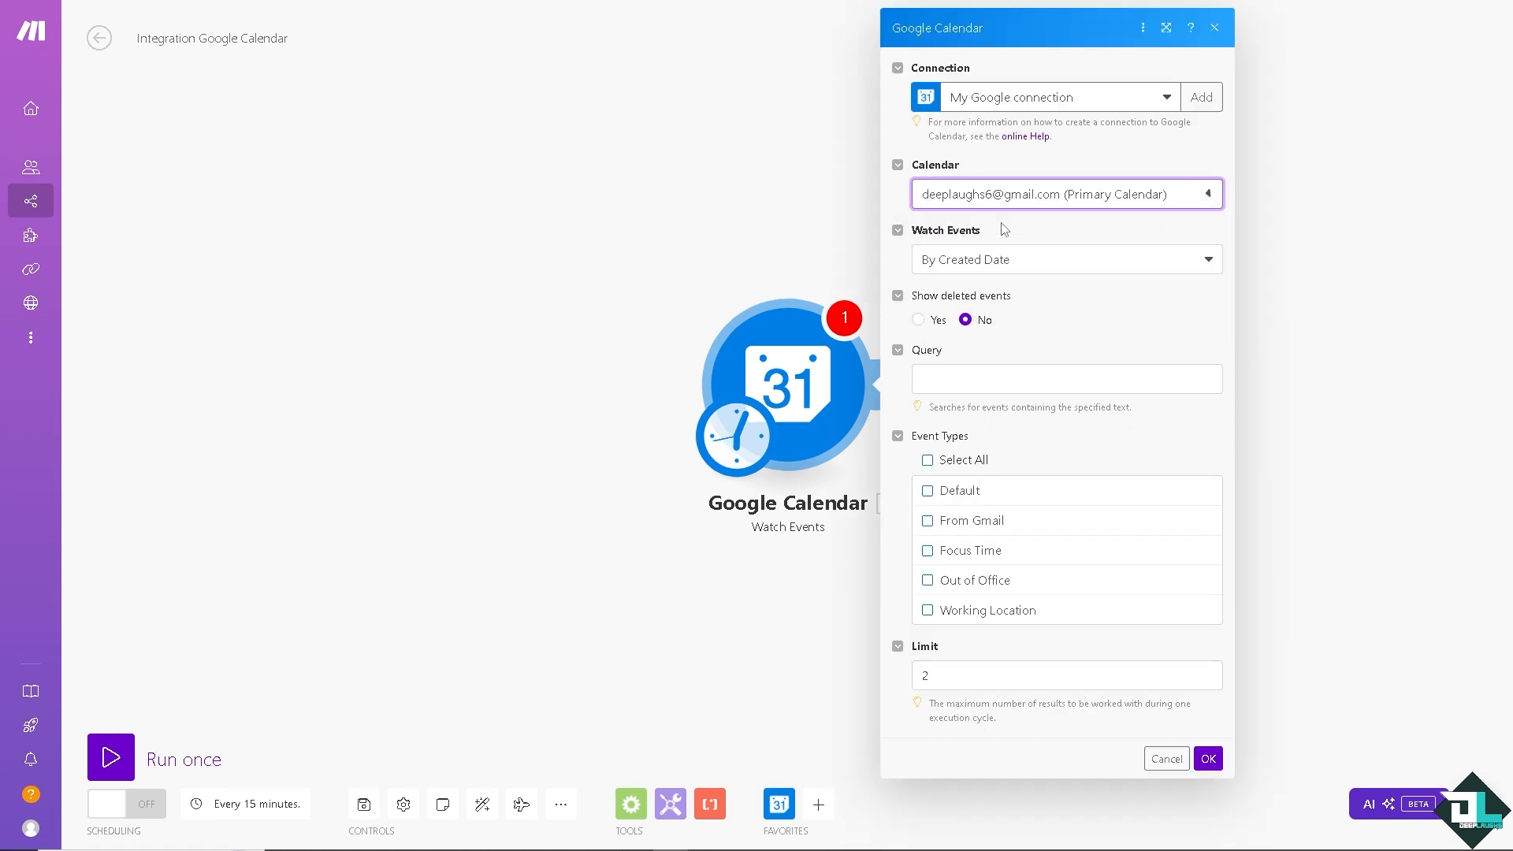
left_click(1066, 259)
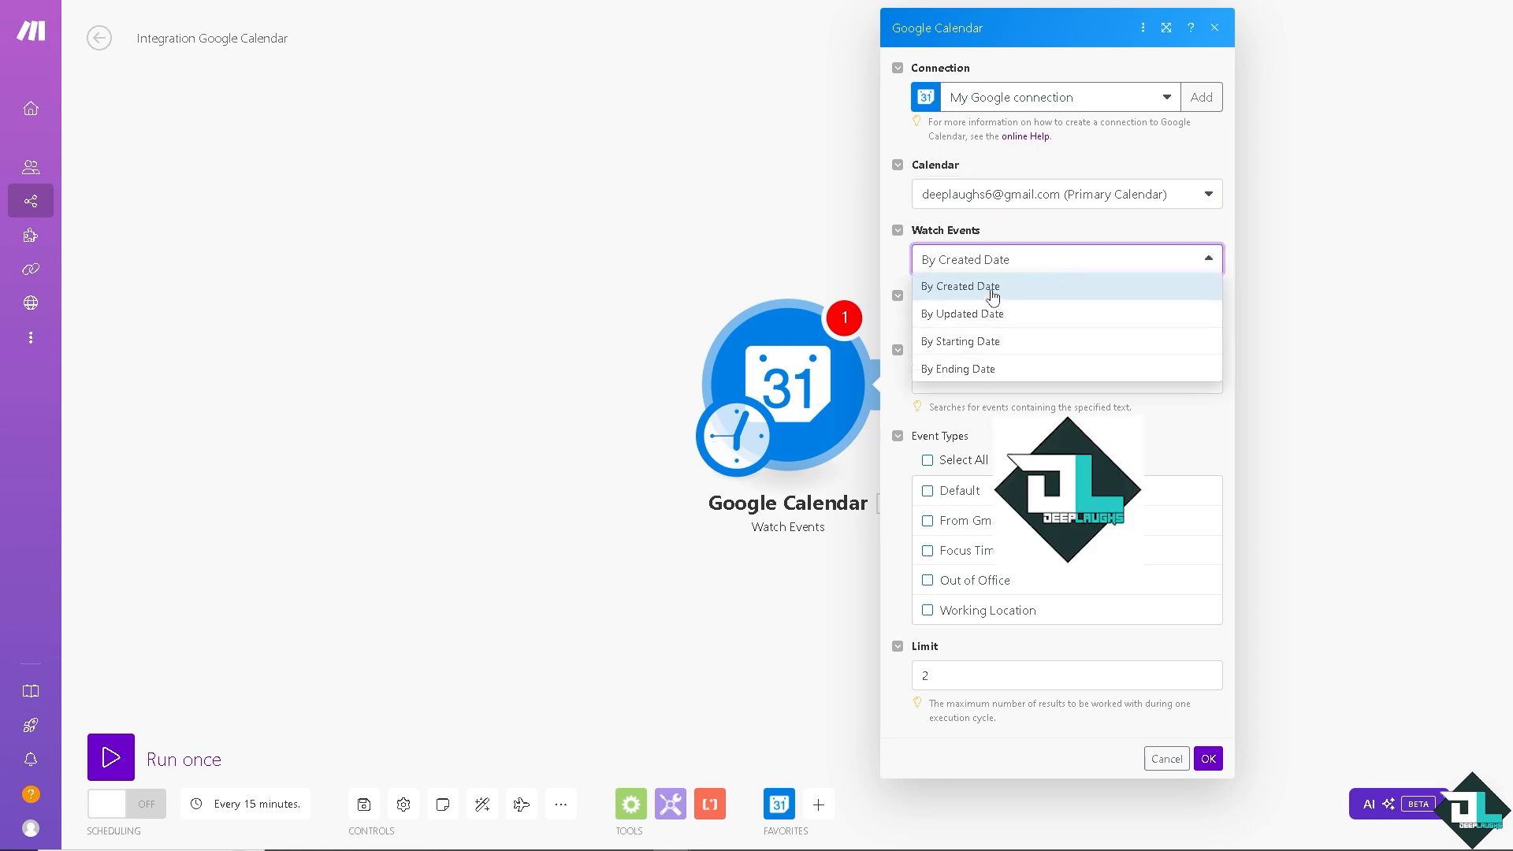
left_click(960, 286)
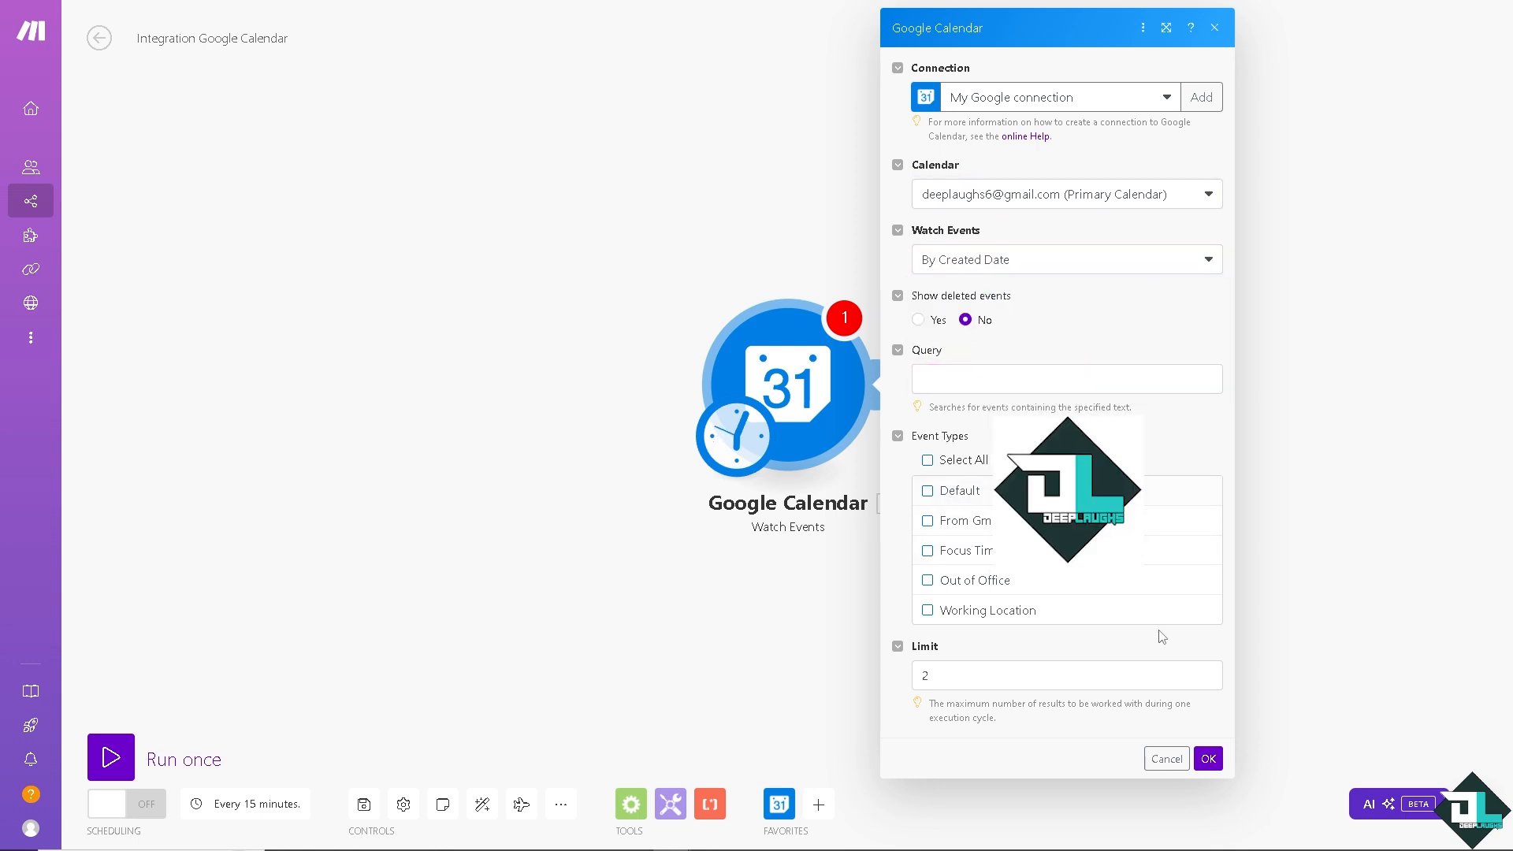
left_click(1207, 758)
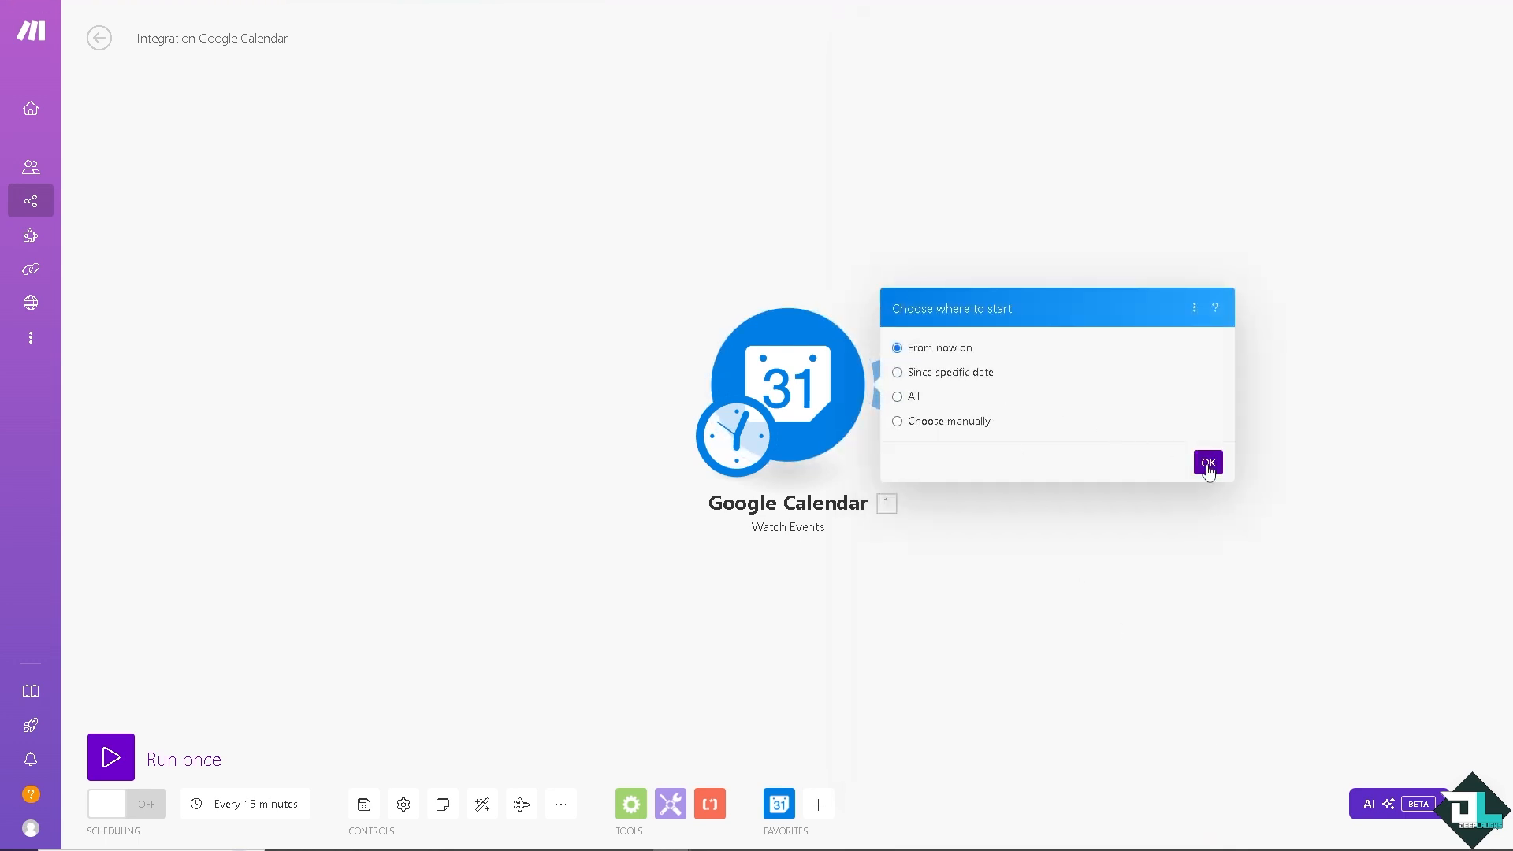
left_click(1208, 463)
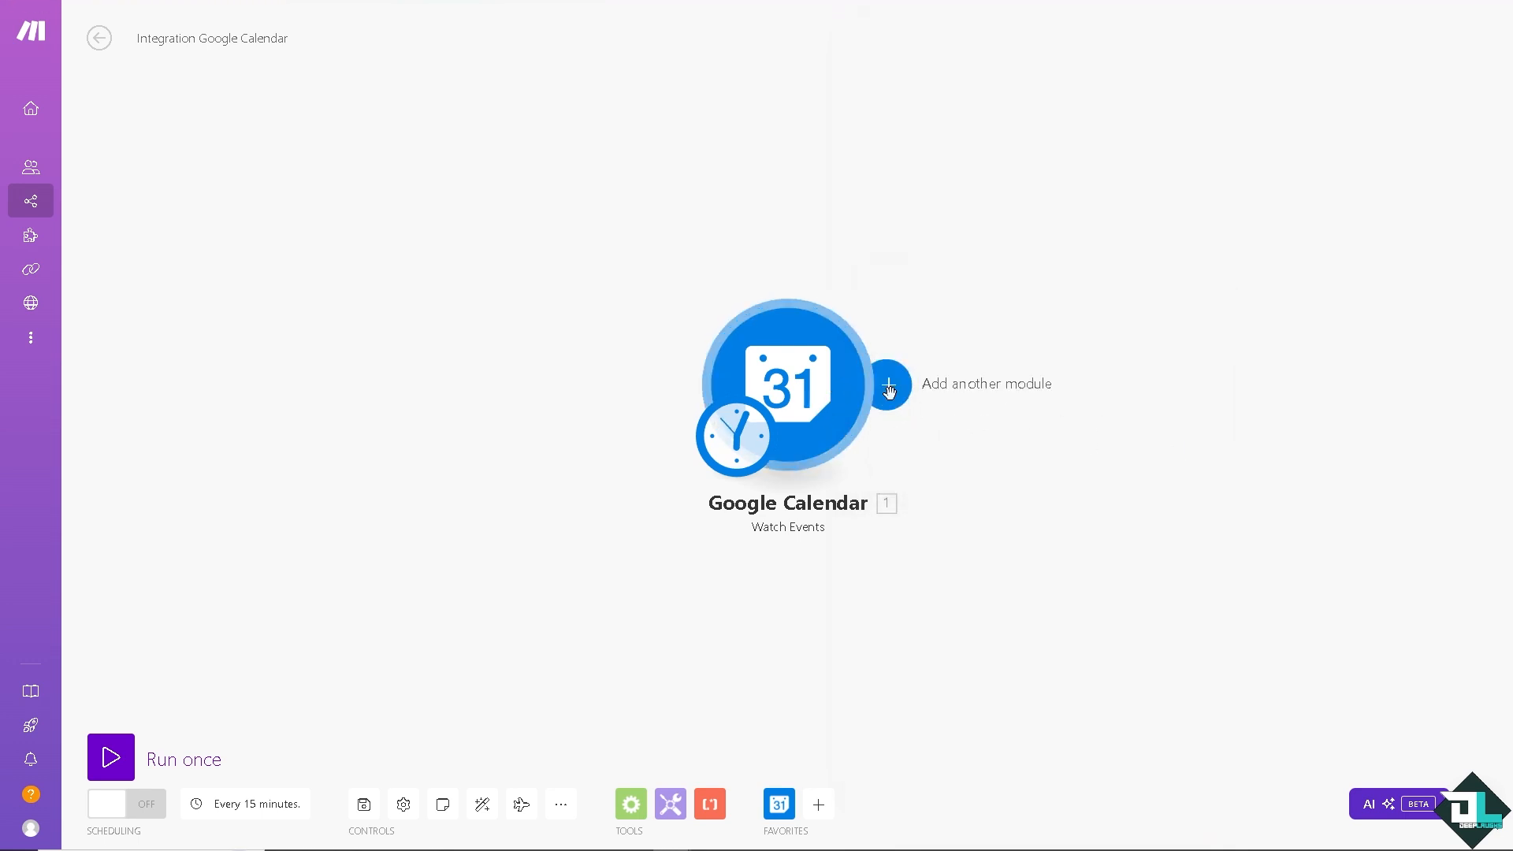
Step: Add a ClickUp List All Tasks module after the trigger, leaving its List ID unset
left_click(887, 385)
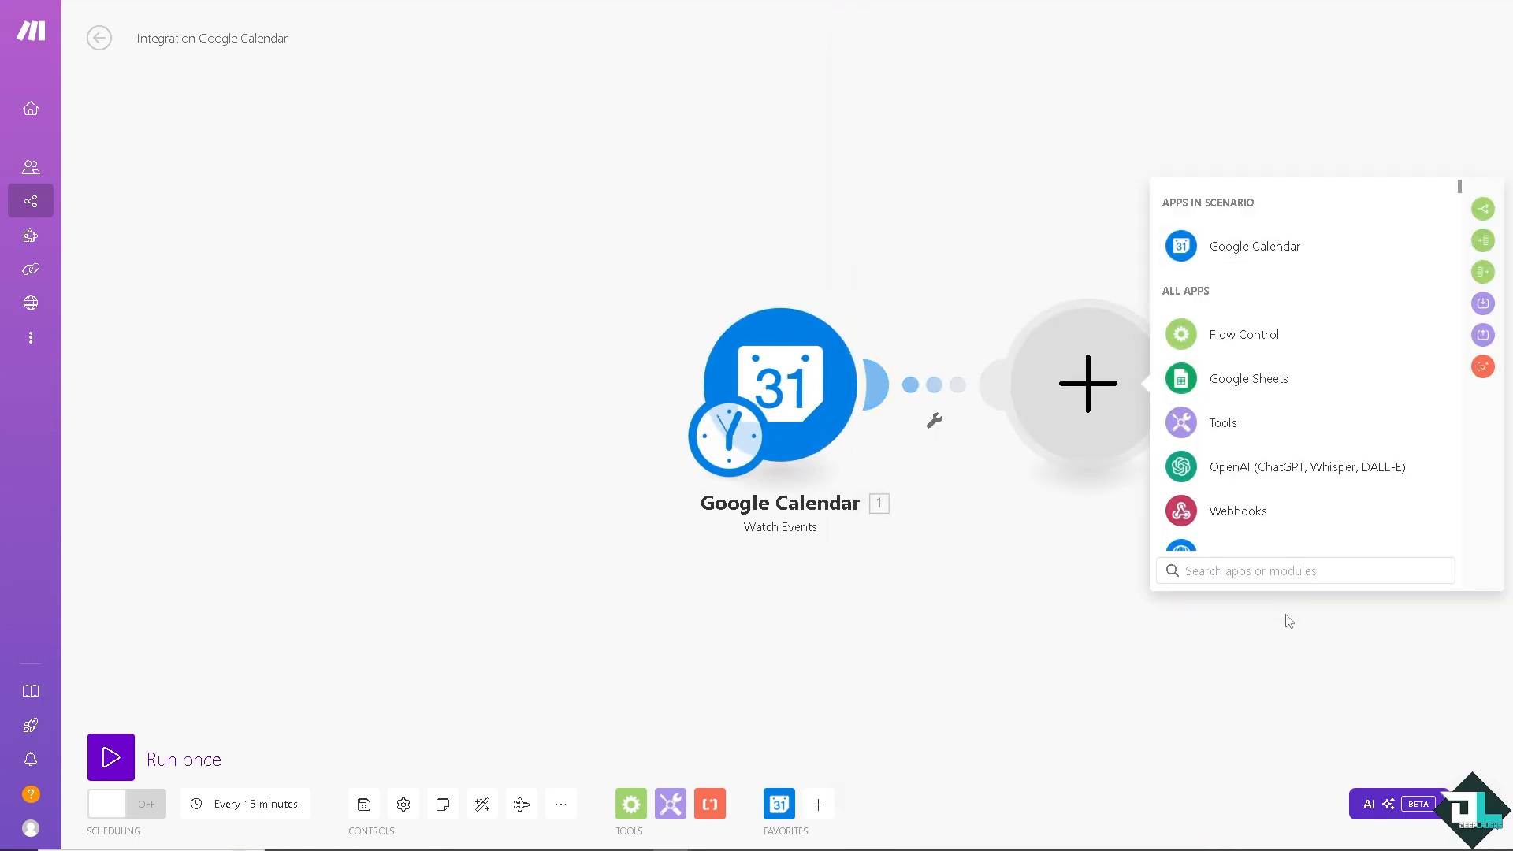
type("click")
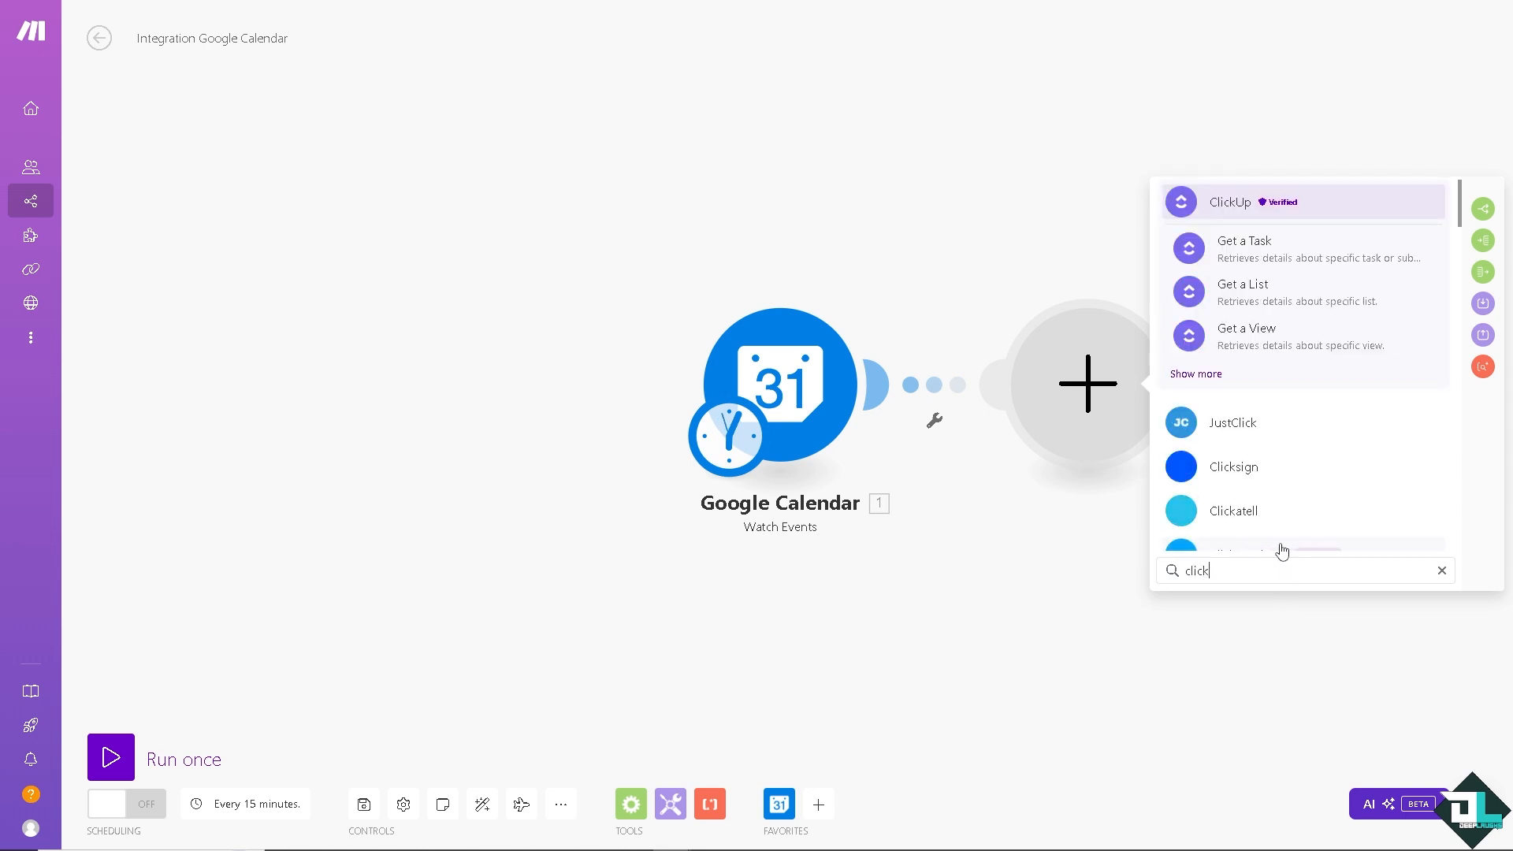
mouse_move(1226, 209)
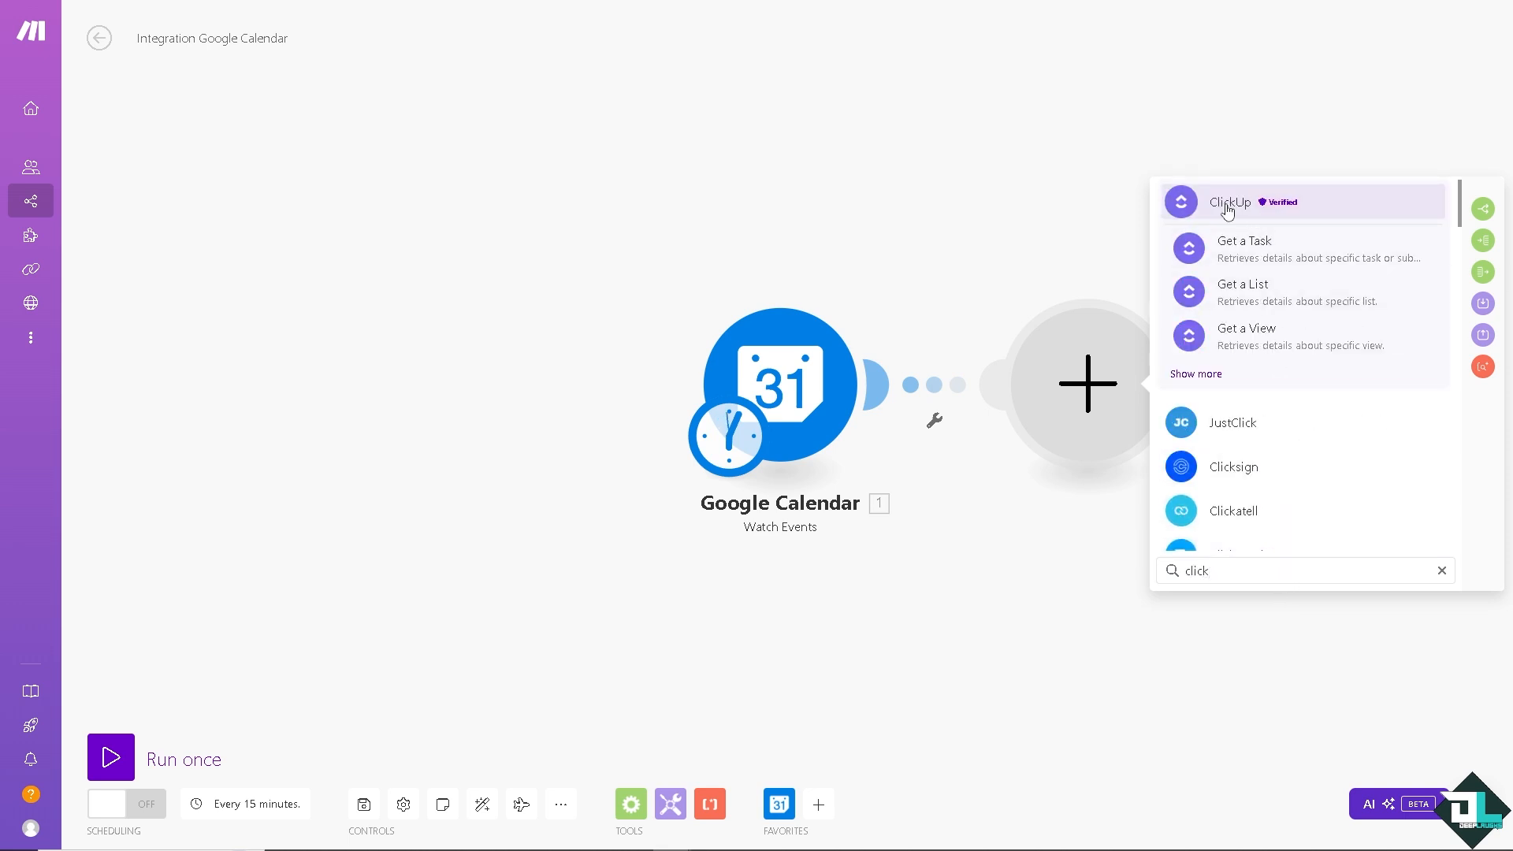
left_click(1228, 202)
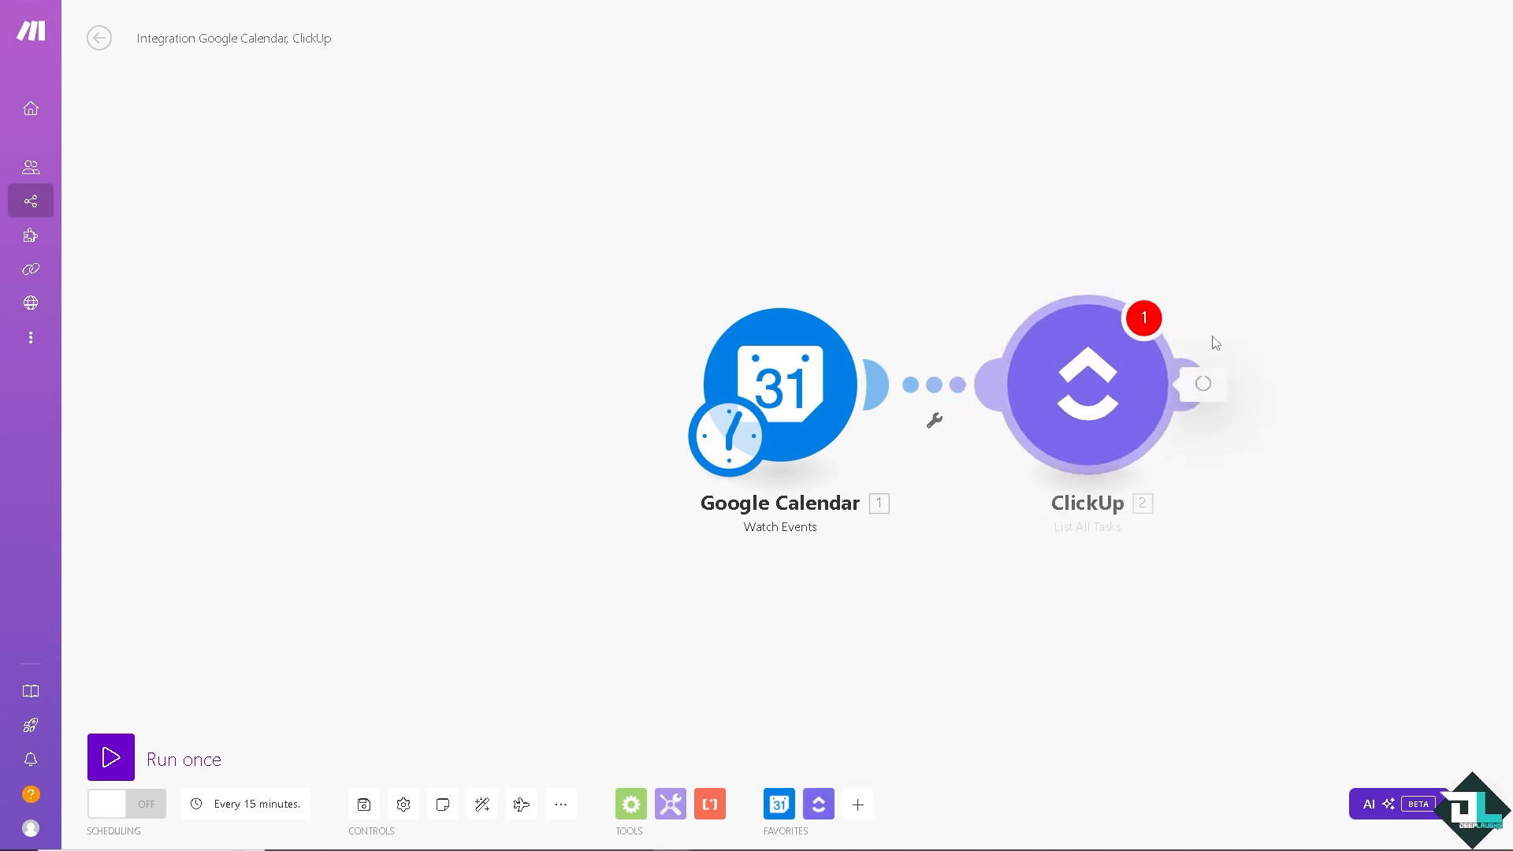
left_click(1086, 385)
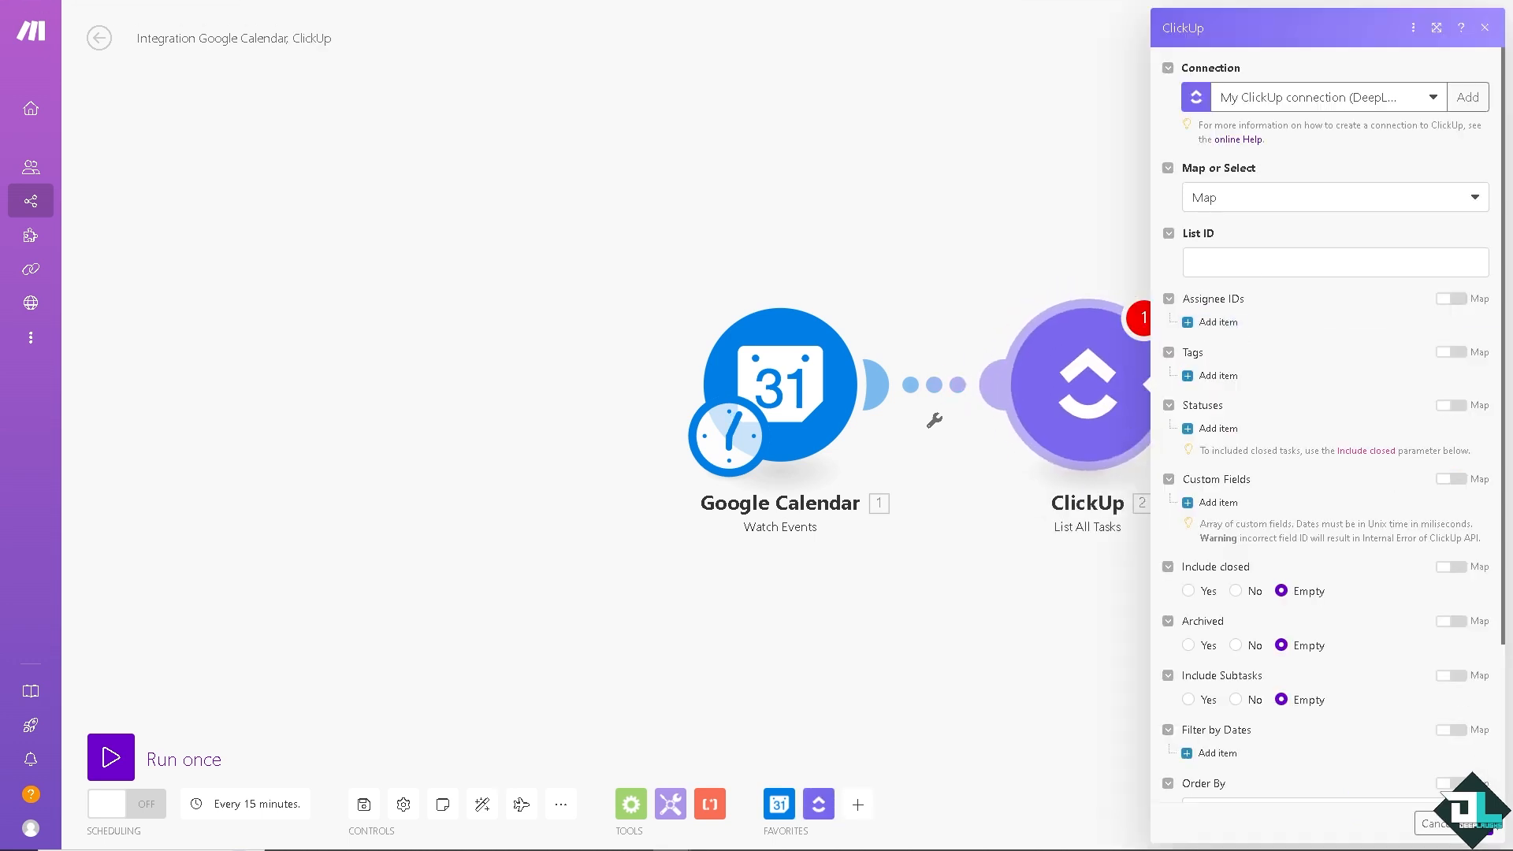
left_click(1333, 262)
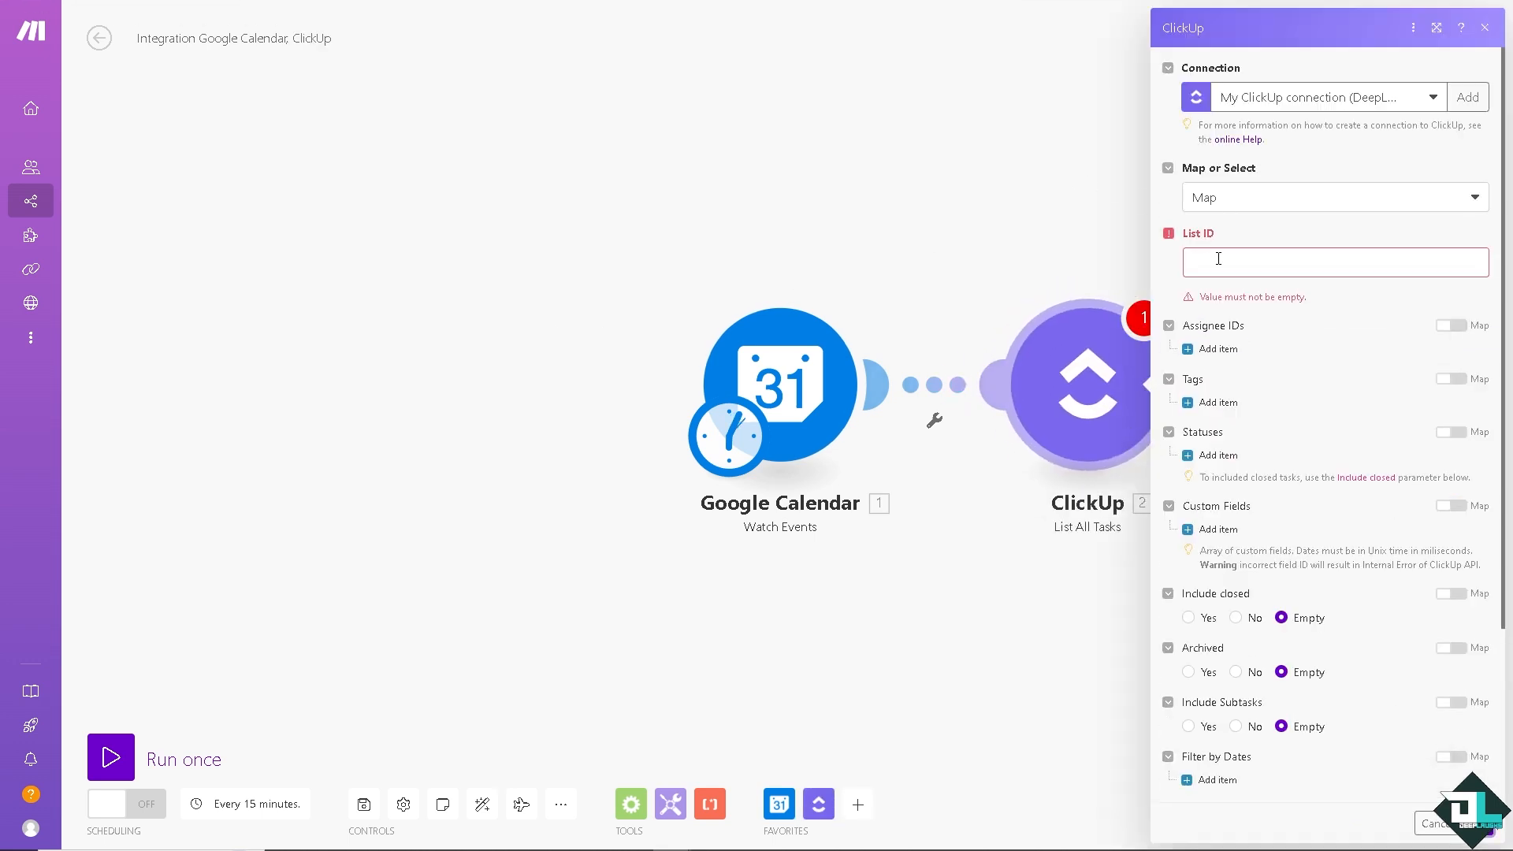
left_click(1332, 261)
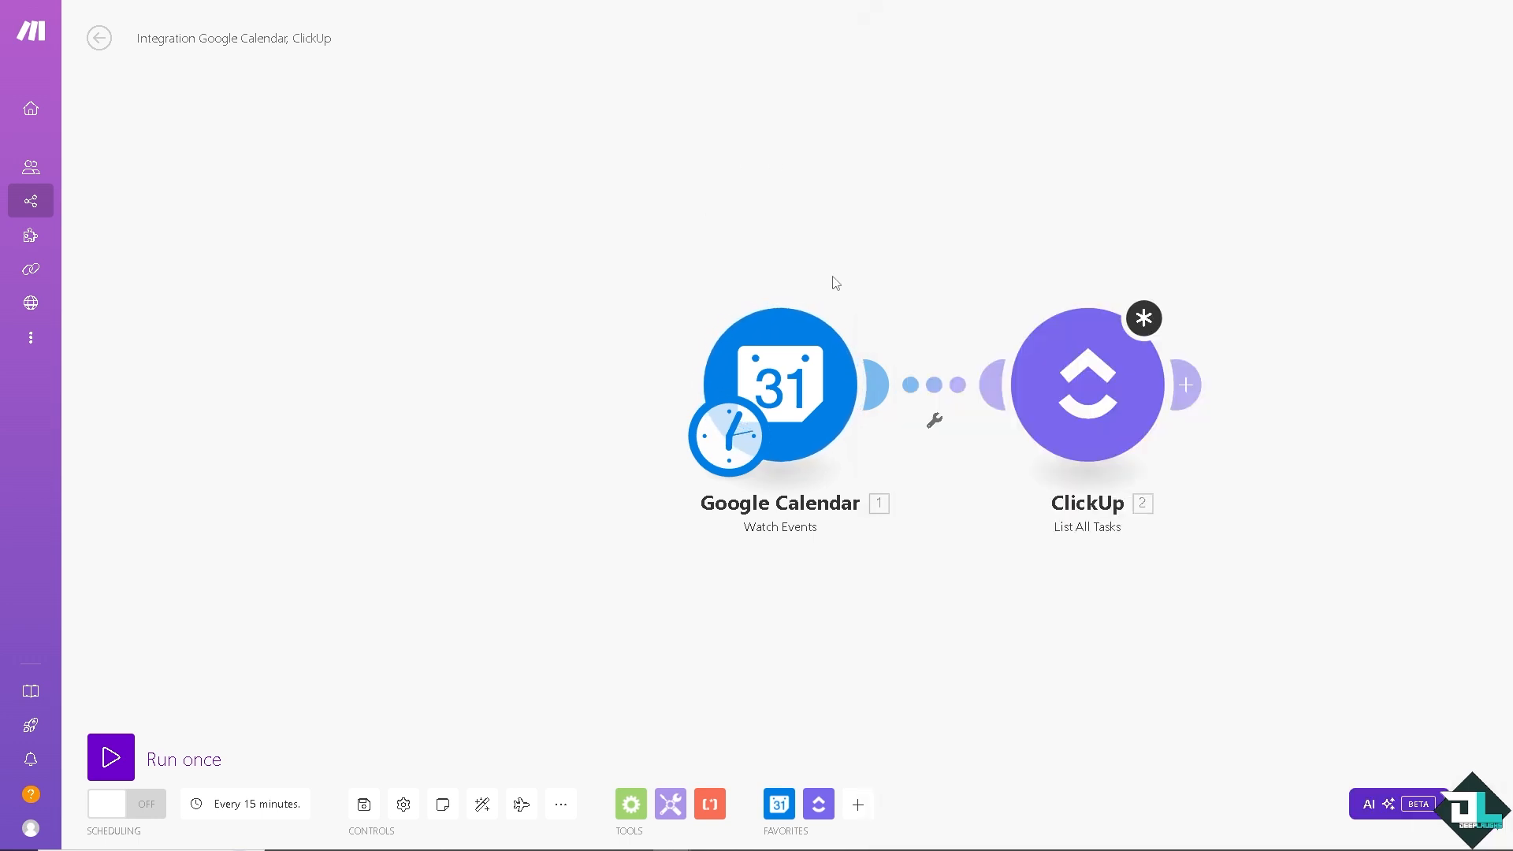
mouse_move(876, 302)
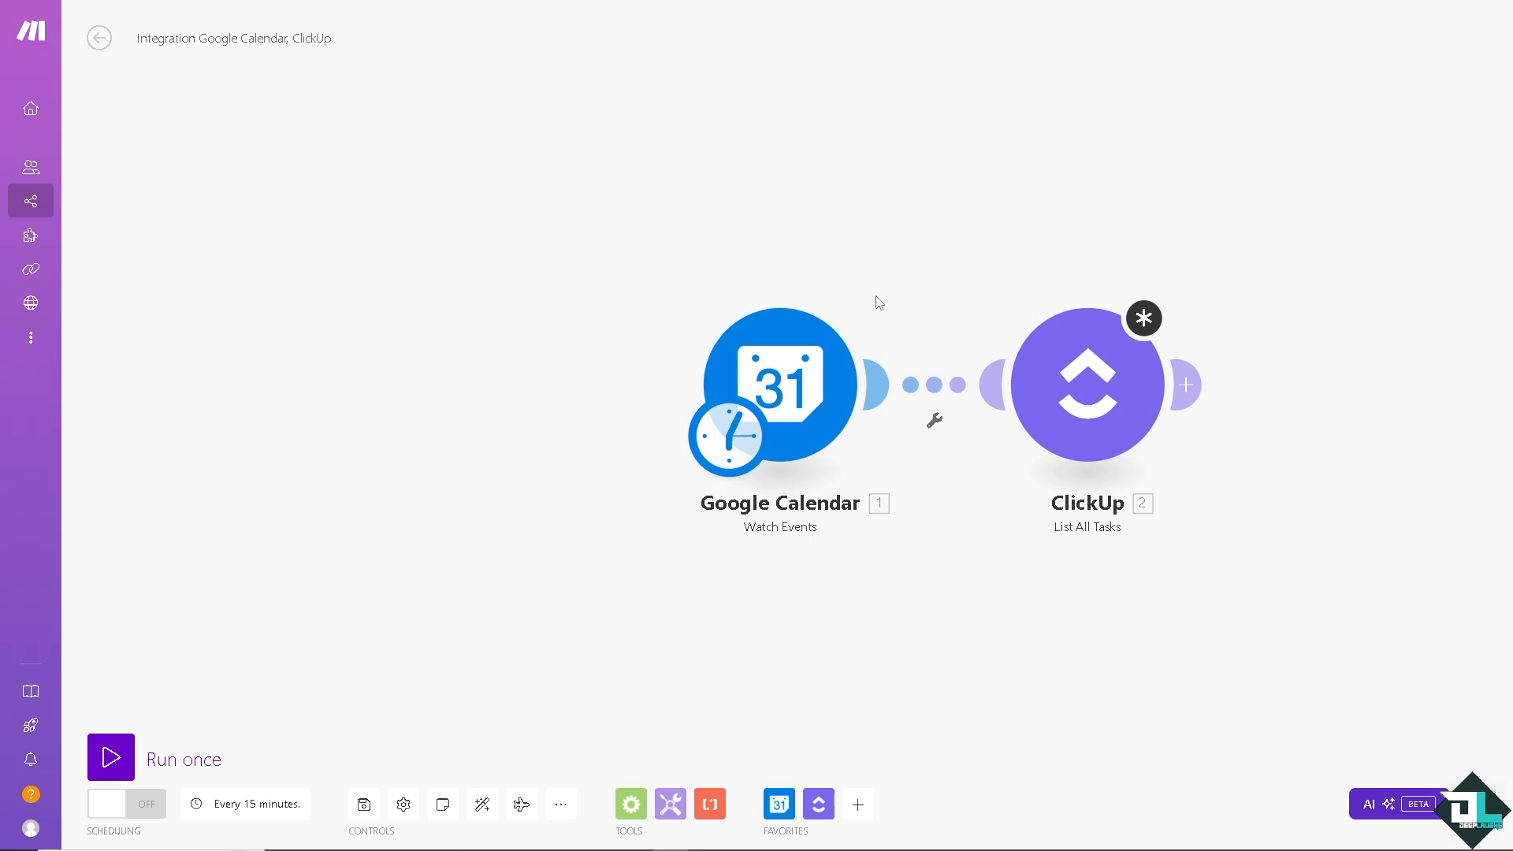
mouse_move(978, 345)
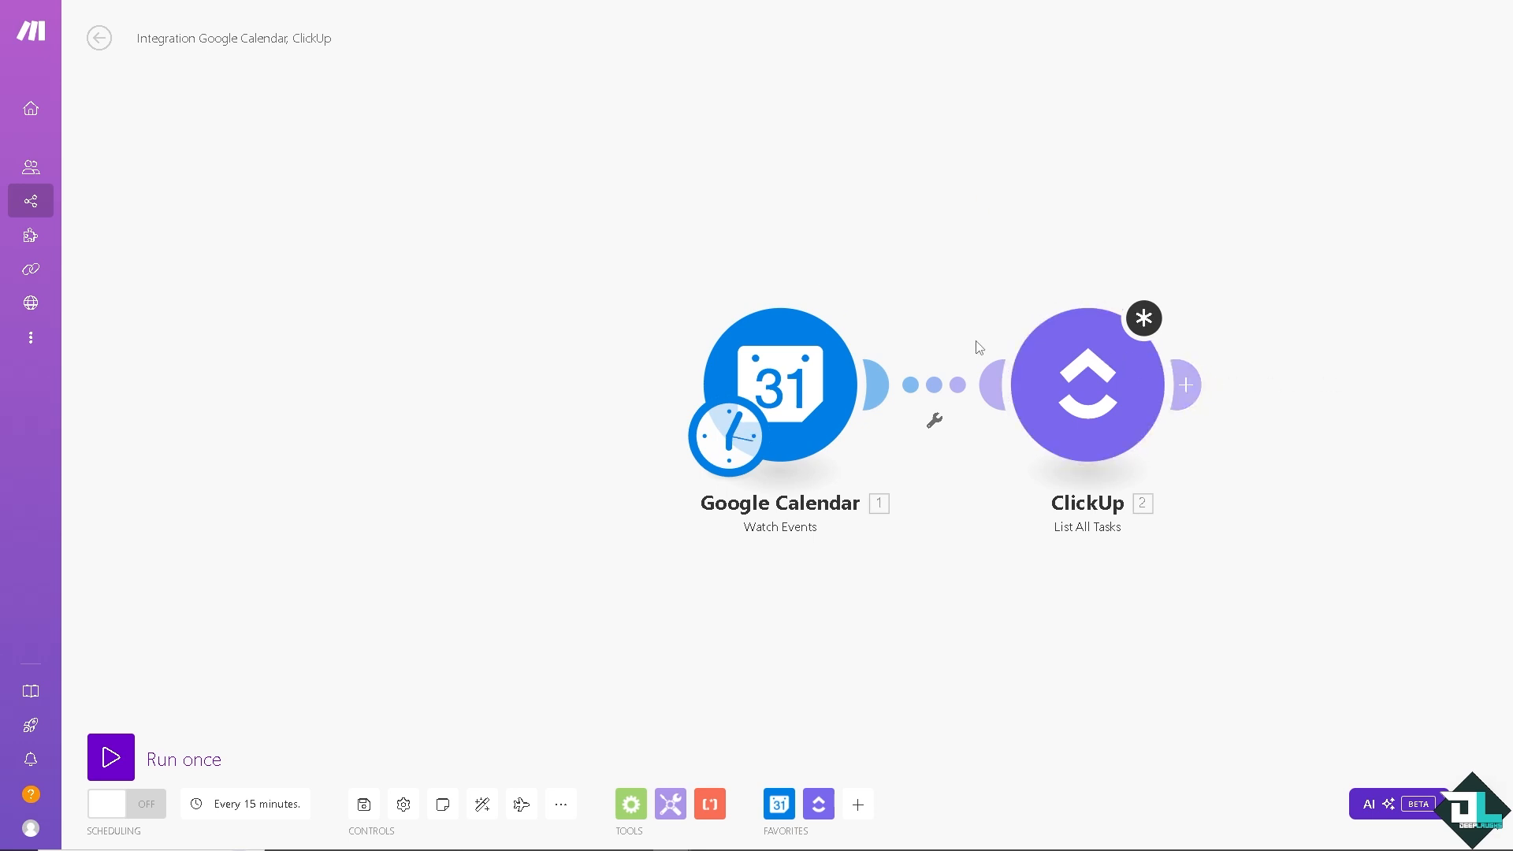
mouse_move(933, 344)
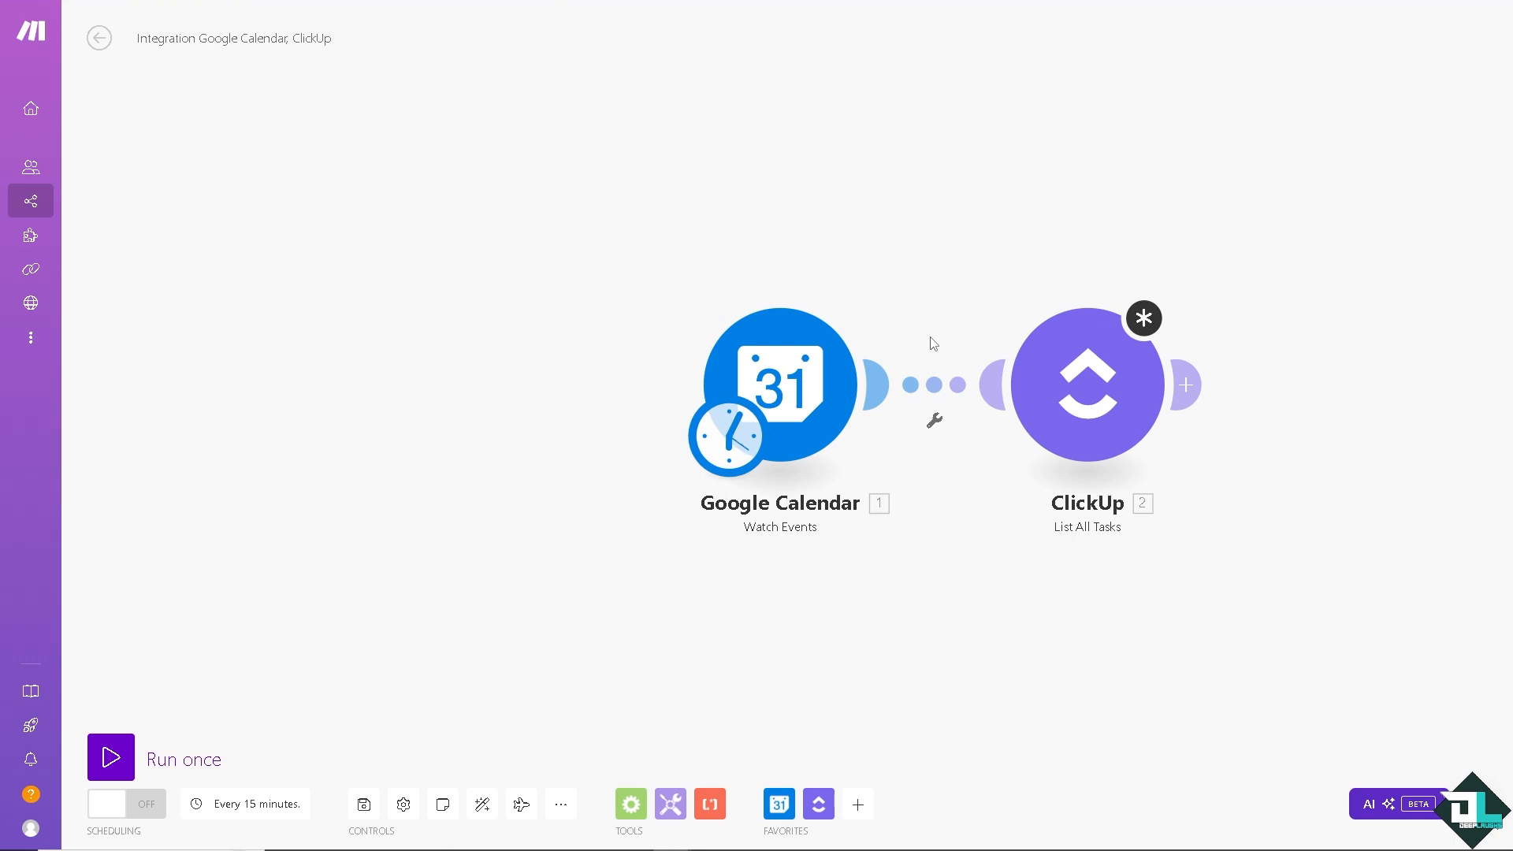
mouse_move(362, 286)
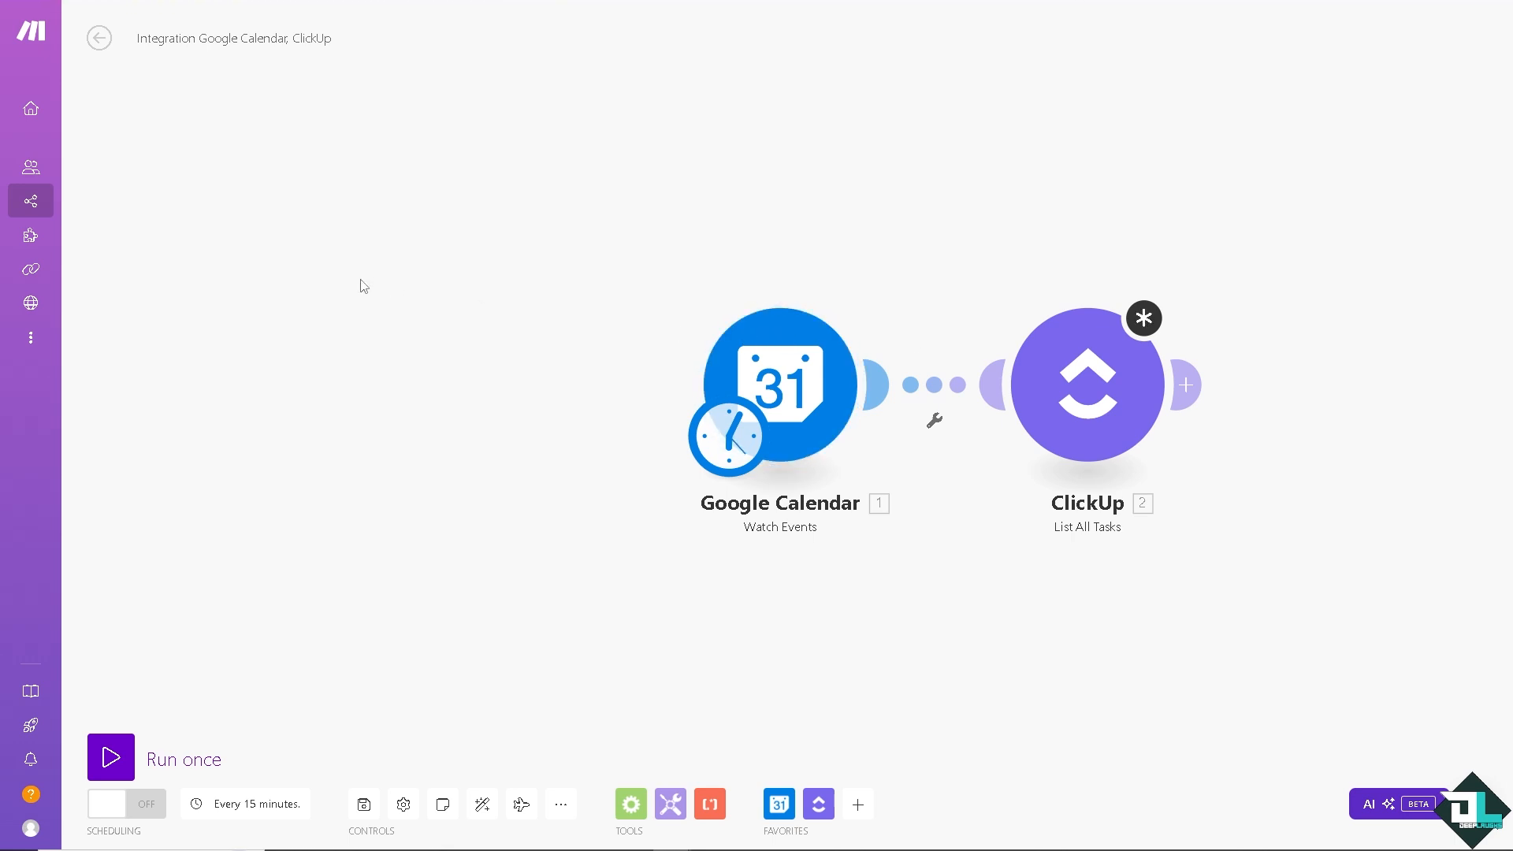